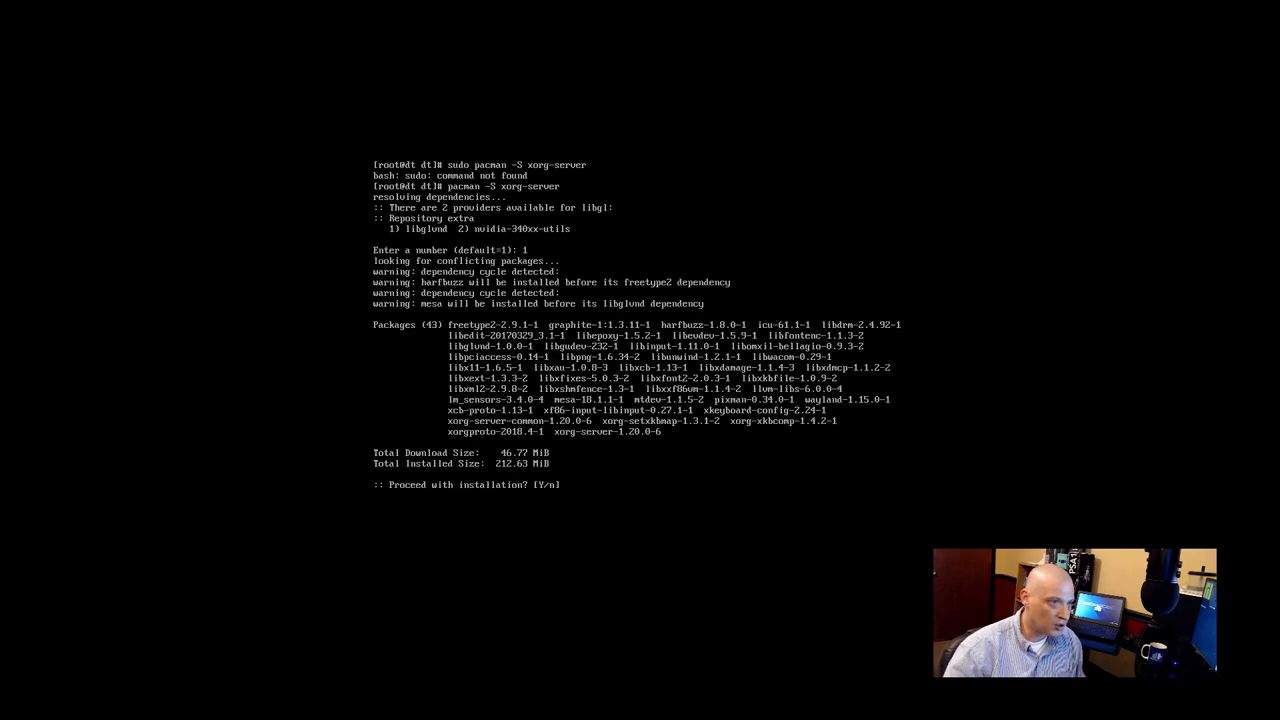
- Answer y at the pacman prompt to install xorg-server with its 43 dependencies
text(y)
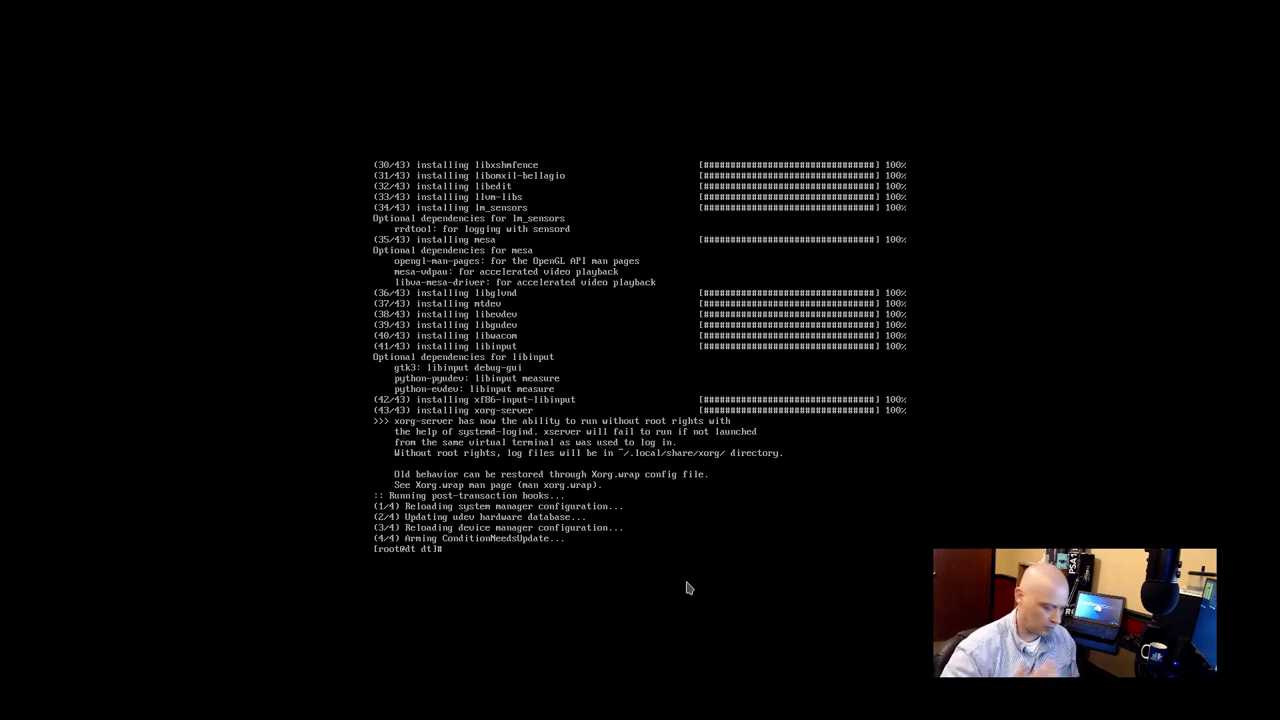
- Begin 'sudo pacman -S' with lightdm and lightdm-gtk-greeter as the first packages
text(sudo pacman)
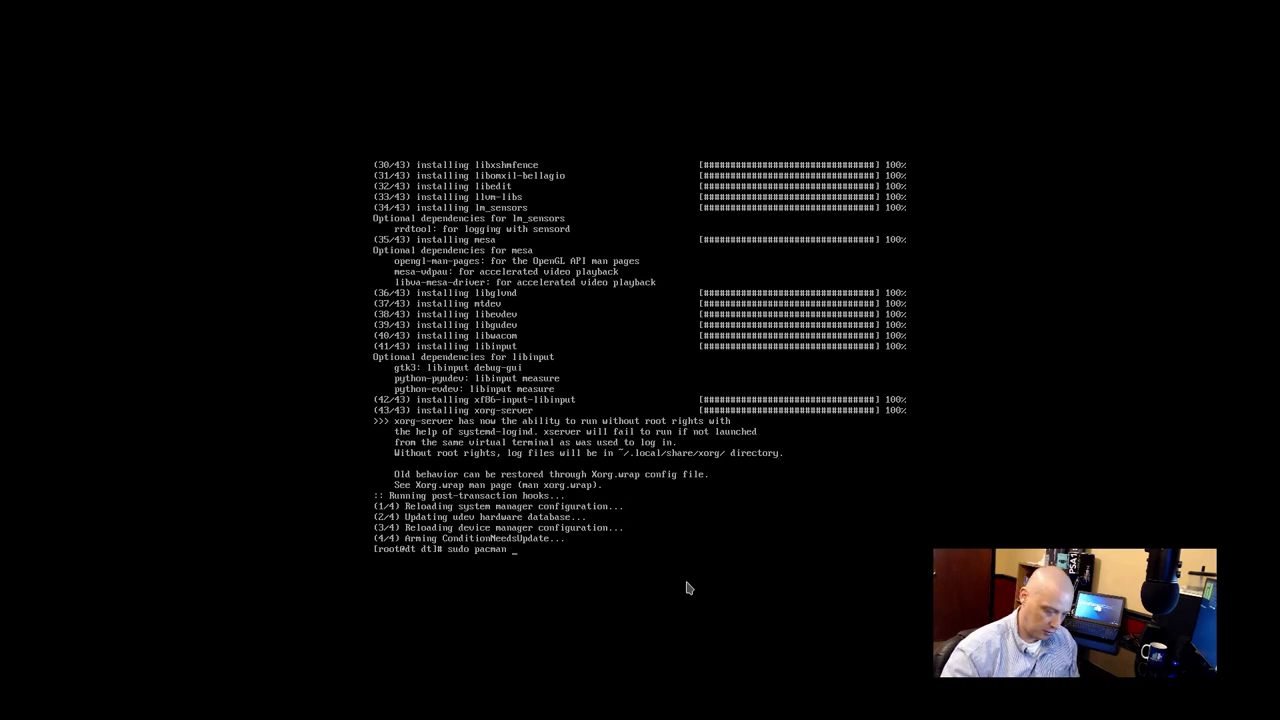
text(-S)
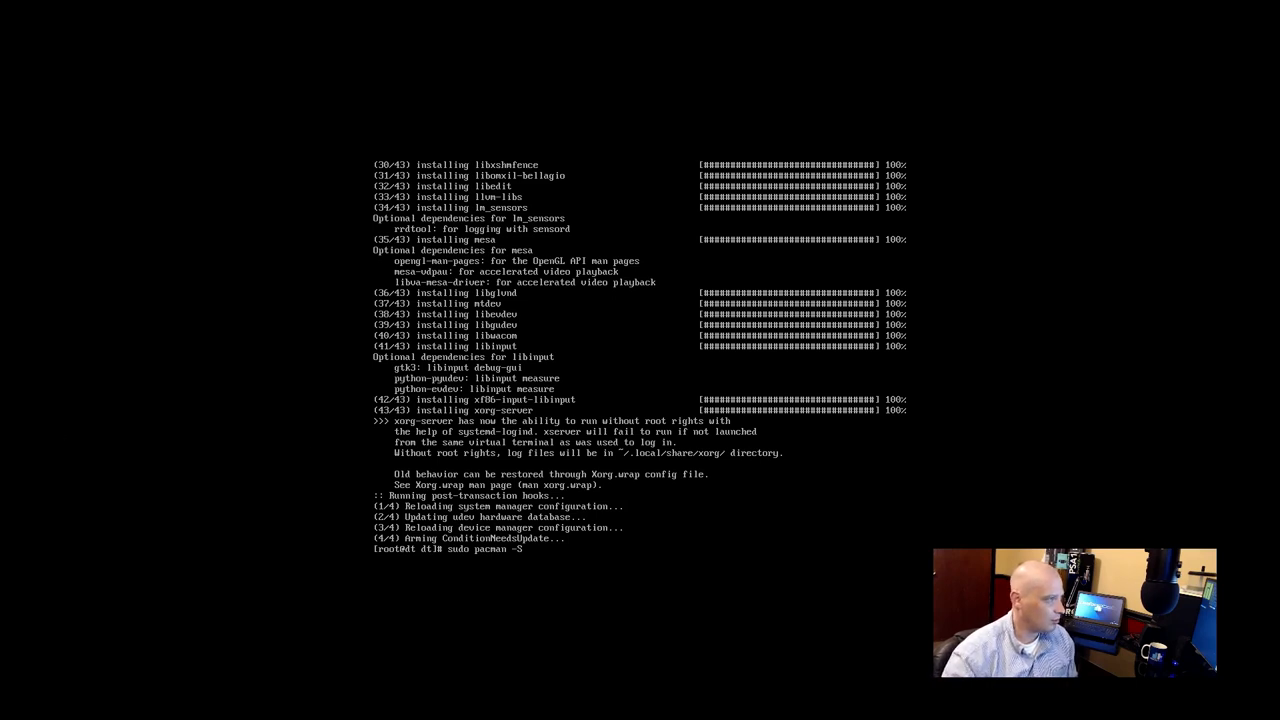
mouse_move(680, 598)
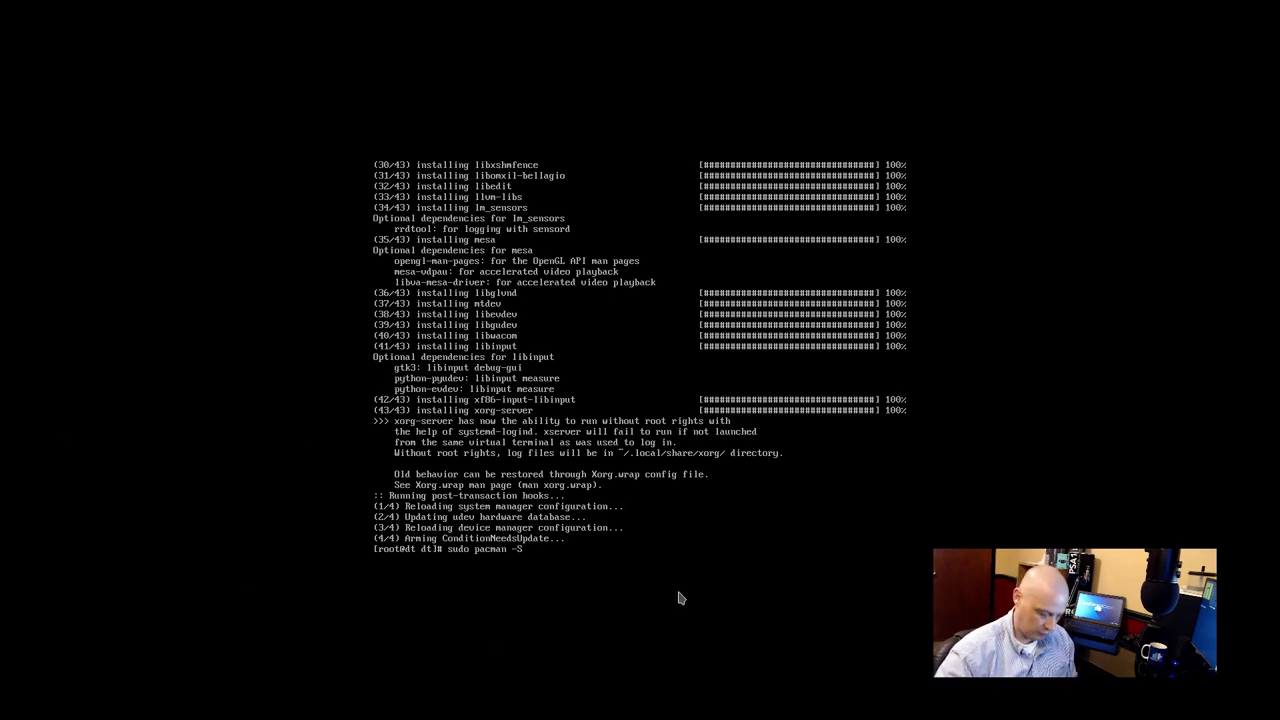
text(lightdm)
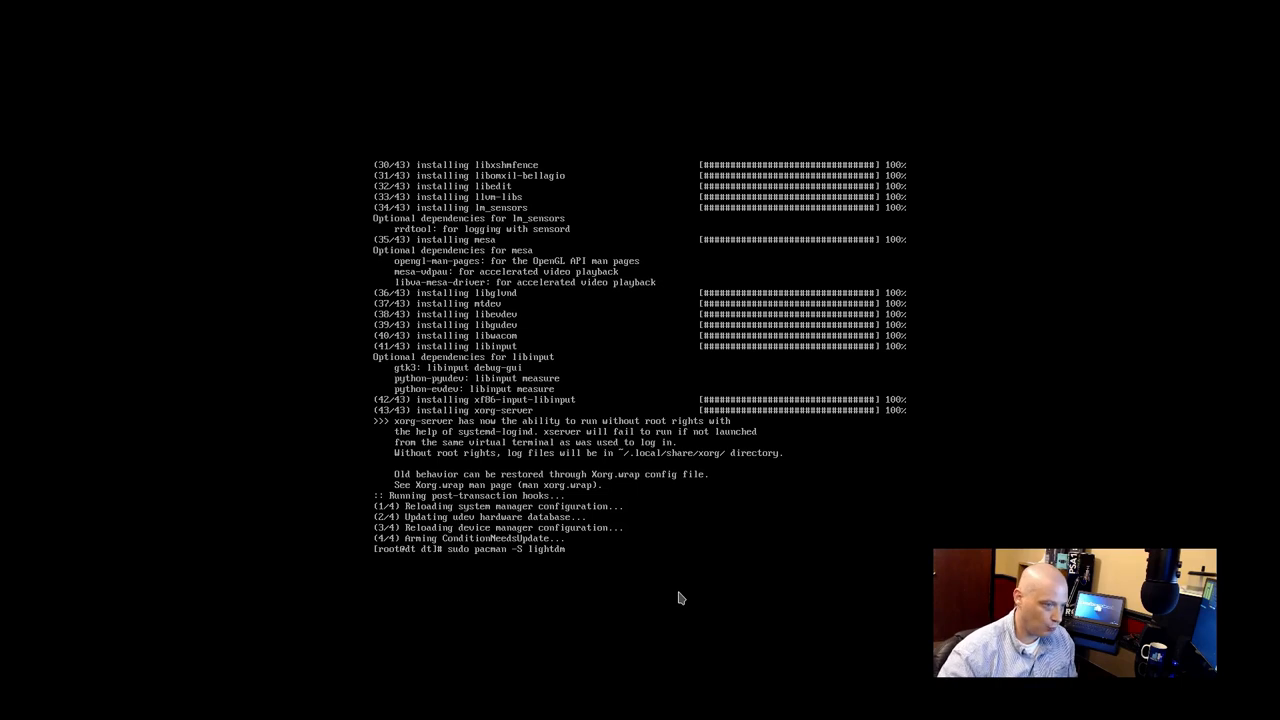
text(lightdm)
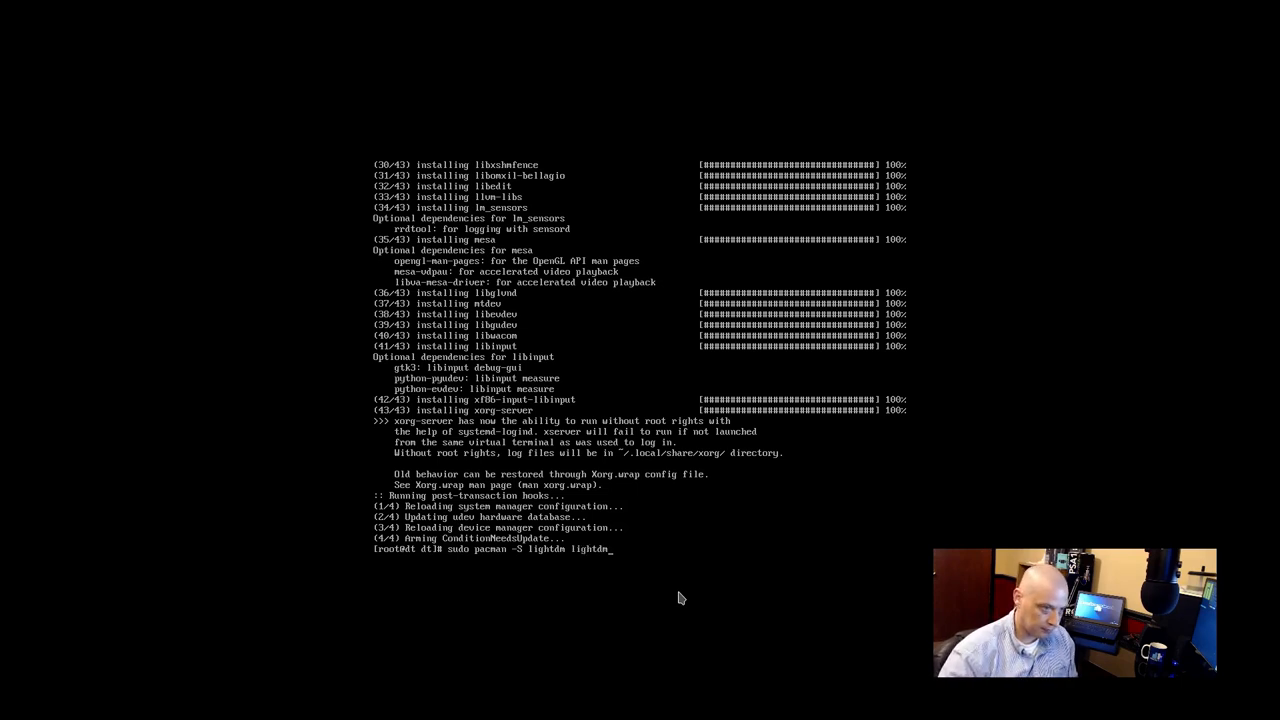
text(-g)
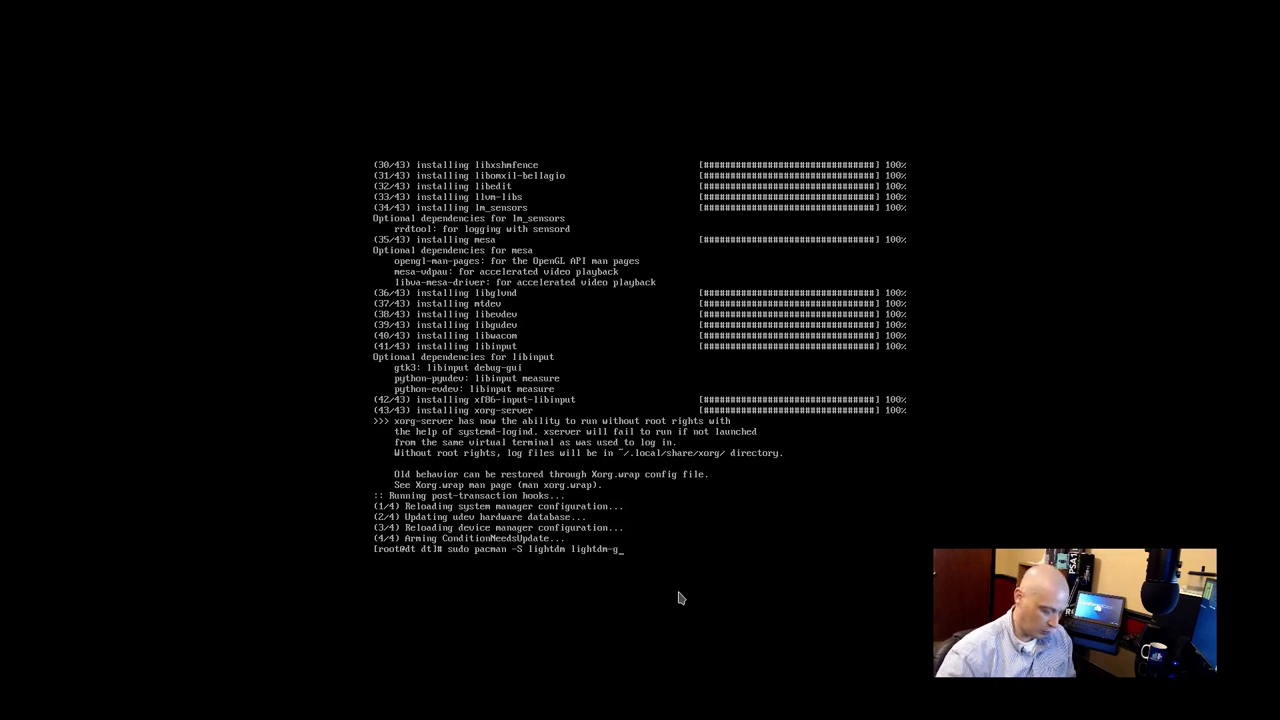
text(tk)
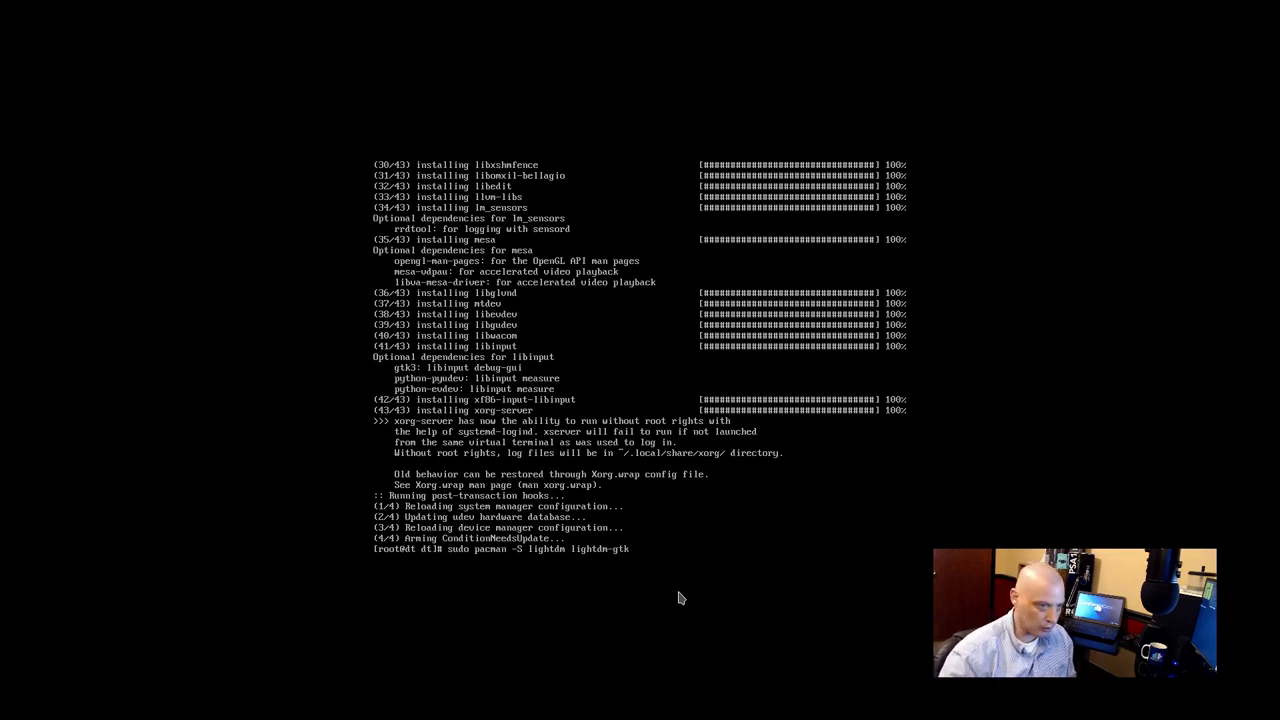
text(-greeter)
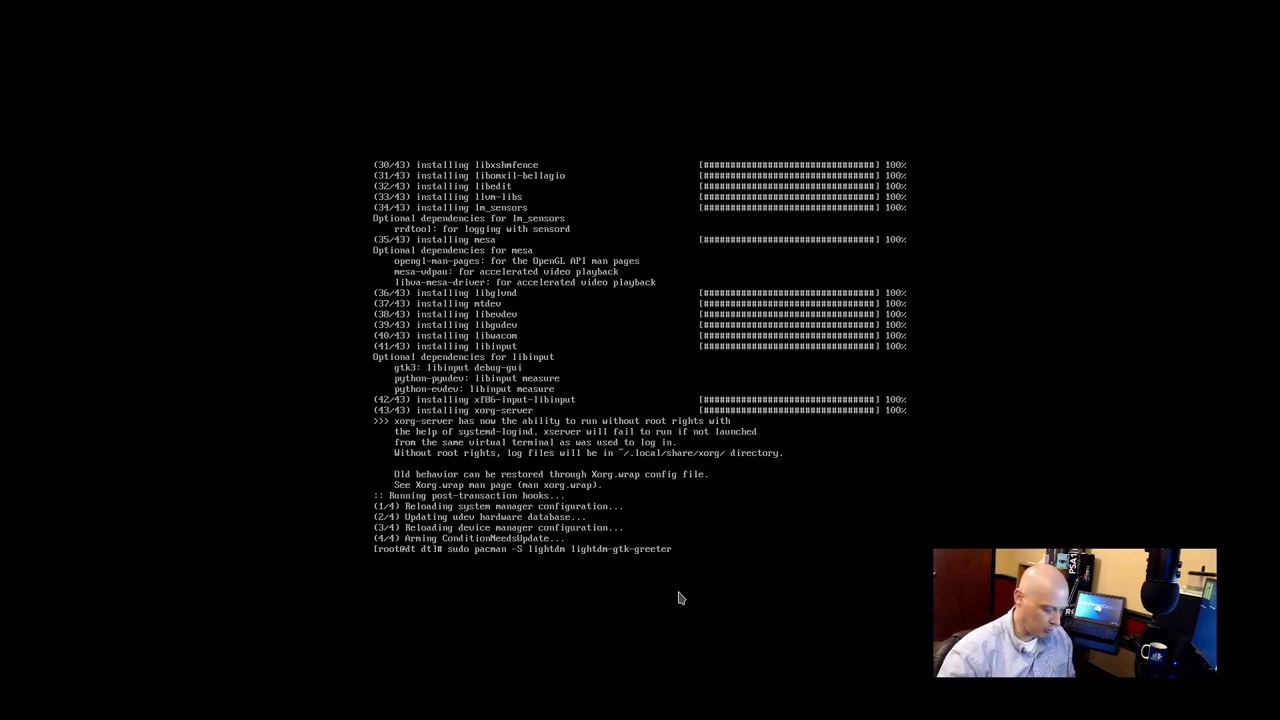
- Add openbox, obconf, pcmanfm and tint2 to the install list without running it yet
text(openbox)
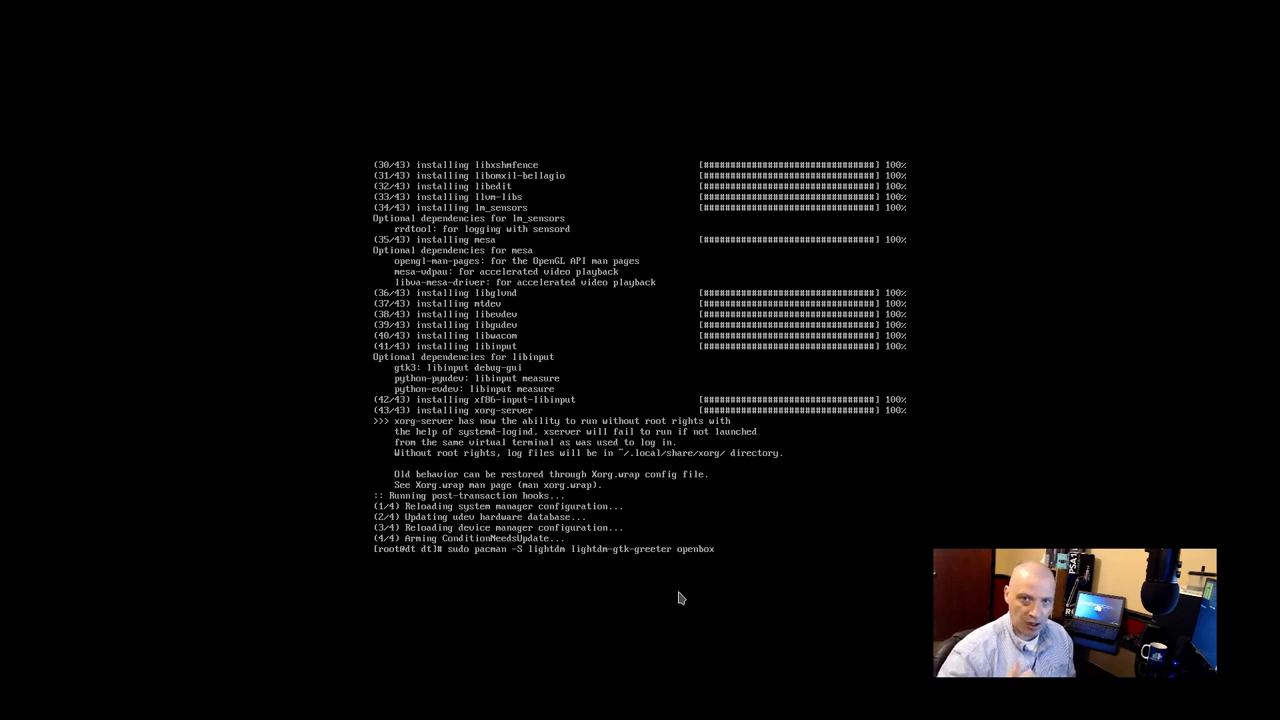
text(ob)
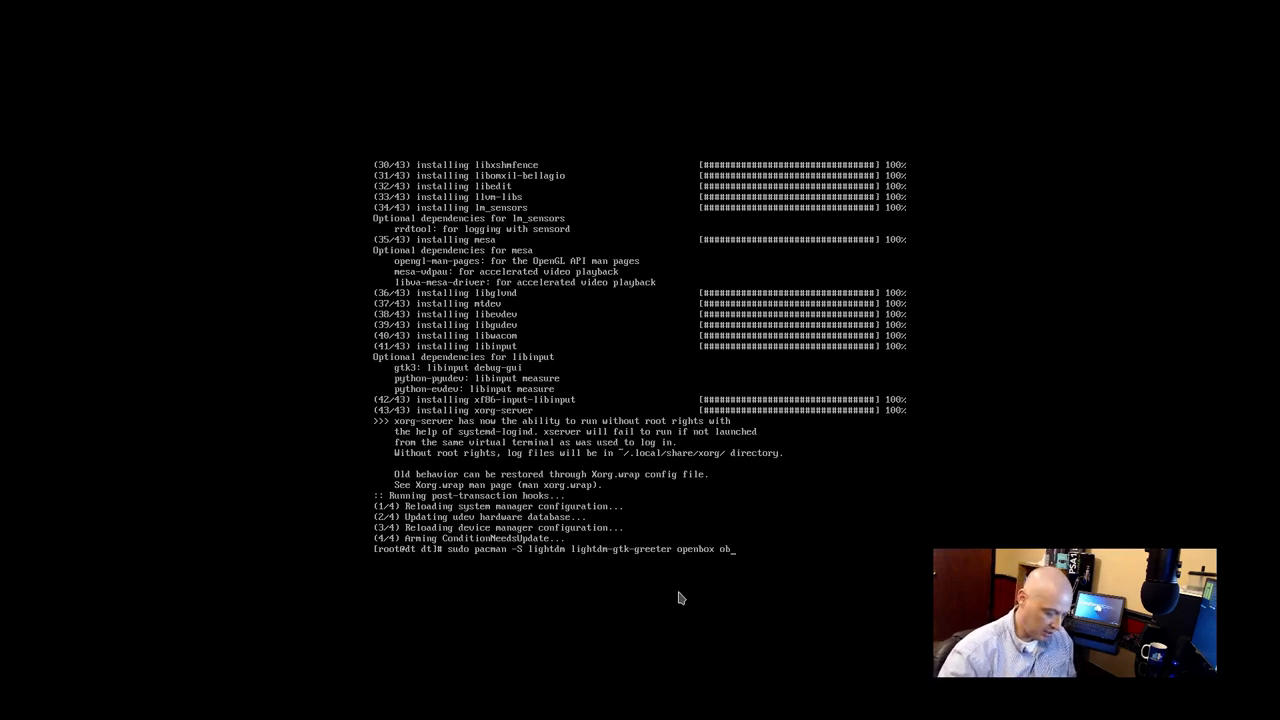
text(conf)
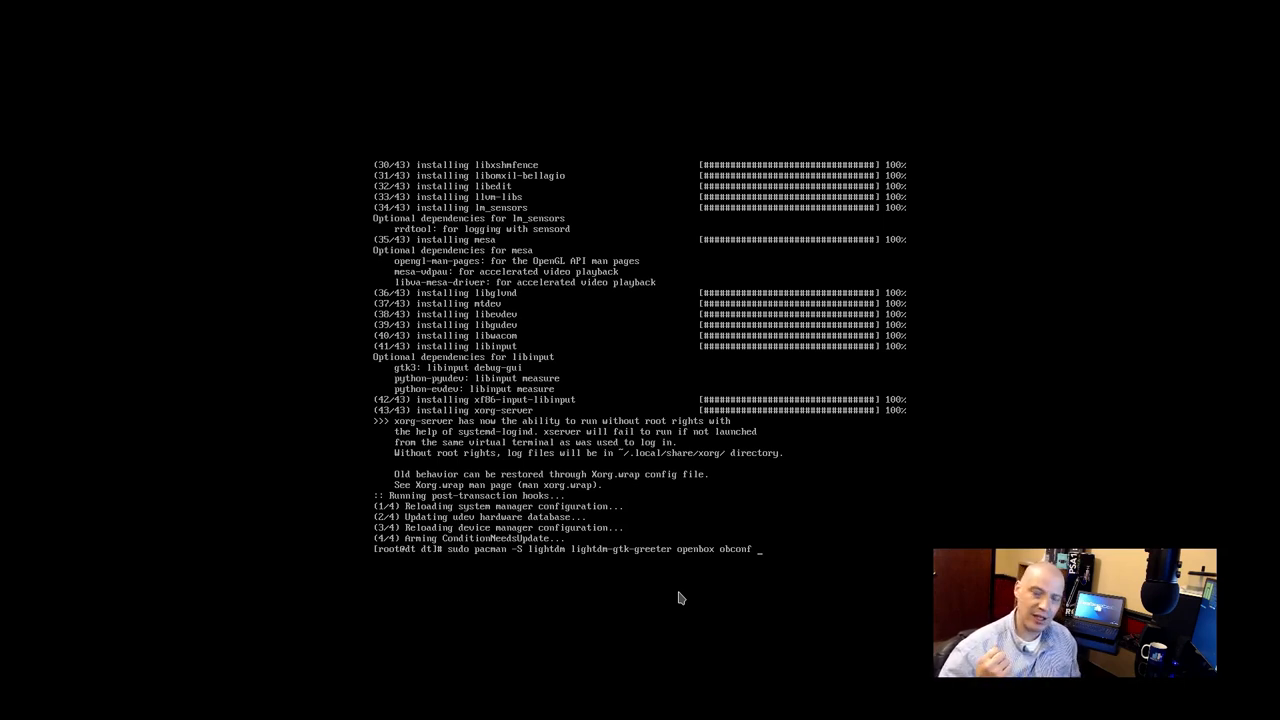
text(pcmanfm)
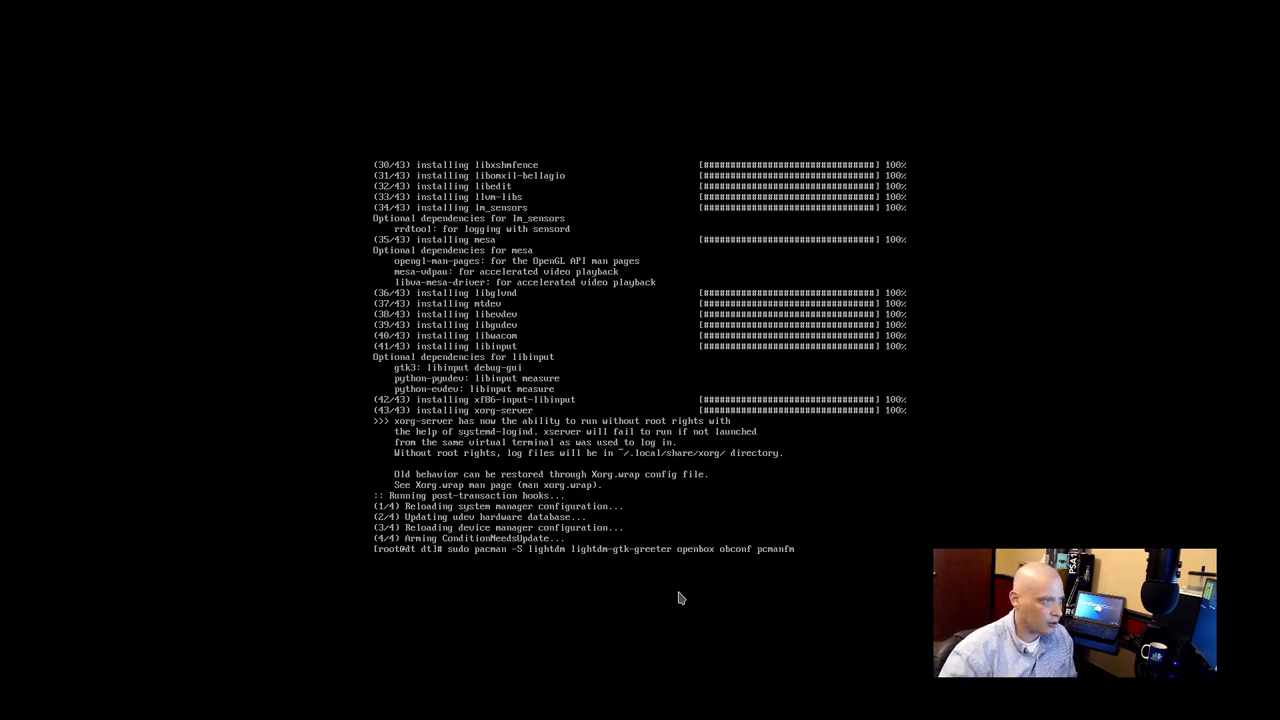
text(tint2)
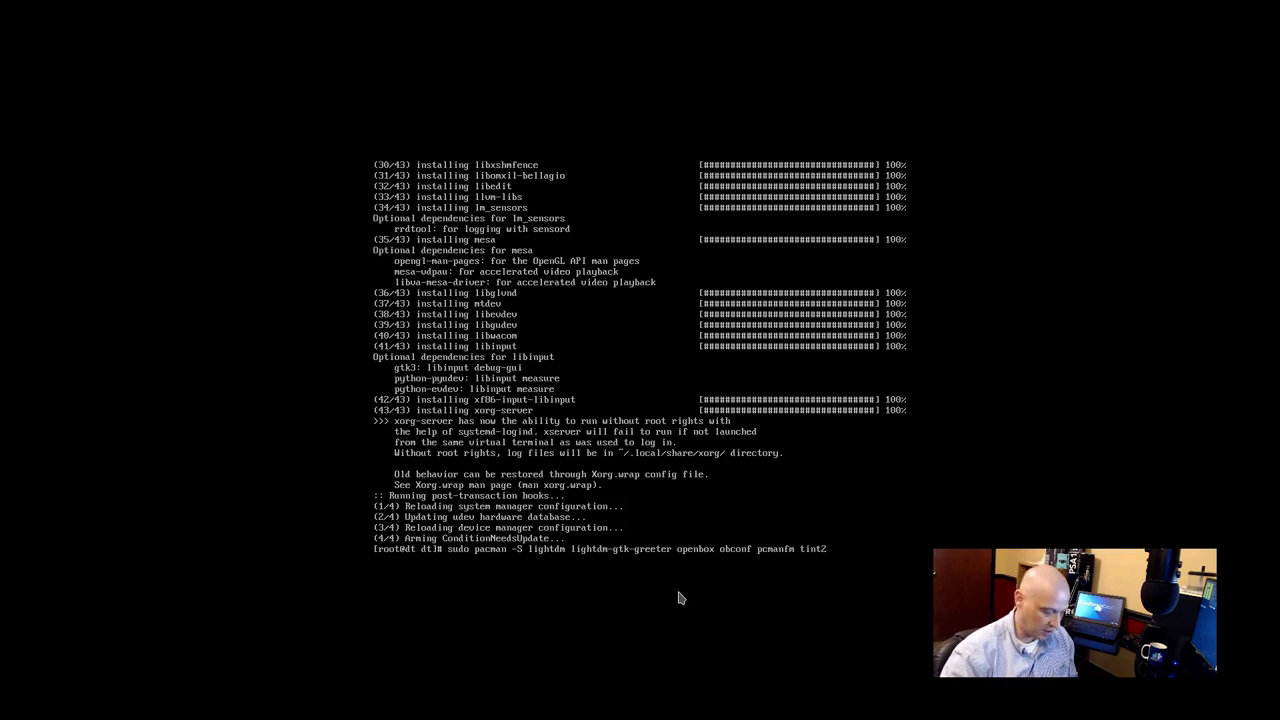
- Append xterm, termite, nitrogen and geany to the pacman package list
text(xterm)
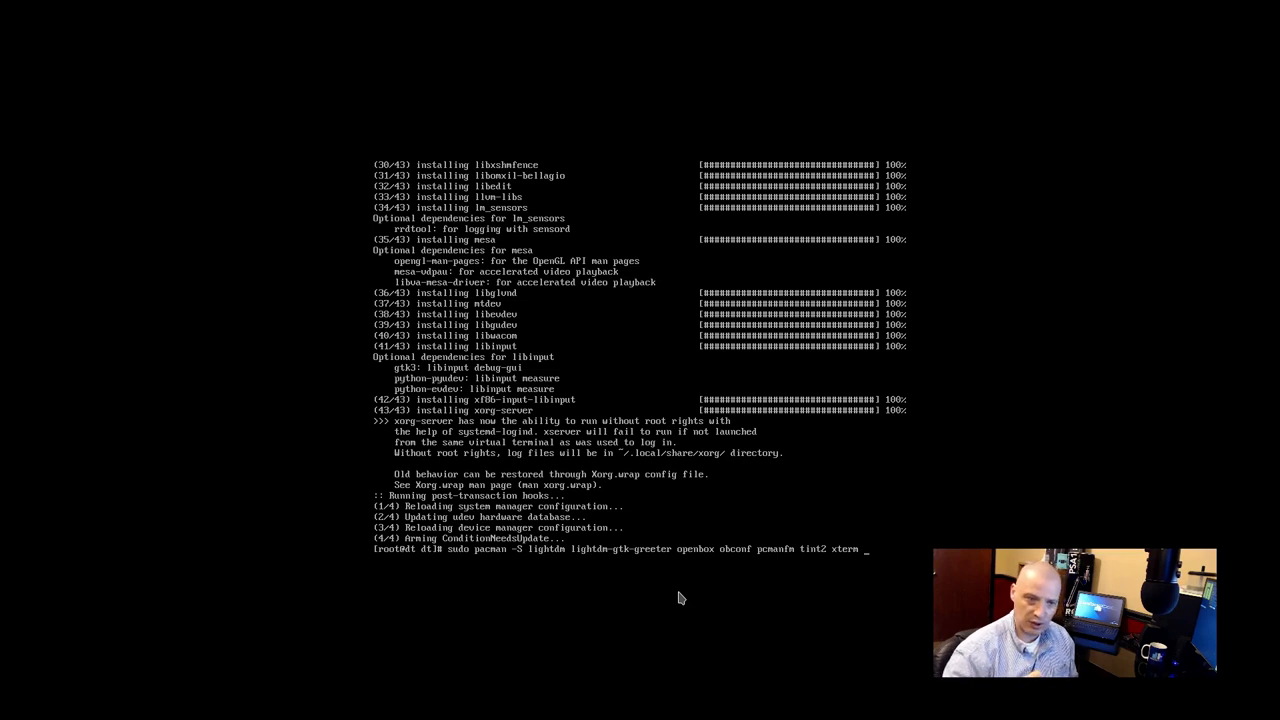
text(termite)
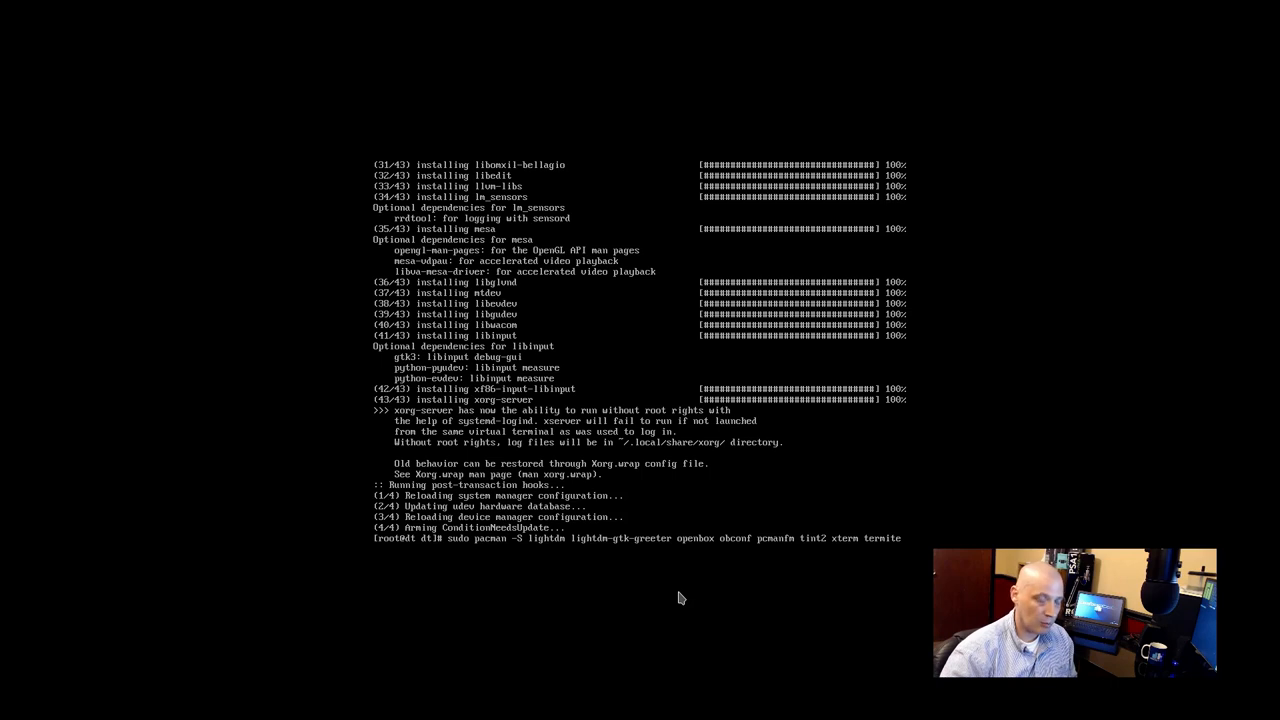
text(nitrogen)
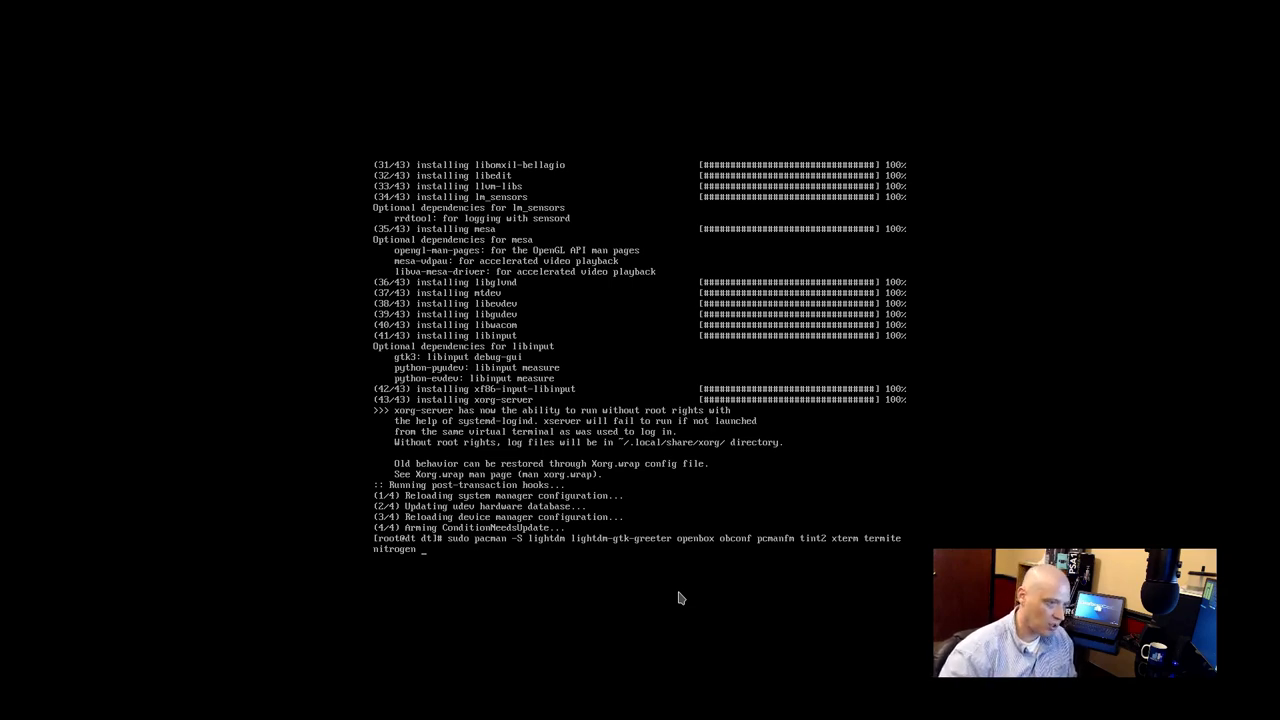
text(g)
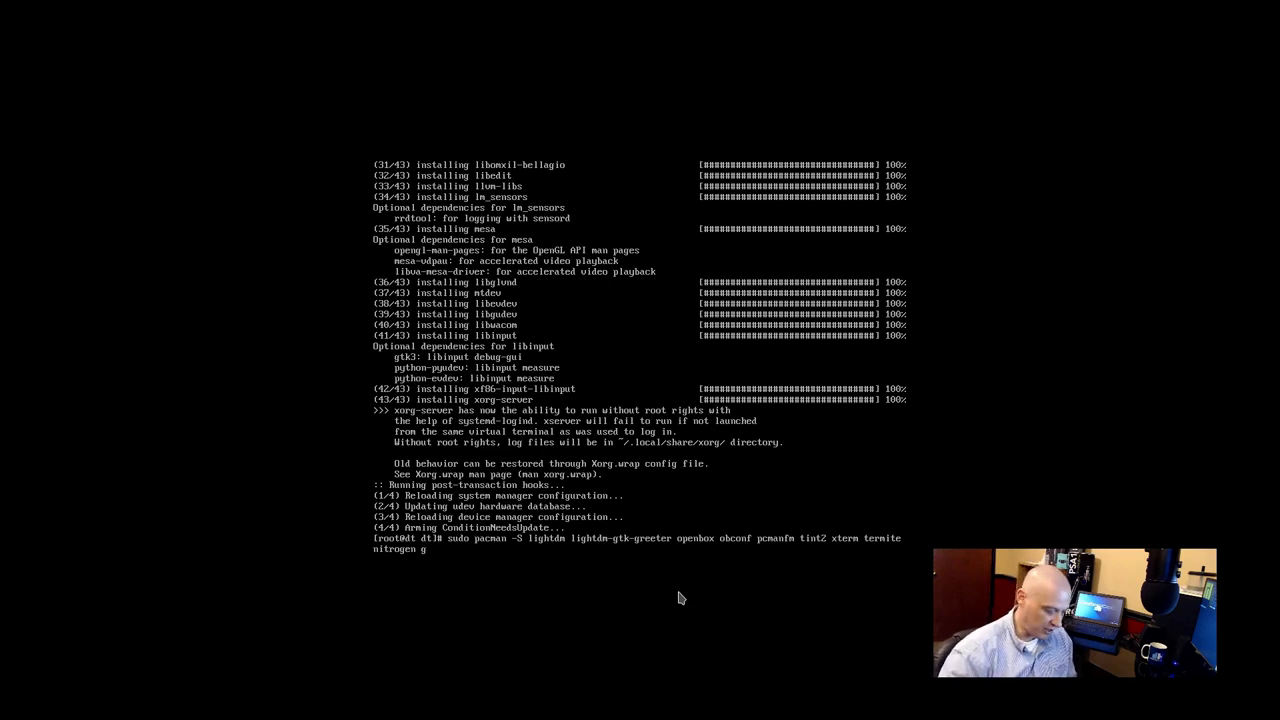
text(eany)
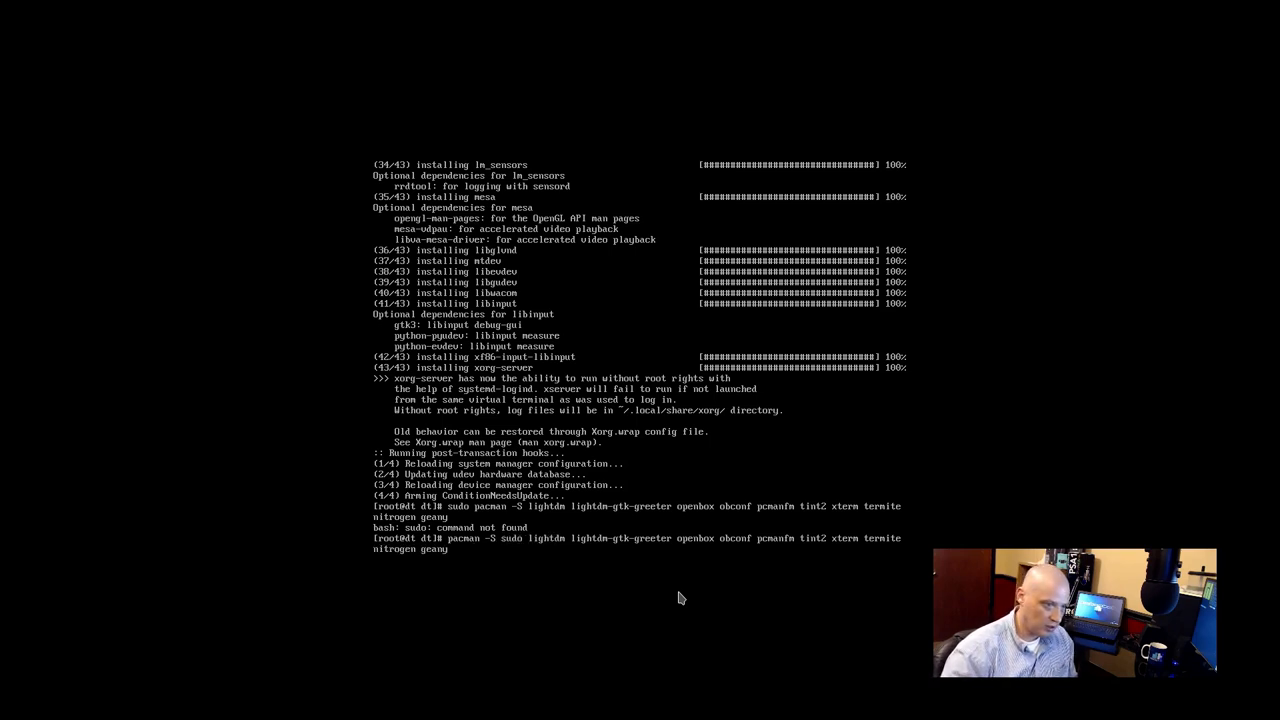
- Run pacman -S as root and confirm installing all 100 packages
key(Return)
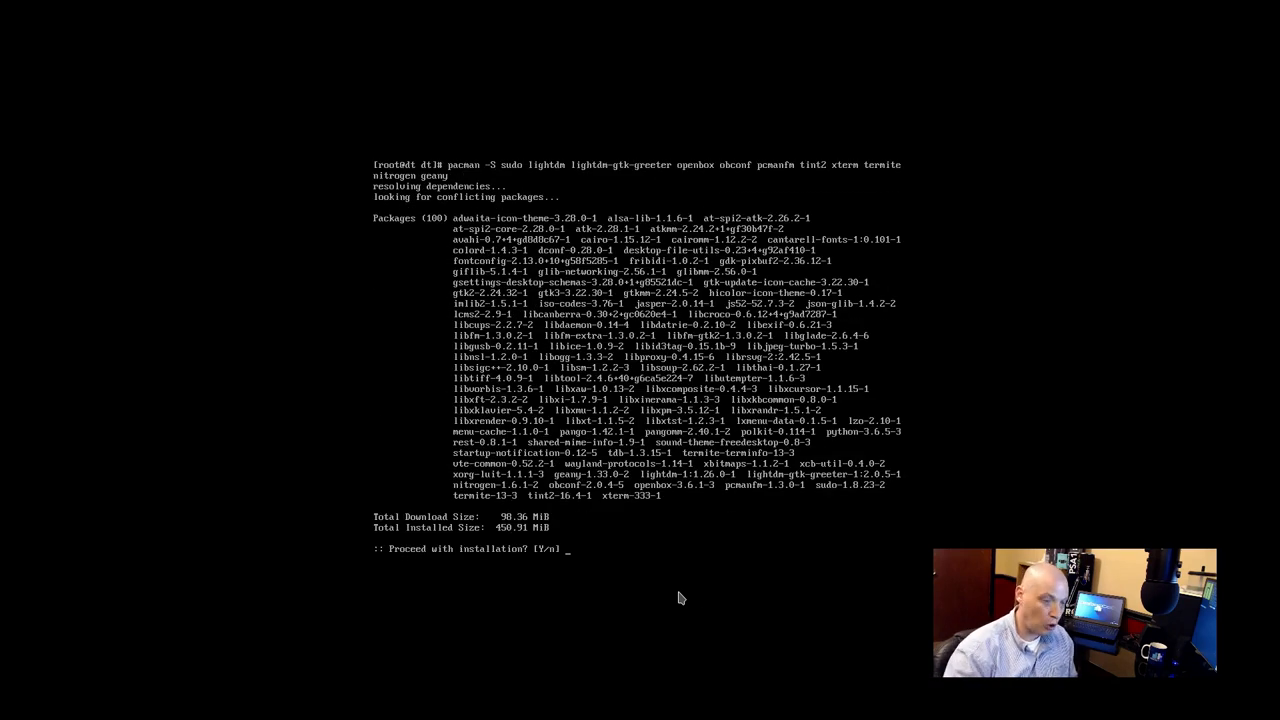
text(y)
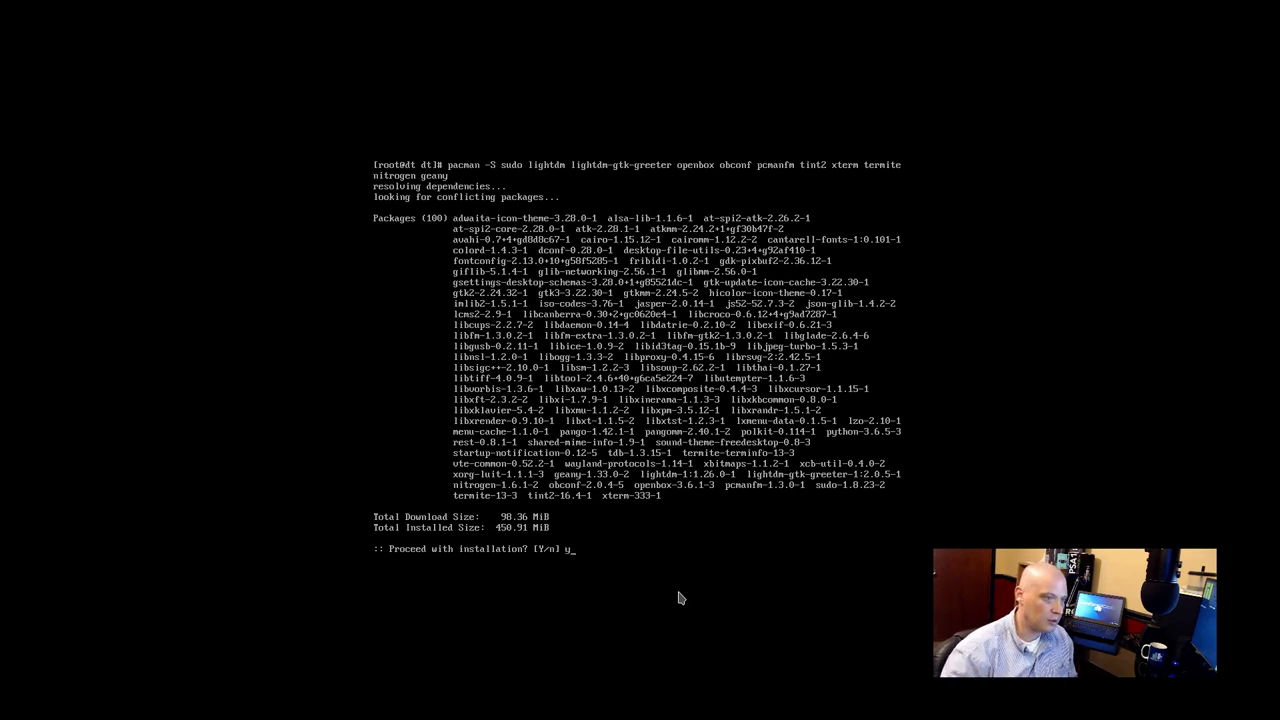
key(Return)
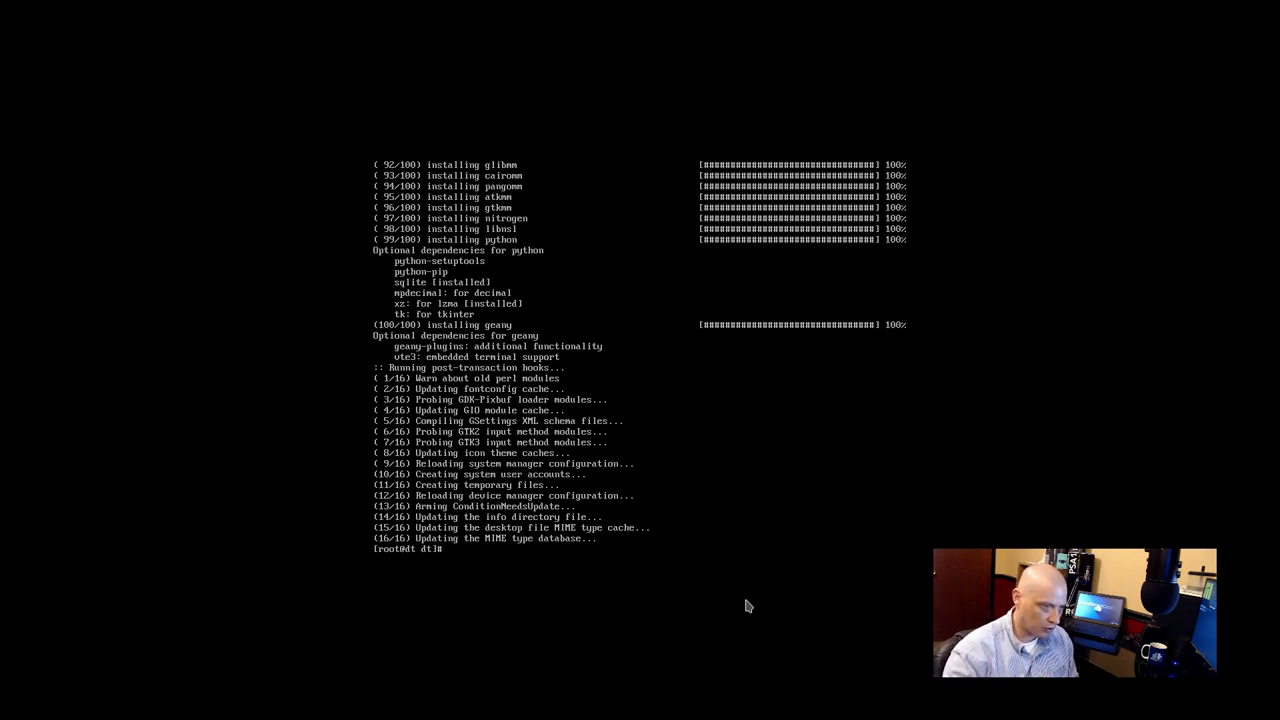
- Enable lightdm.service with systemctl so the graphical login starts at boot
text(systemctl)
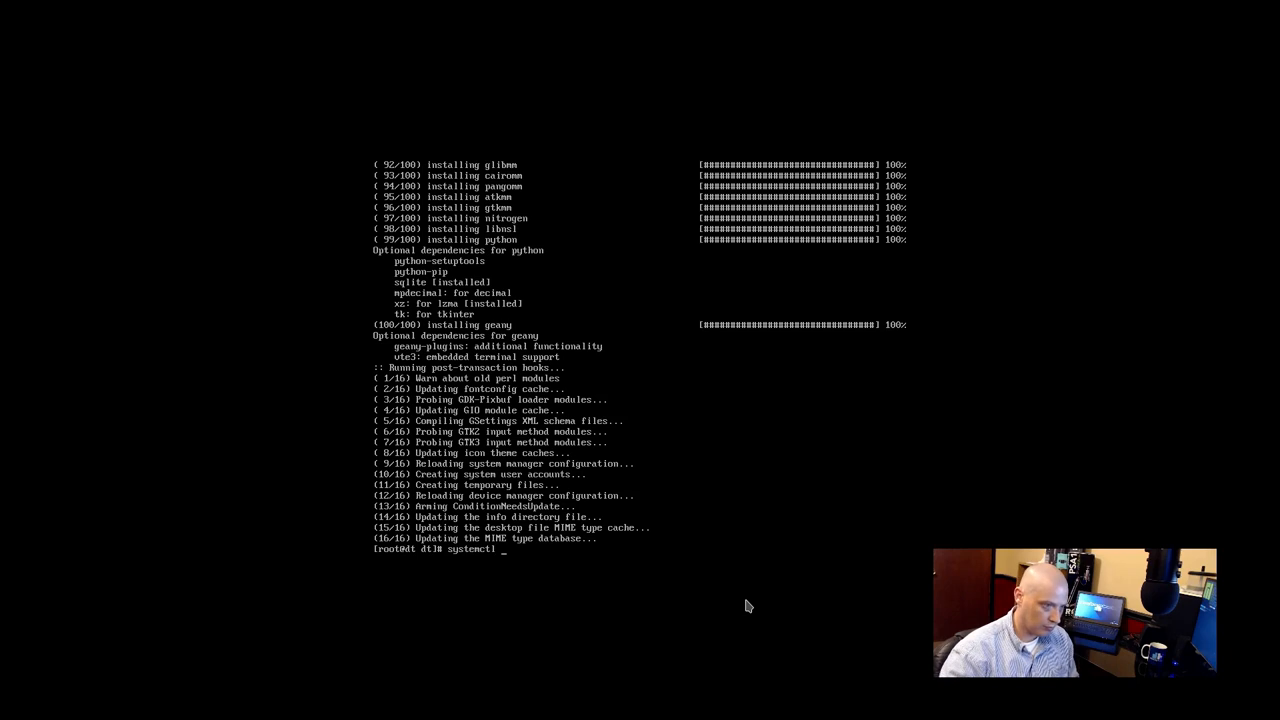
text(enable)
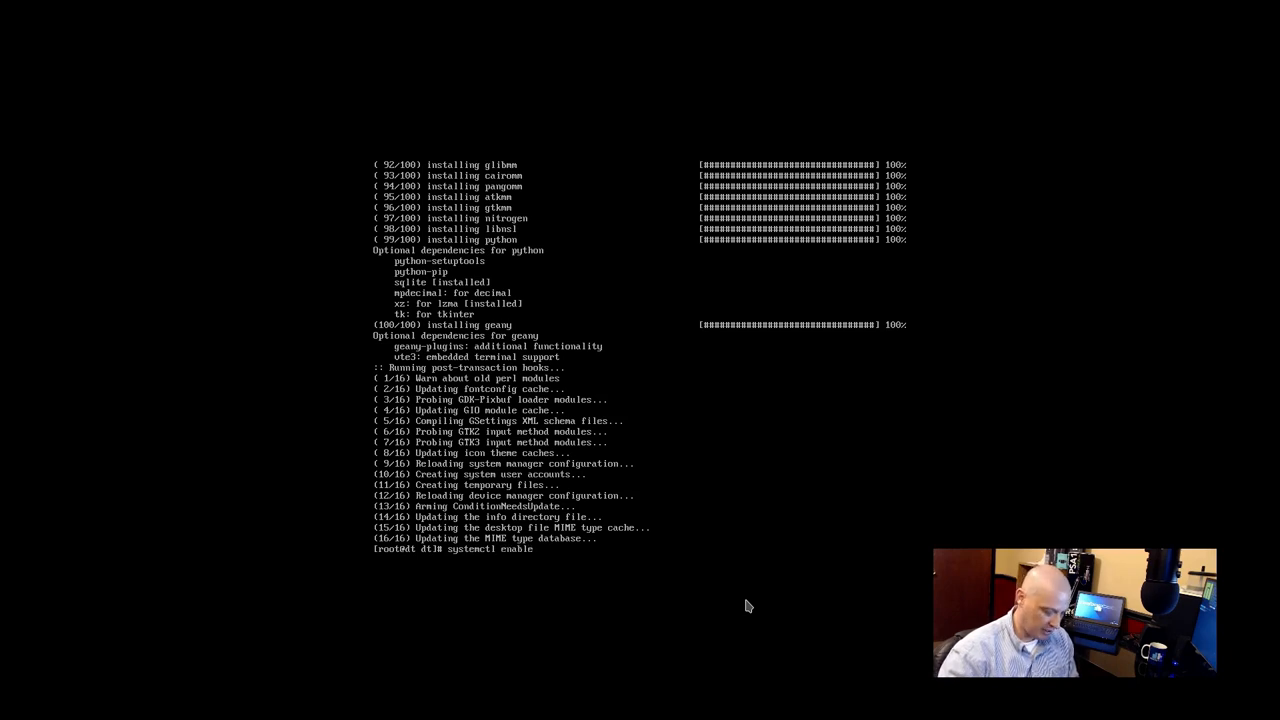
text(lightdm.se)
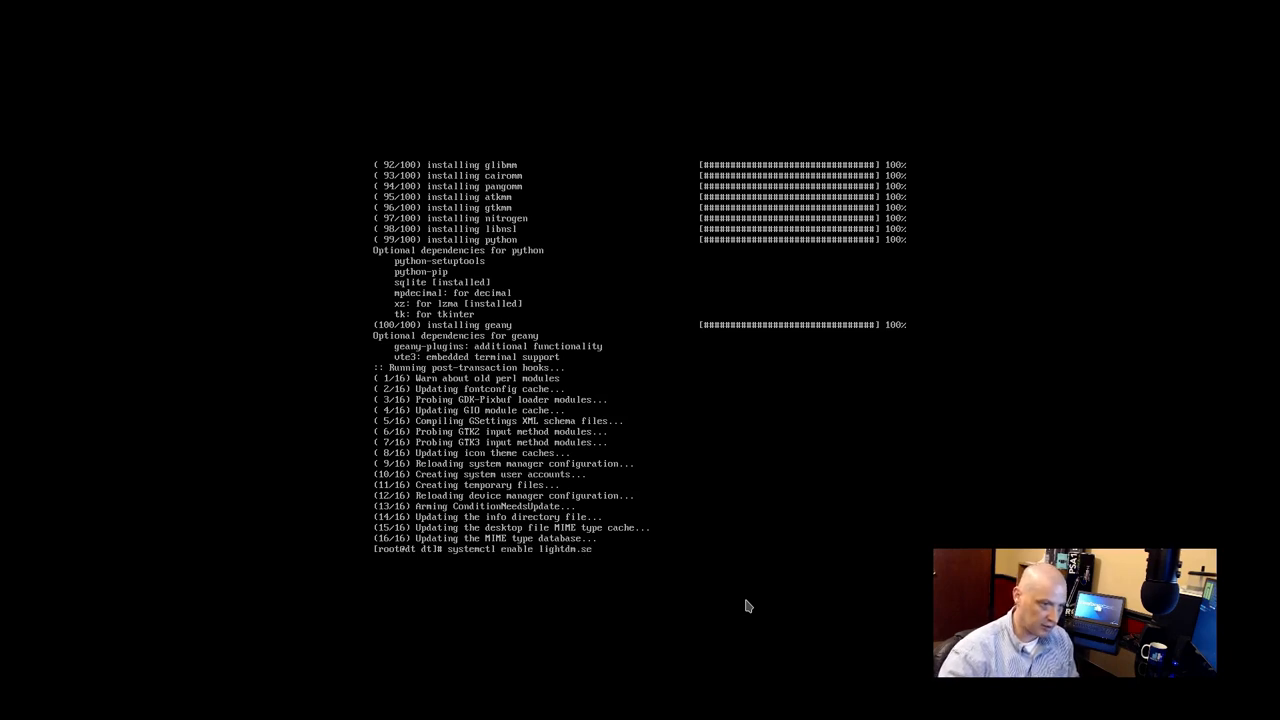
text(rvice)
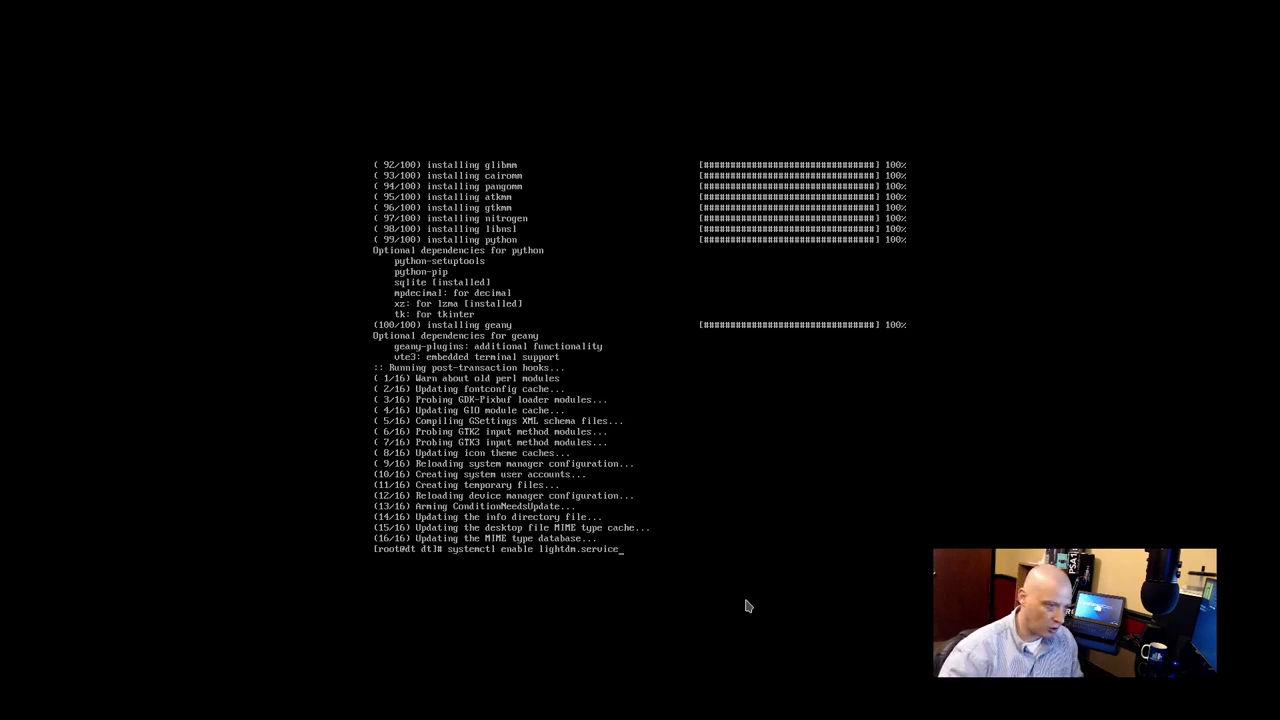
key(Return)
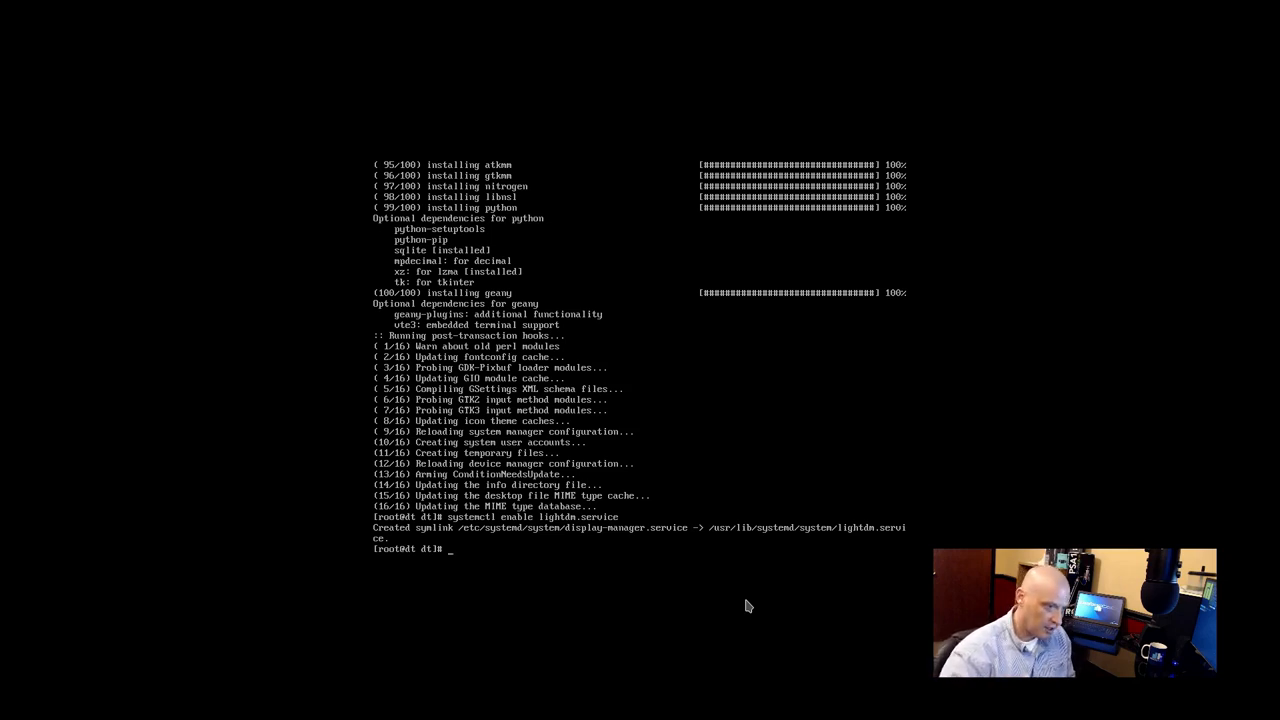
- Reboot, enter the password in the LightDM greeter and log in to the Openbox session
text(rebo)
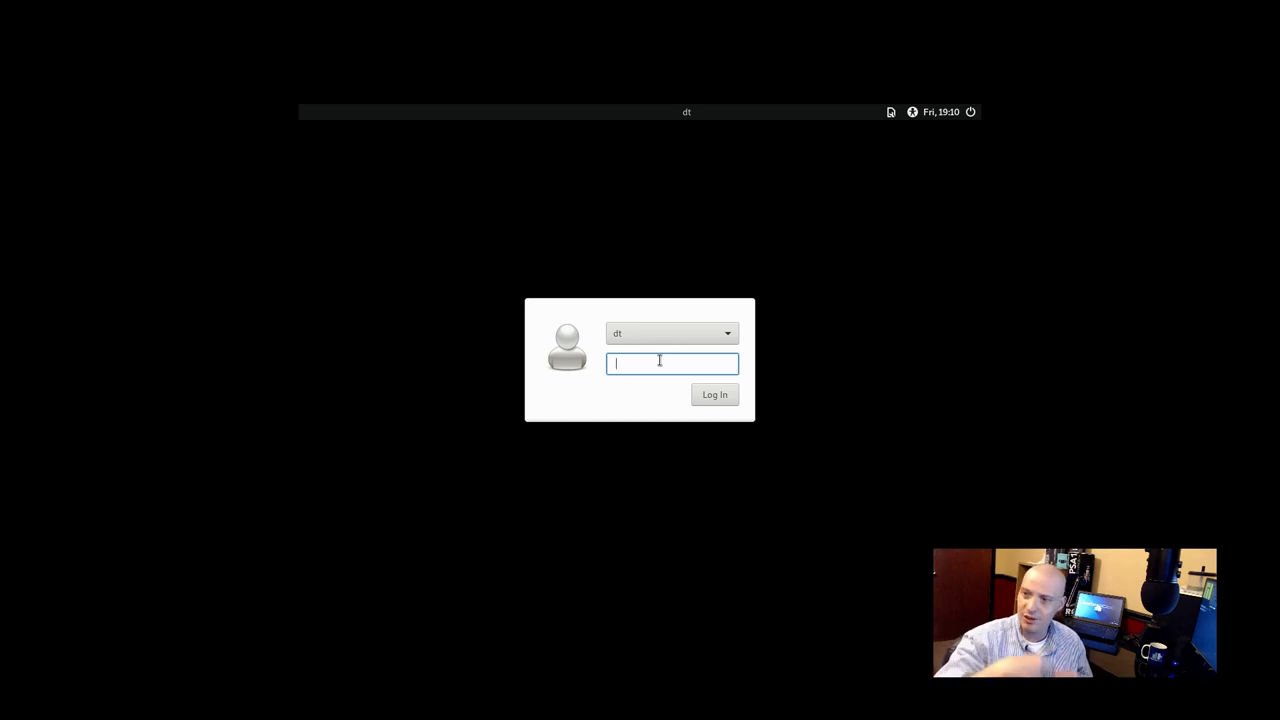
text(••)
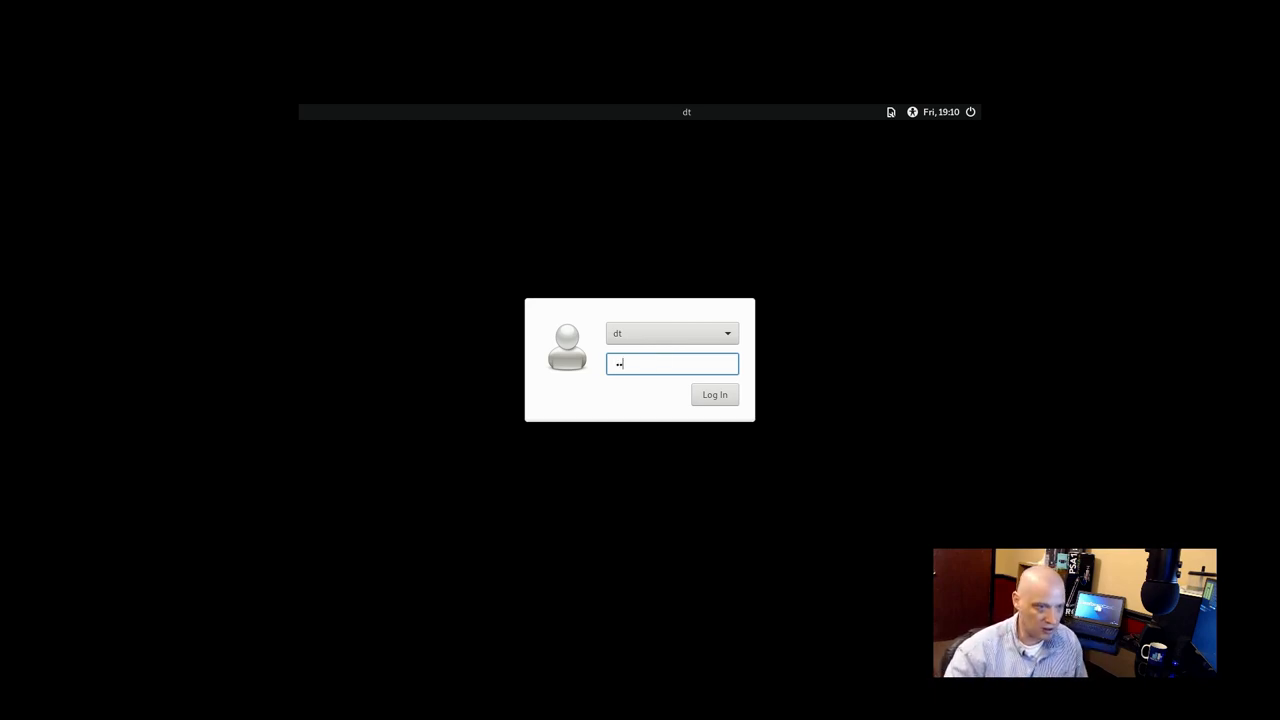
click(714, 394)
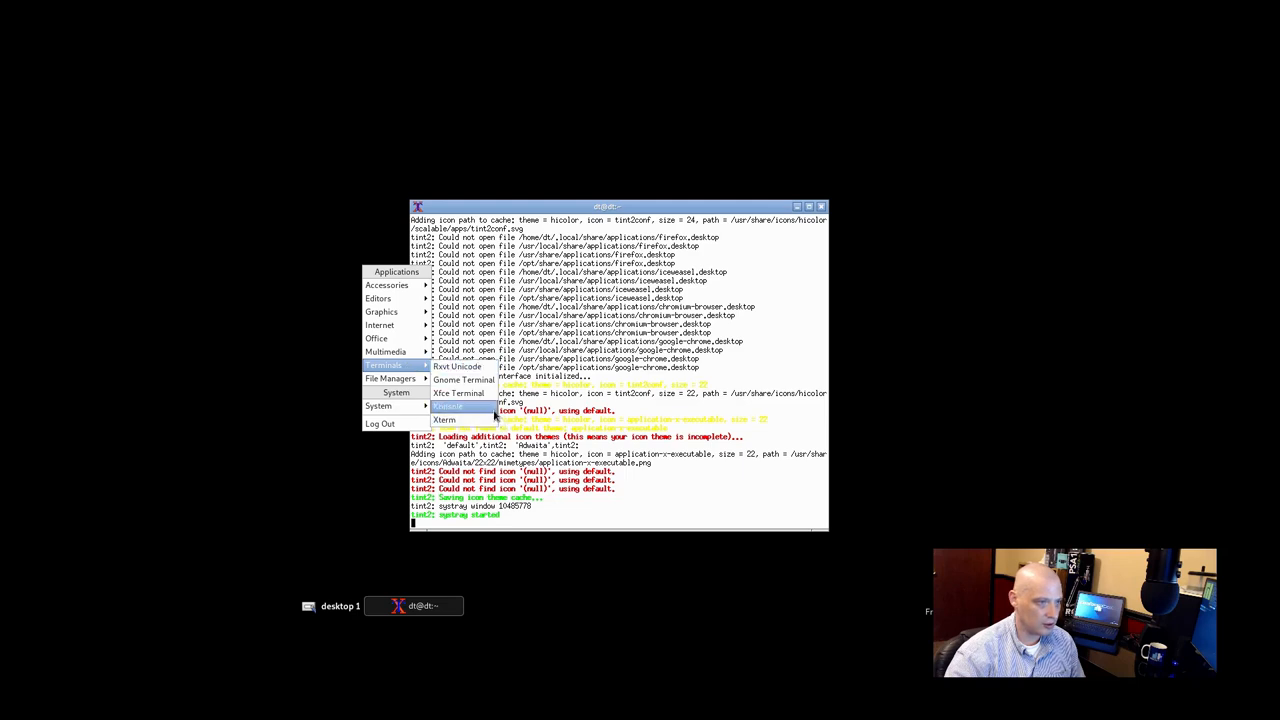
- Run nitrogen from a new xterm, then prepare 'sudo pacman -S gnome-backgrounds'
click(444, 420)
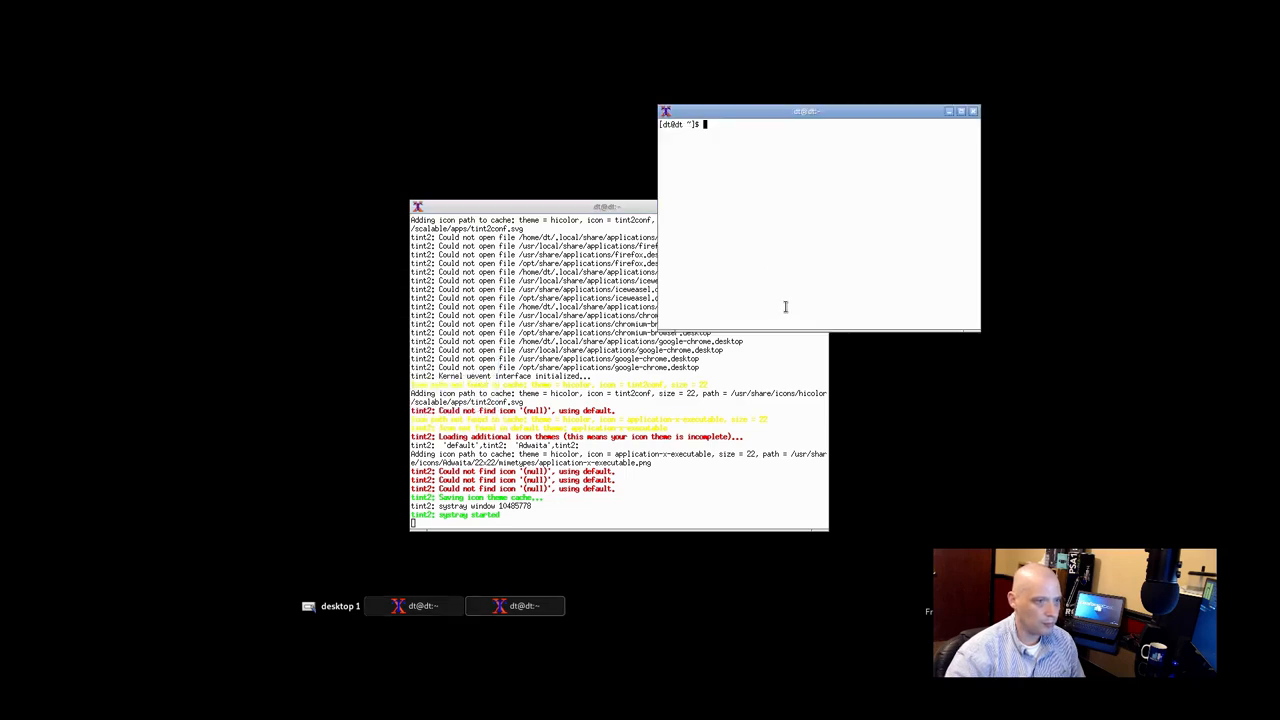
text(nitrogen)
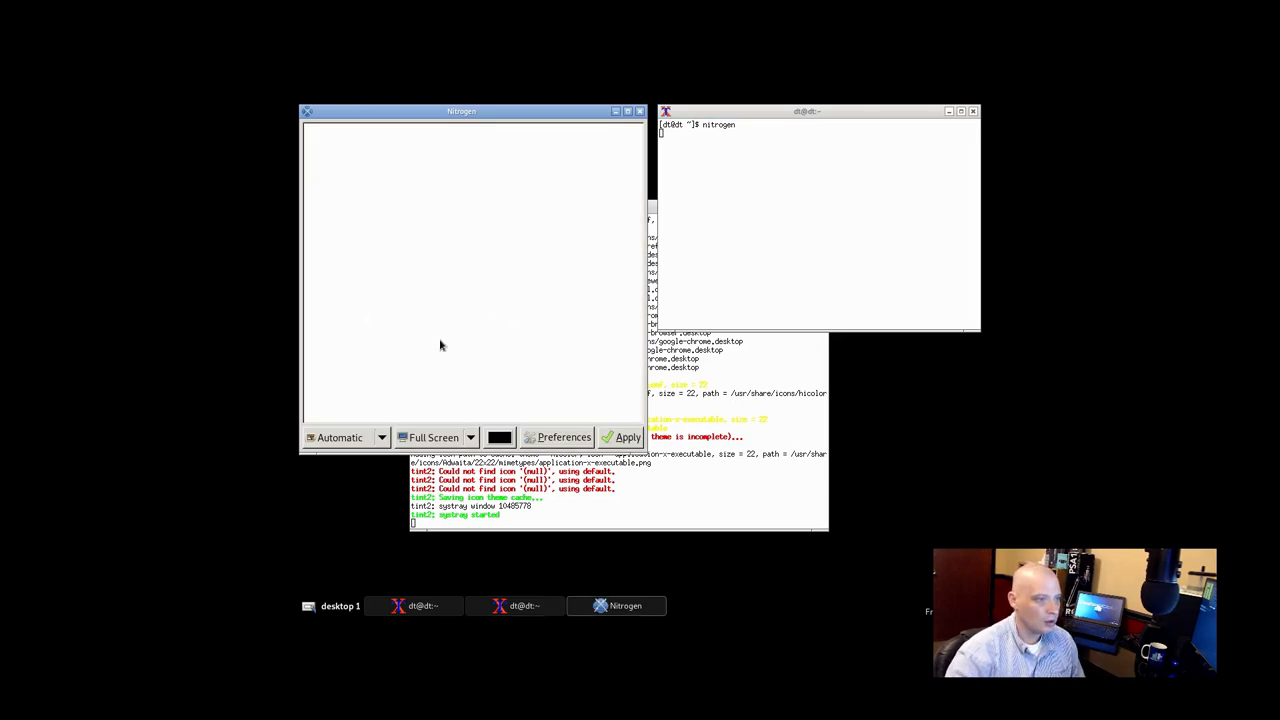
mouse_move(732, 236)
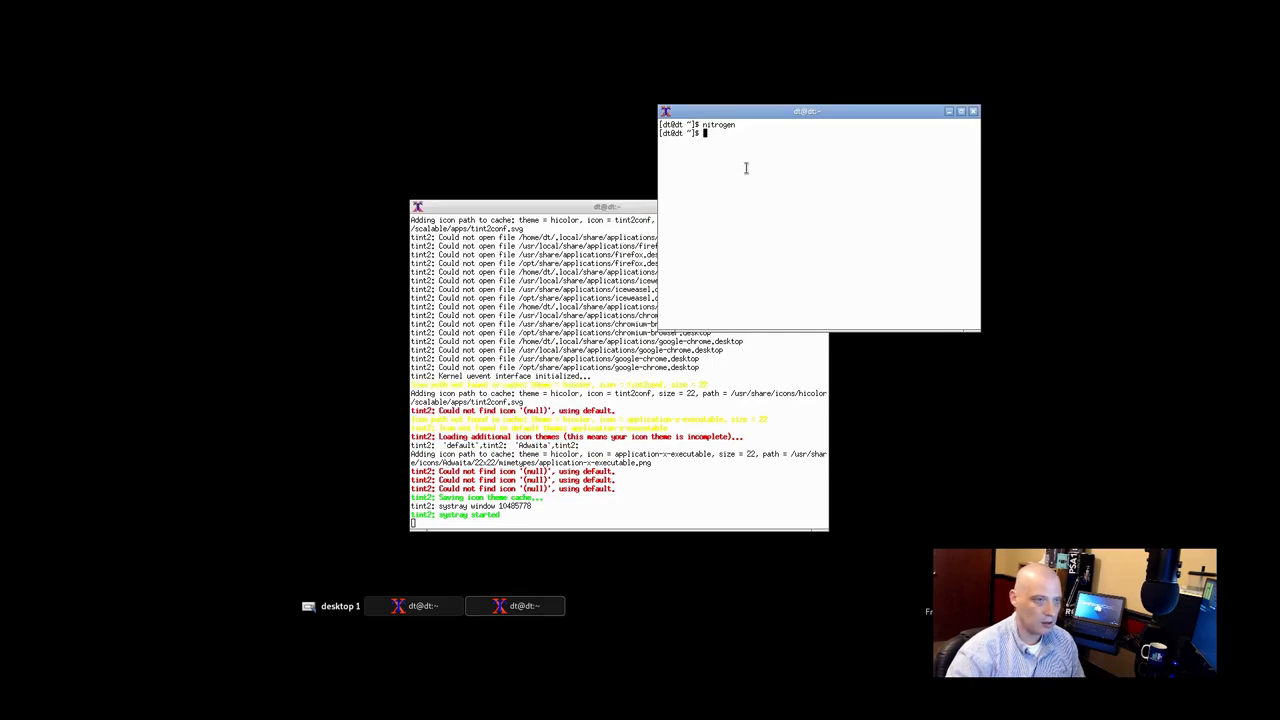
text(sudo a)
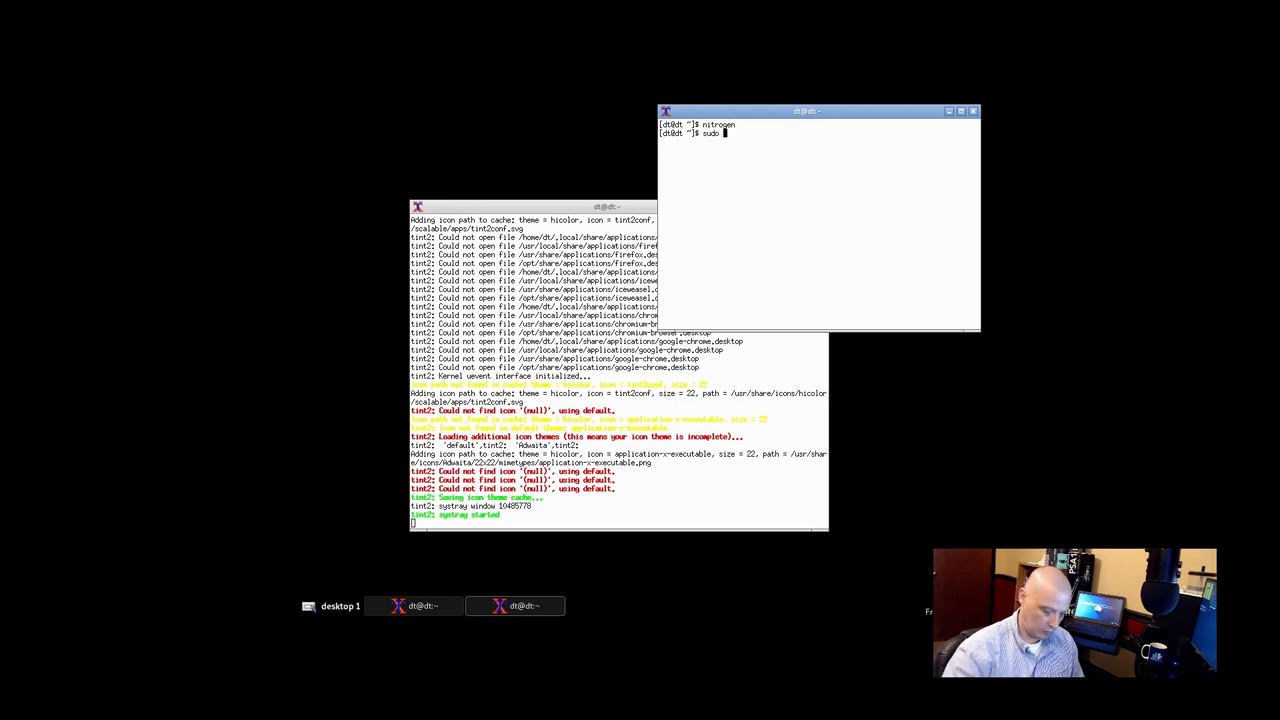
text(pacman -S)
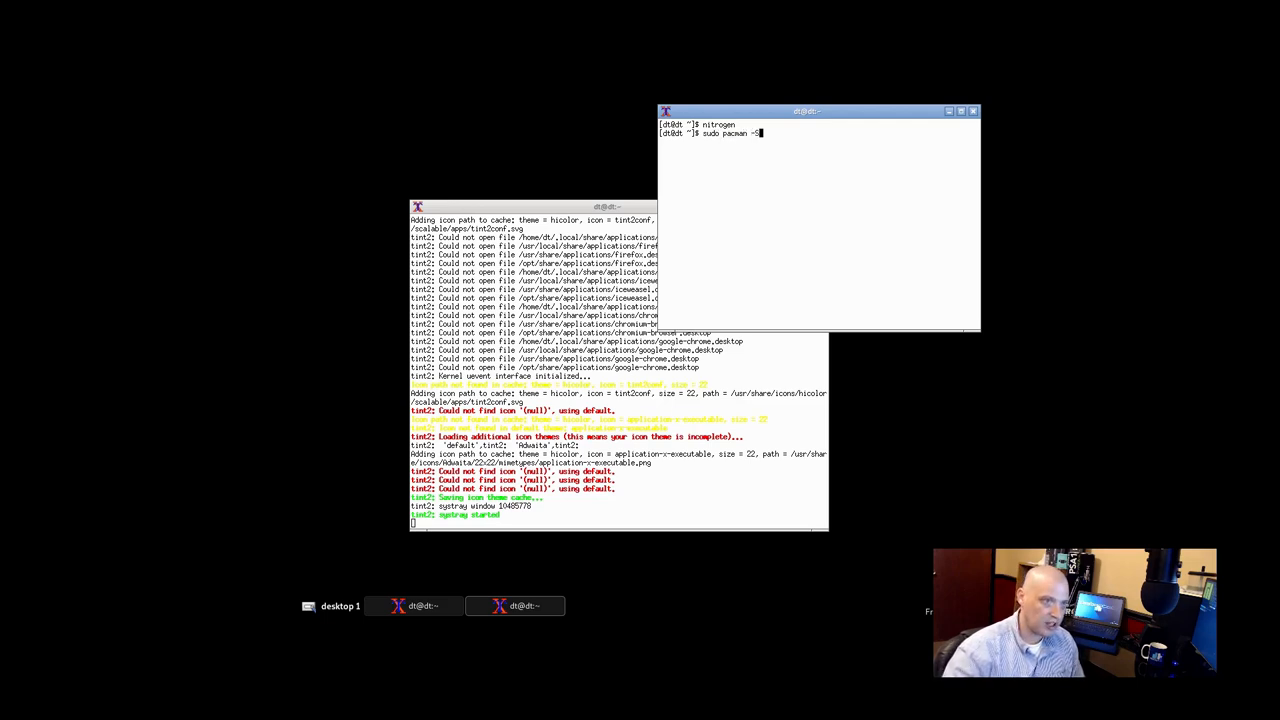
text(gnome-backgrounds)
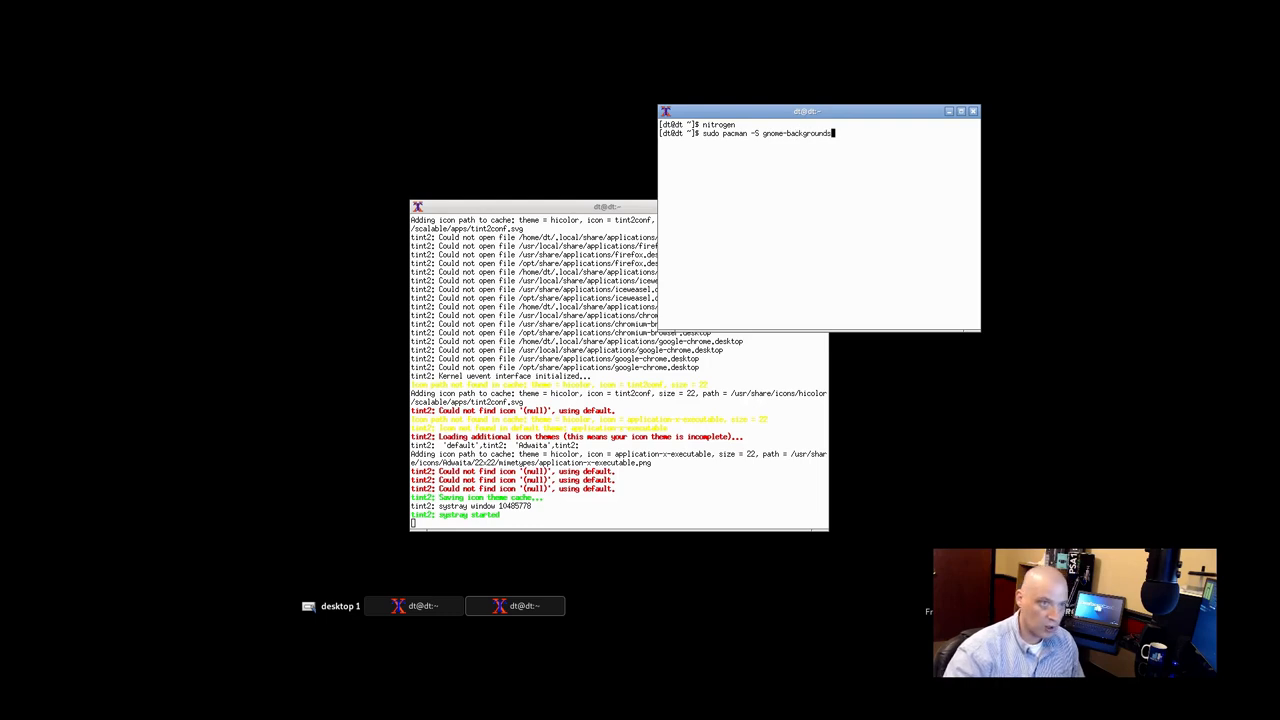
- Switch to root with su, install gnome-backgrounds via pacman, and relaunch nitrogen
key(Return)
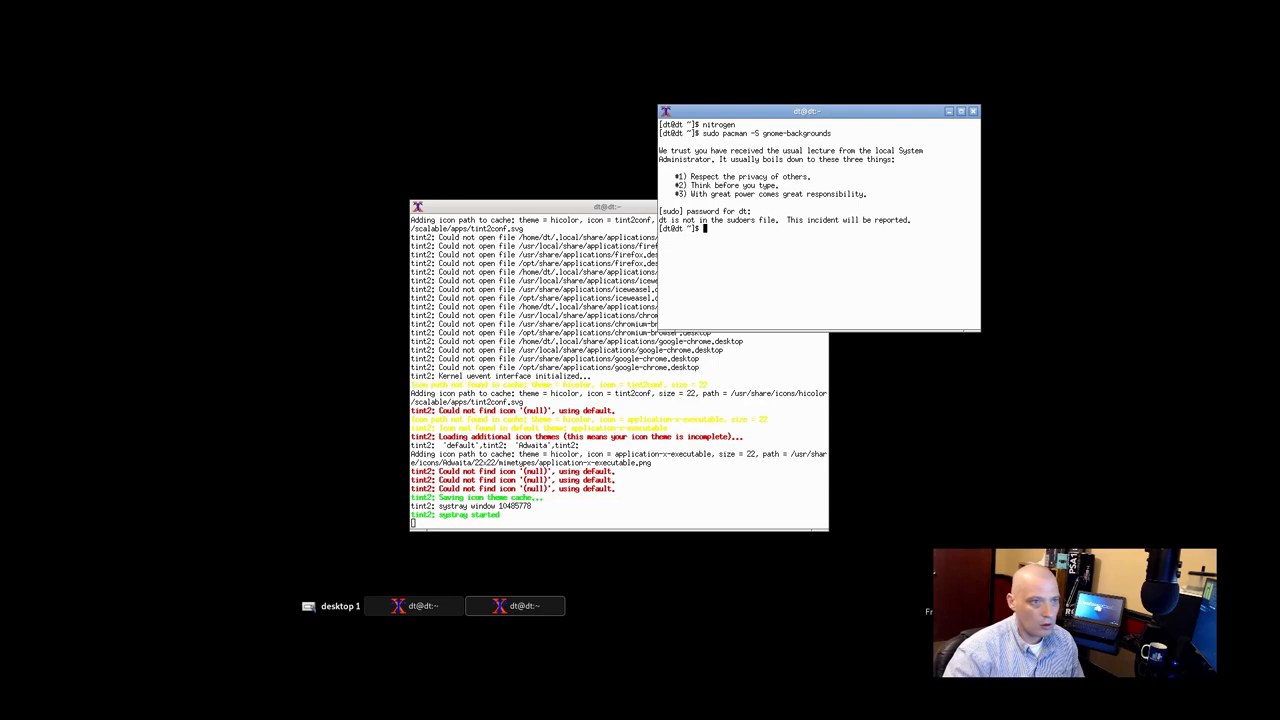
mouse_move(754, 282)
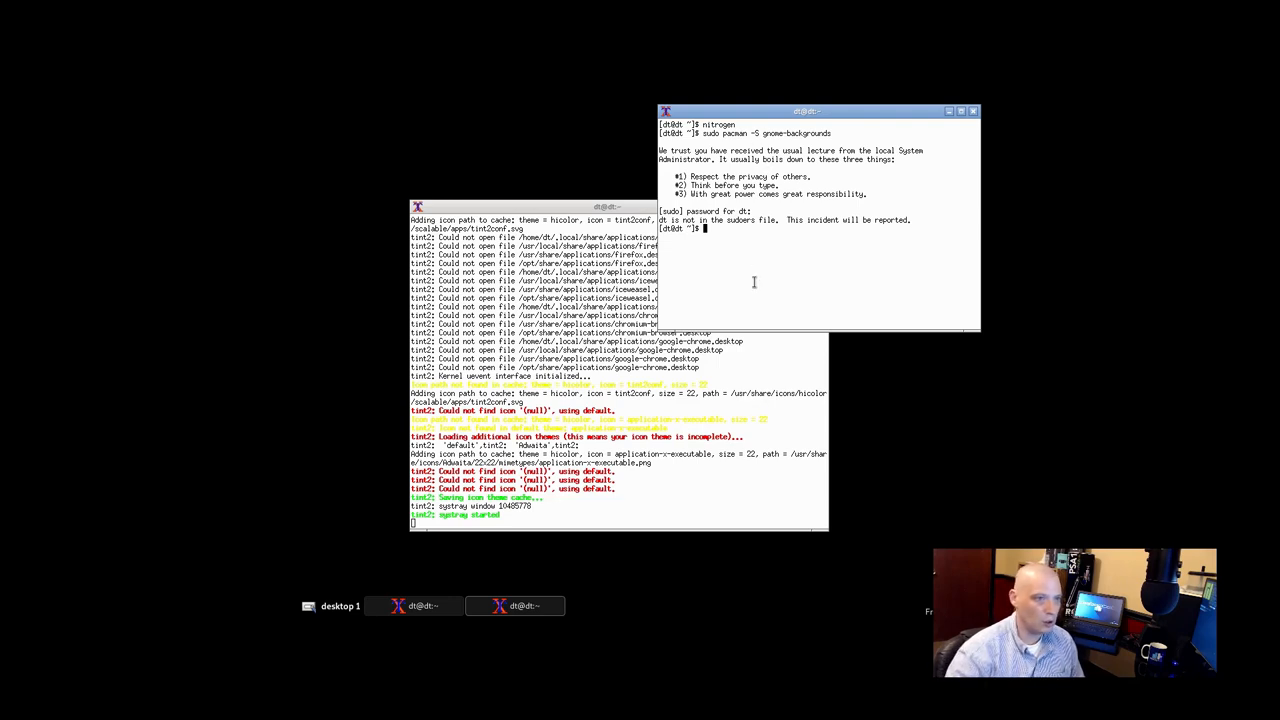
text(su)
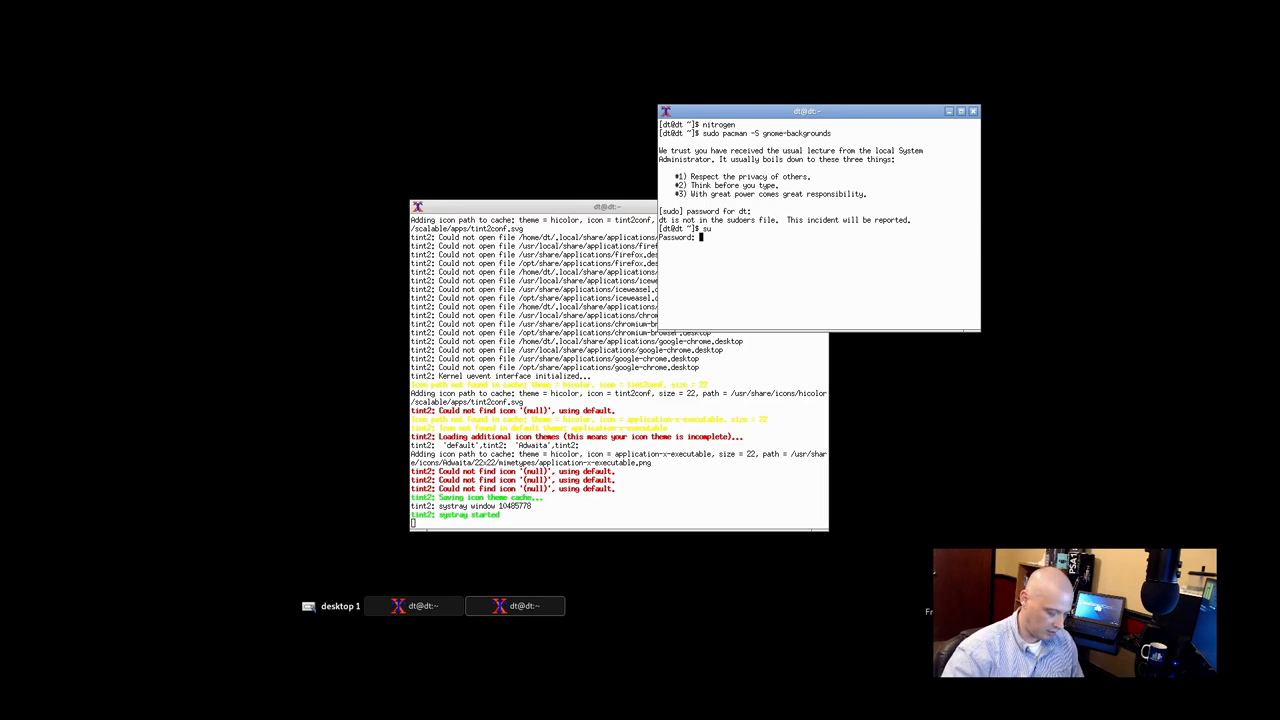
key(Return)
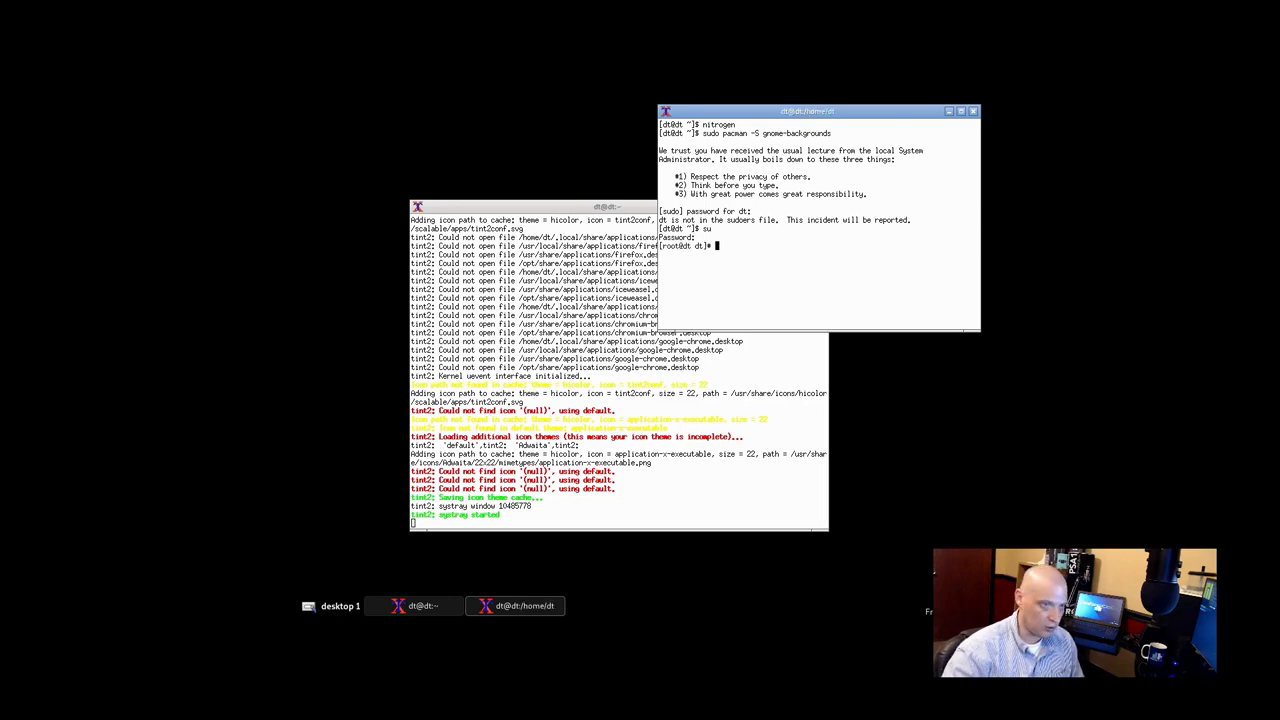
text(pacman -S gnome-backgrounds)
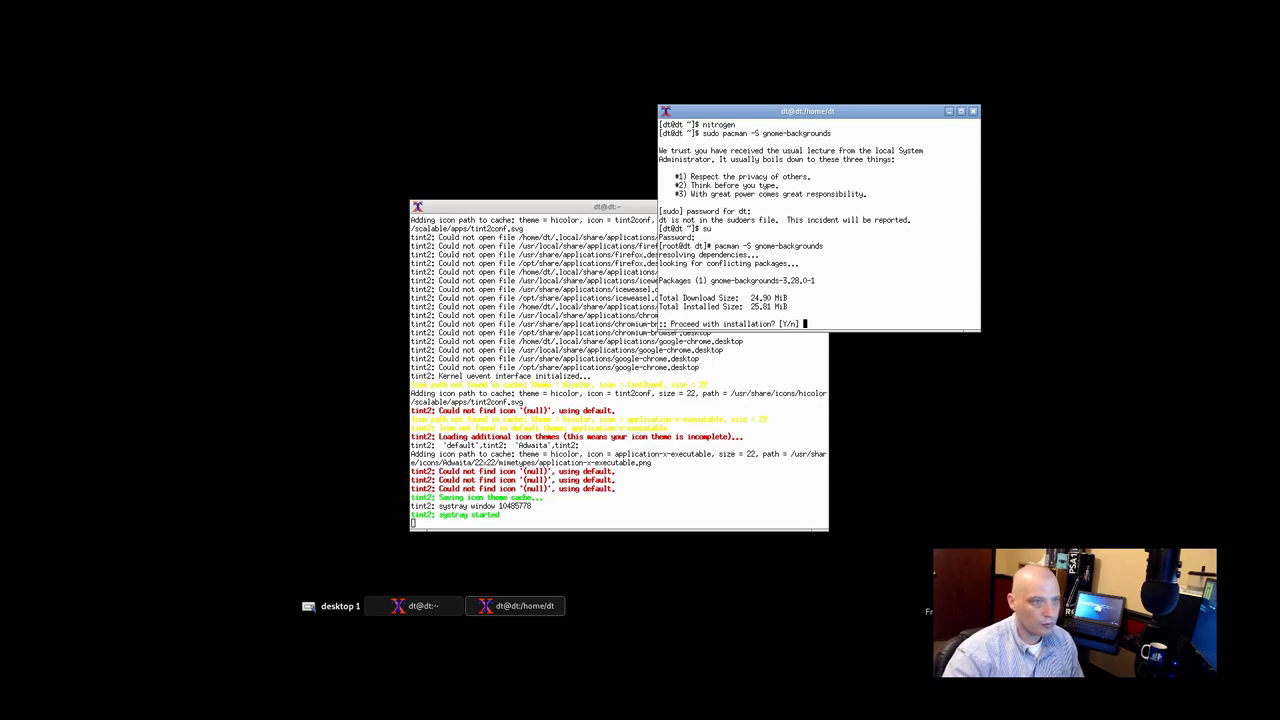
text(y)
text(exit)
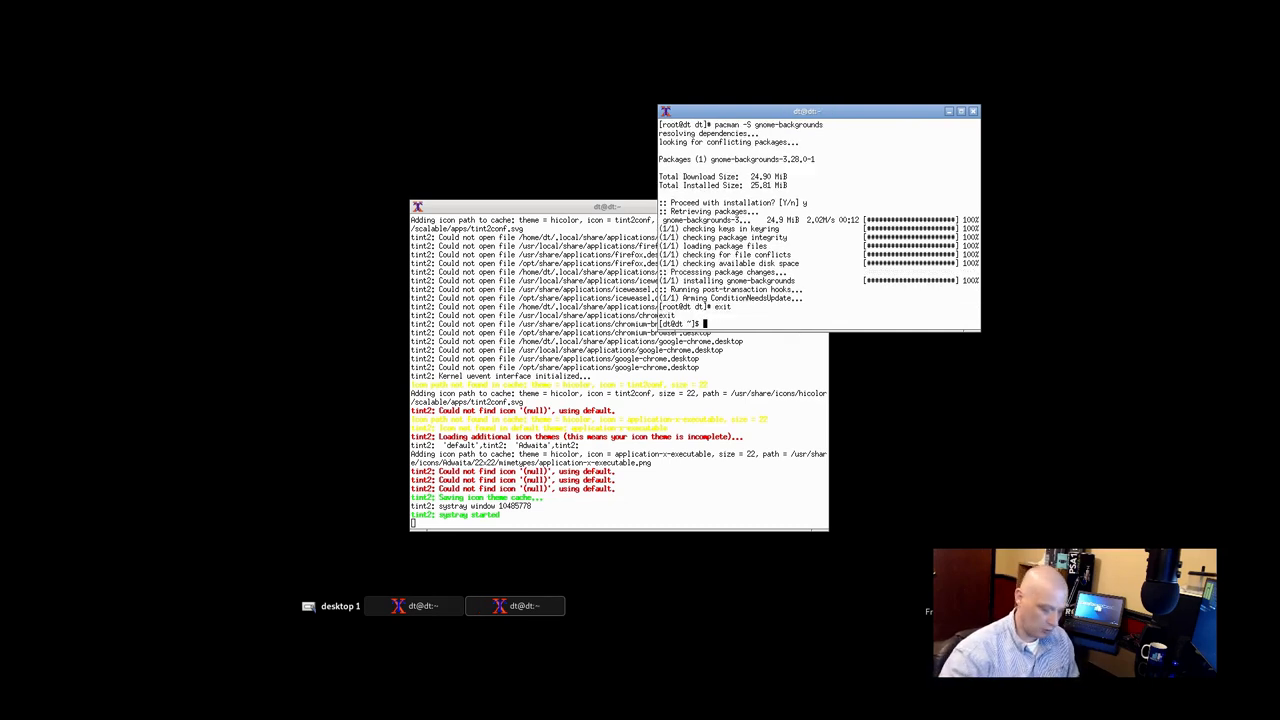
text(nitrogen)
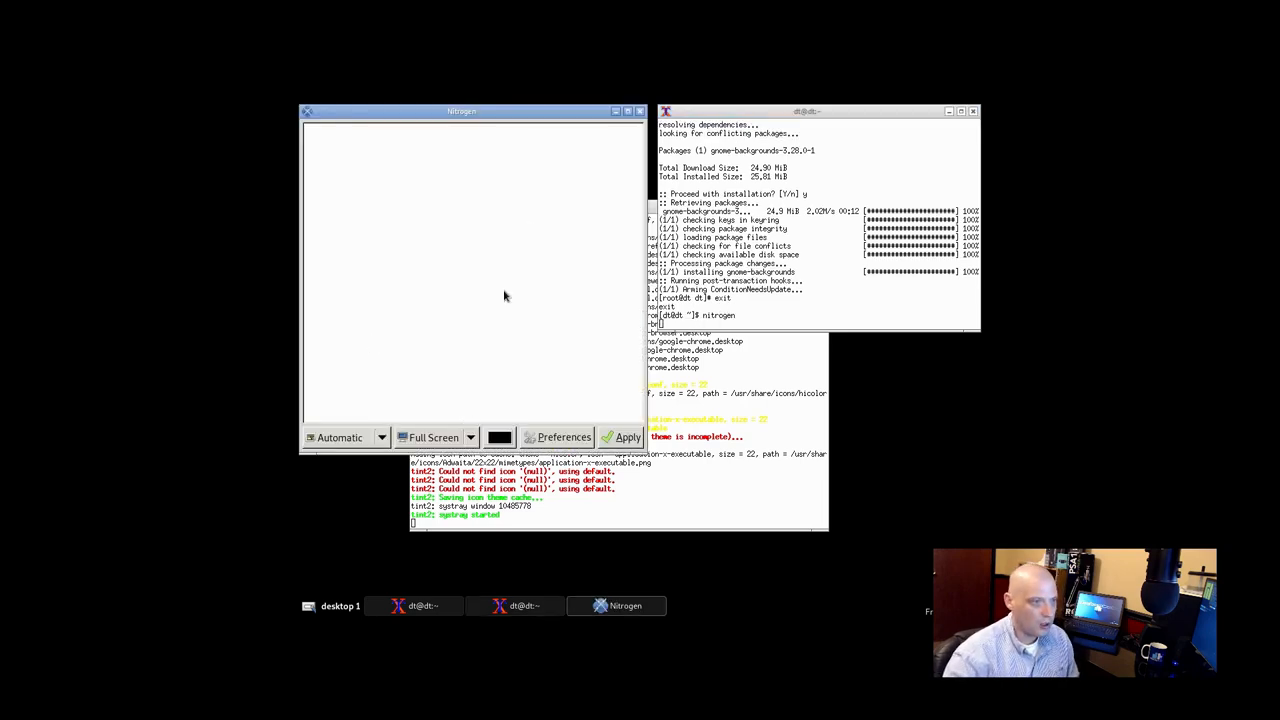
mouse_move(538, 258)
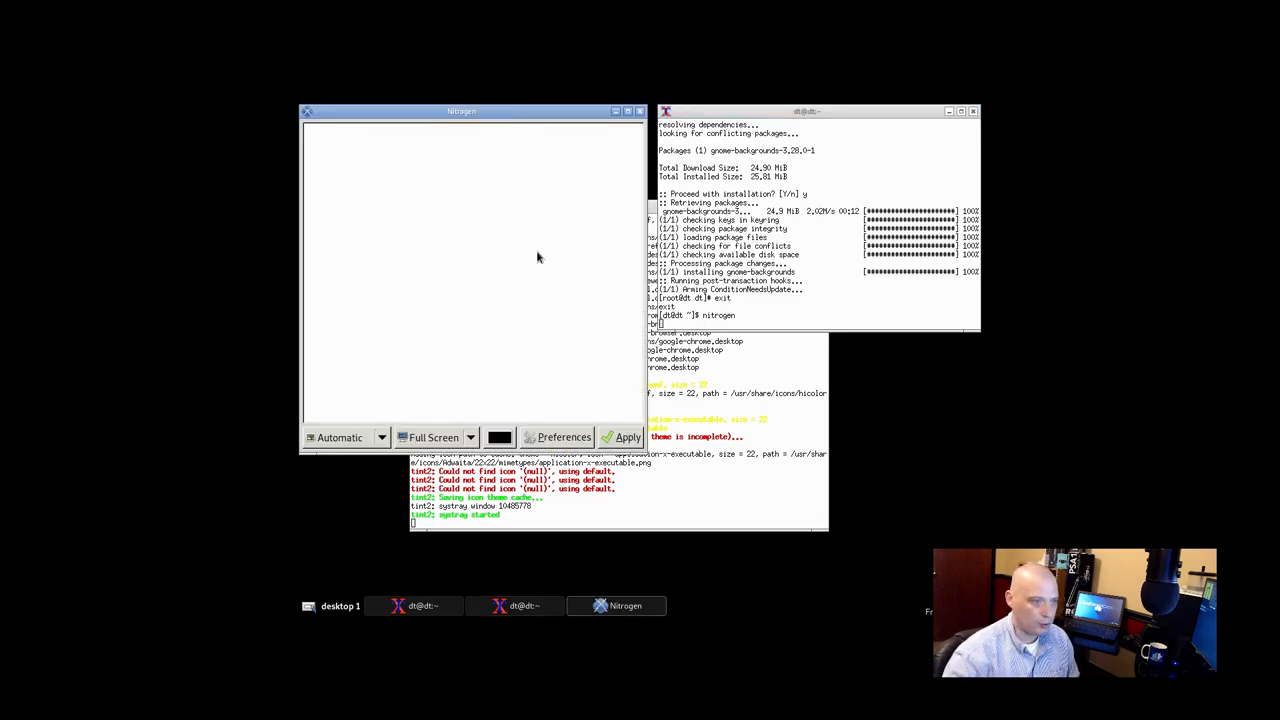
- Add /usr/share/backgrounds/gnome as a wallpaper folder in Nitrogen preferences
click(564, 436)
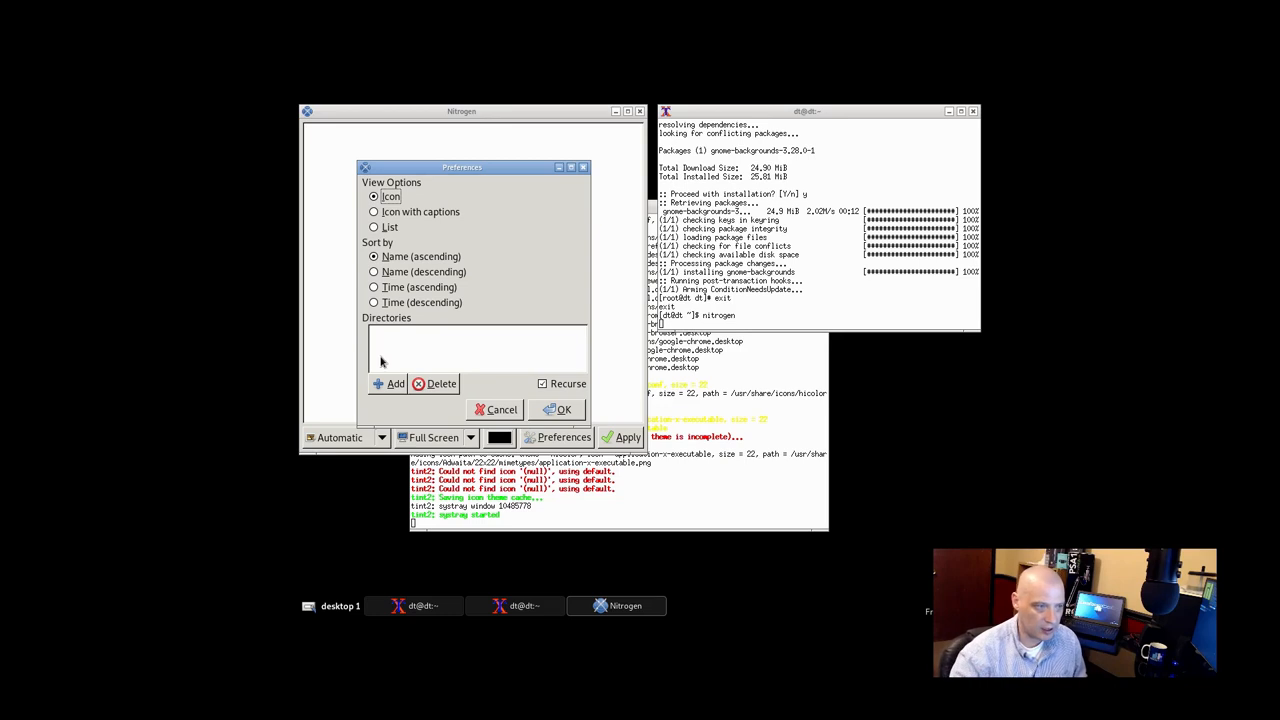
click(390, 384)
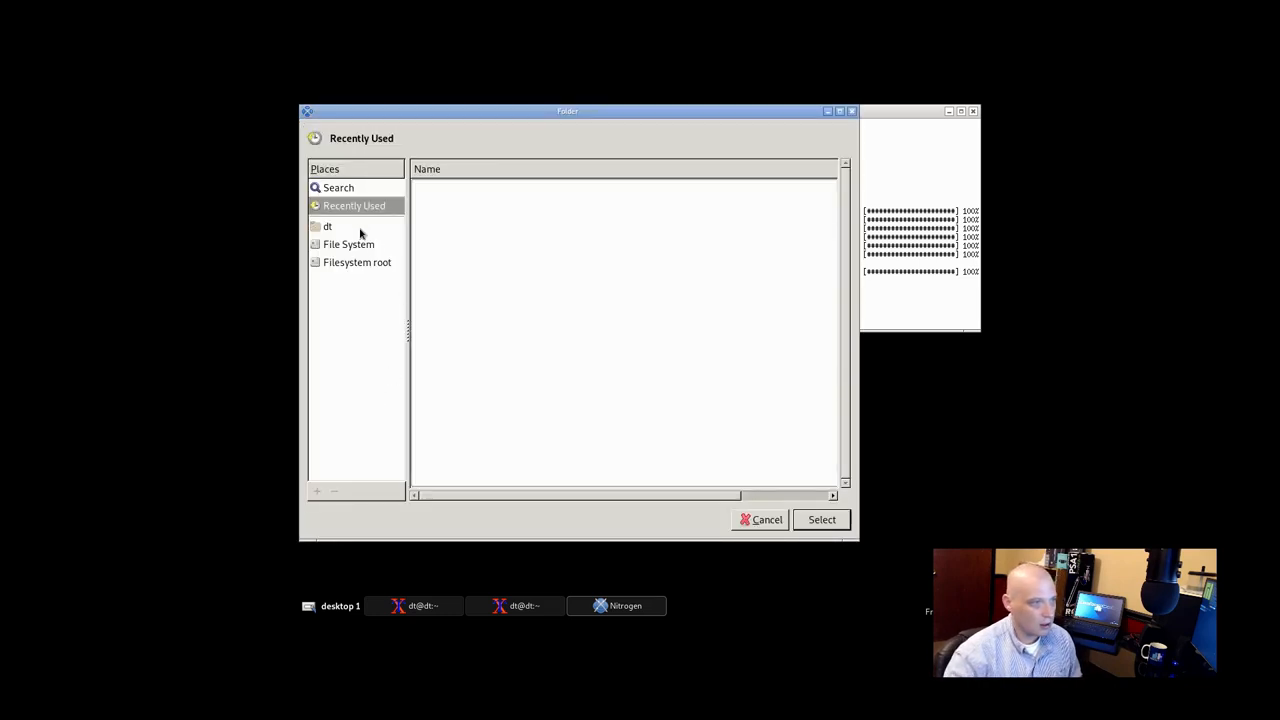
click(328, 224)
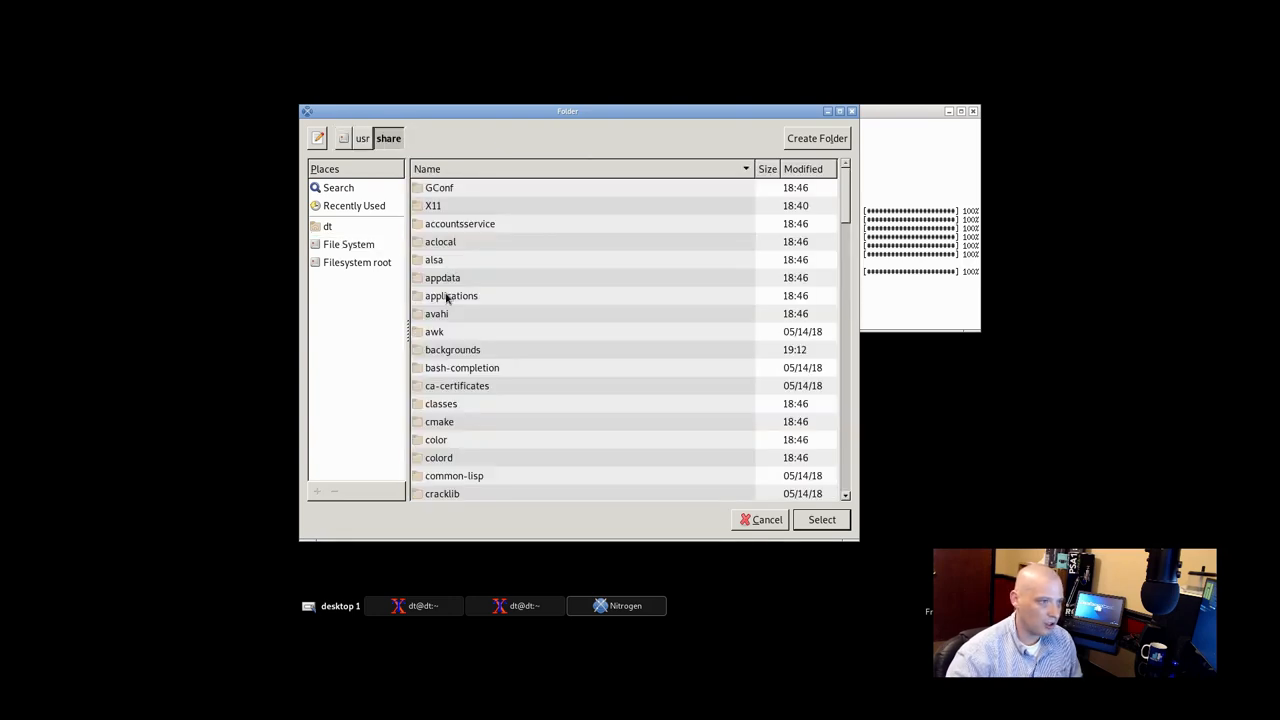
double_click(452, 348)
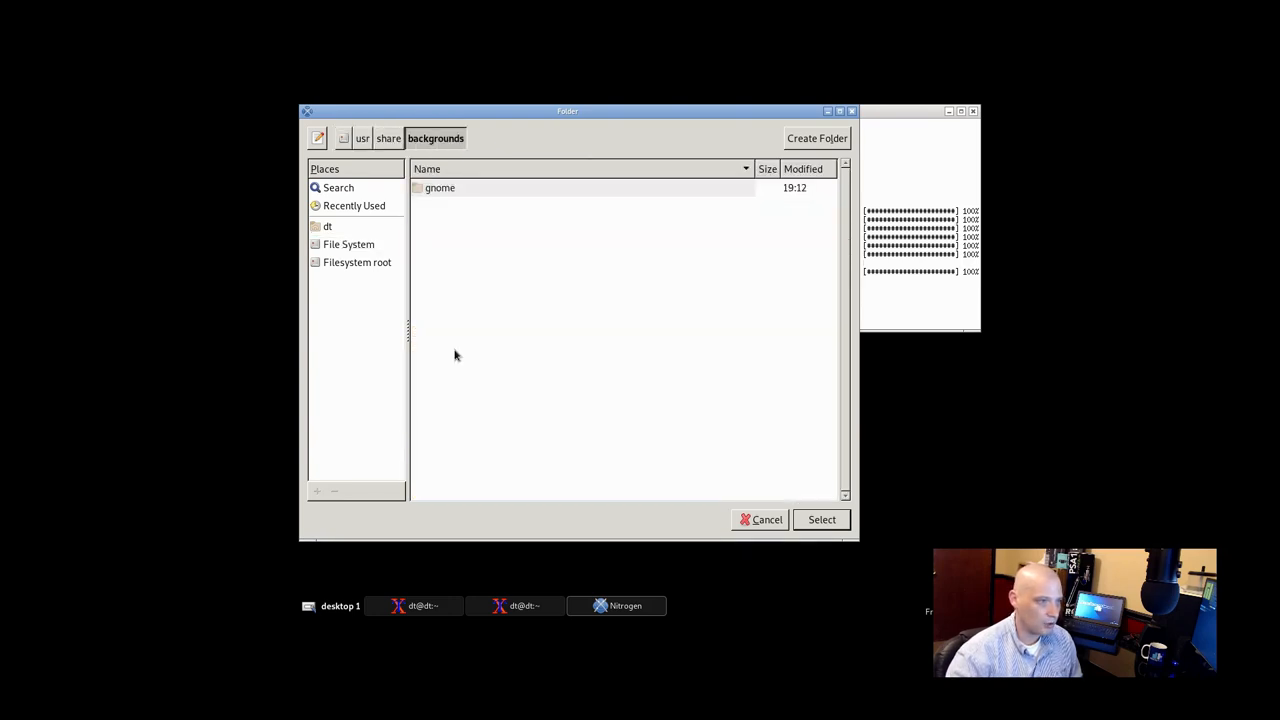
double_click(440, 188)
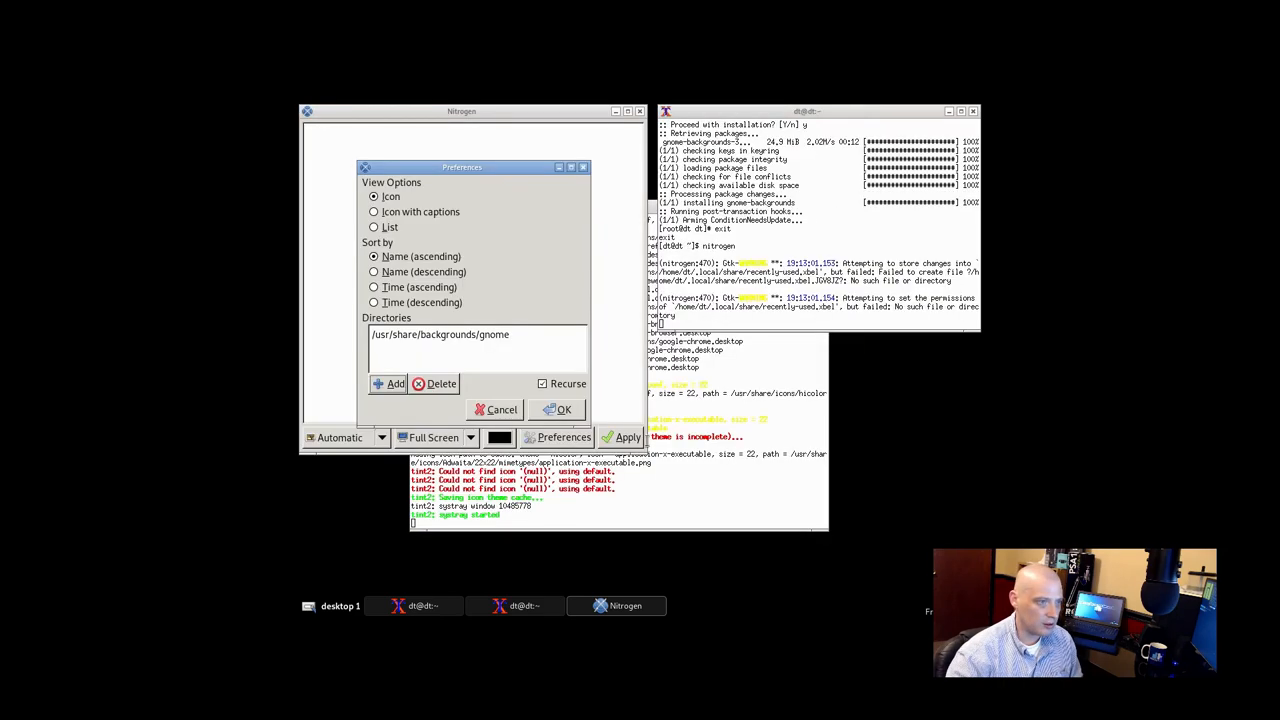
click(558, 408)
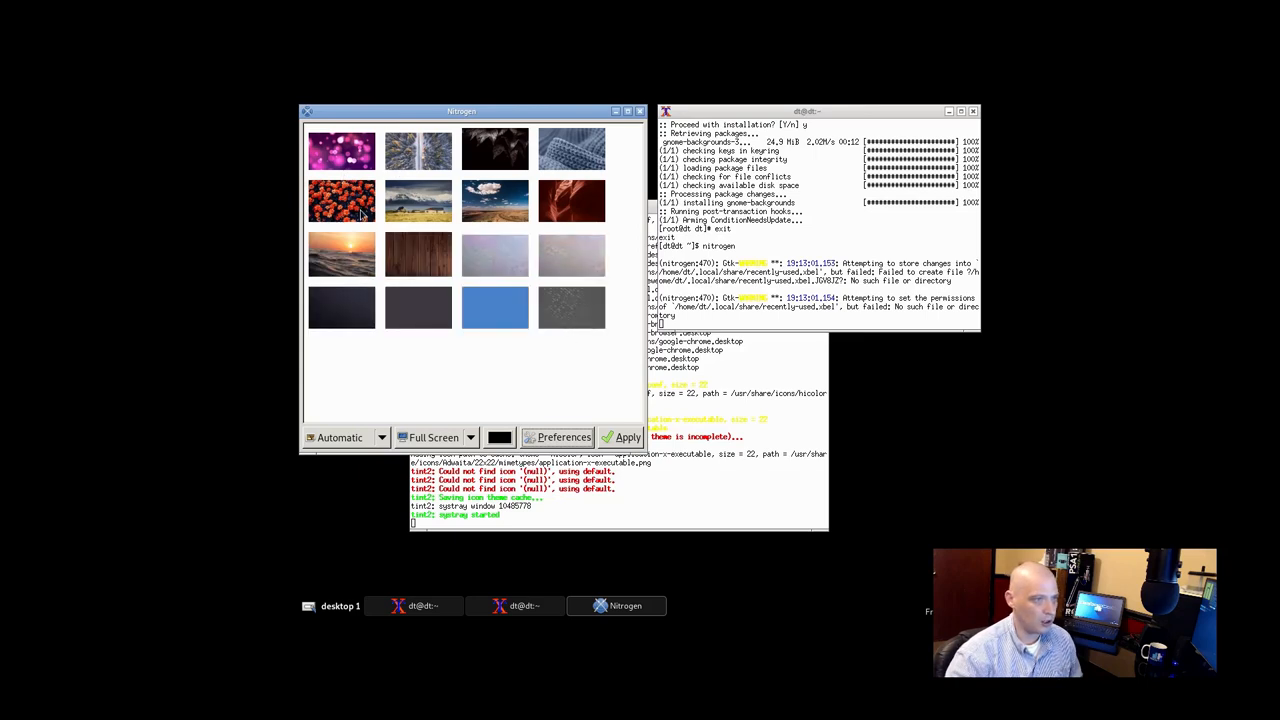
- Apply the blue knitted wool image as the desktop wallpaper
click(572, 148)
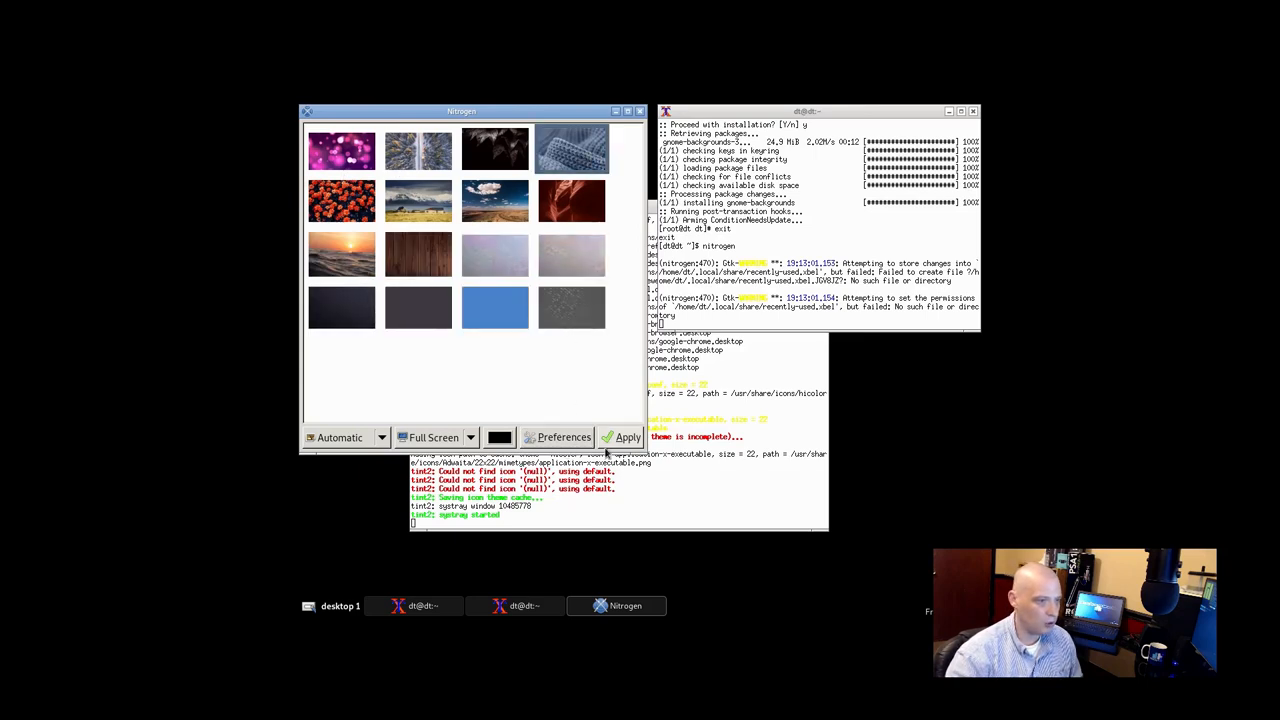
click(628, 436)
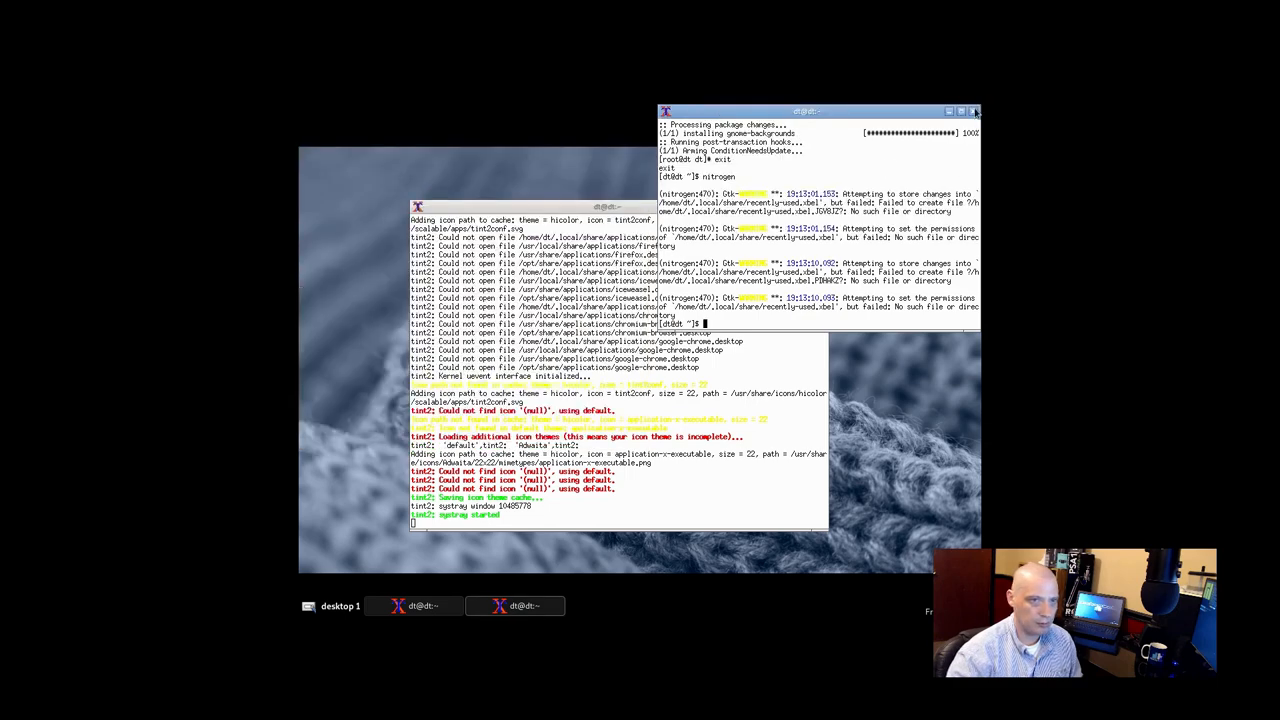
- Relaunch nitrogen from a new xterm and choose a different wallpaper scaling mode
click(976, 112)
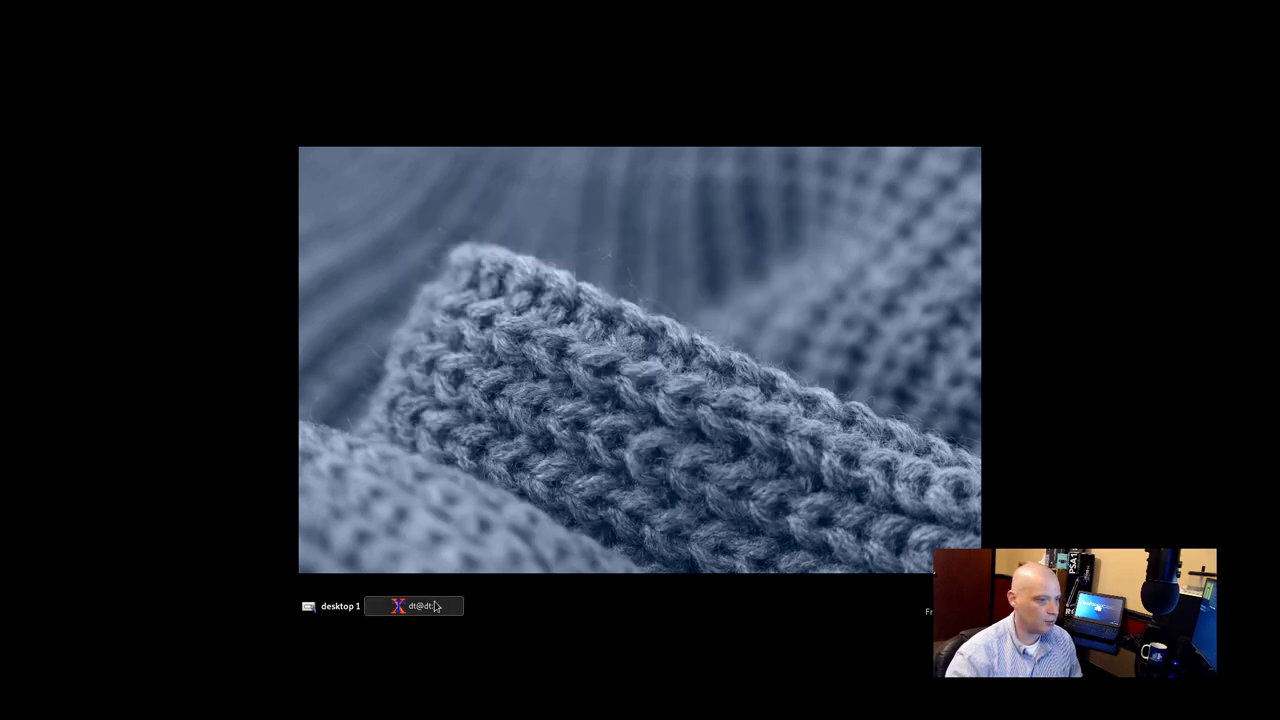
click(412, 606)
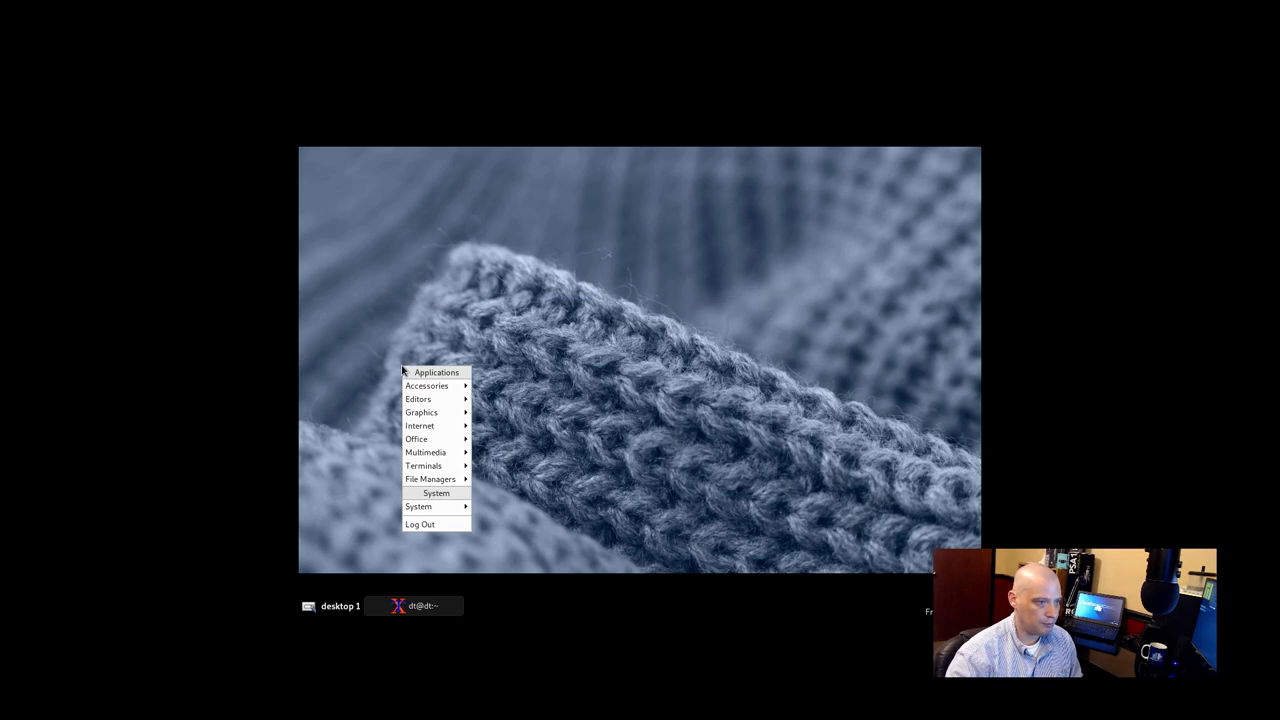
mouse_move(424, 464)
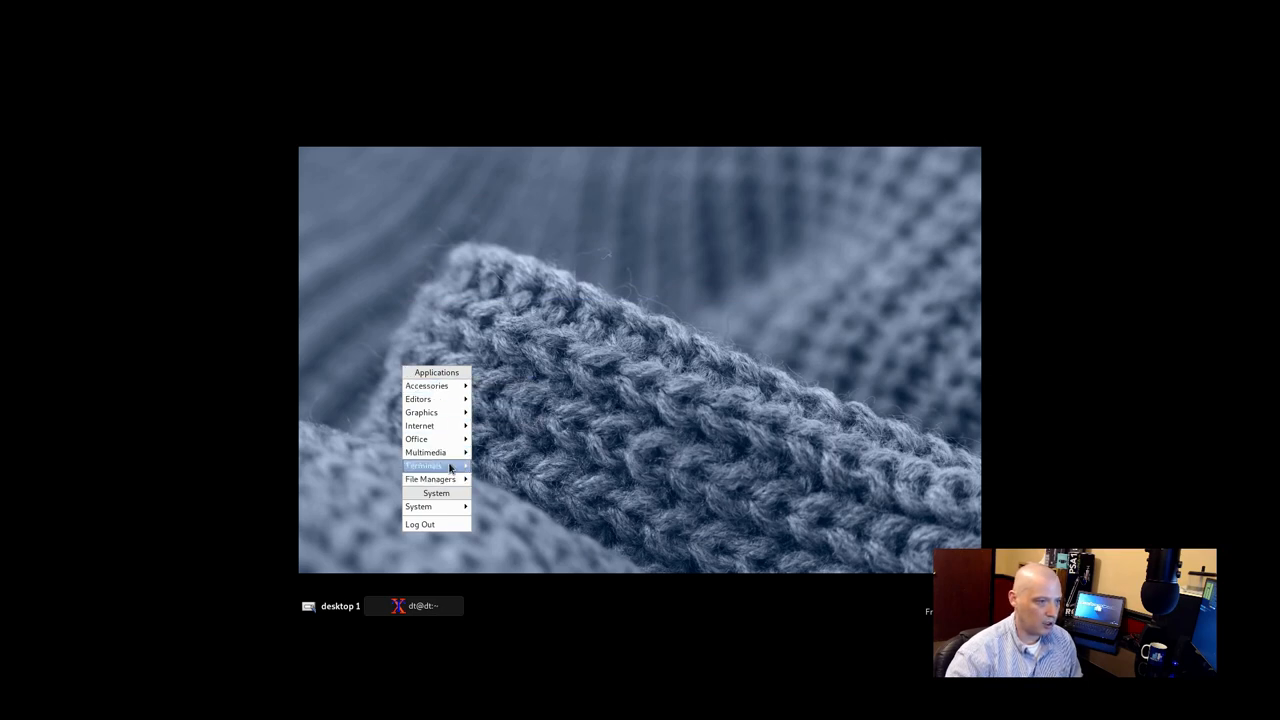
click(424, 464)
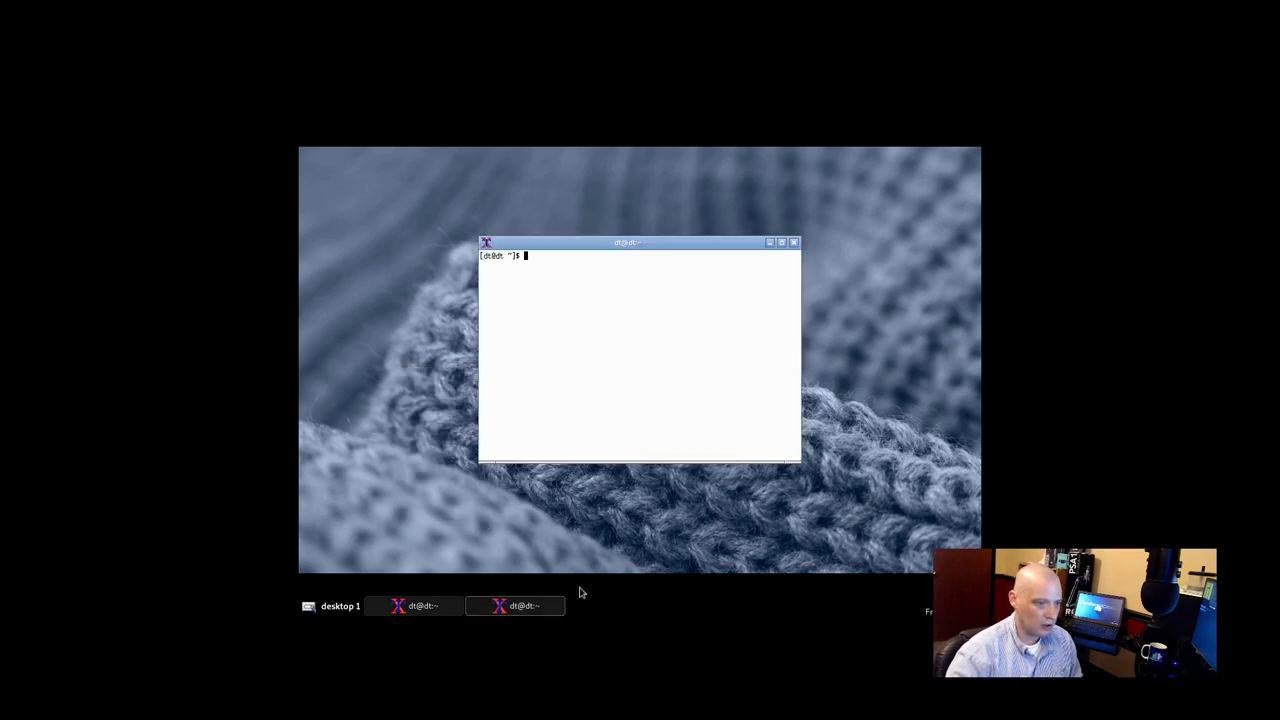
mouse_move(568, 318)
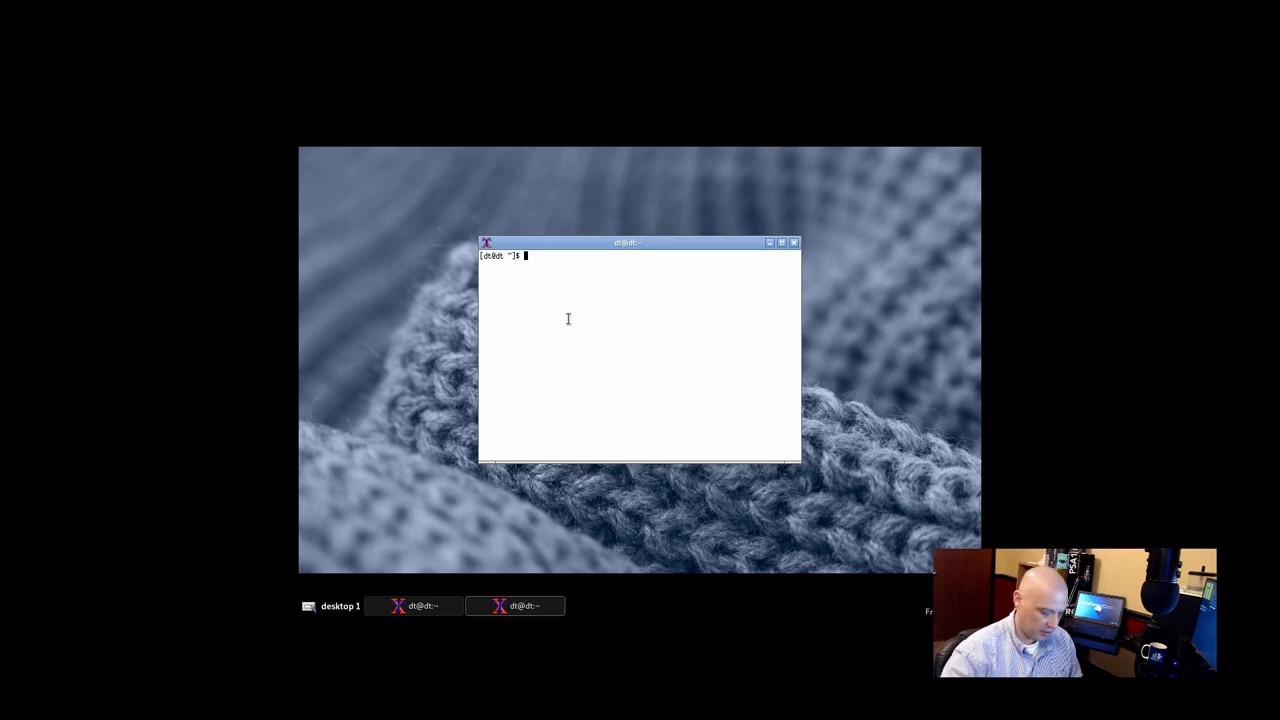
text(nitrogen)
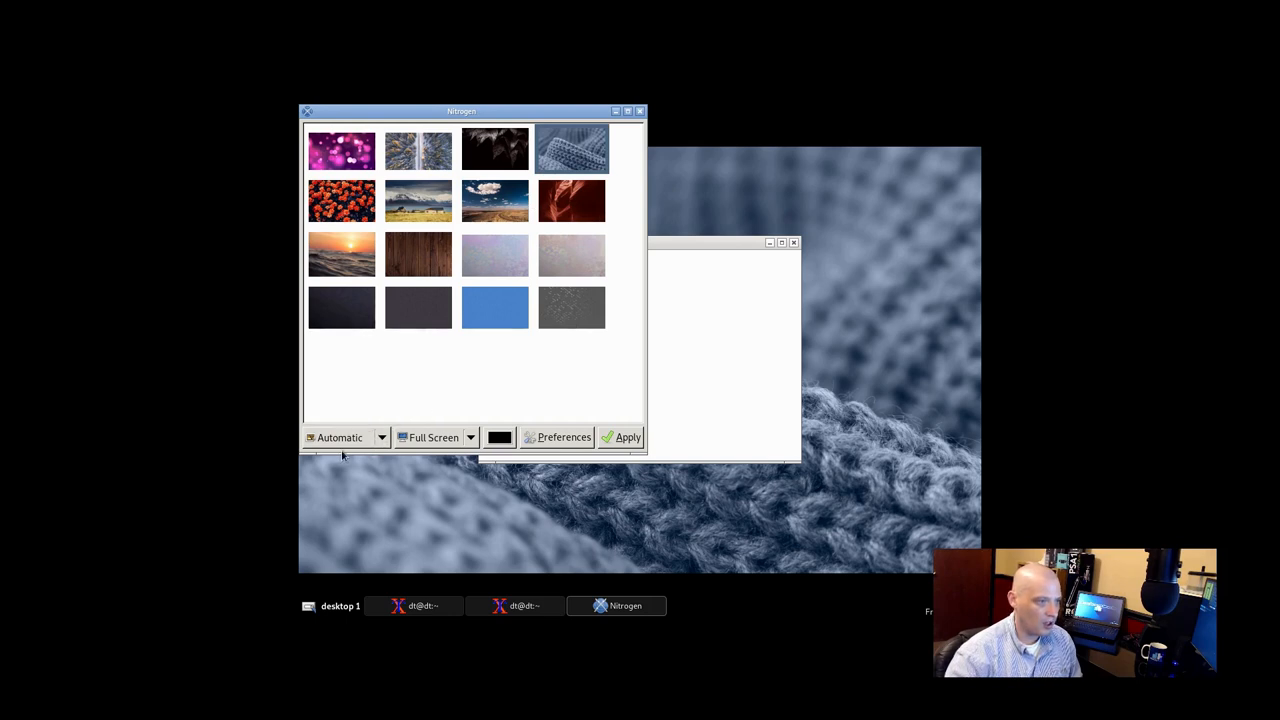
click(344, 436)
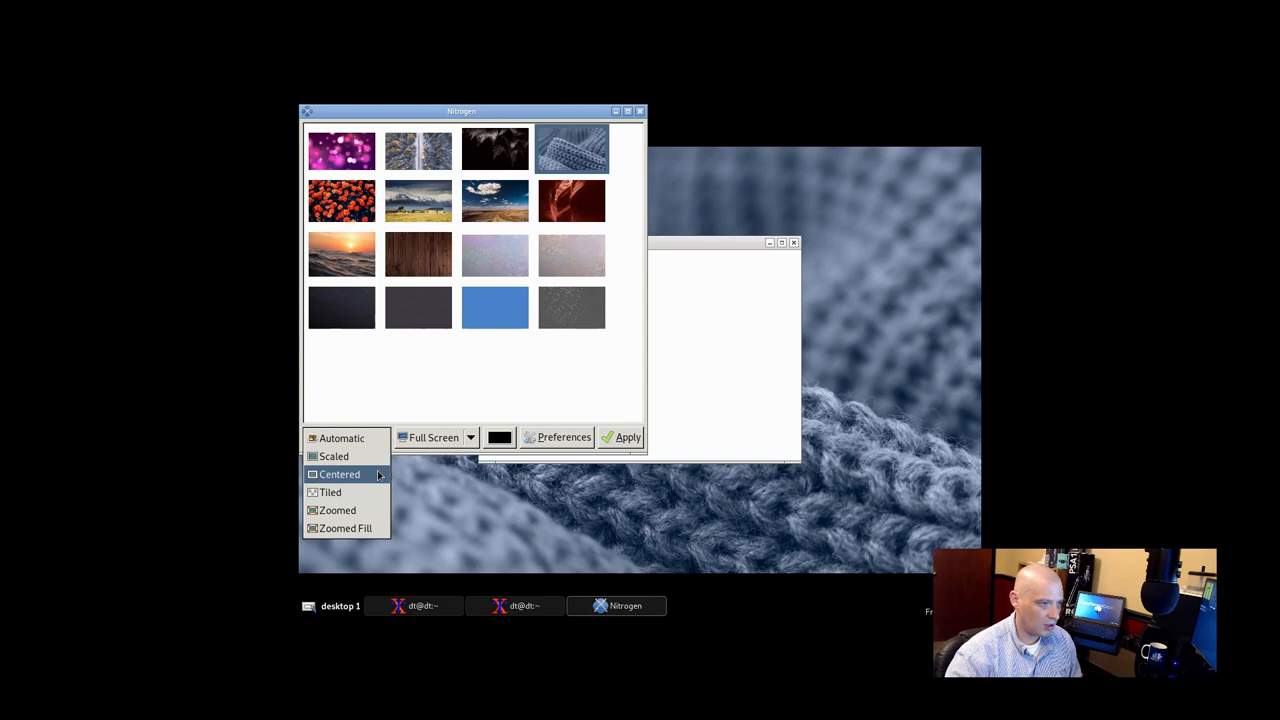
click(334, 456)
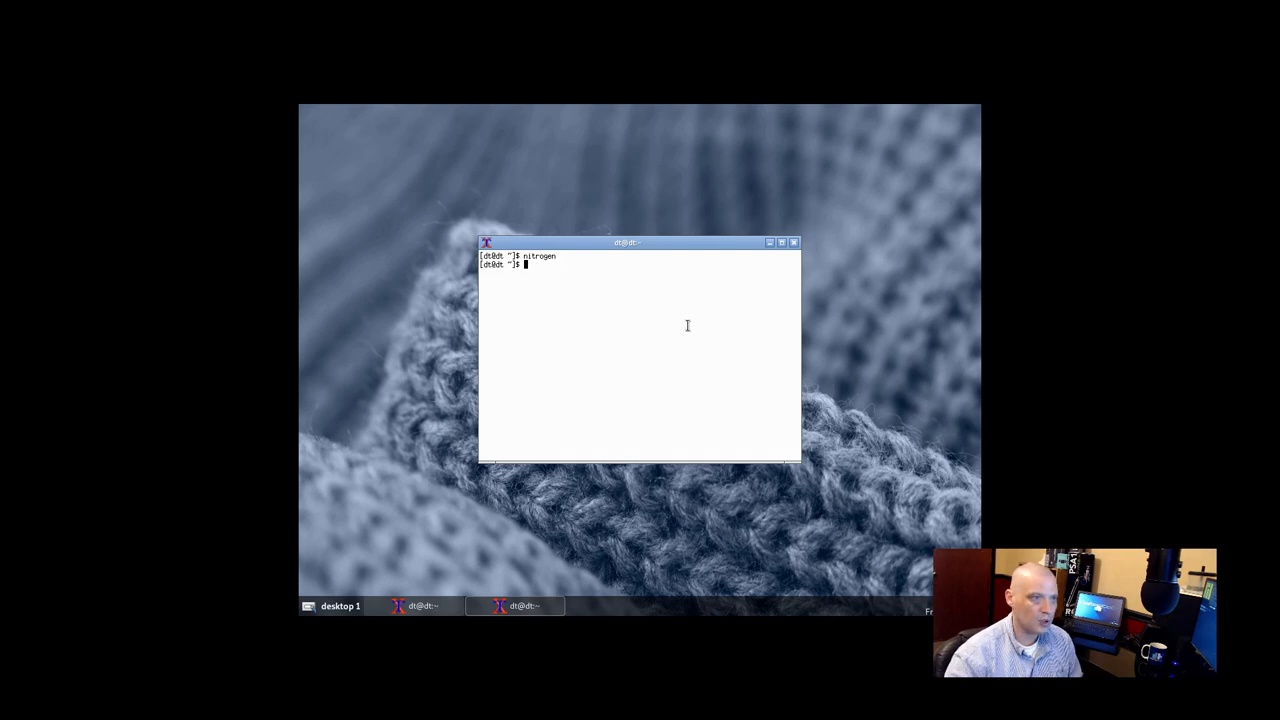
mouse_move(792, 244)
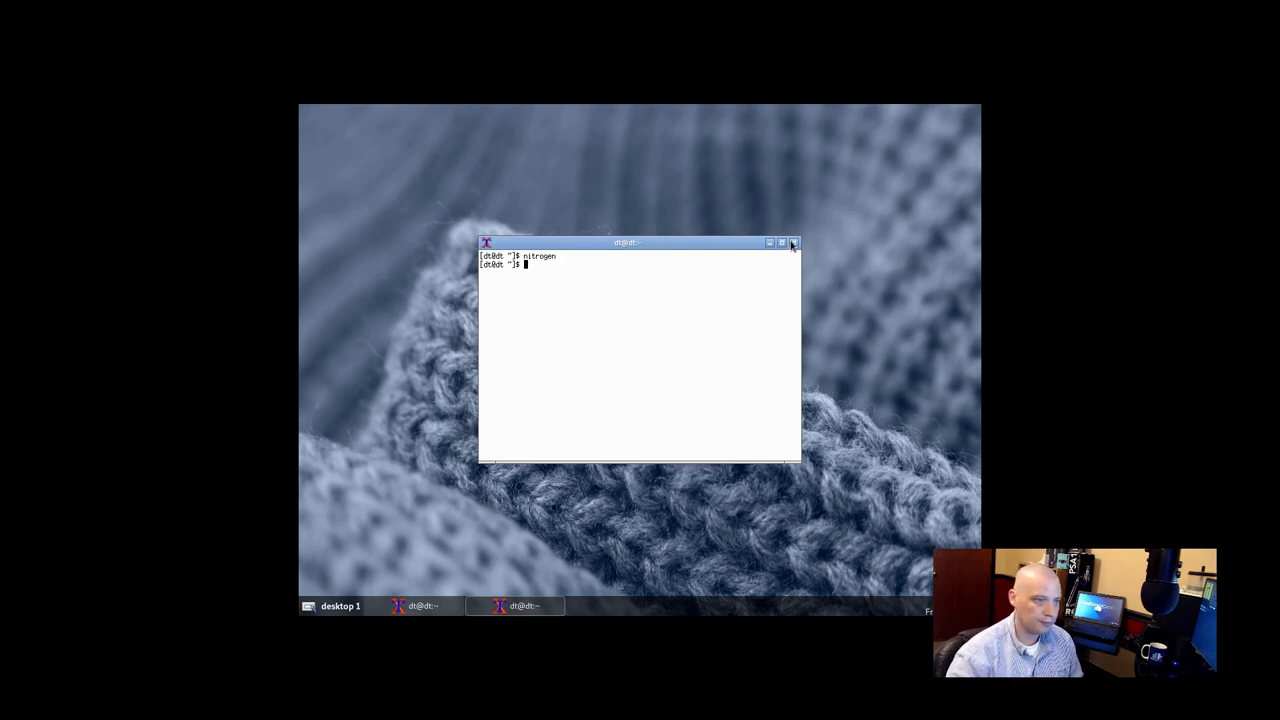
- Replace the old xterm with a new maximized one and become root with su
click(792, 244)
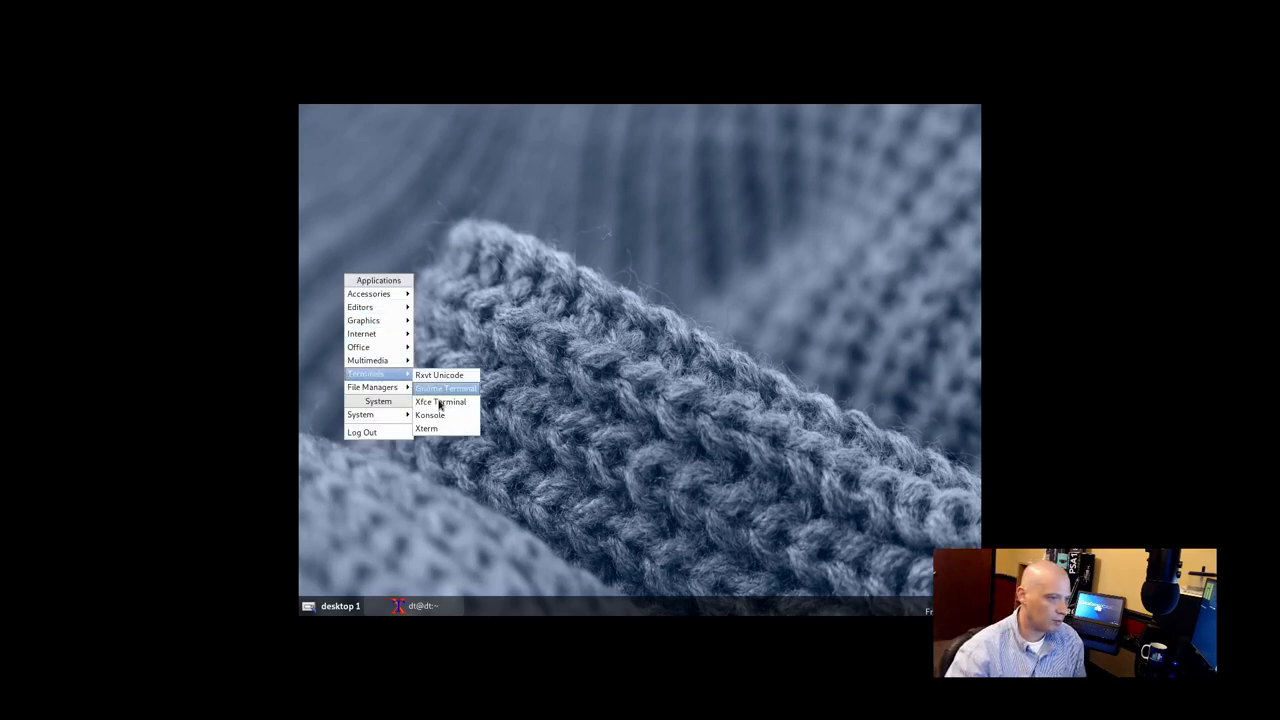
mouse_move(426, 428)
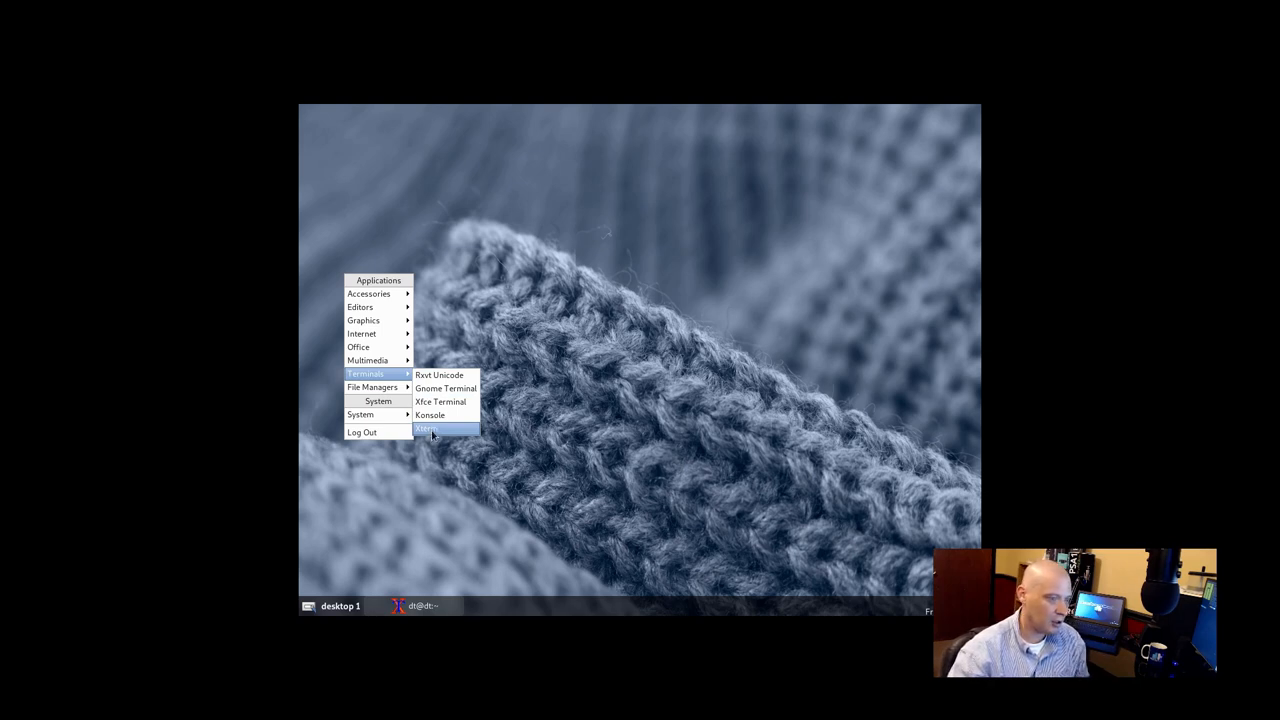
click(428, 428)
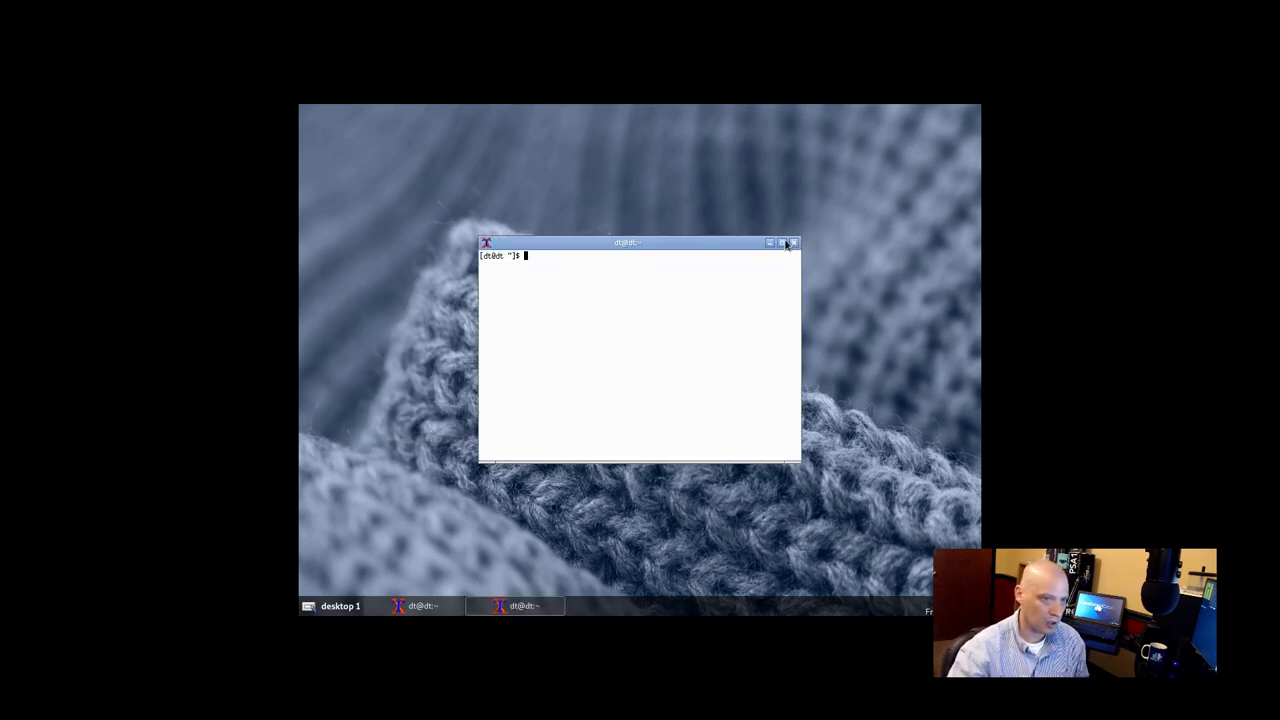
click(780, 242)
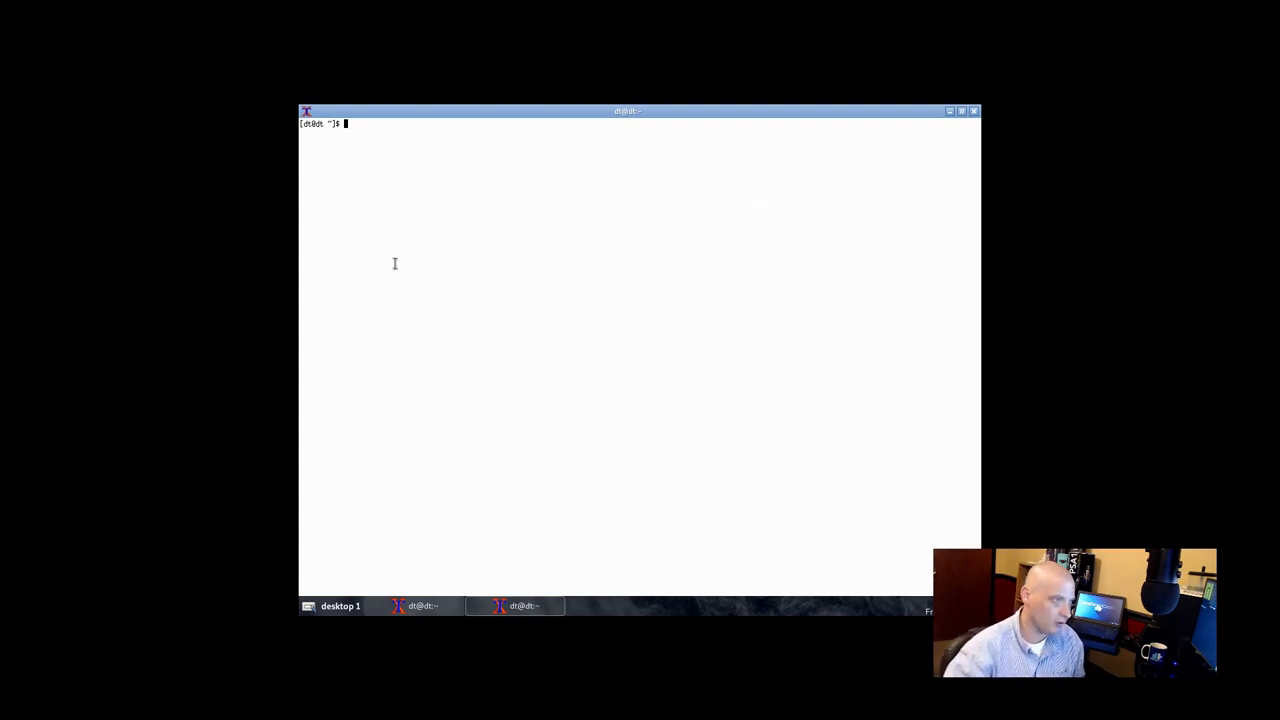
text(su)
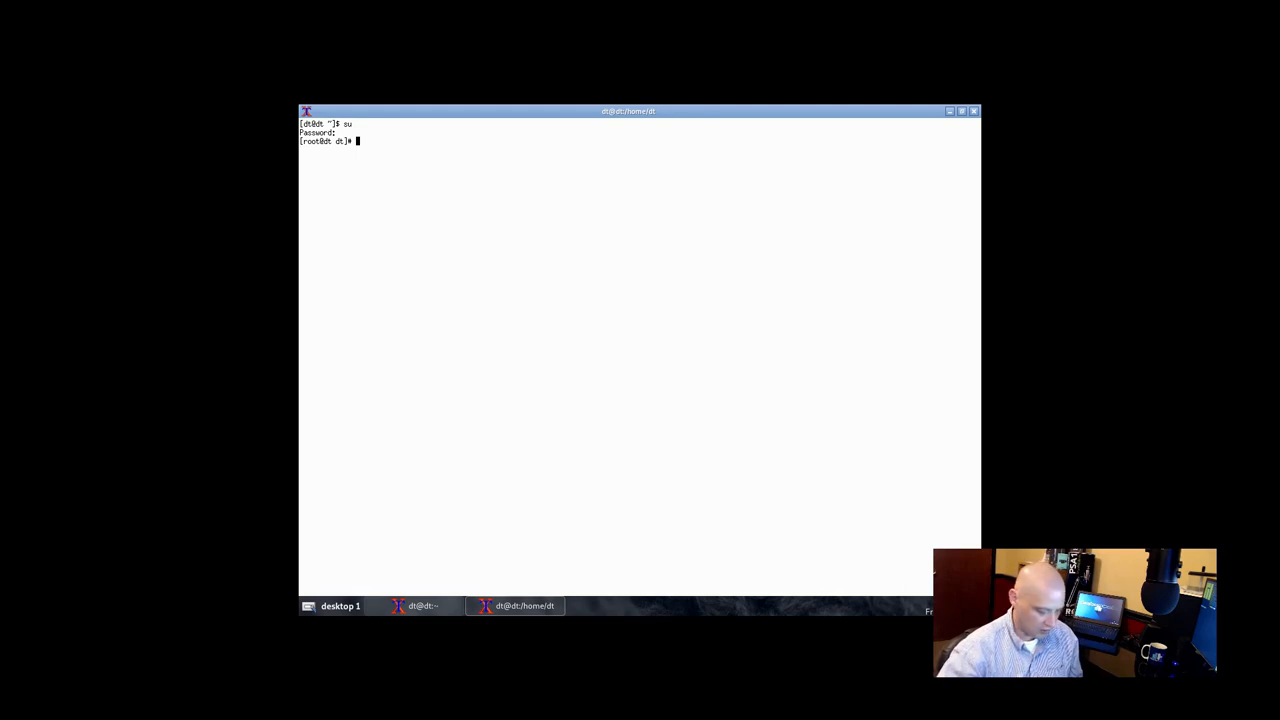
- Run EDITOR=nano visudo to edit the sudoers file in nano
text(EDITOR)
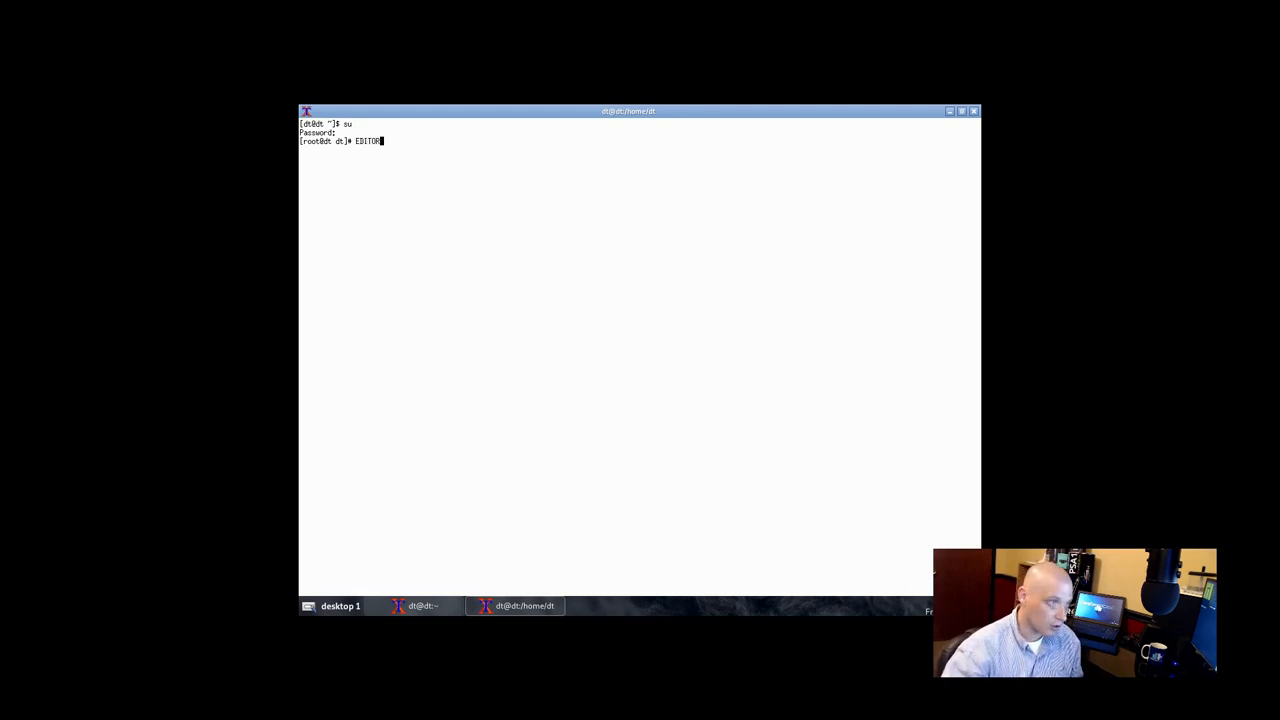
text(=)
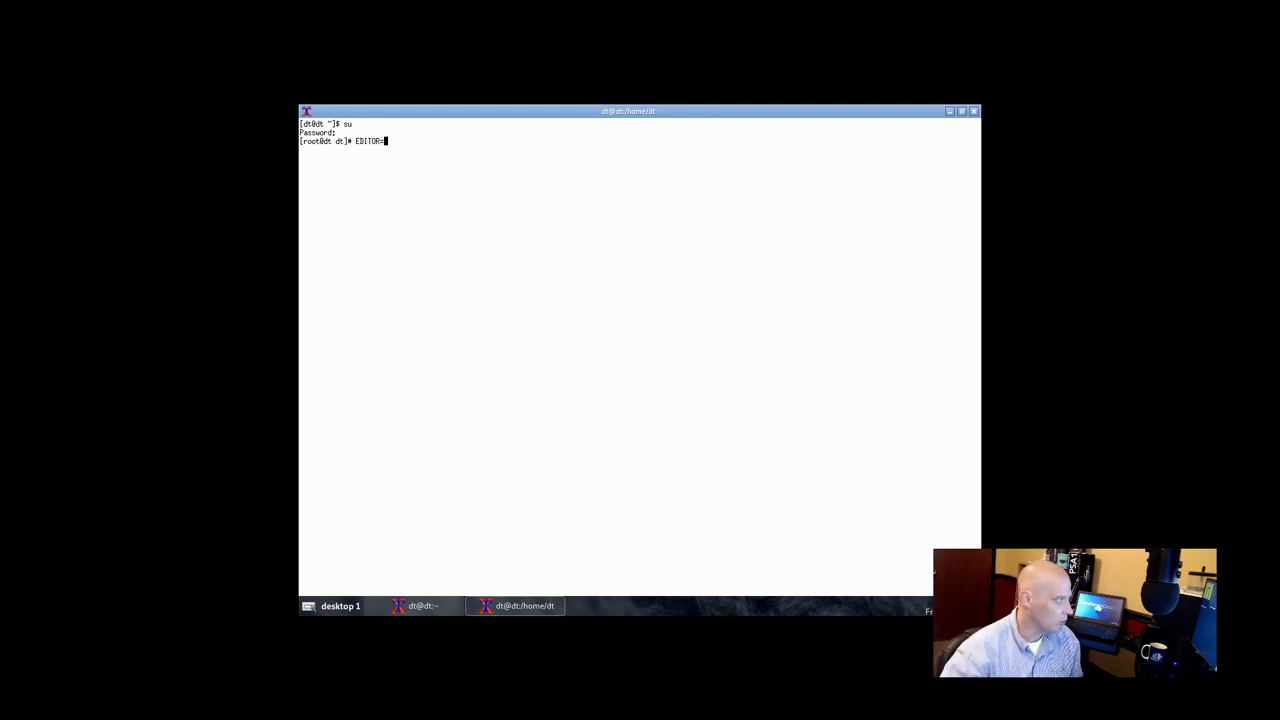
text(non)
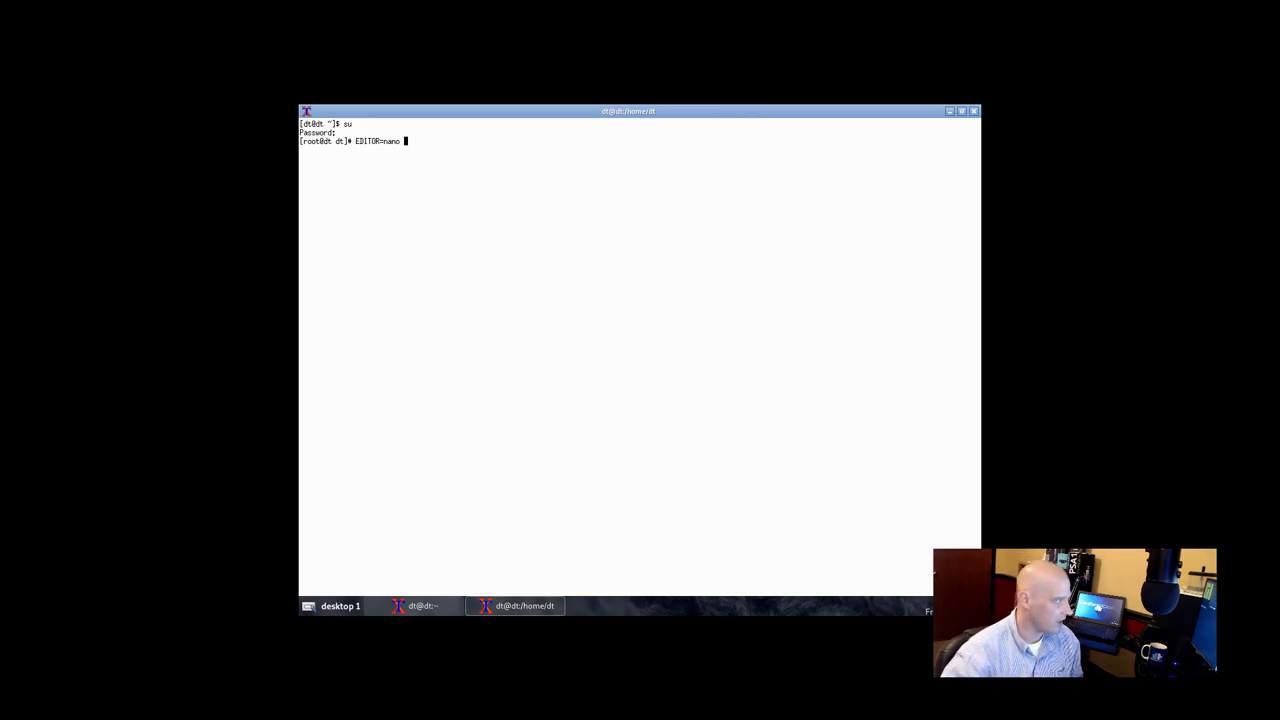
text(visud)
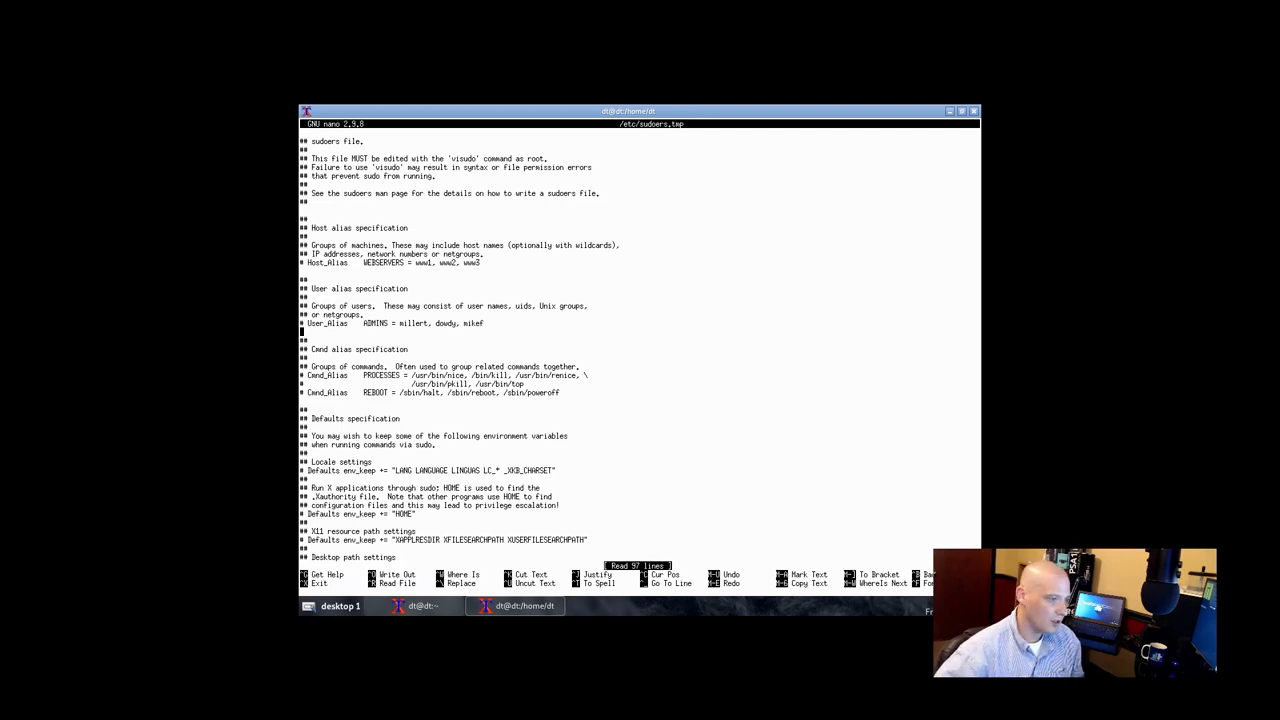
- Uncomment the wheel group sudo rule, then save and exit nano
scroll(down, 3)
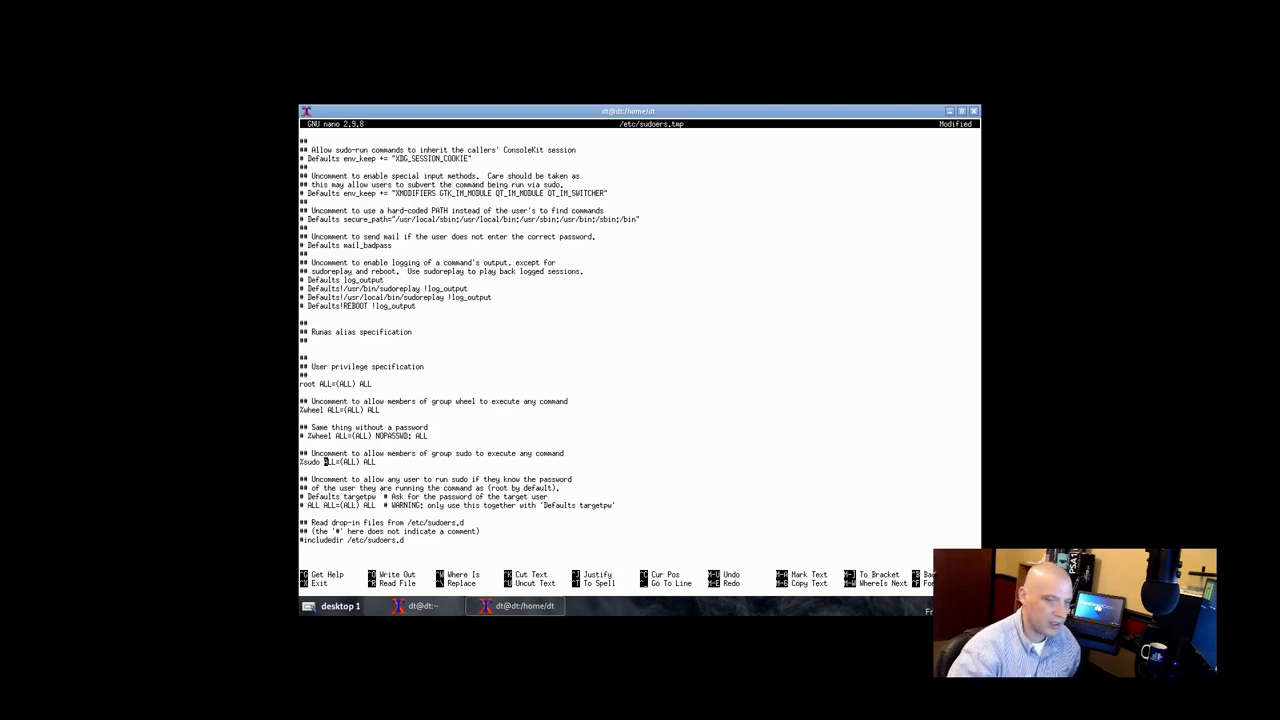
key(ctrl+x)
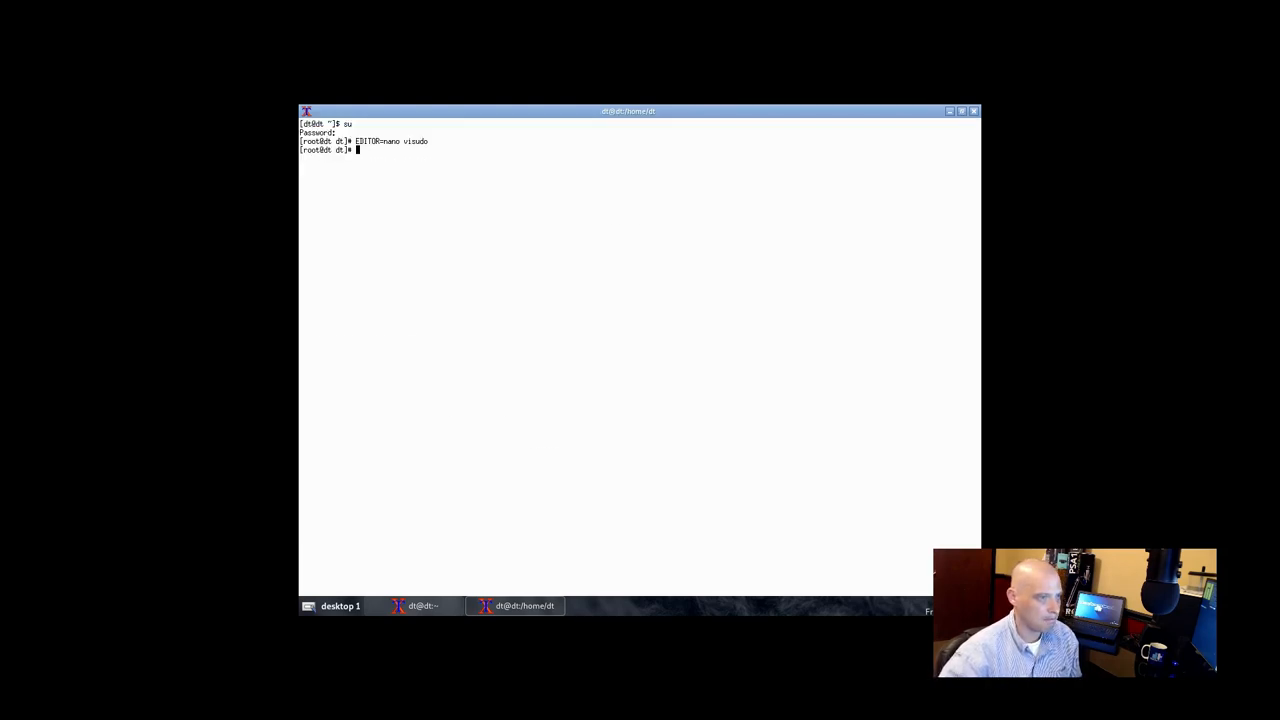
- Exit the root shell and start a sudo pacman -S command as the normal user
text(exit)
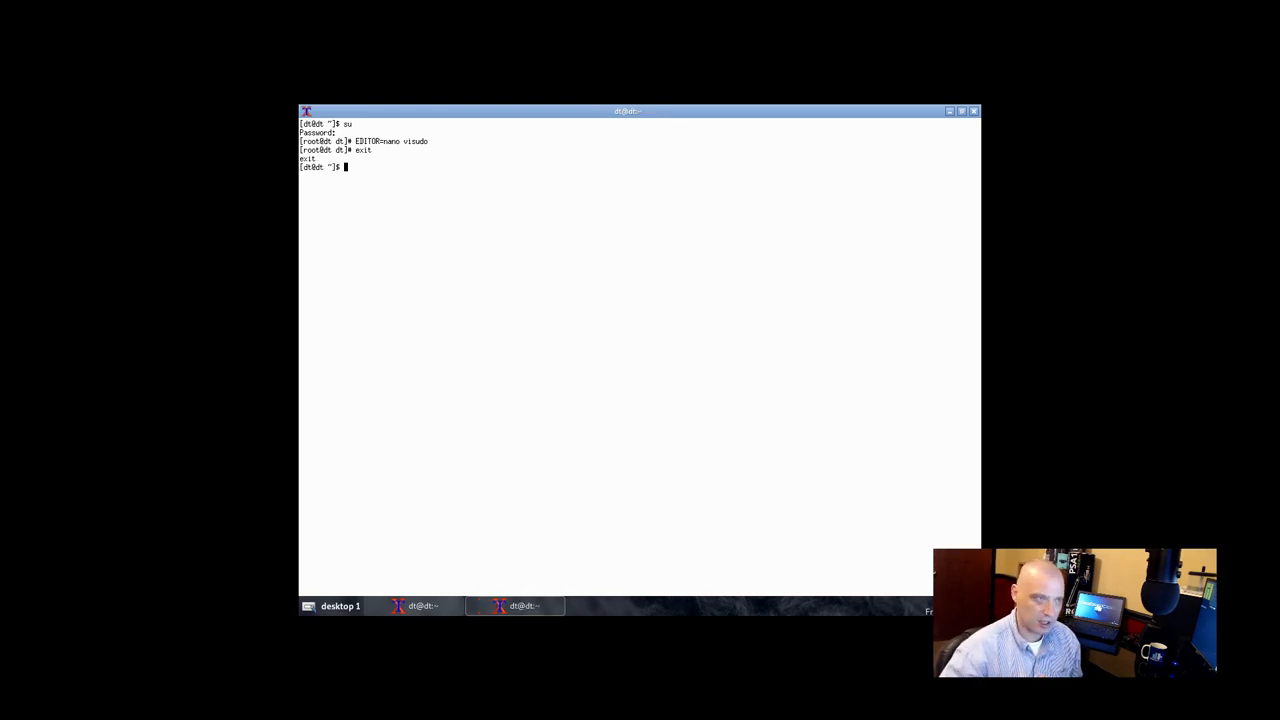
text(sudo)
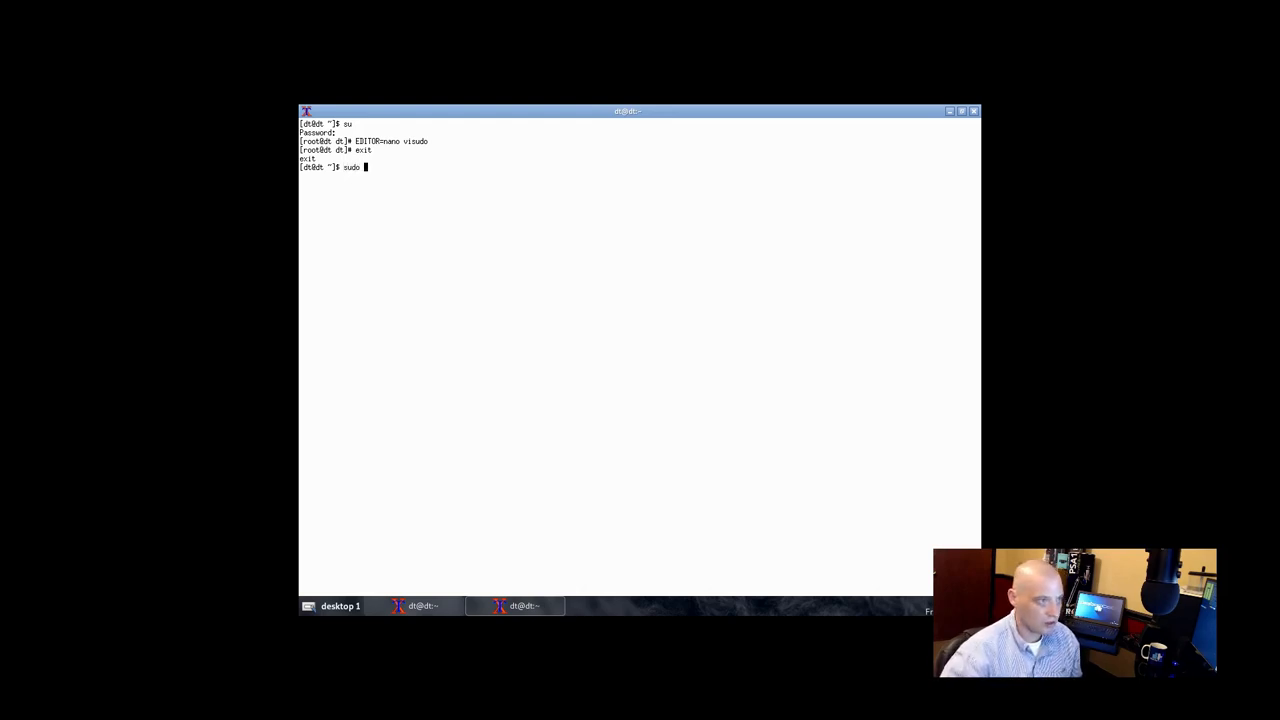
text(pacman -)
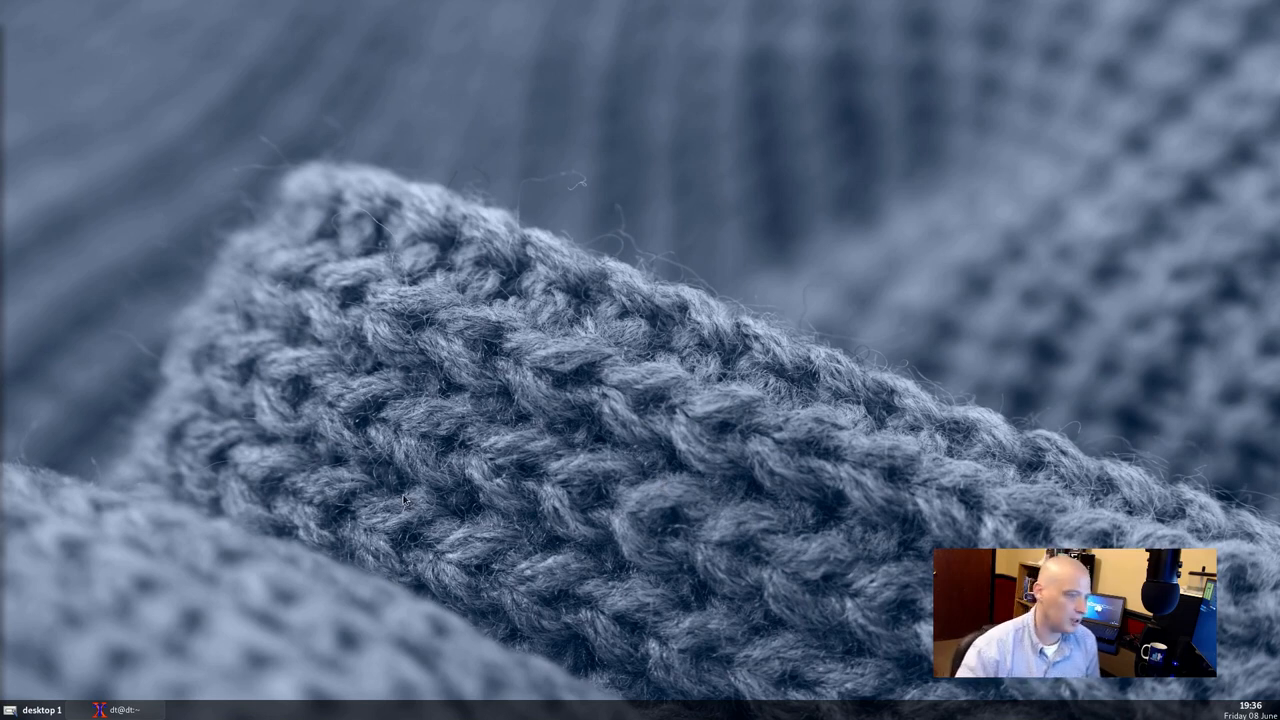
mouse_move(350, 512)
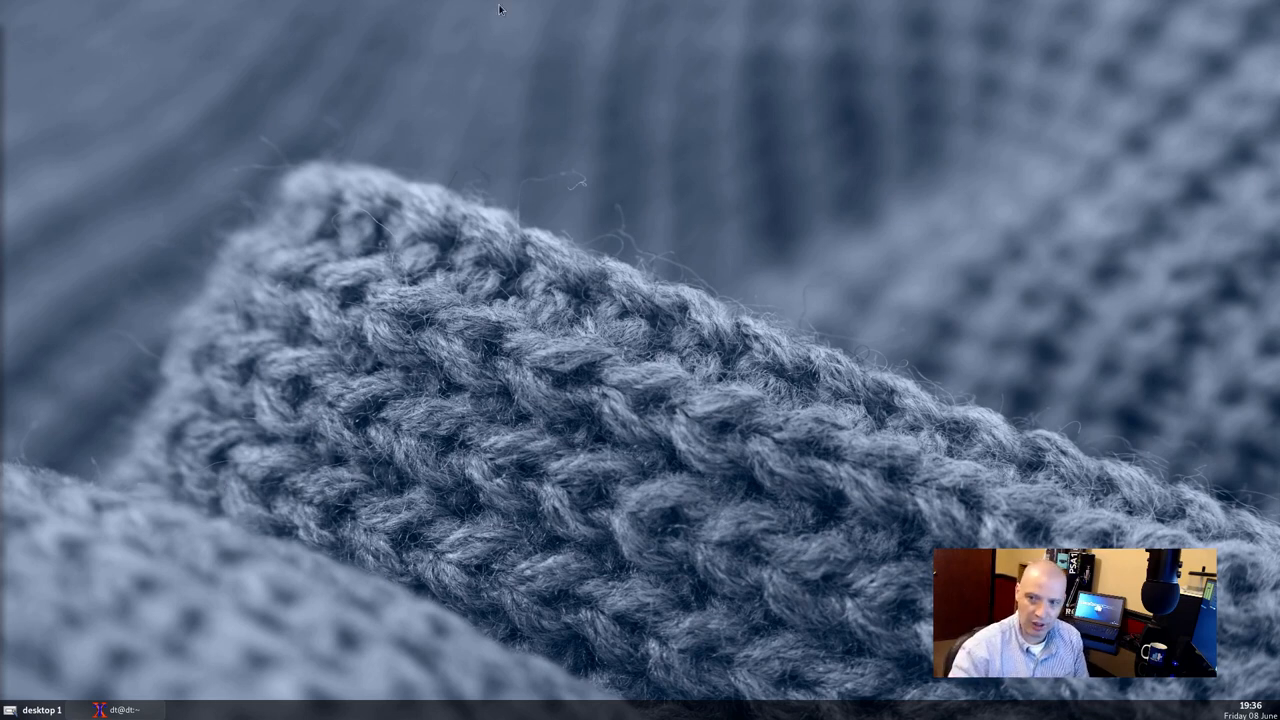
mouse_move(336, 284)
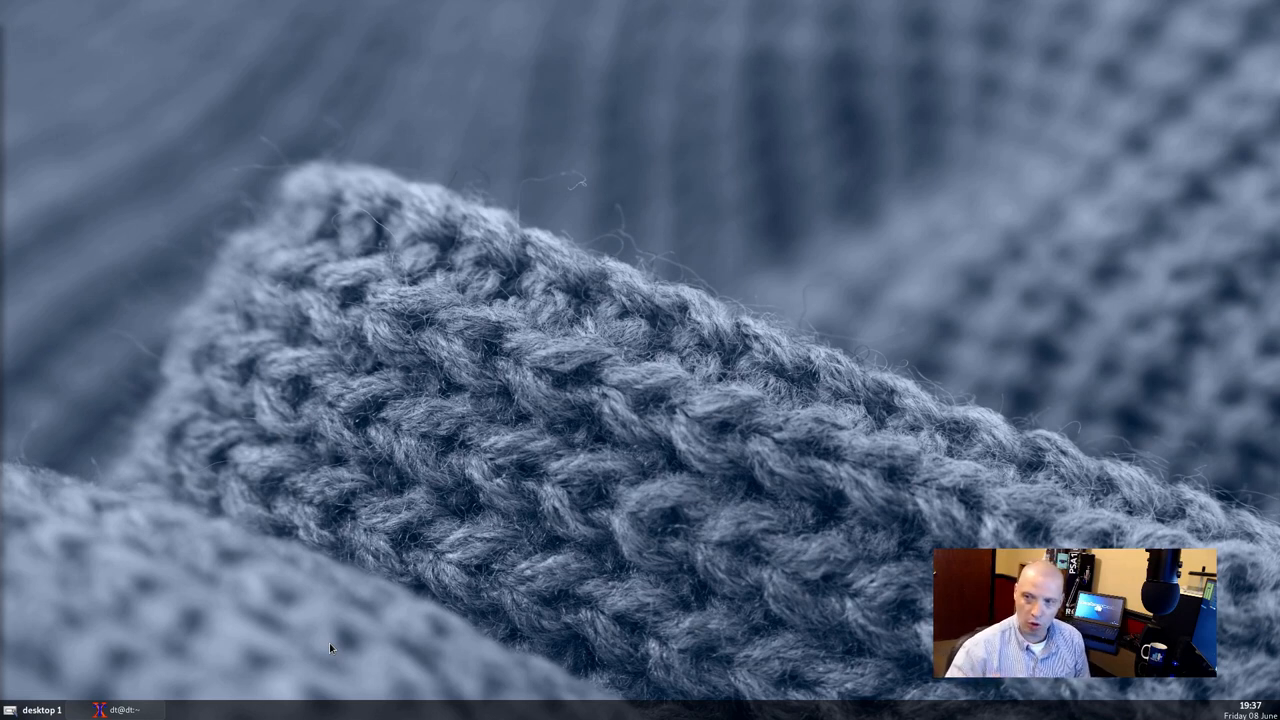
mouse_move(286, 568)
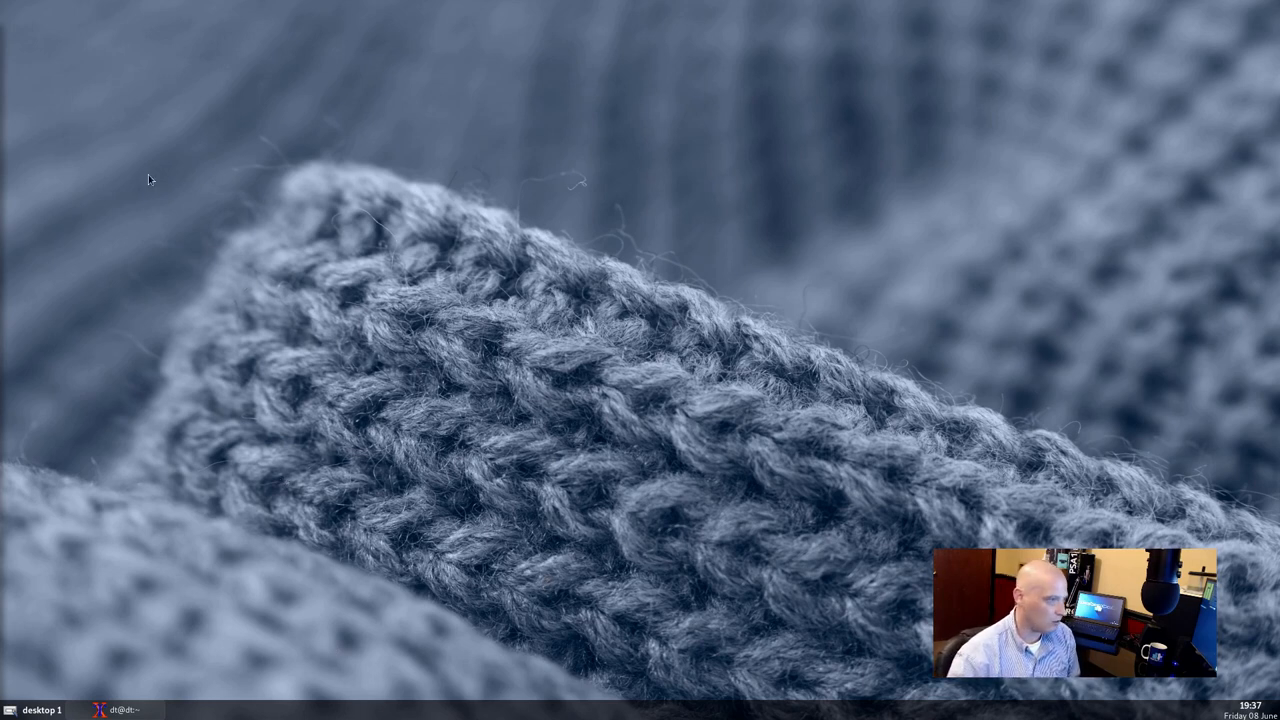
- Launch PCManFM, show hidden files, and create an openbox folder inside ~/.config
right_click(150, 180)
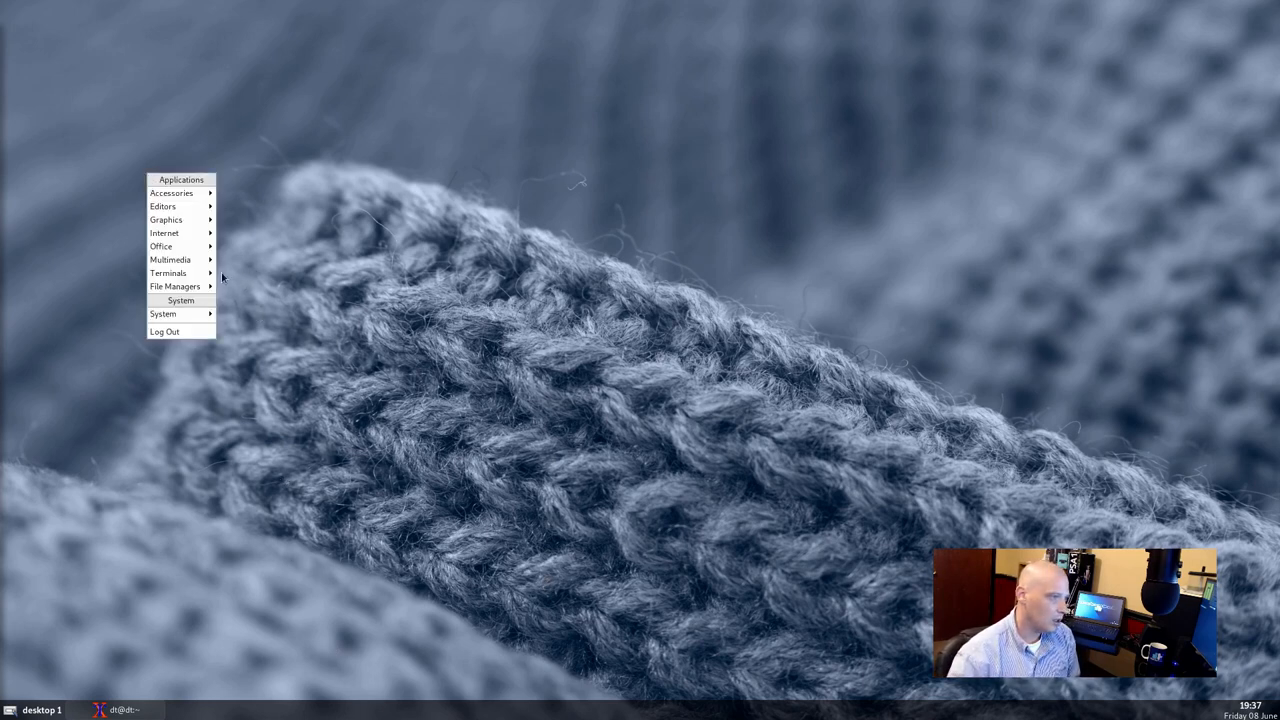
mouse_move(176, 288)
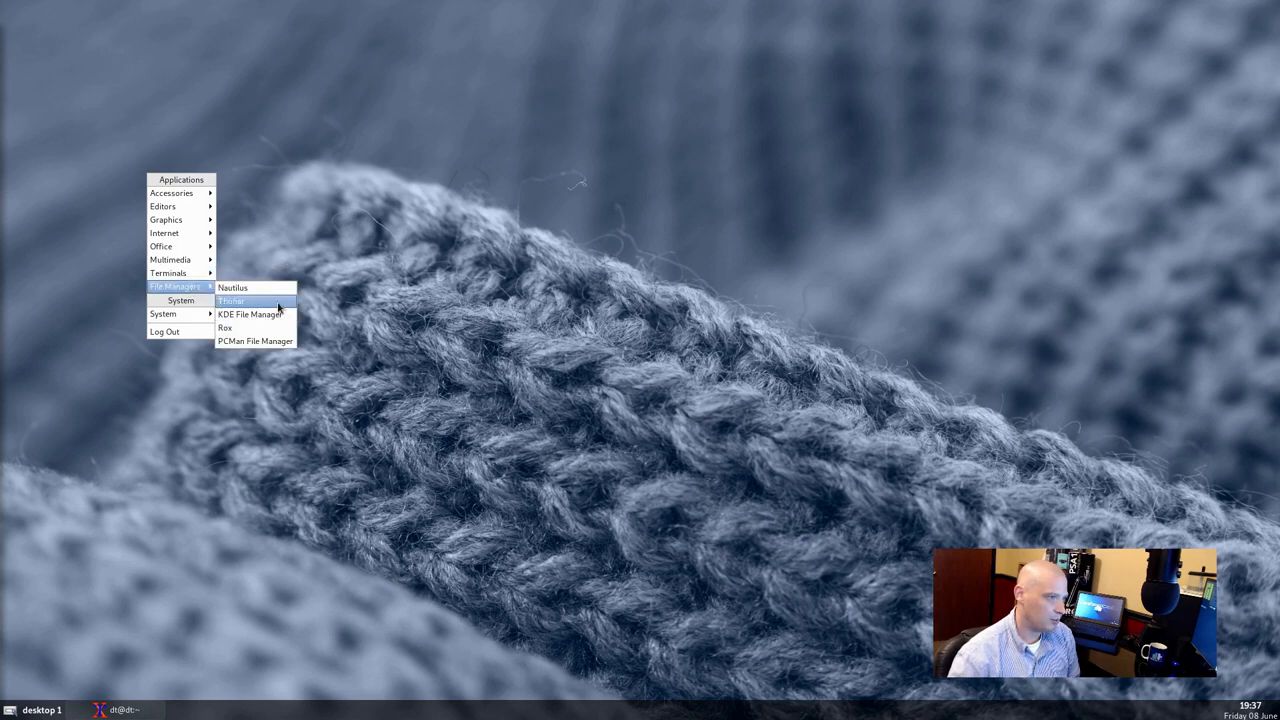
mouse_move(256, 340)
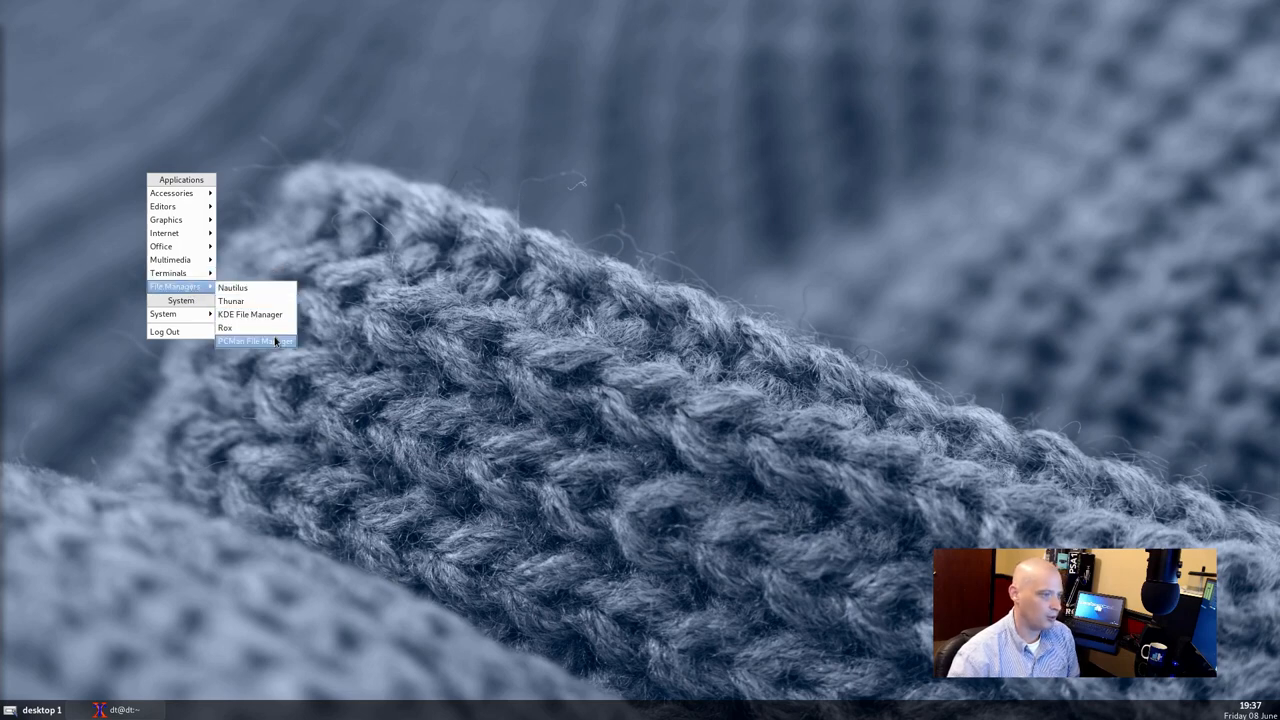
click(256, 340)
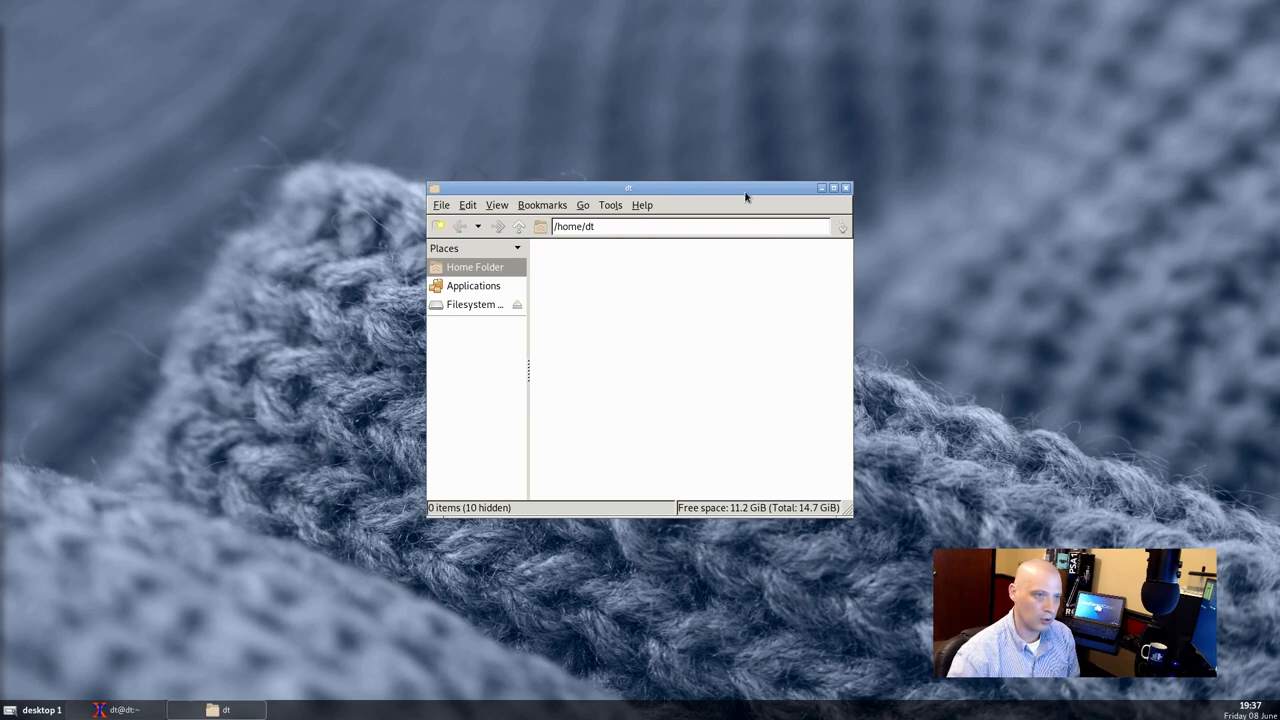
drag(628, 188, 374, 264)
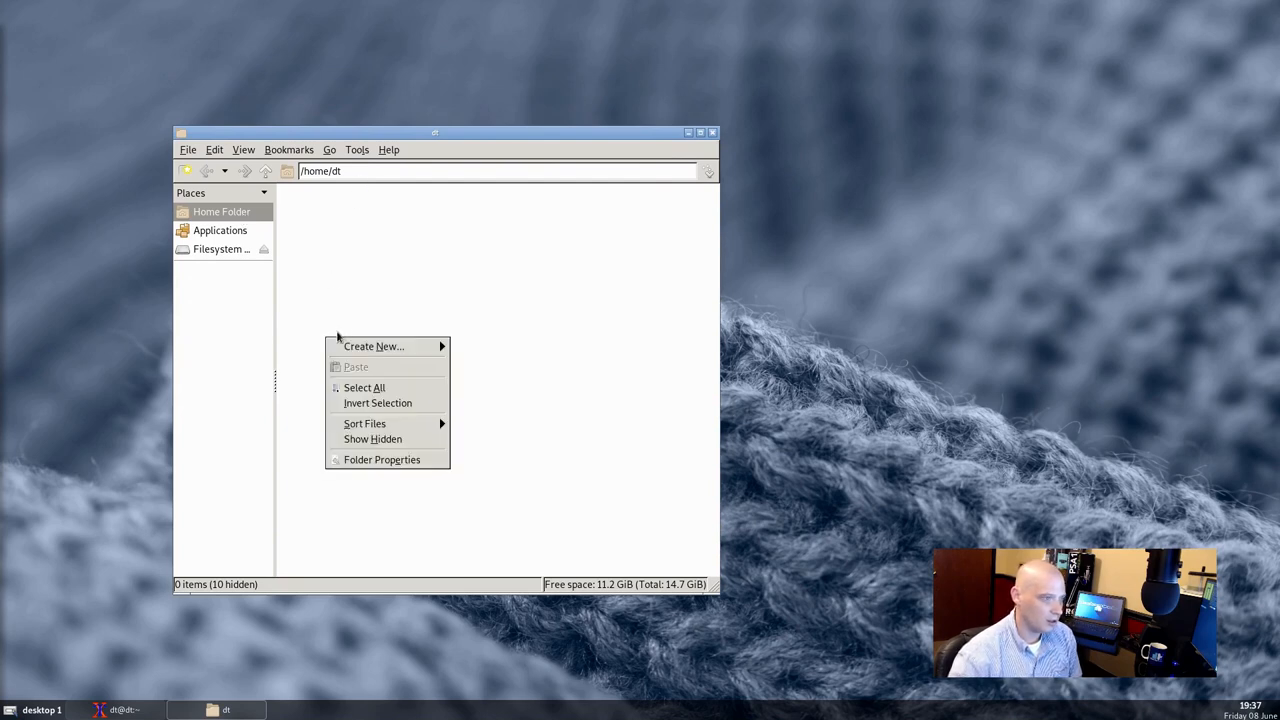
click(372, 440)
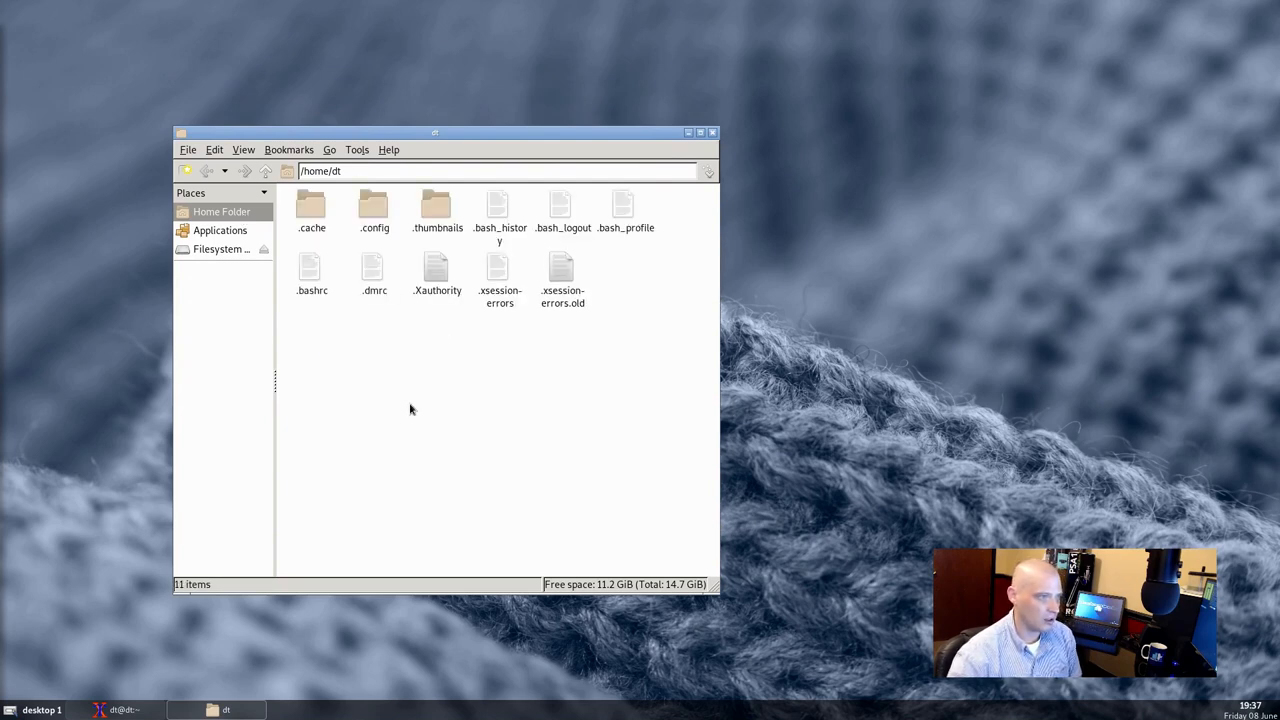
click(372, 210)
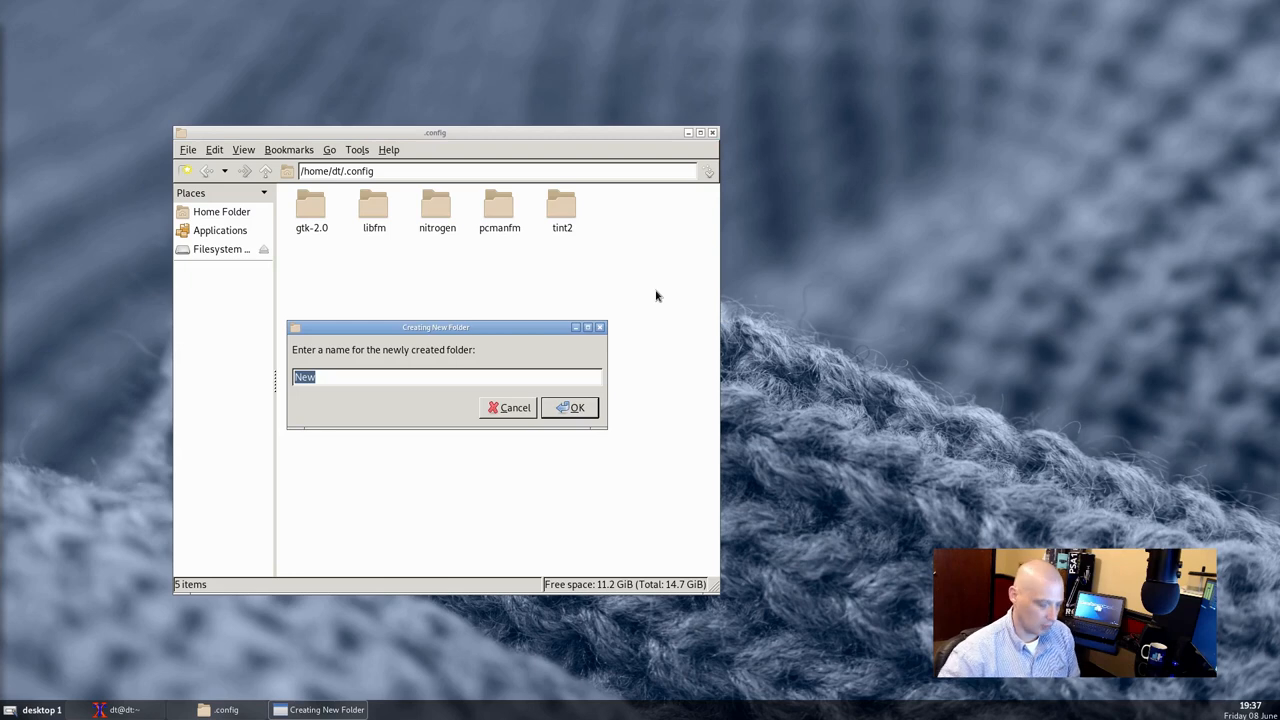
click(570, 408)
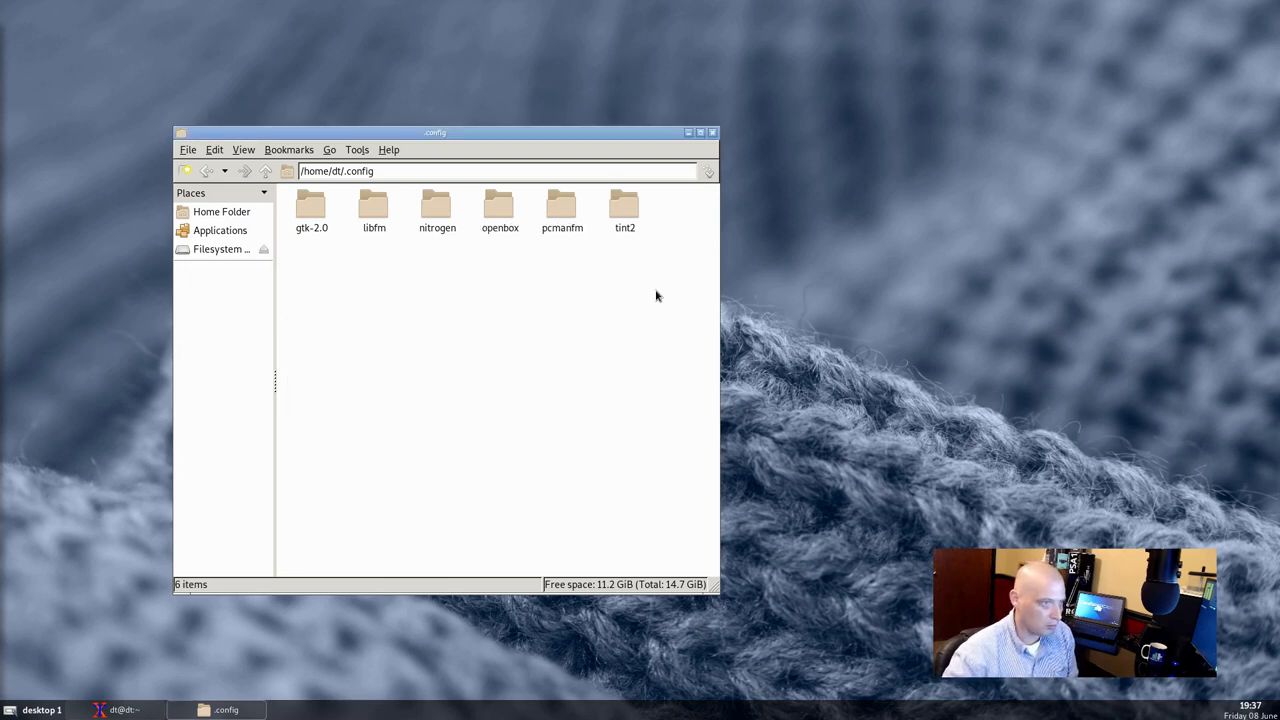
mouse_move(520, 264)
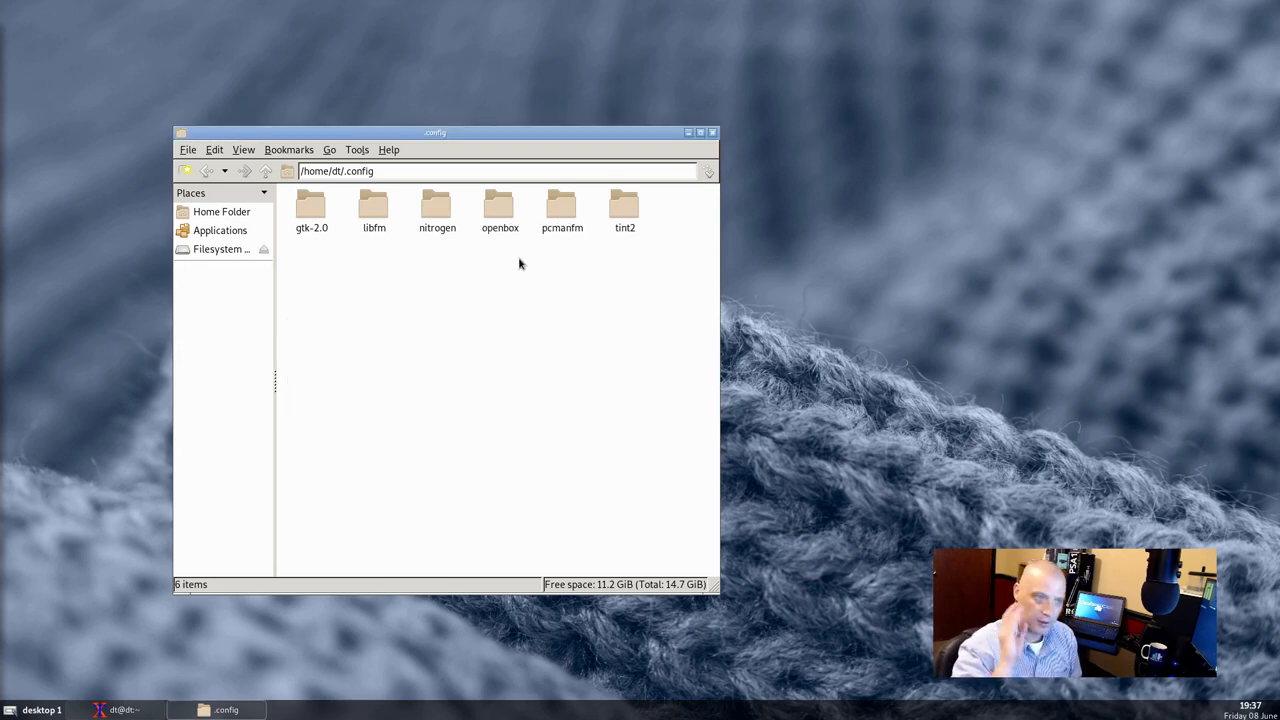
- Create an empty file named autostart in the openbox folder, closing the vim window it opened
double_click(500, 206)
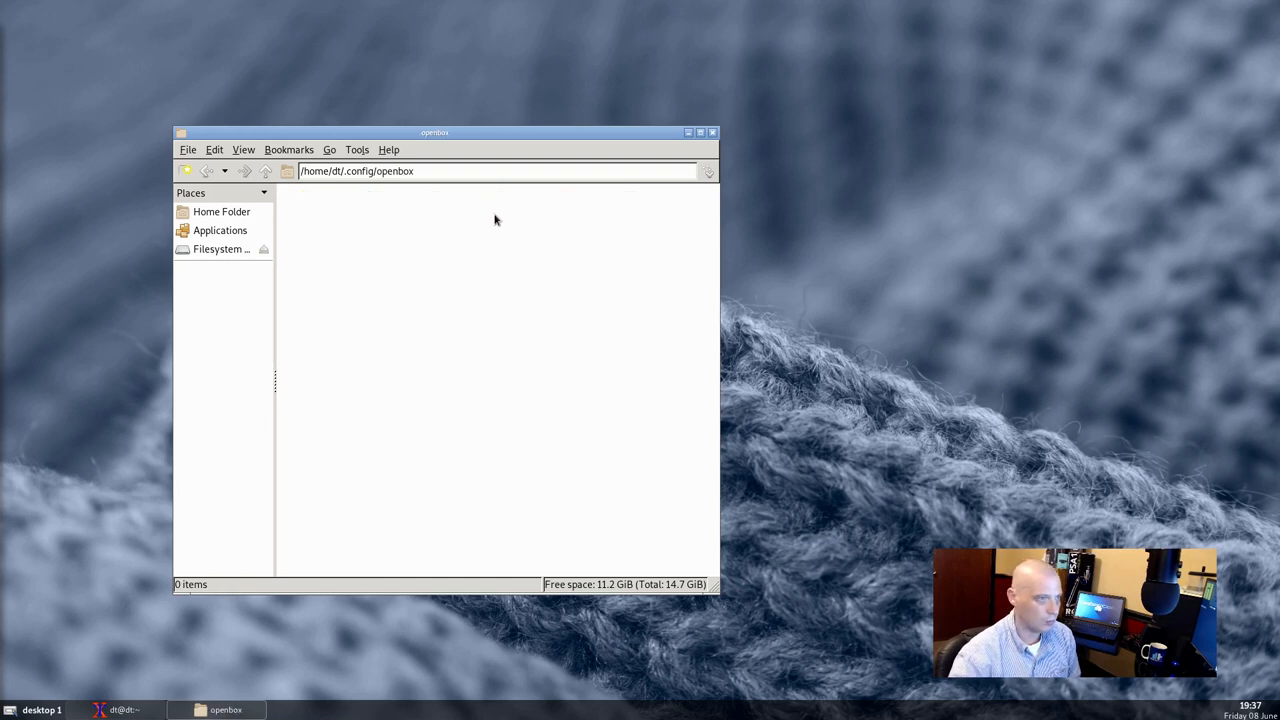
right_click(494, 220)
text(au)
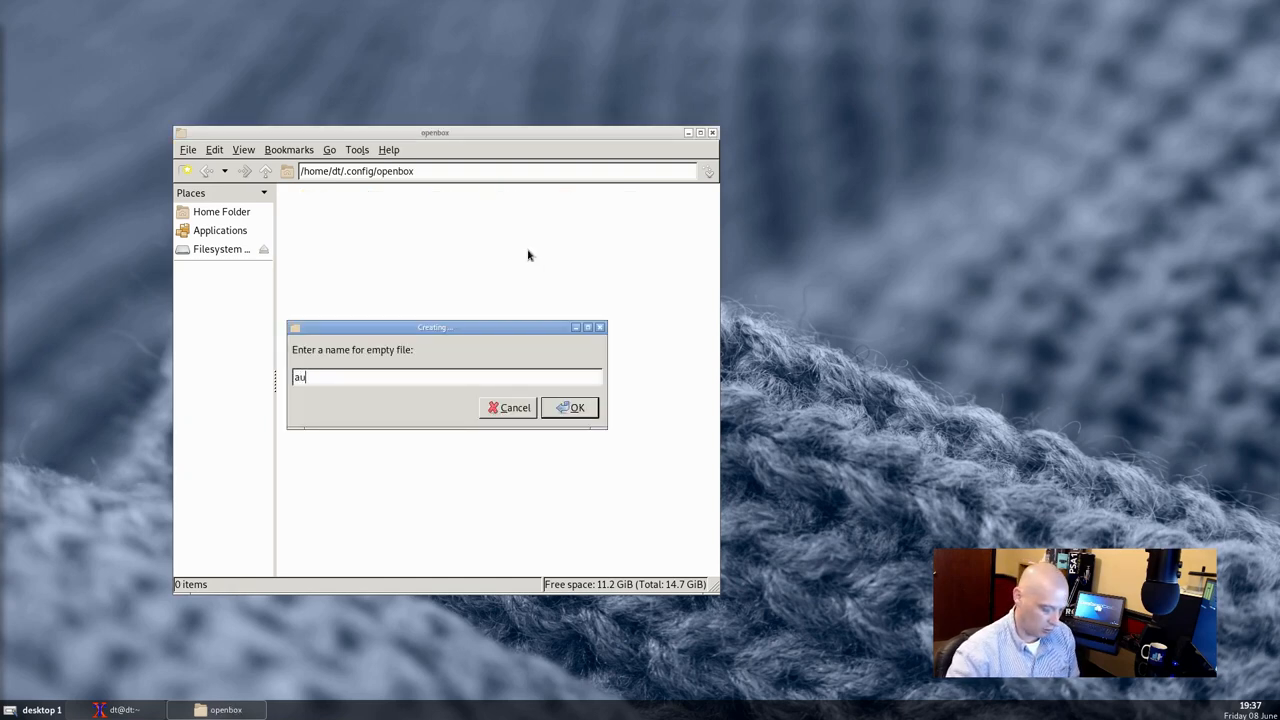
click(570, 408)
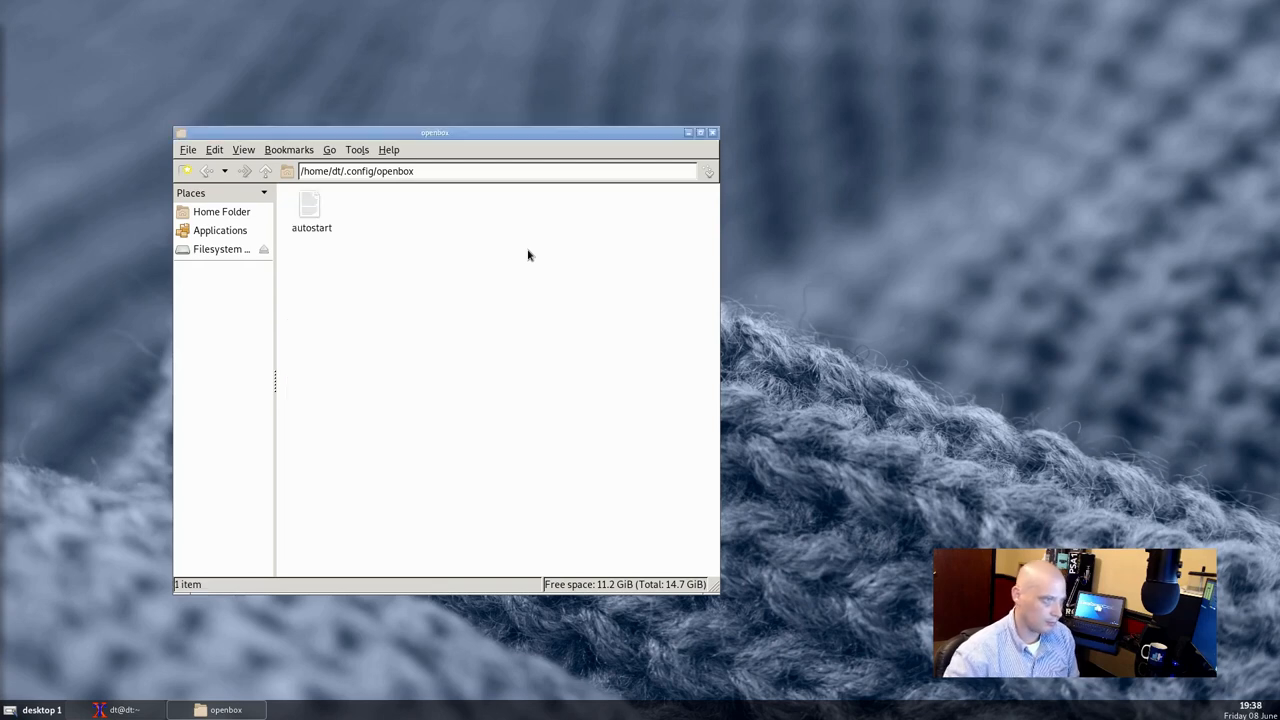
double_click(312, 206)
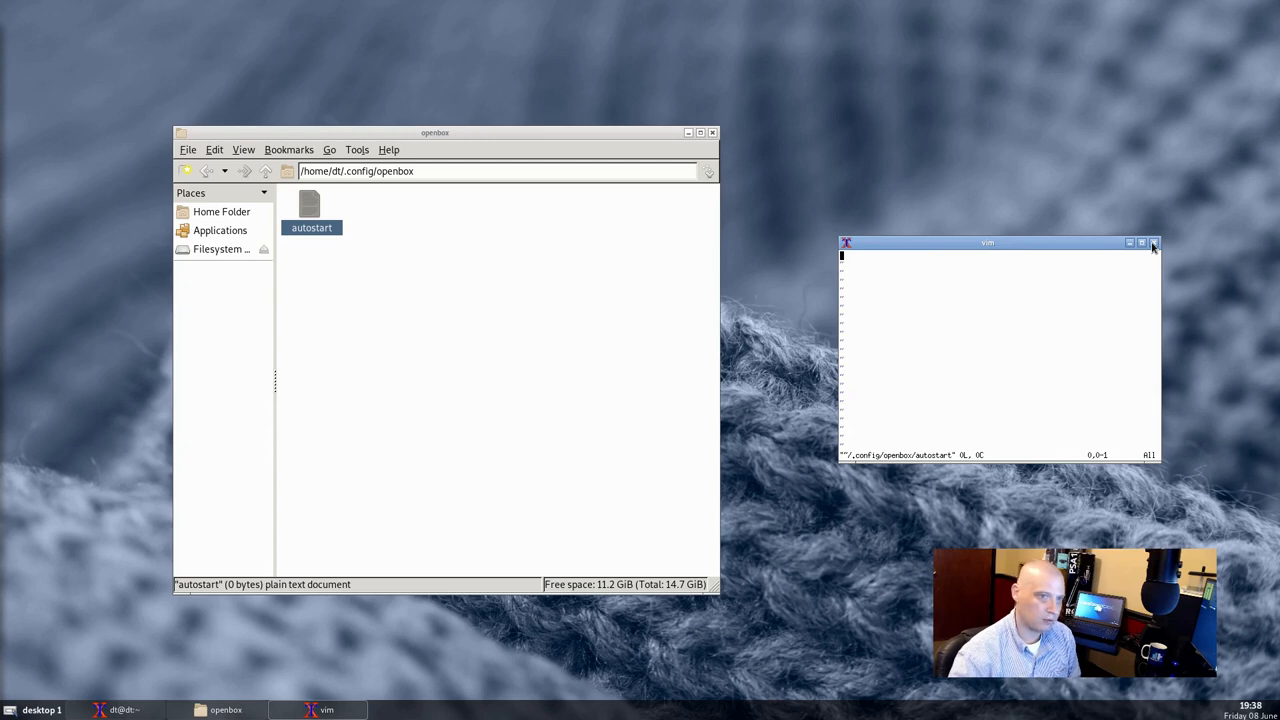
click(1152, 242)
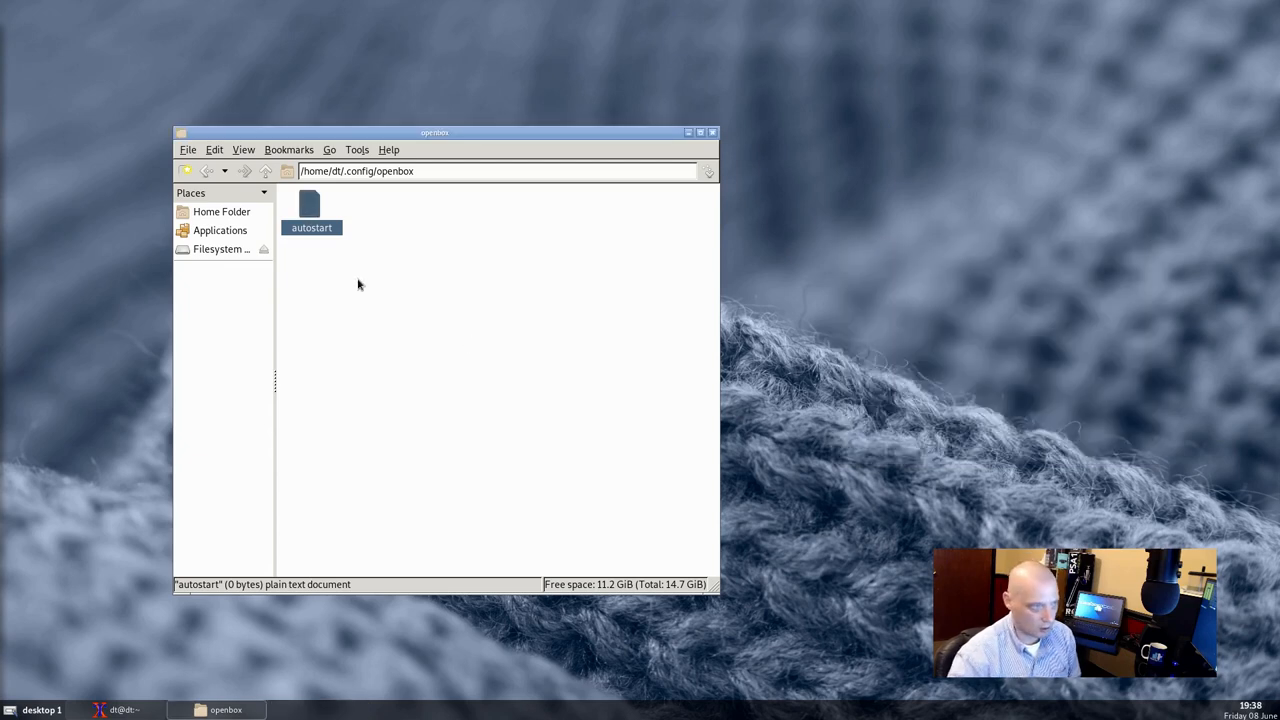
- Load the autostart file into Geany and widen the editor window
right_click(312, 210)
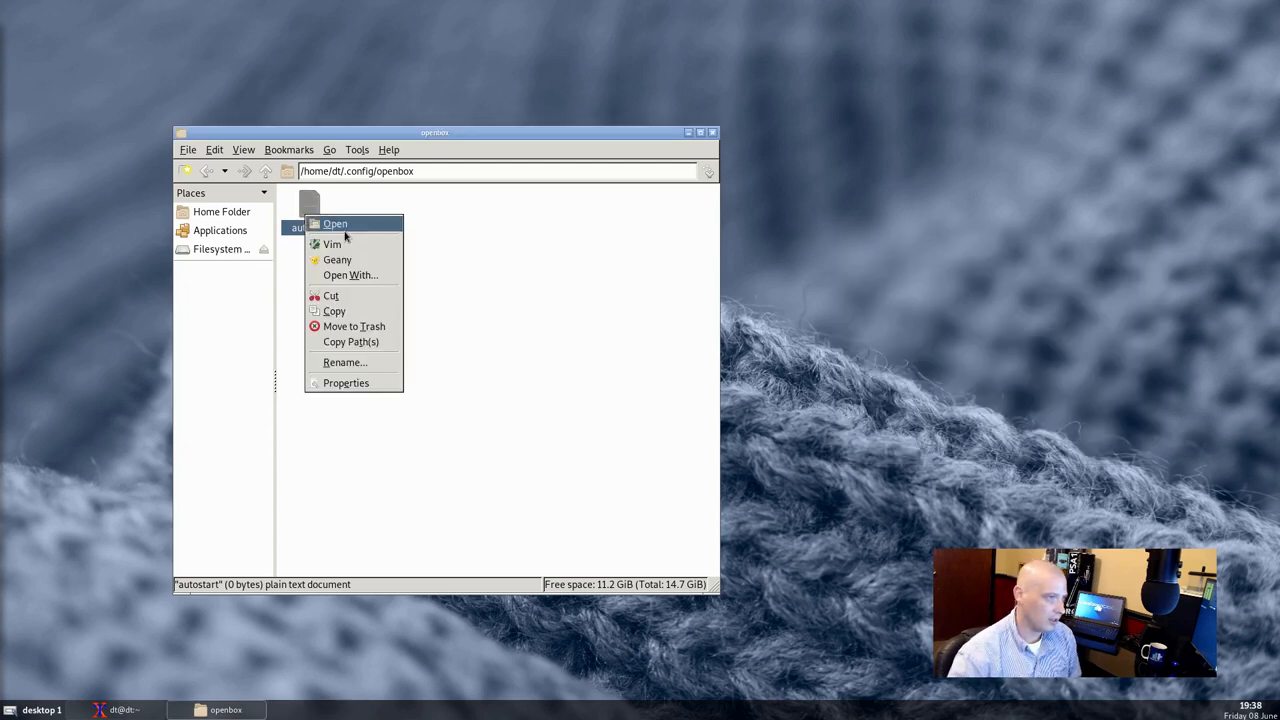
mouse_move(336, 260)
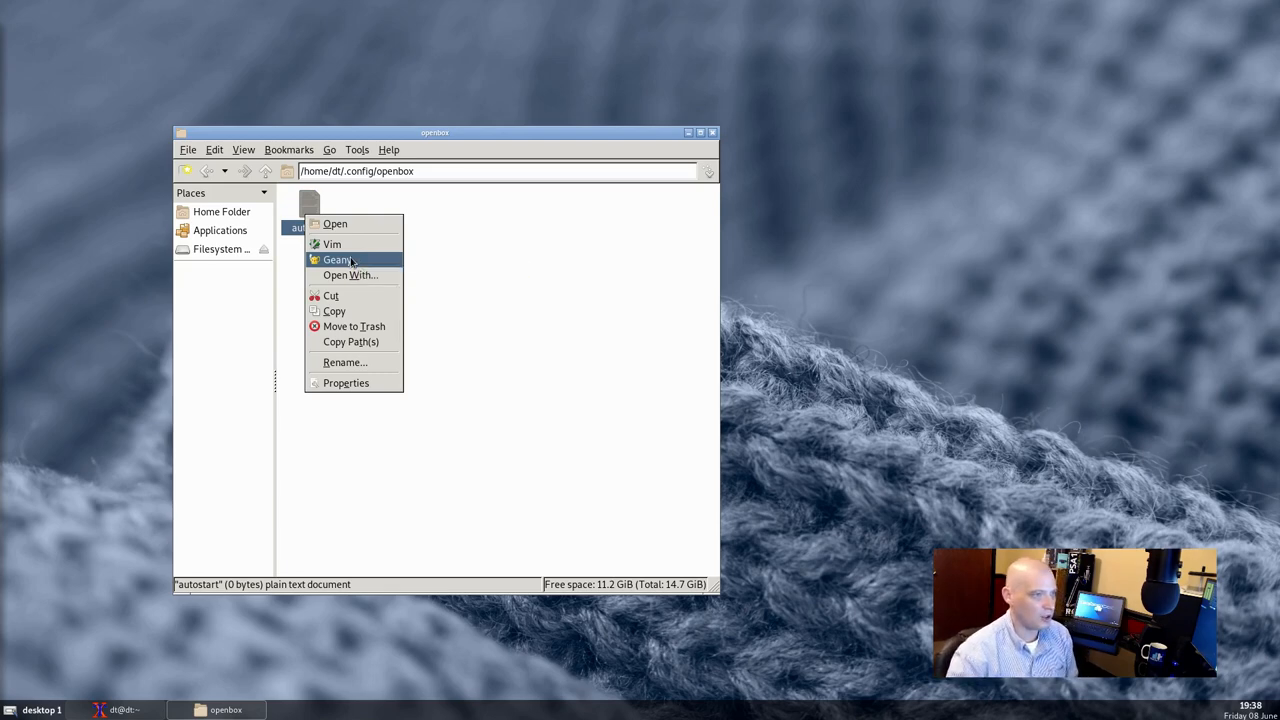
click(338, 260)
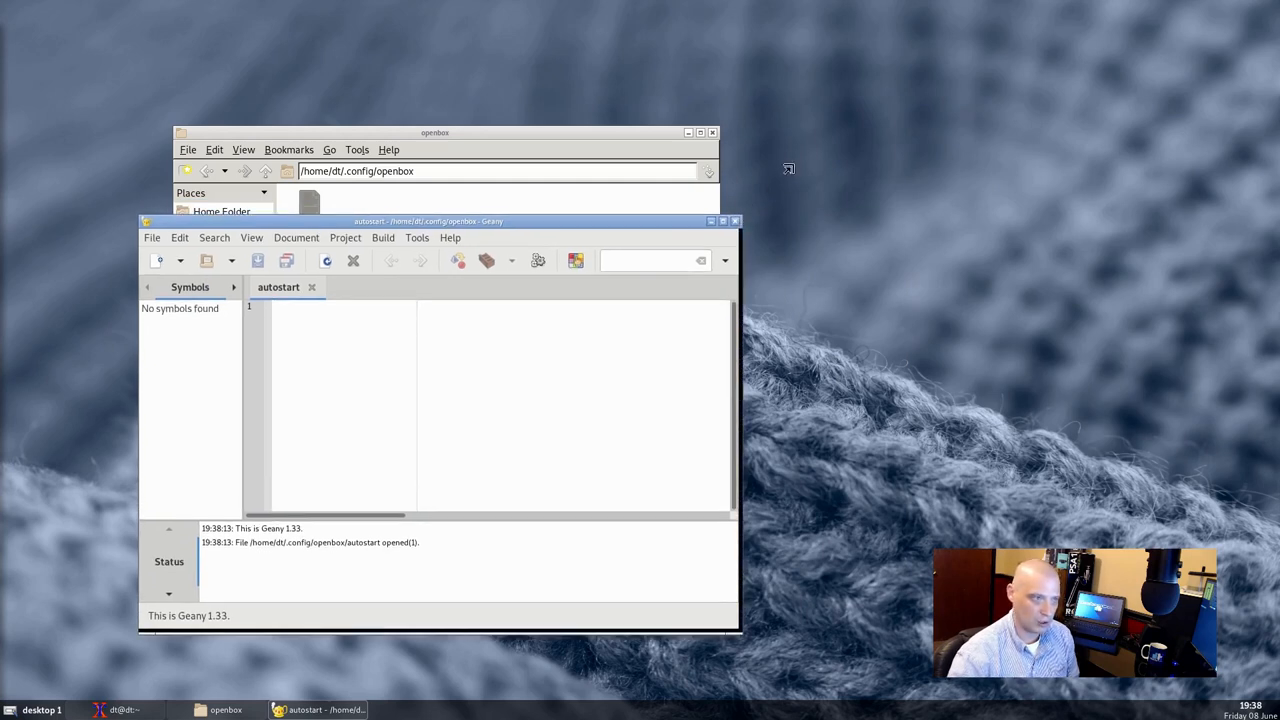
drag(430, 220, 464, 164)
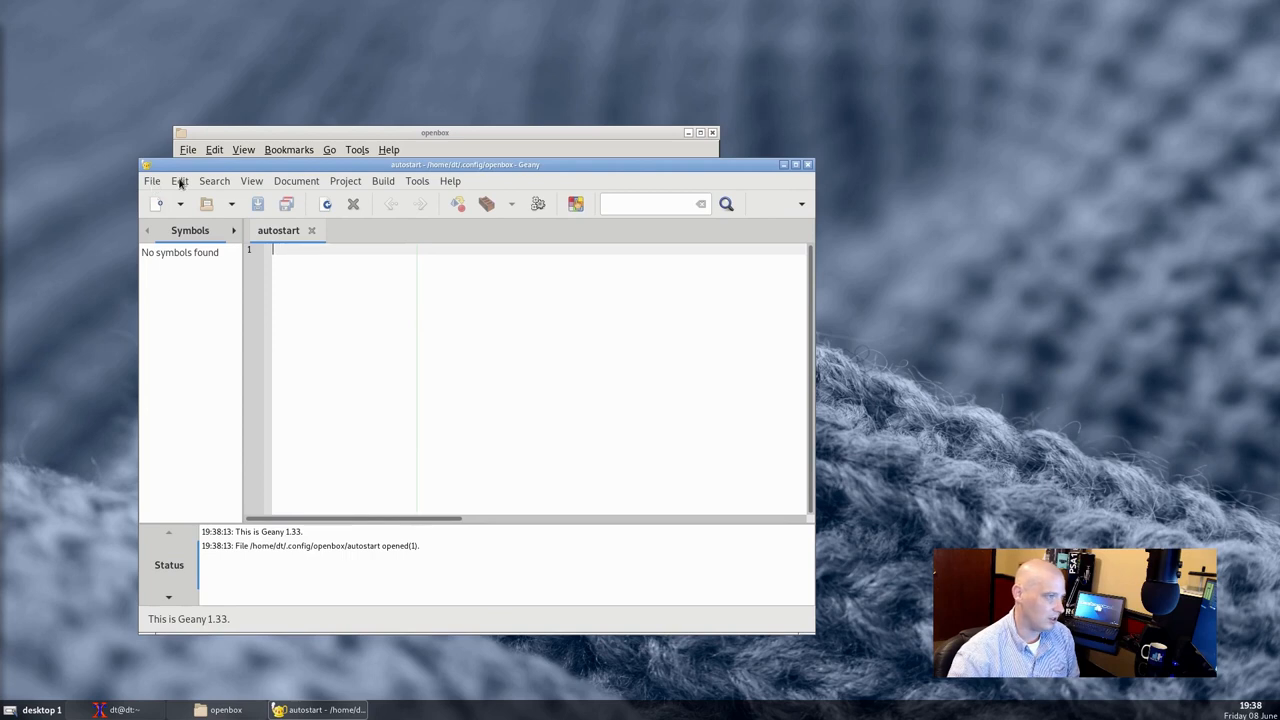
click(214, 180)
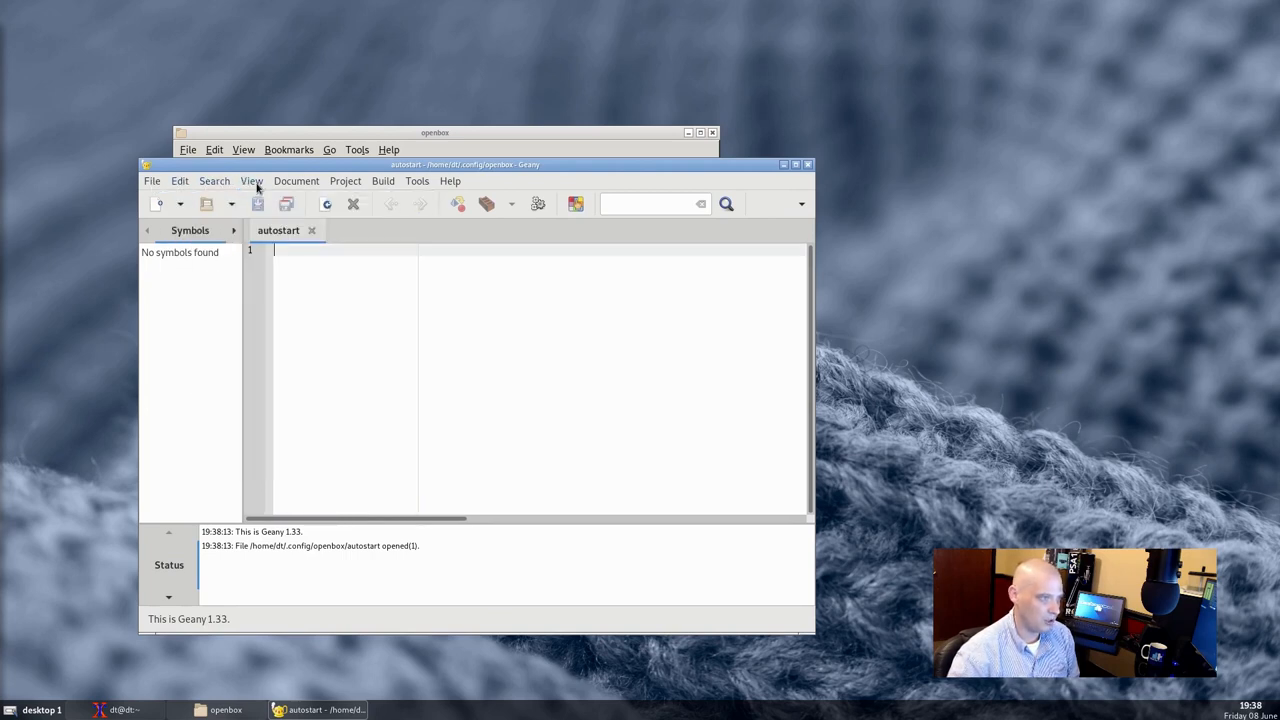
click(390, 284)
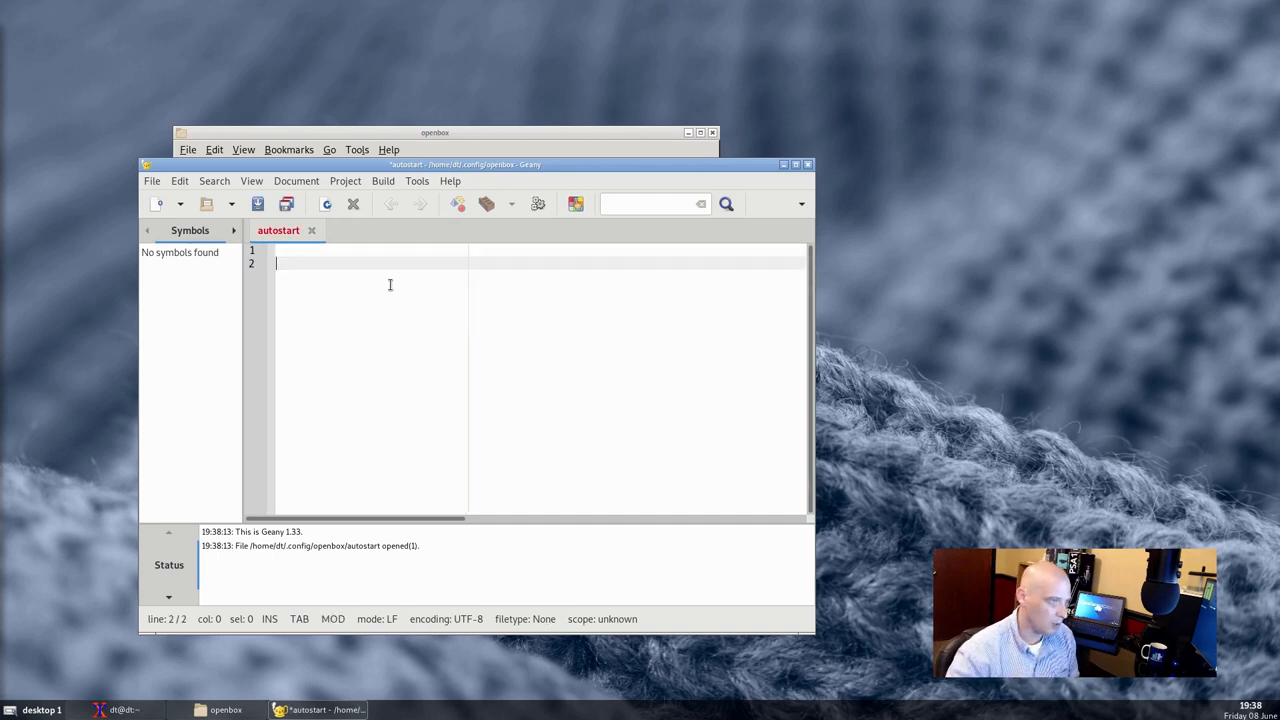
- Add the lines 'tint2 &' and 'nitrogen --restore &' and save the file
text(tint)
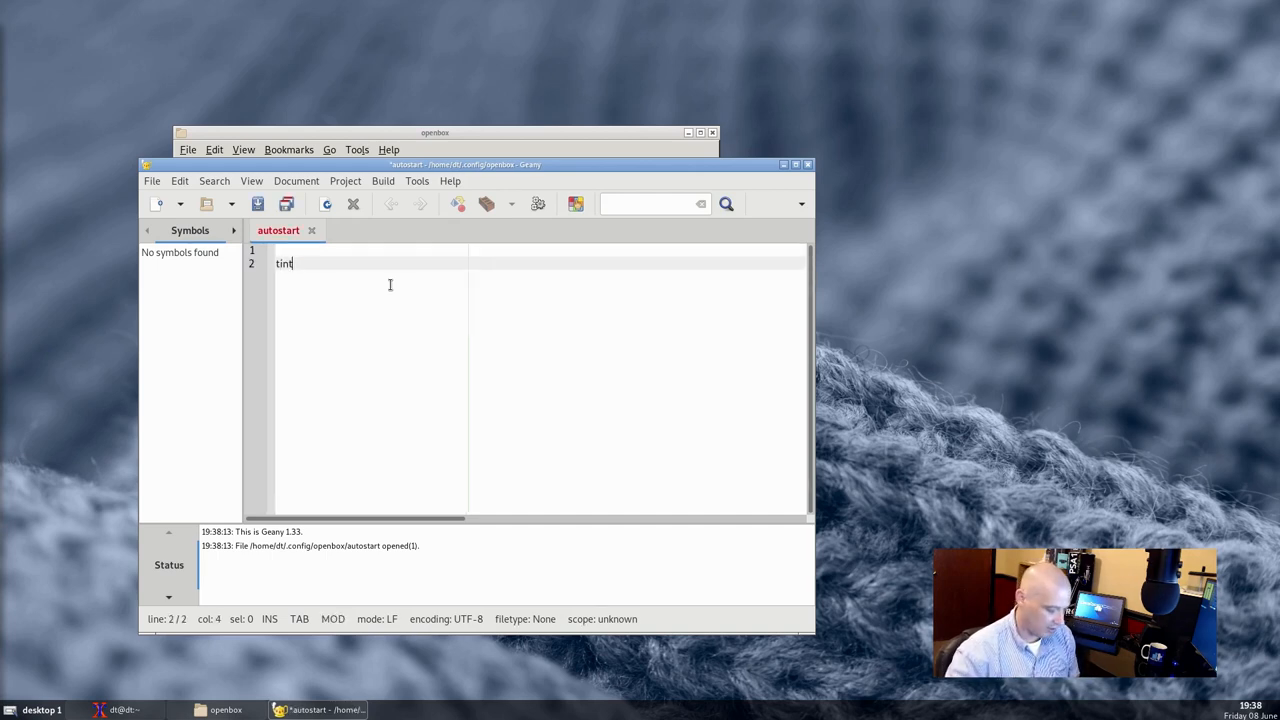
text(2 &)
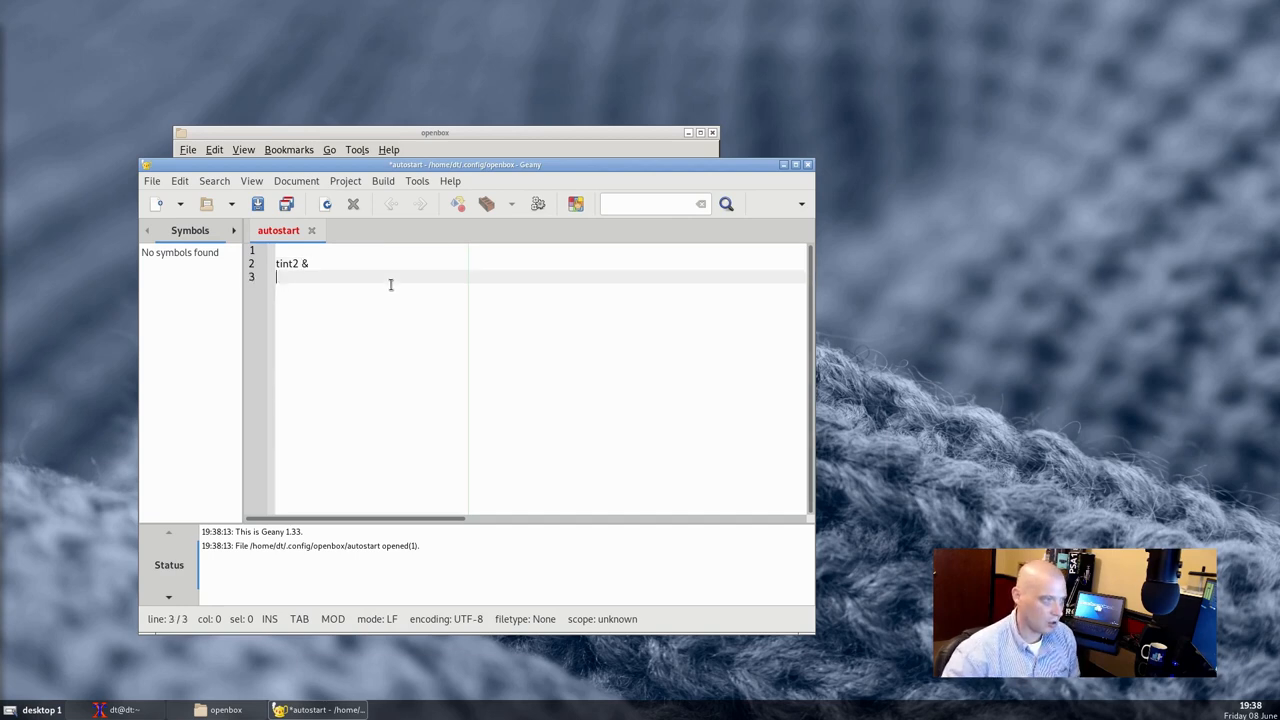
text(nitrogen)
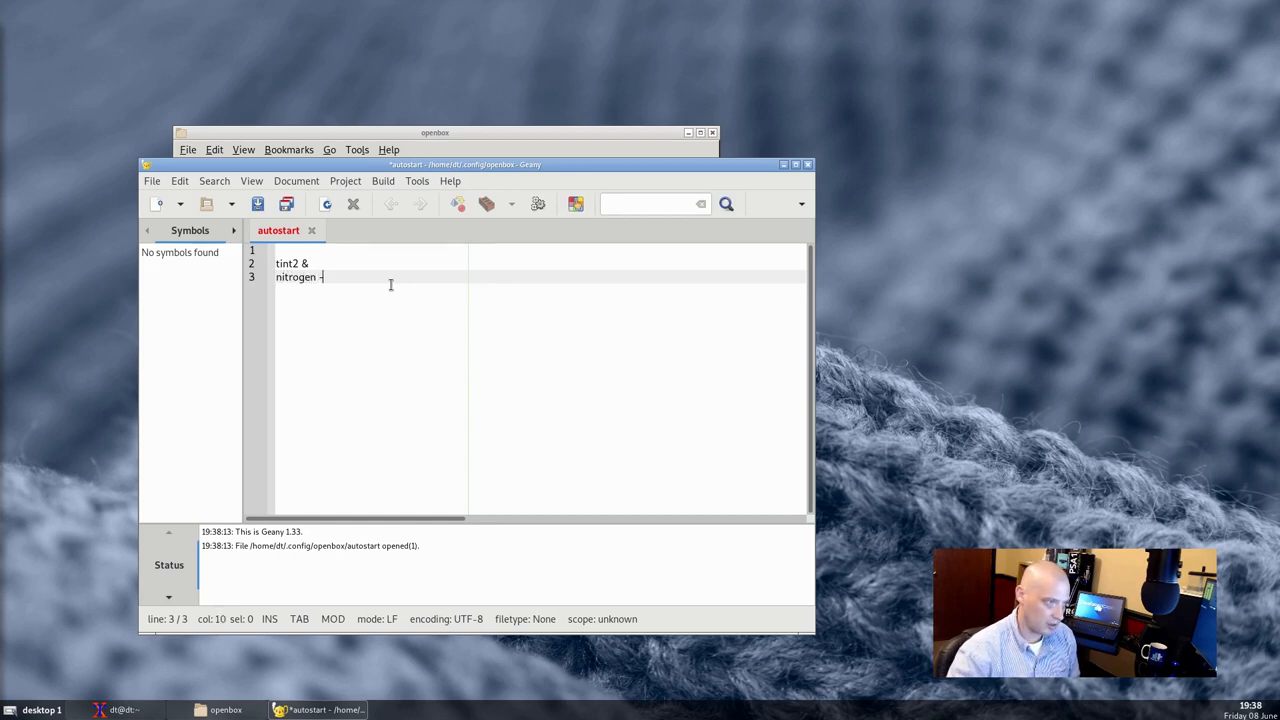
text(-)
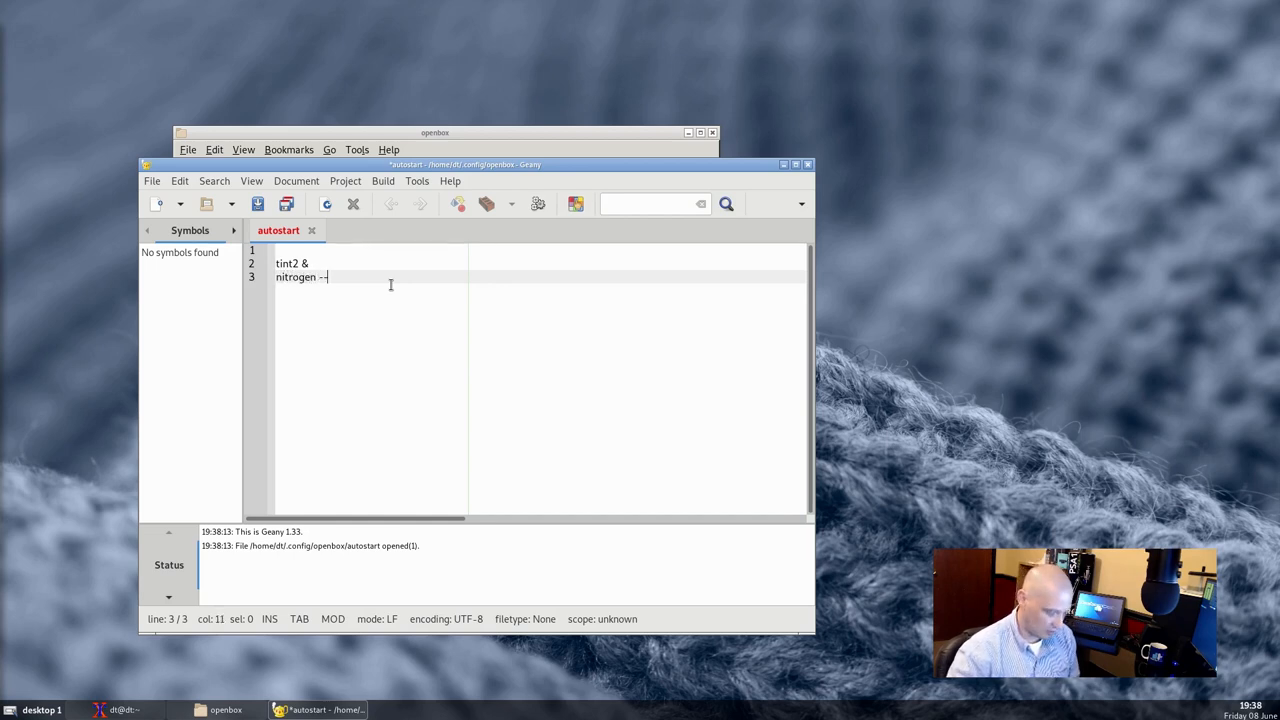
text(restore)
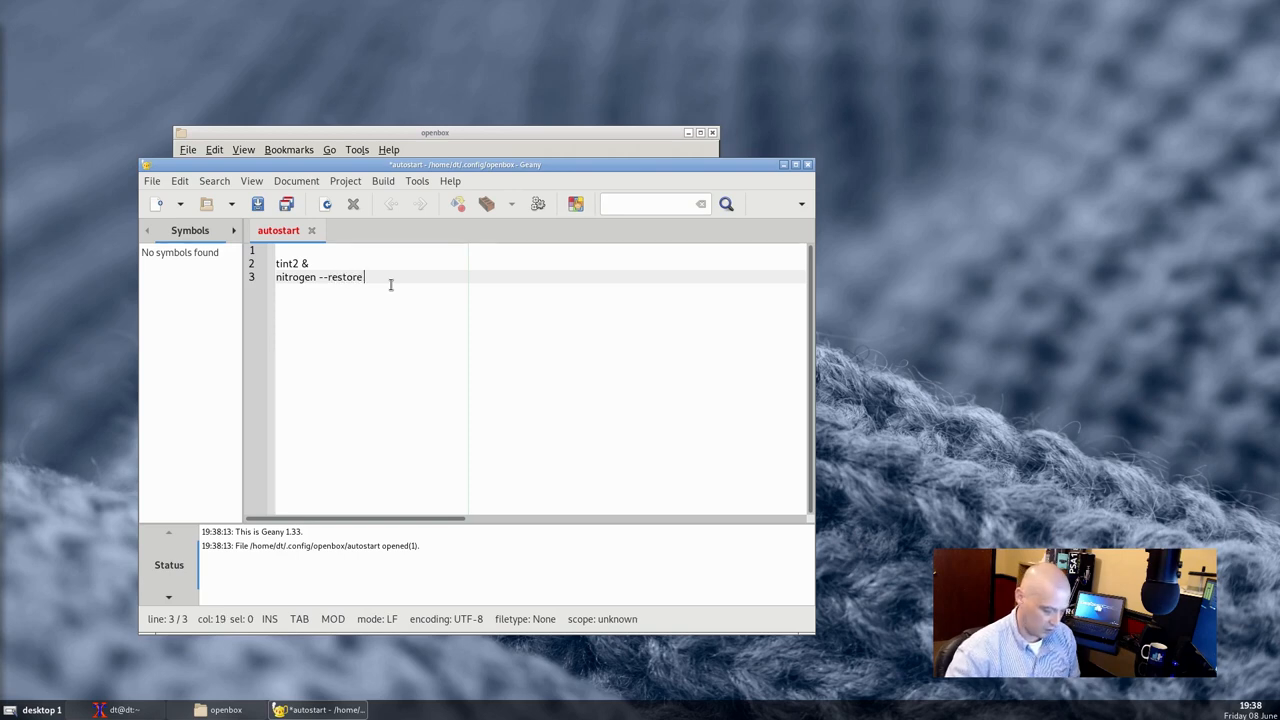
text(&)
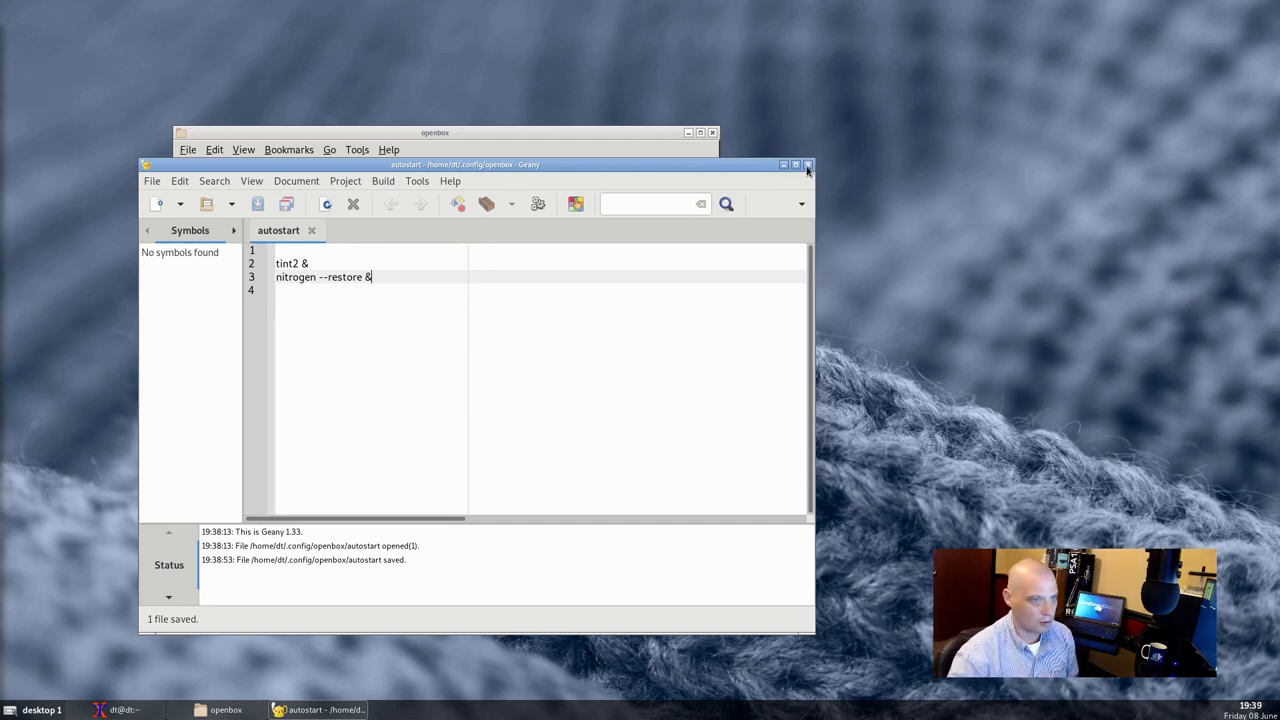
- Exit Openbox, log back in through LightDM, and dismiss the desktop root menu
click(808, 164)
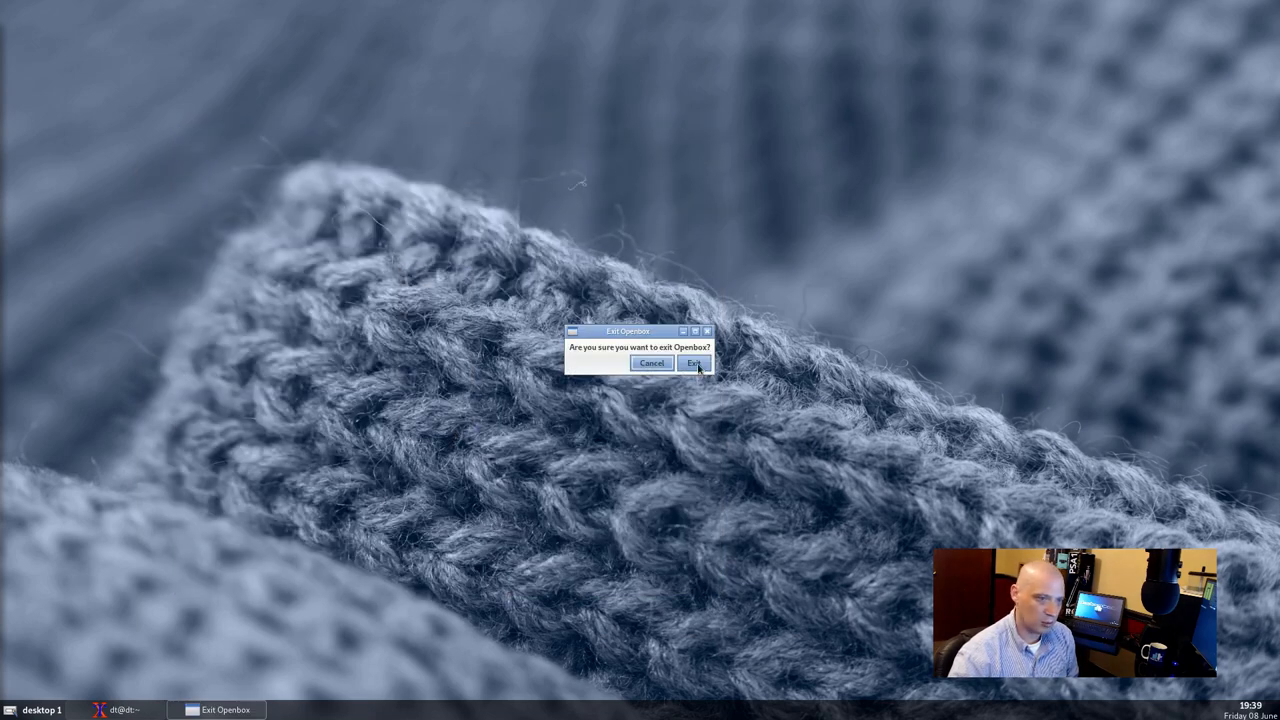
click(694, 362)
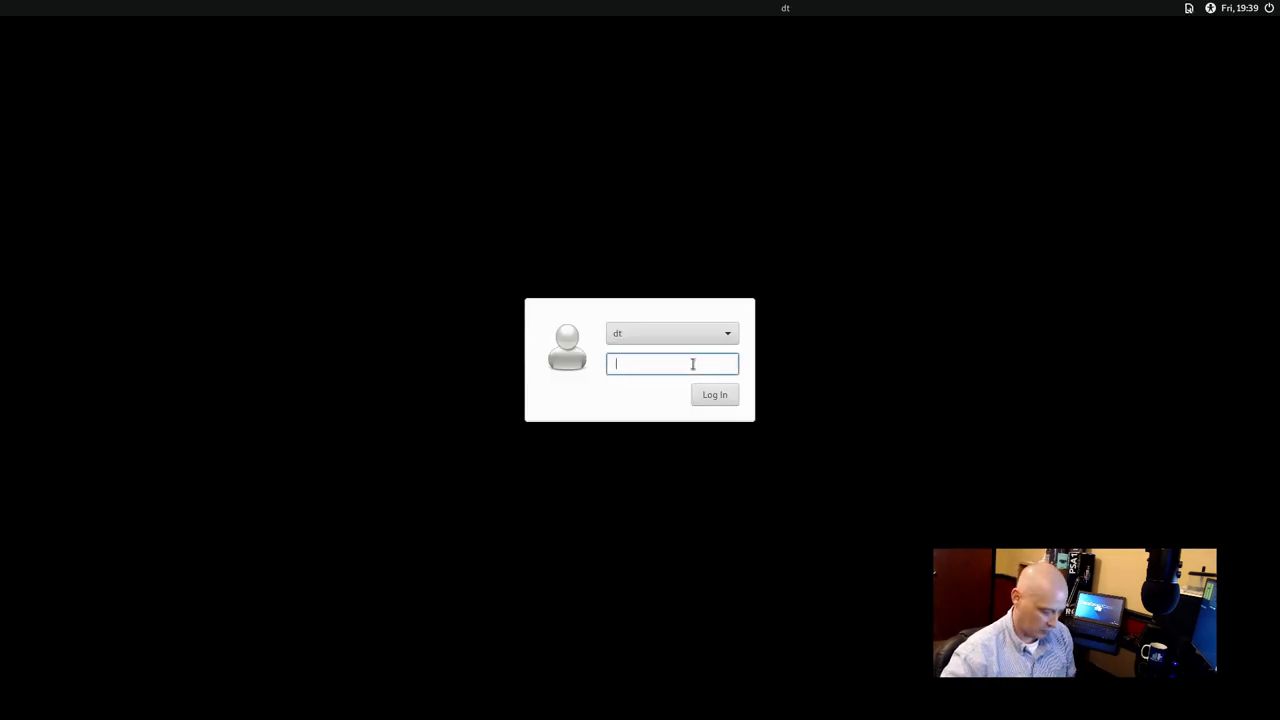
click(714, 394)
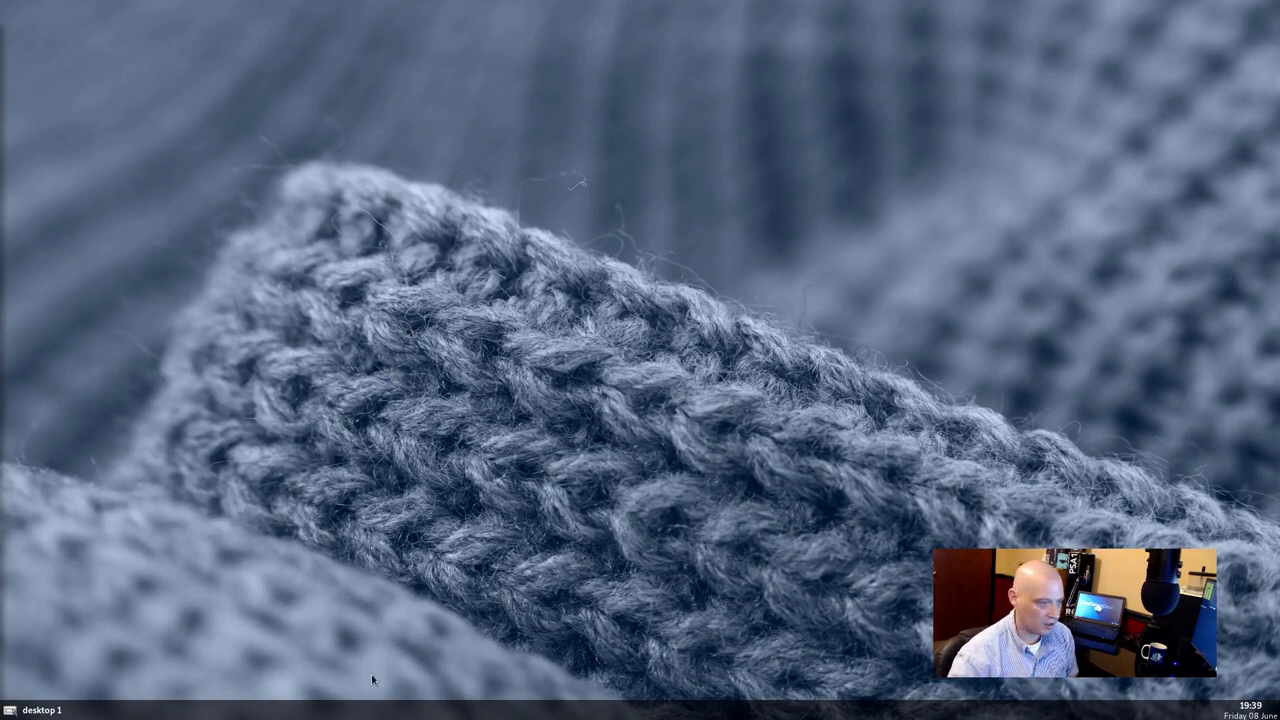
mouse_move(348, 716)
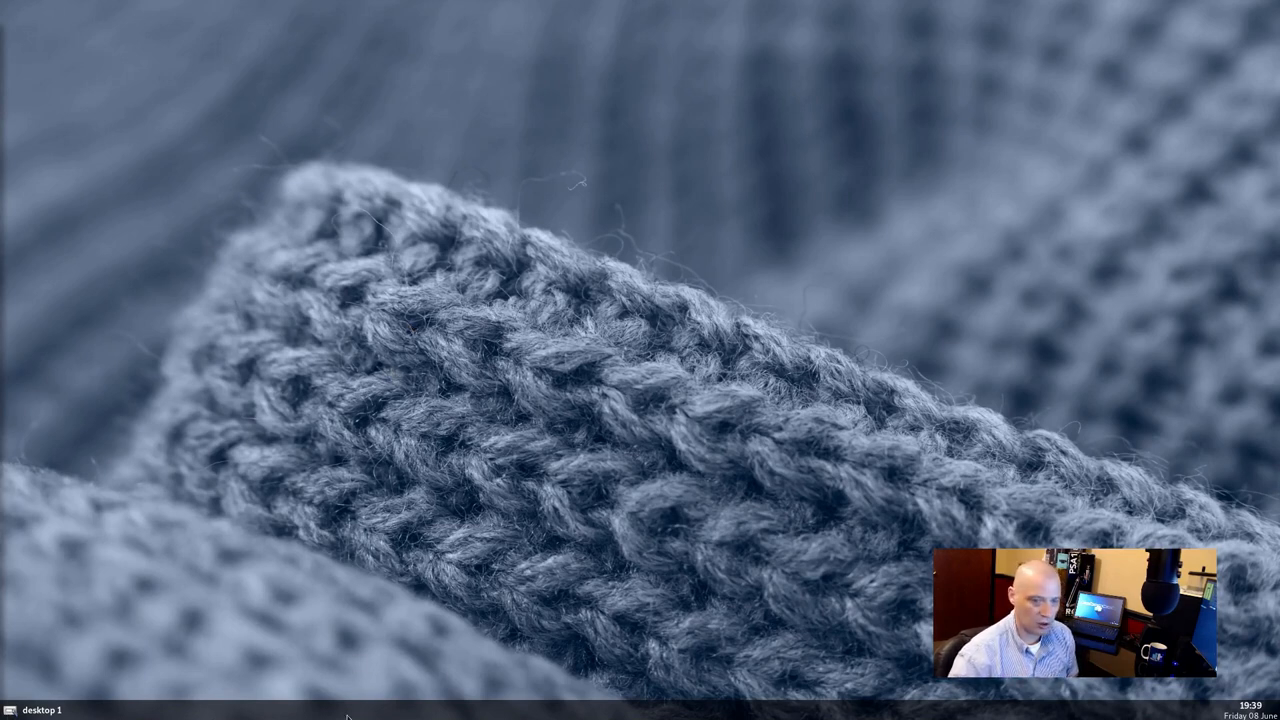
right_click(312, 202)
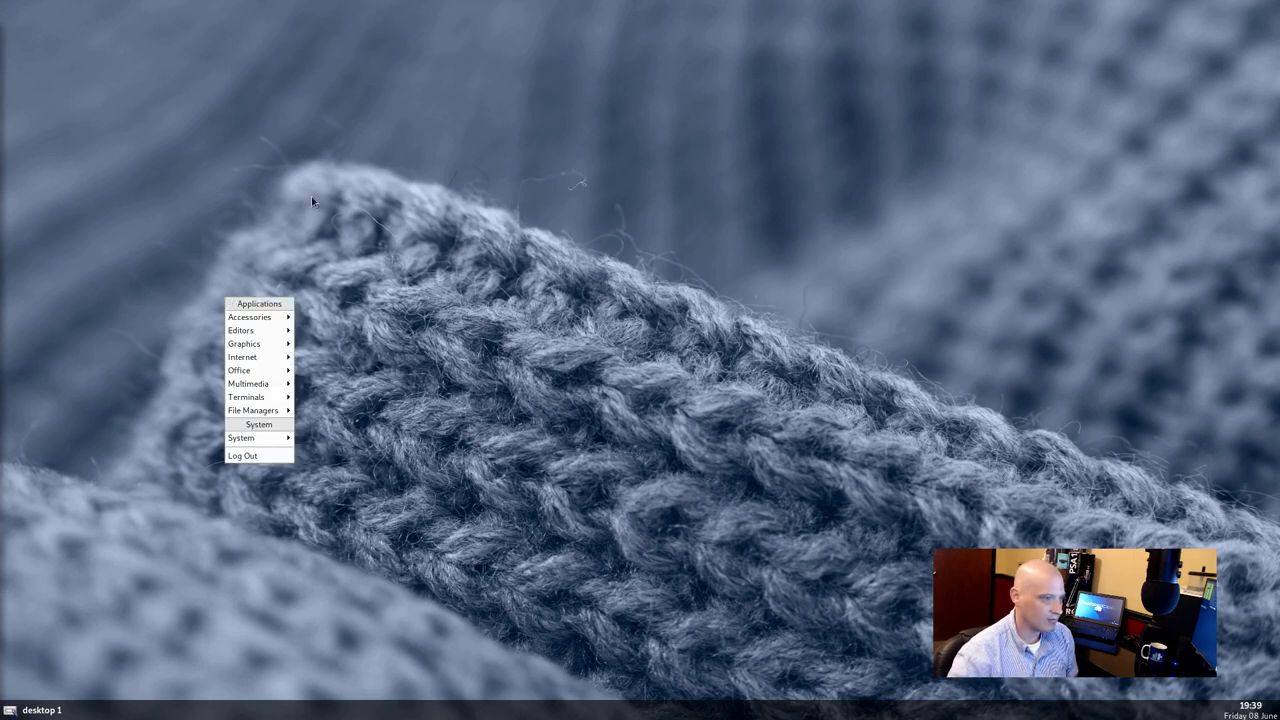
click(344, 376)
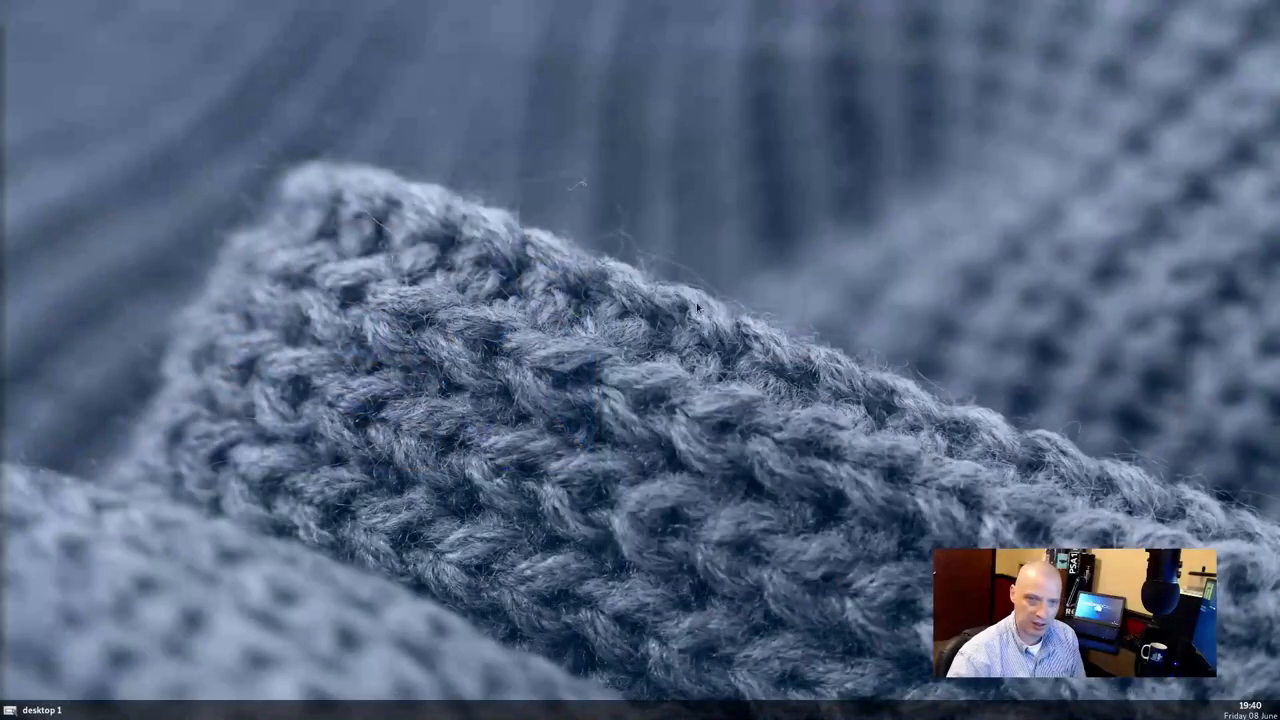
- Launch xterm from the desktop menu and install the menu generator with sudo pacman
right_click(176, 402)
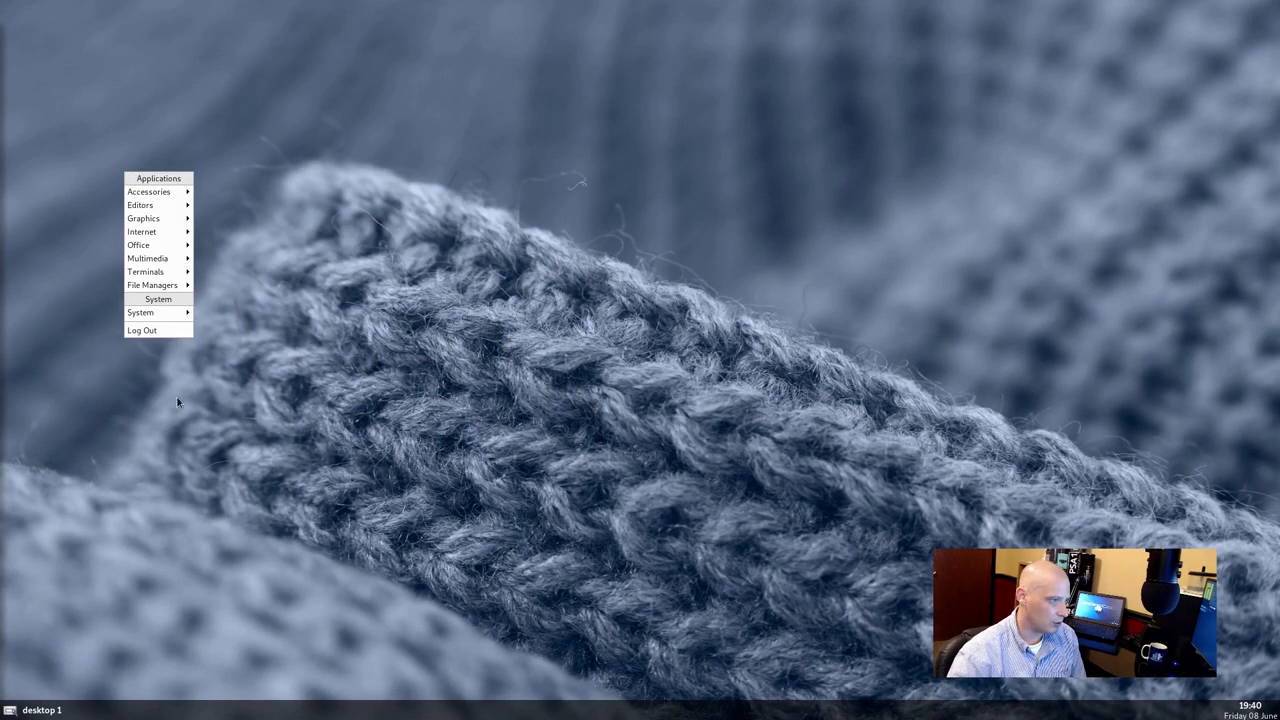
click(146, 272)
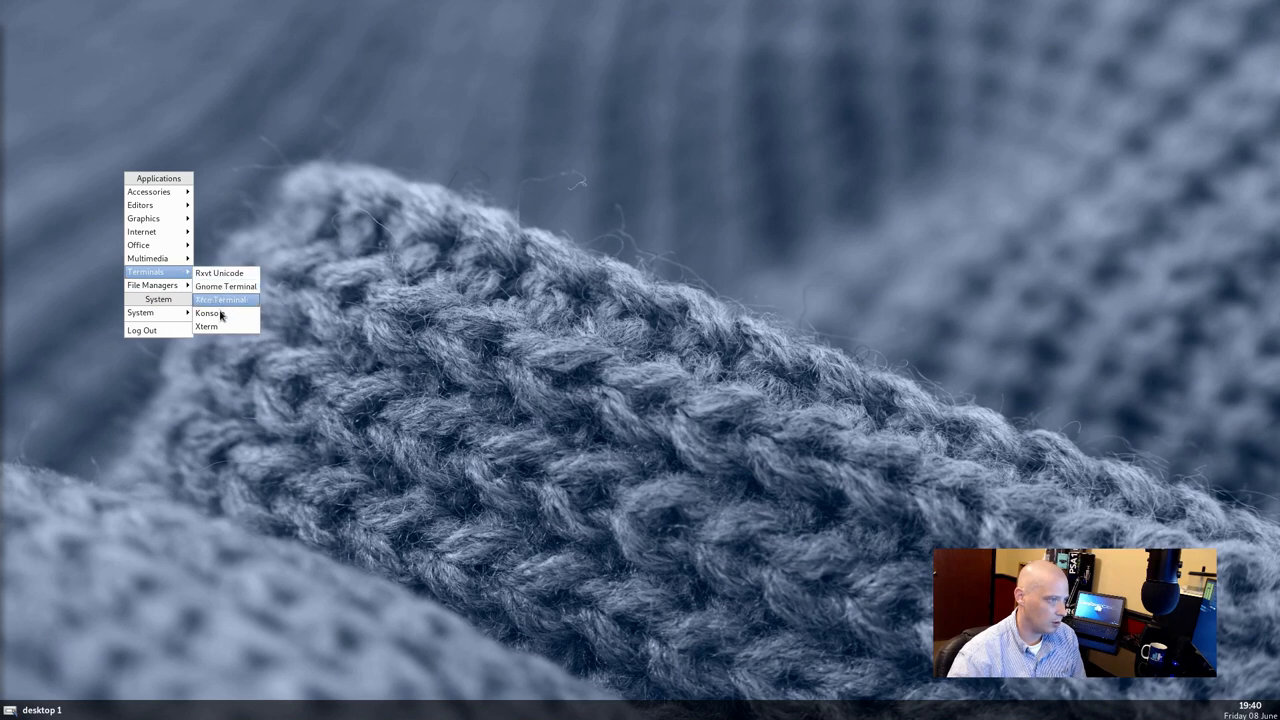
click(220, 300)
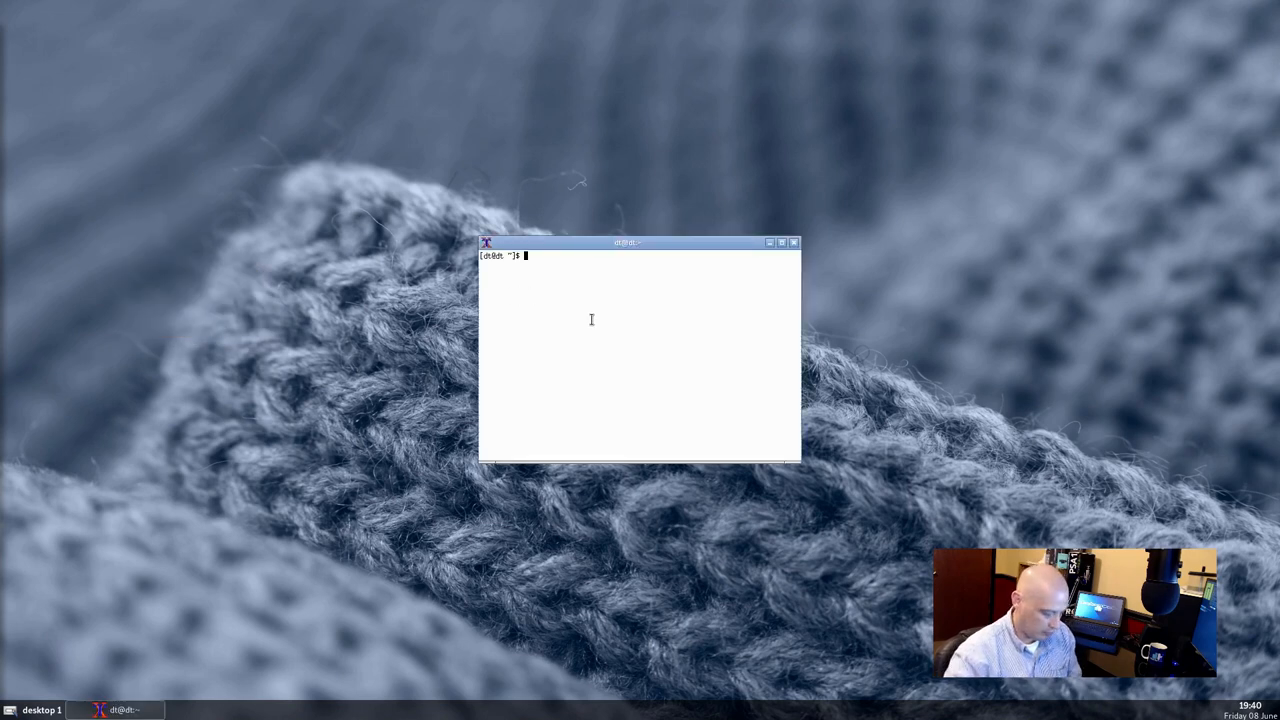
text(sudo pacman -S menumaker)
text(mmaker)
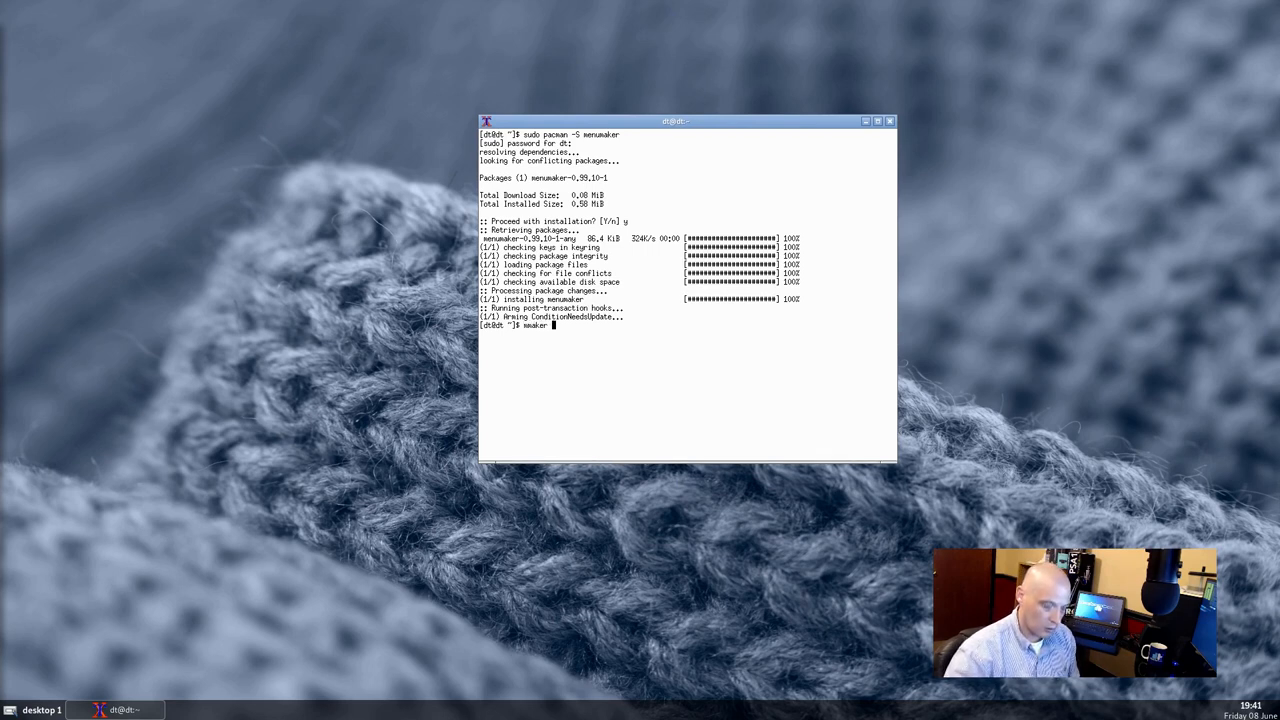
- Run 'mmaker openbox -f -t xterm' to overwrite the Openbox menu
text(openbox)
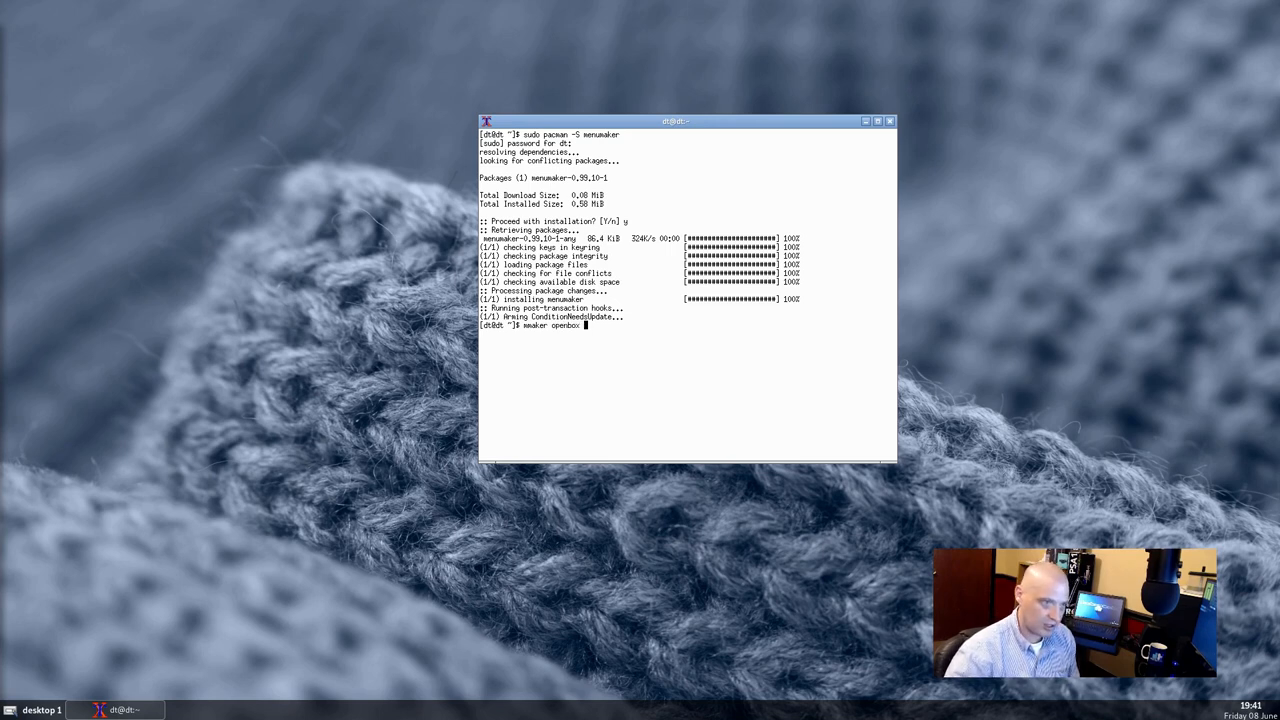
text(~)
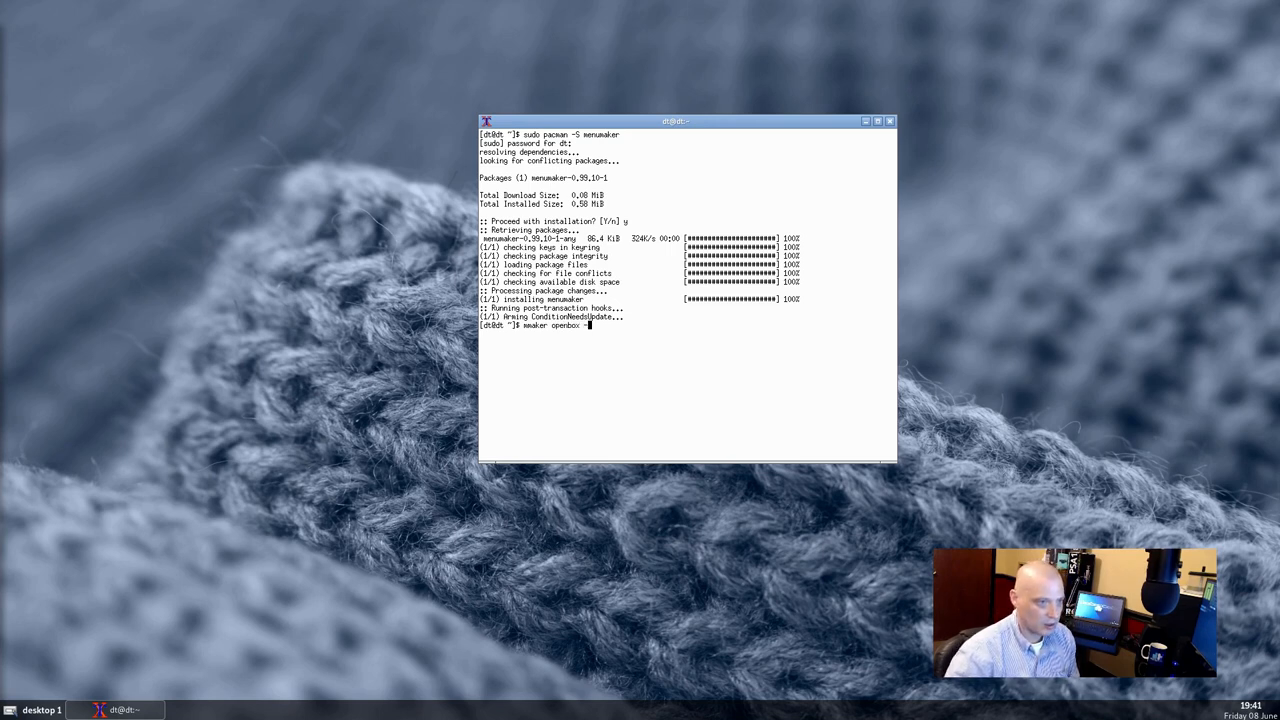
text(-f -)
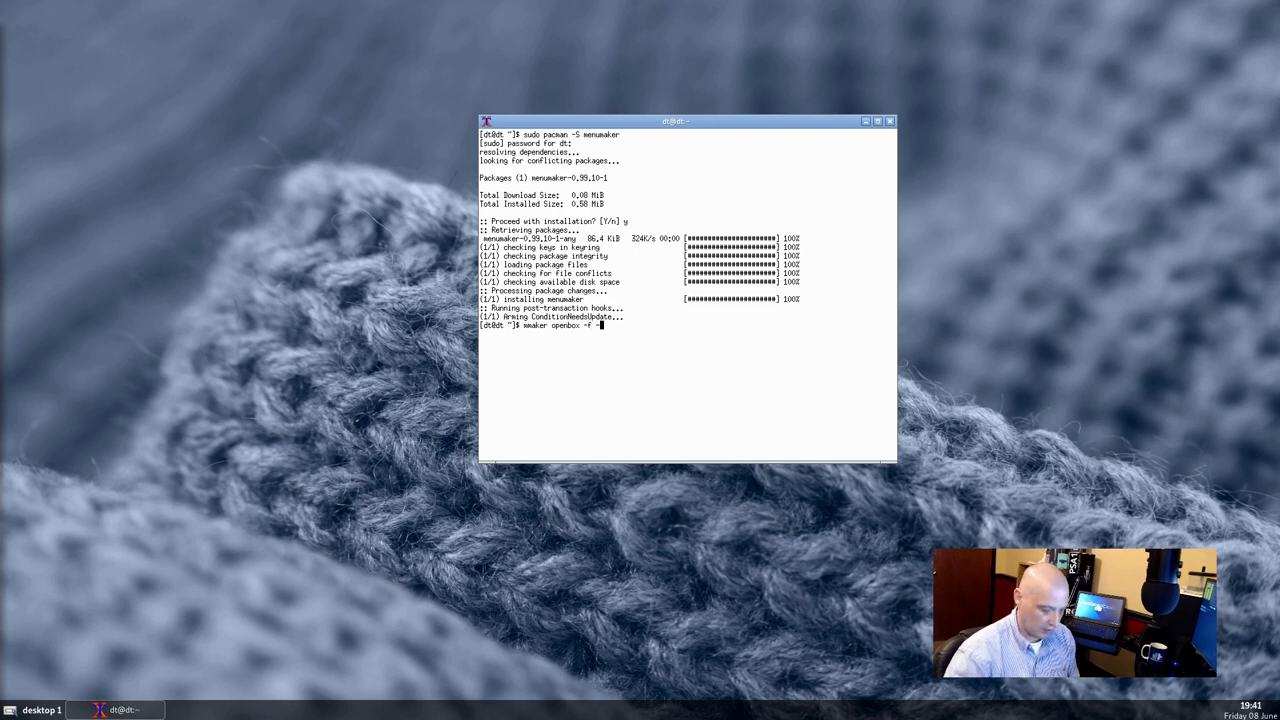
text(t)
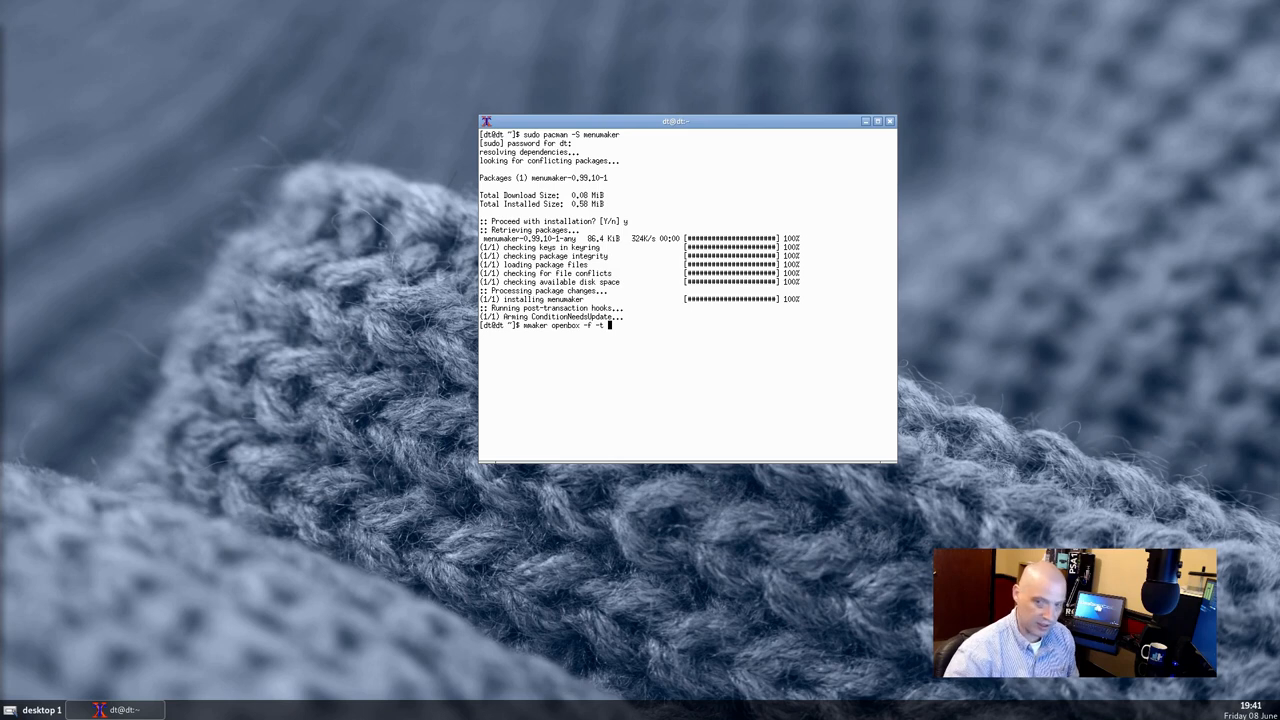
text(xterm)
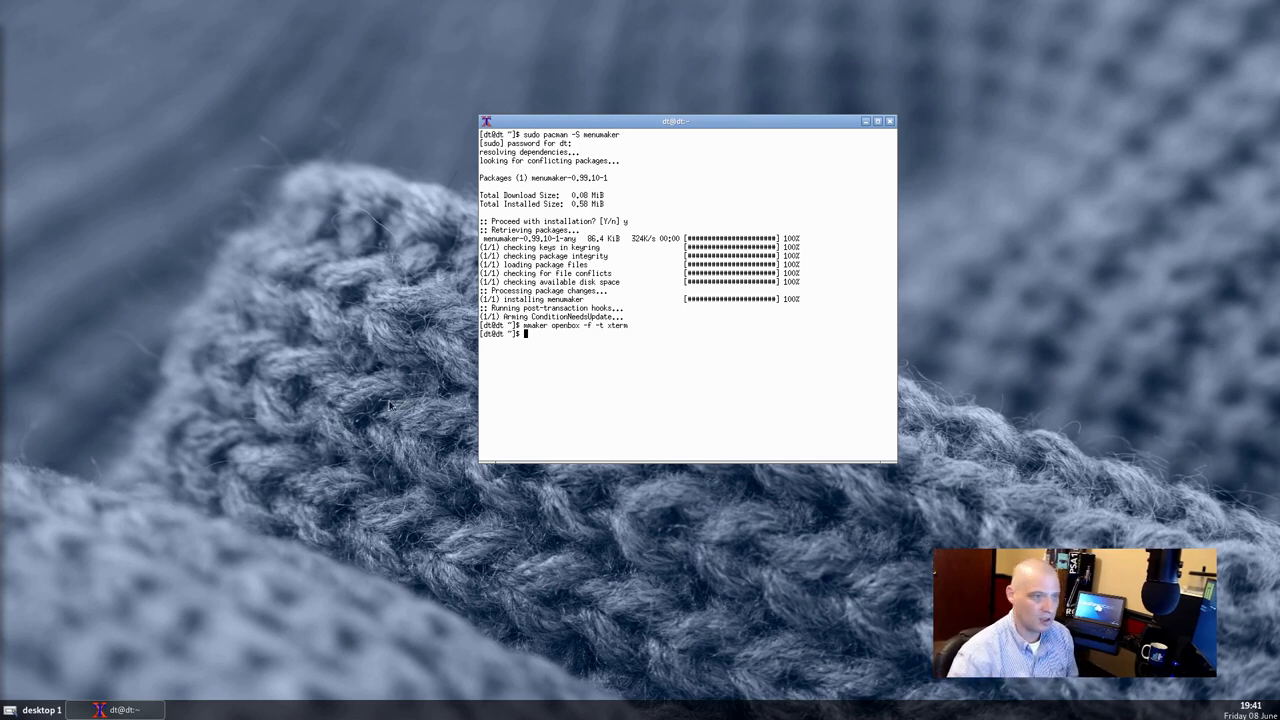
- Reconfigure Openbox from System and reopen the desktop menu showing the generated categories
right_click(390, 404)
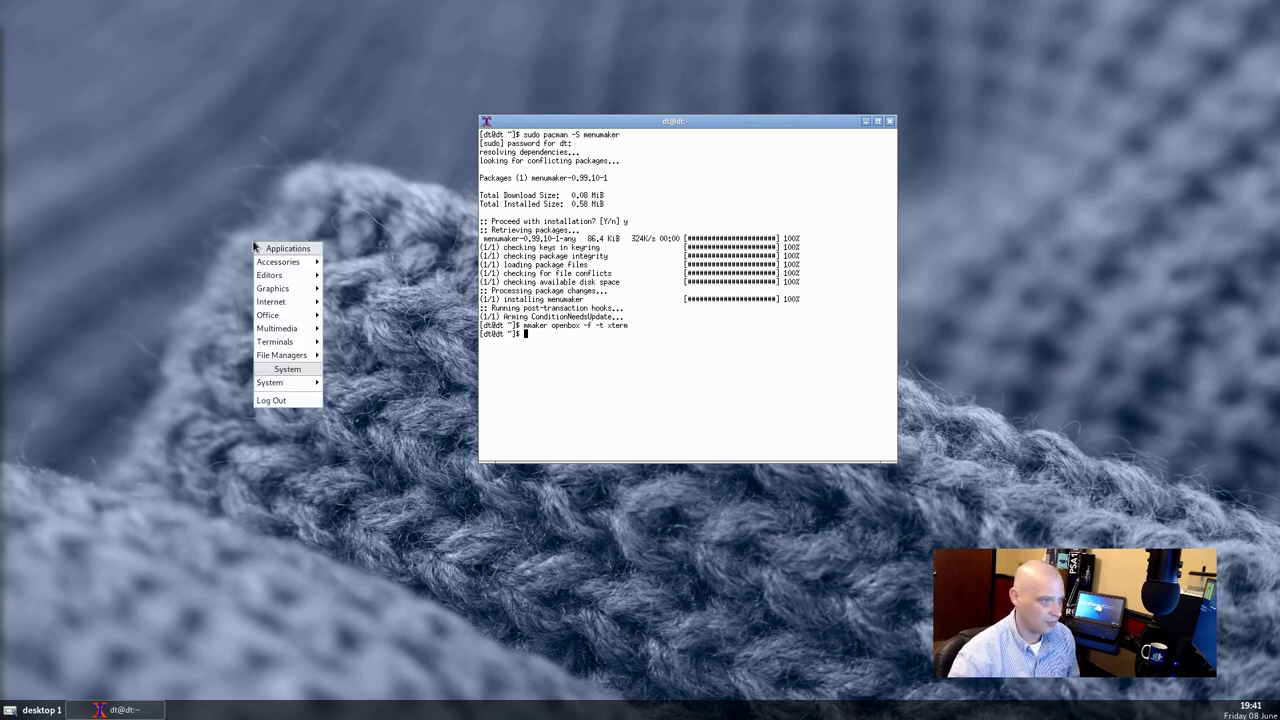
mouse_move(288, 382)
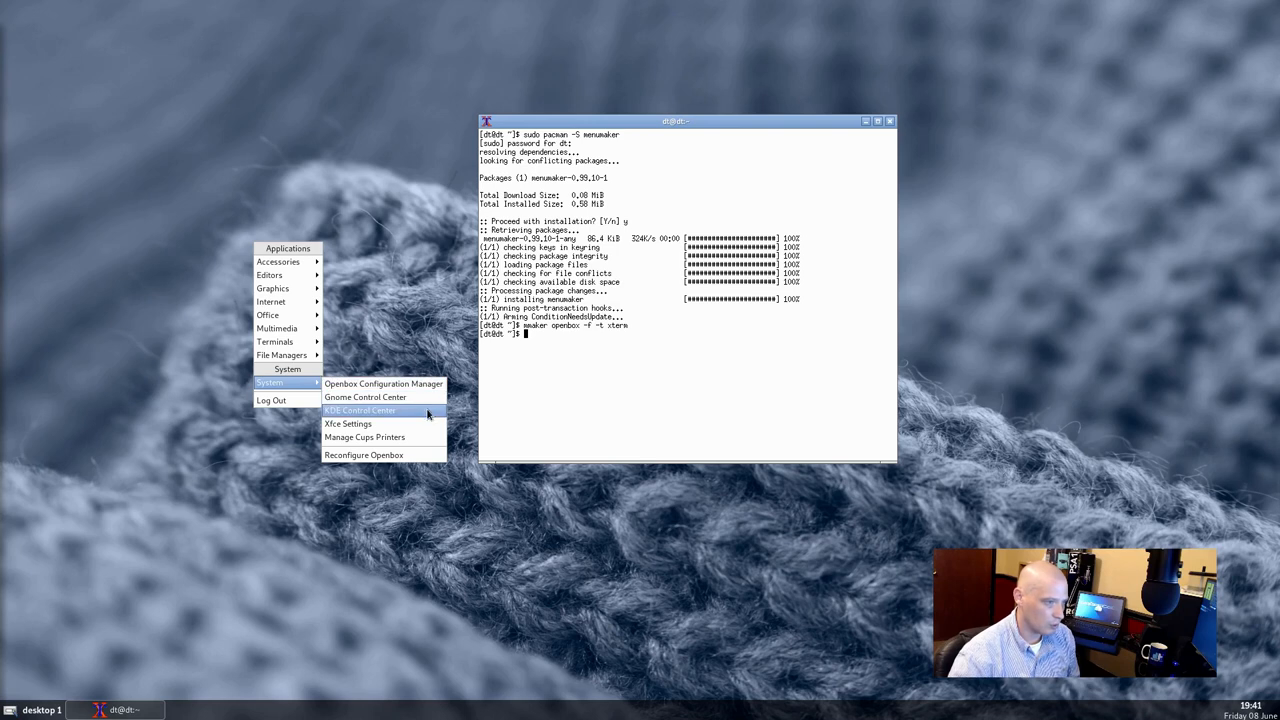
mouse_move(392, 456)
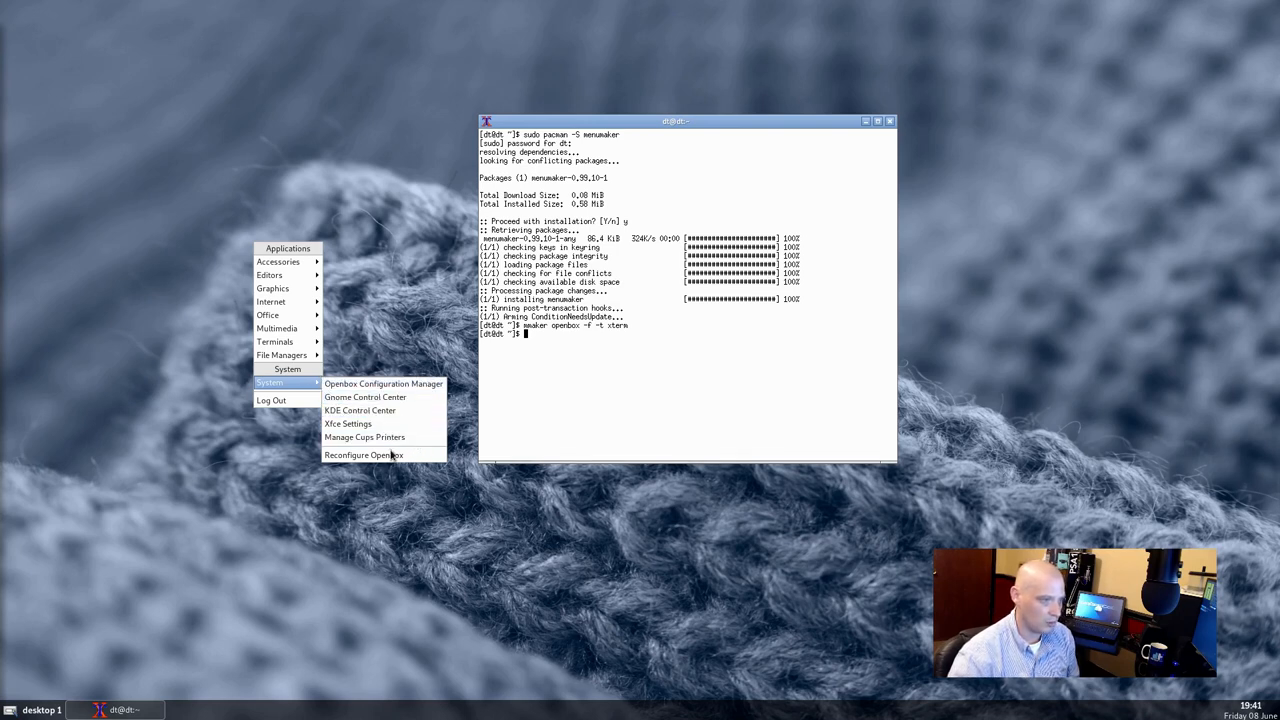
click(292, 348)
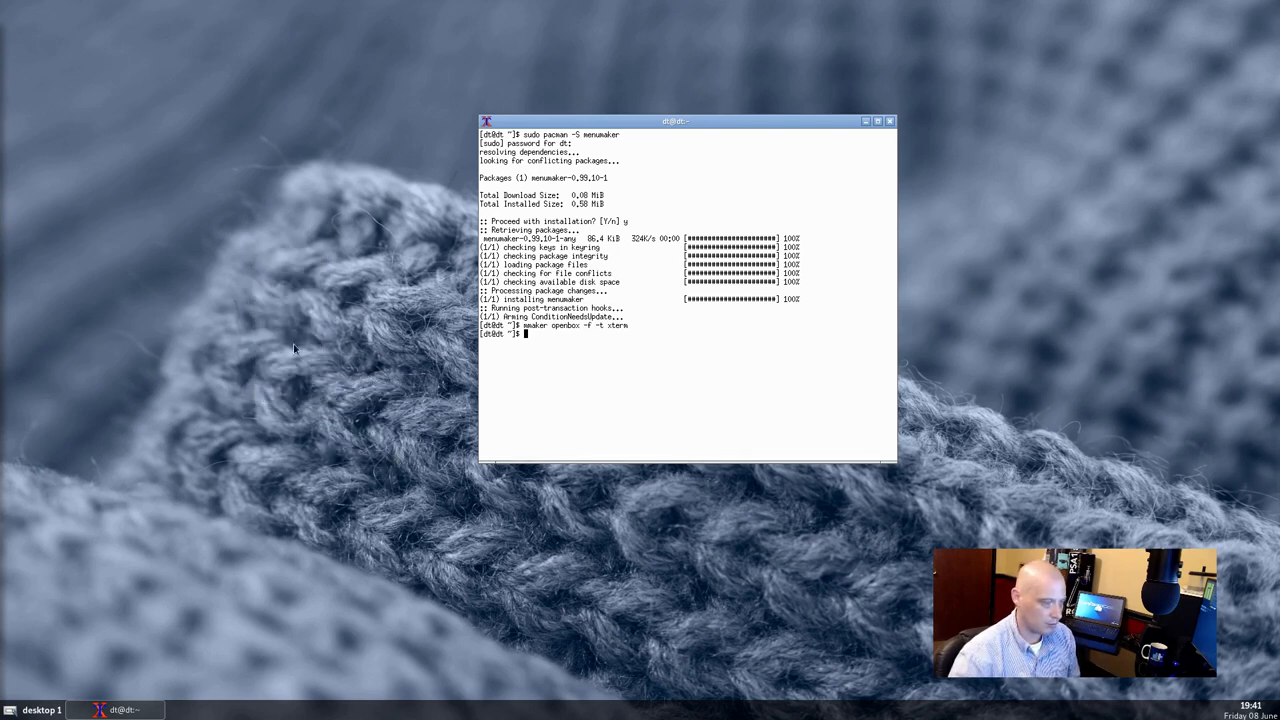
right_click(292, 348)
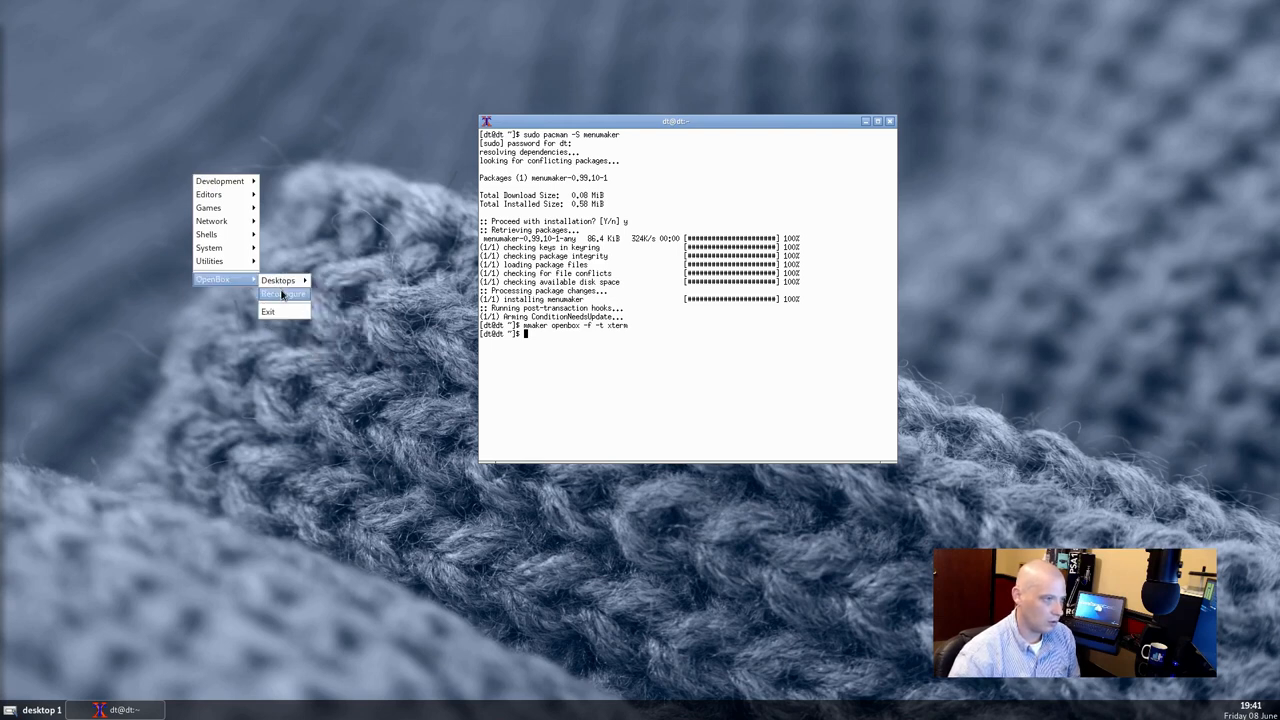
mouse_move(278, 280)
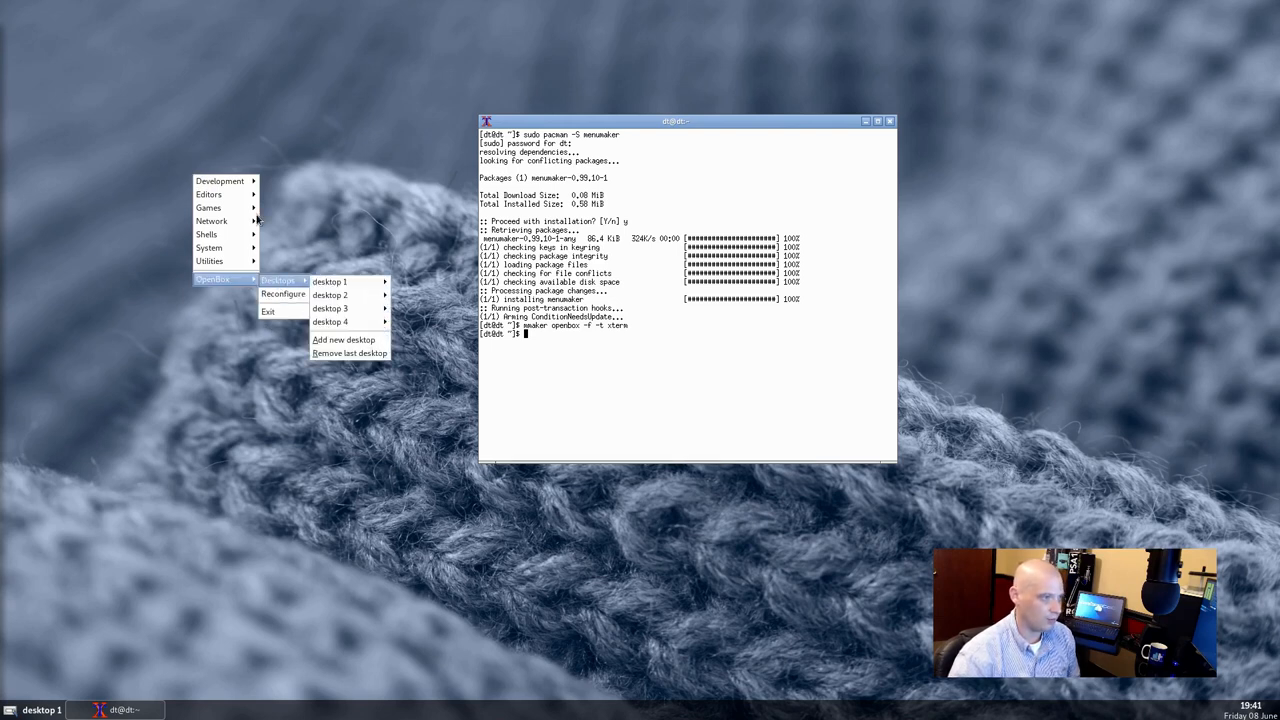
mouse_move(220, 180)
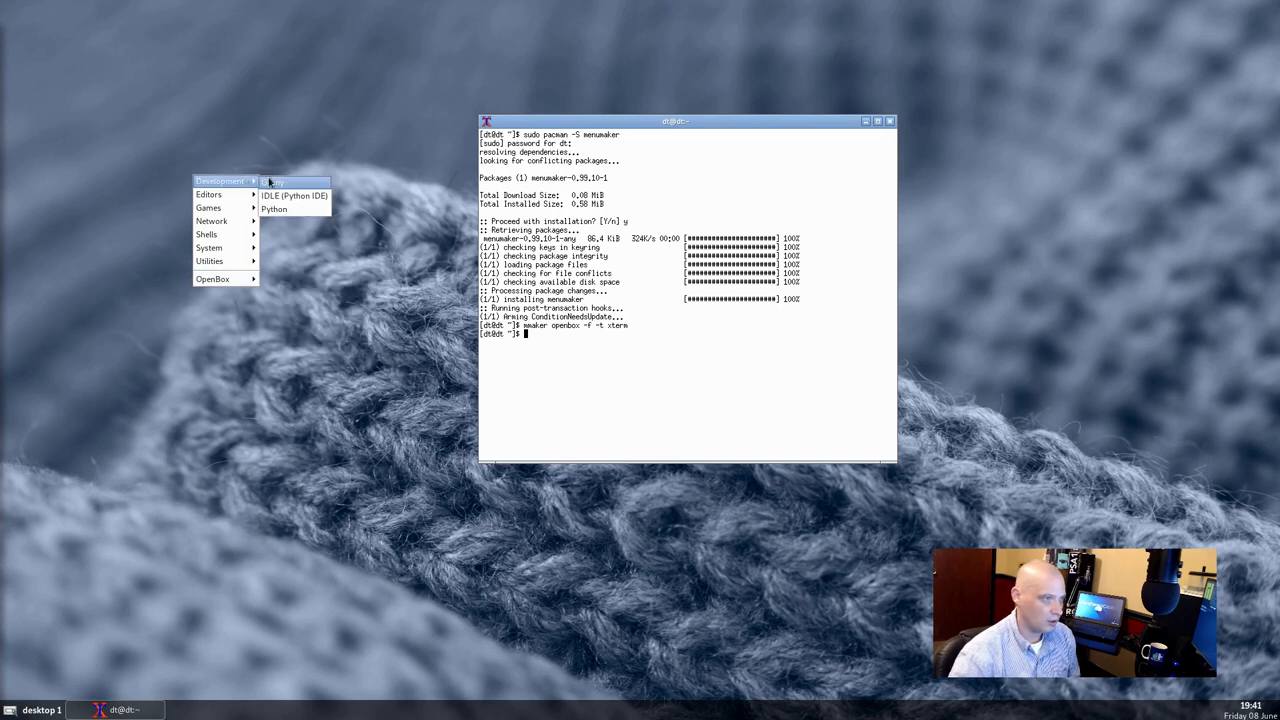
mouse_move(208, 194)
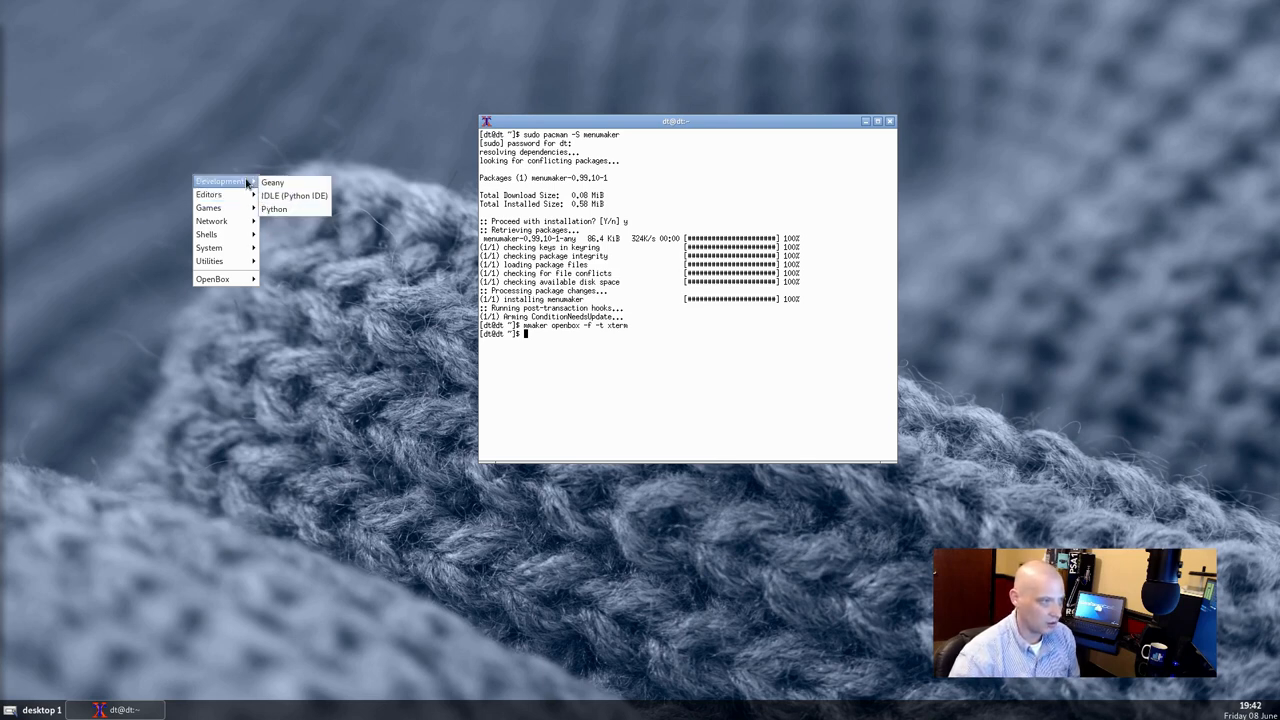
mouse_move(208, 208)
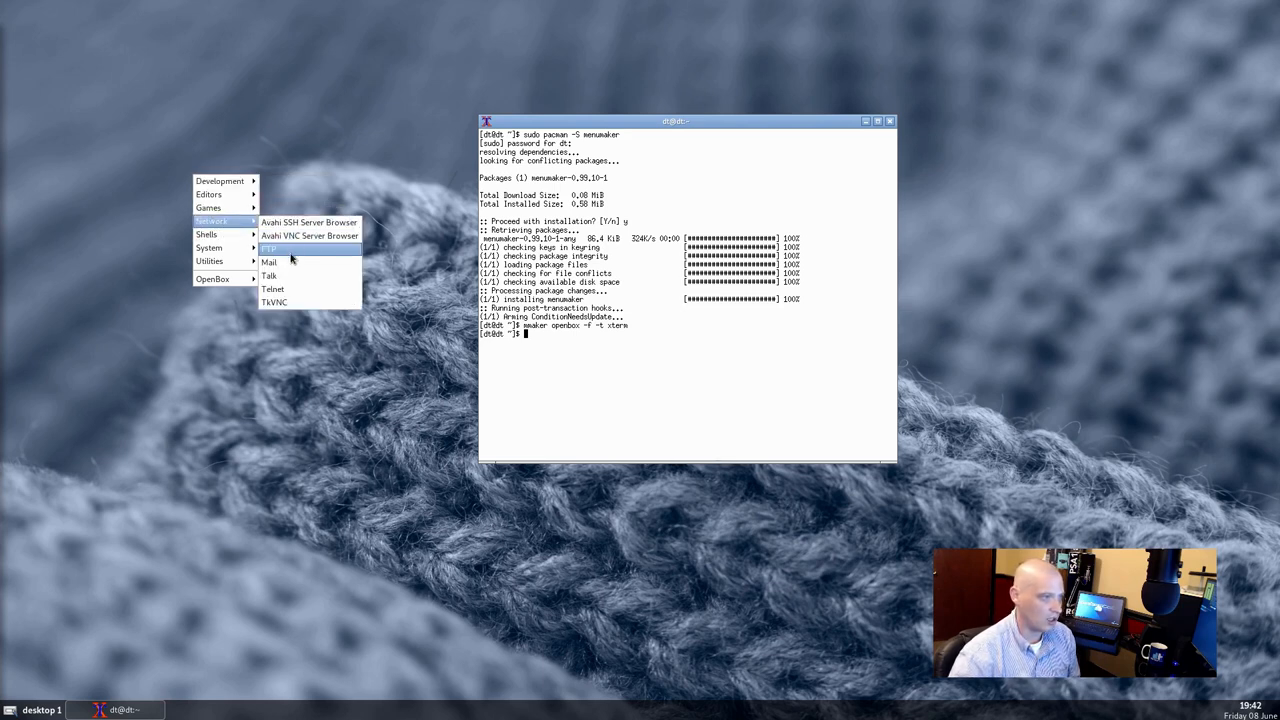
mouse_move(210, 234)
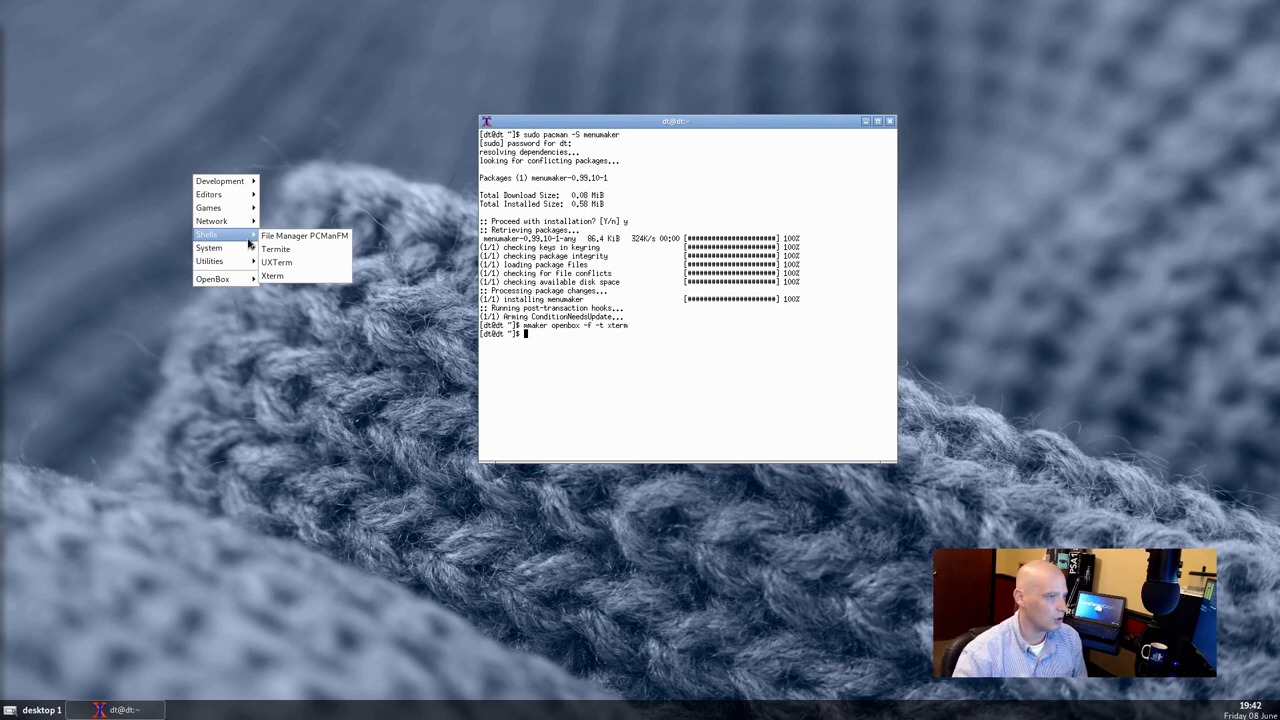
mouse_move(304, 236)
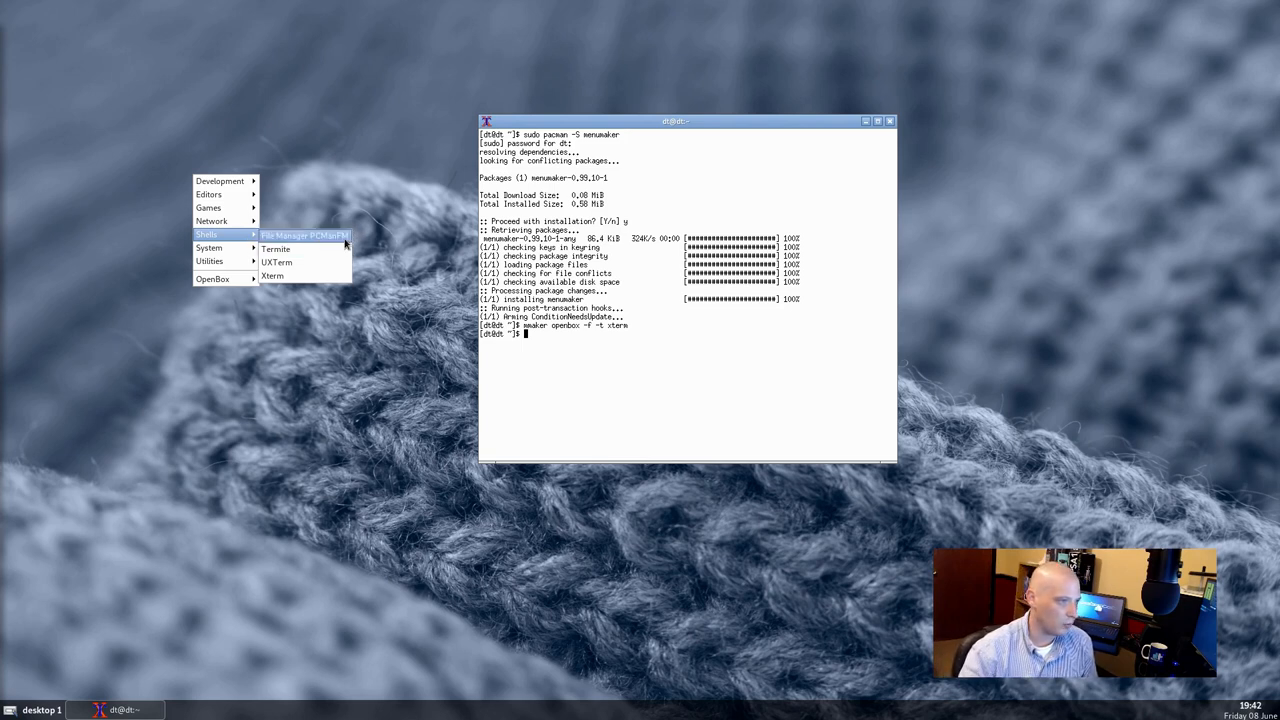
mouse_move(342, 244)
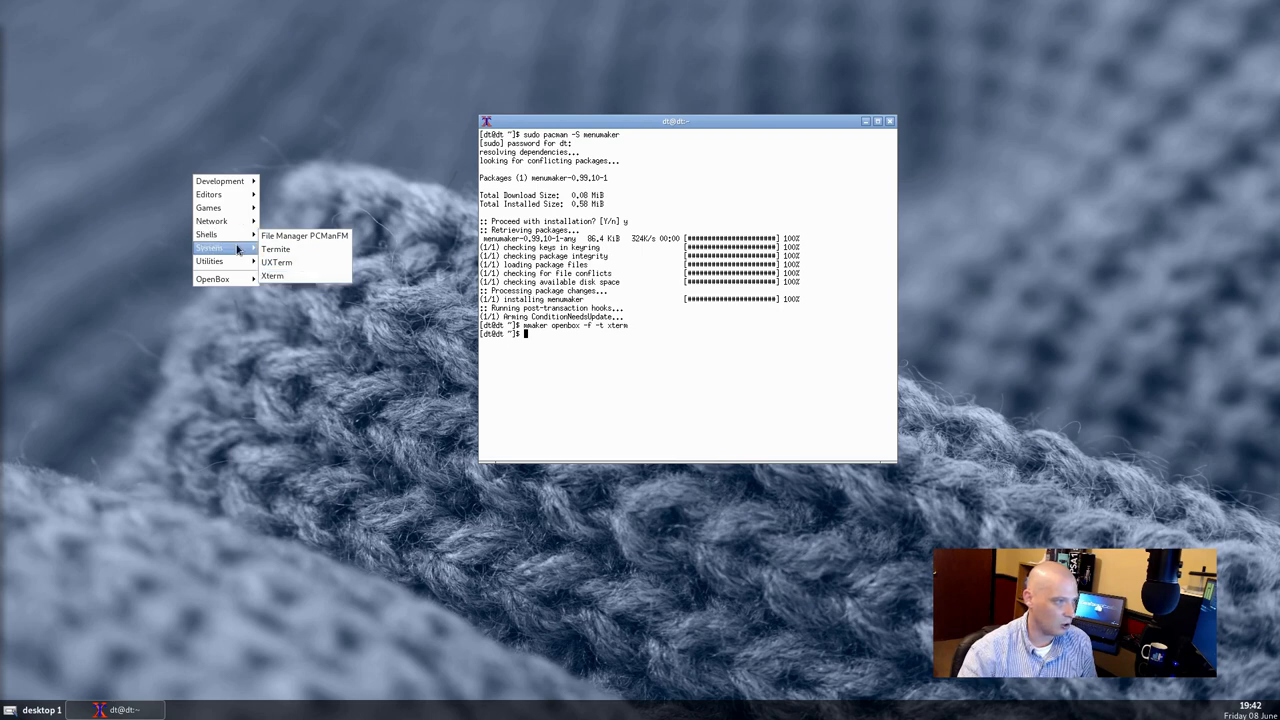
mouse_move(210, 260)
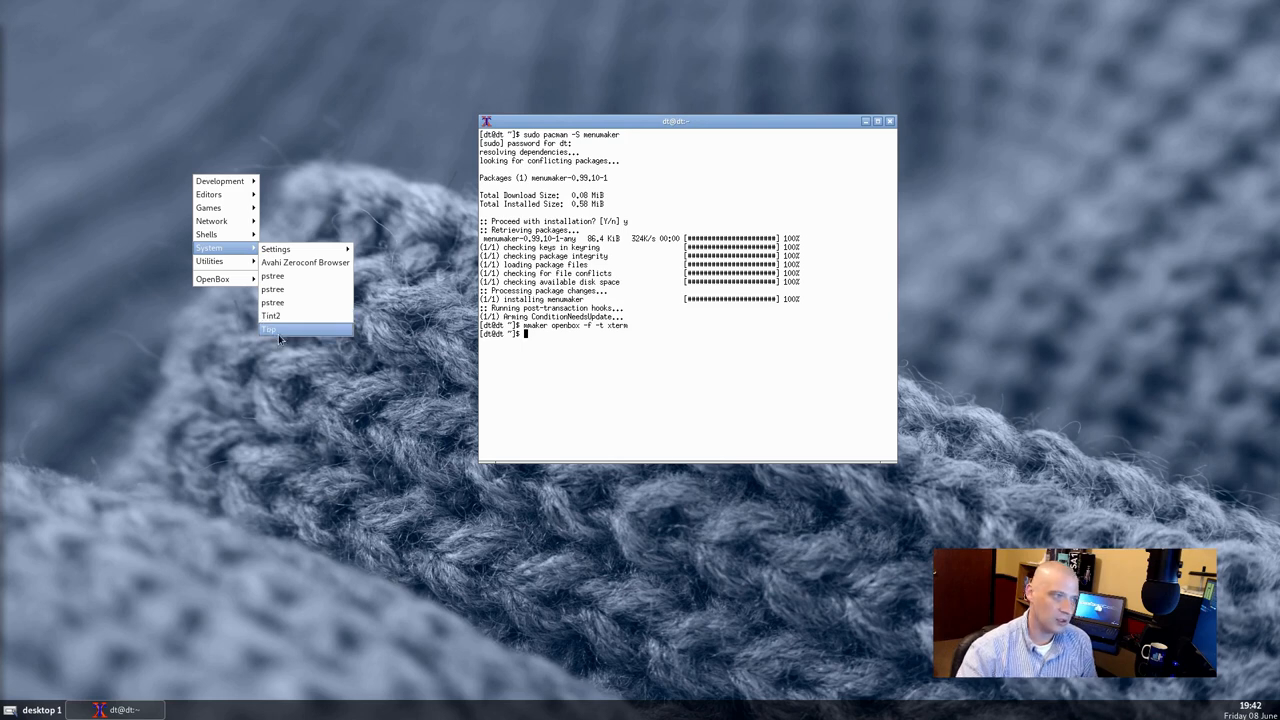
mouse_move(320, 236)
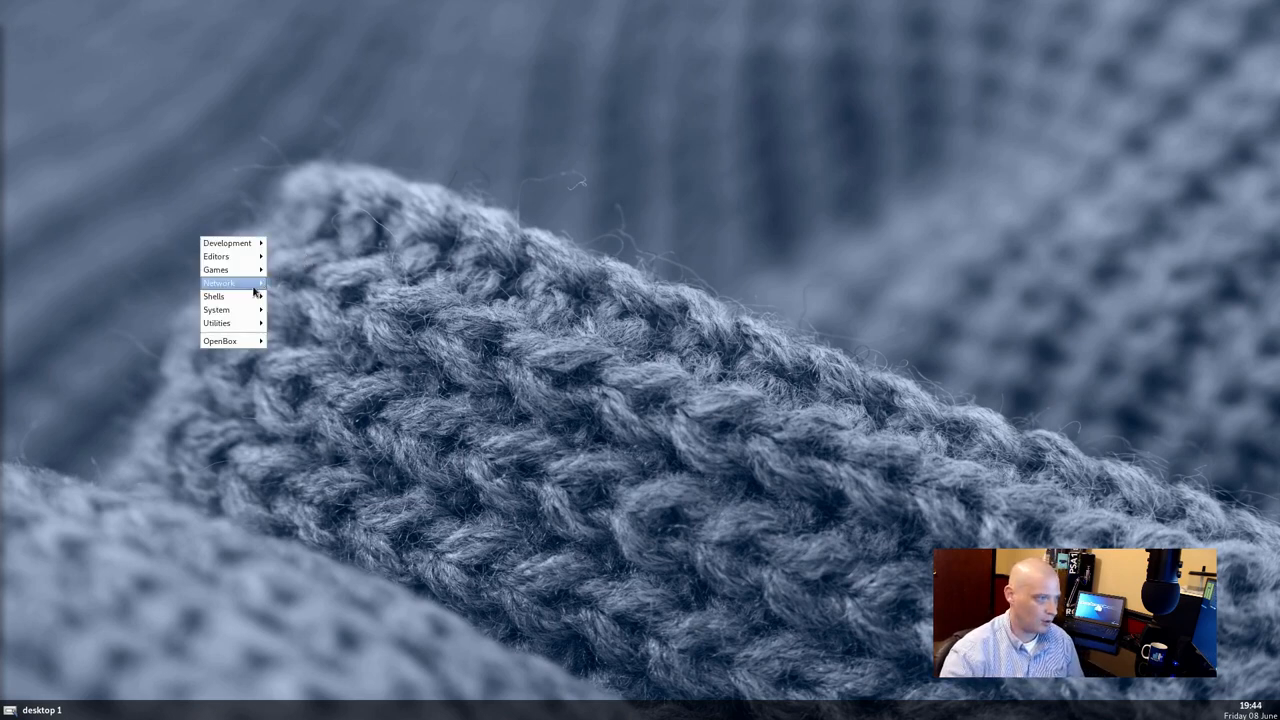
mouse_move(220, 284)
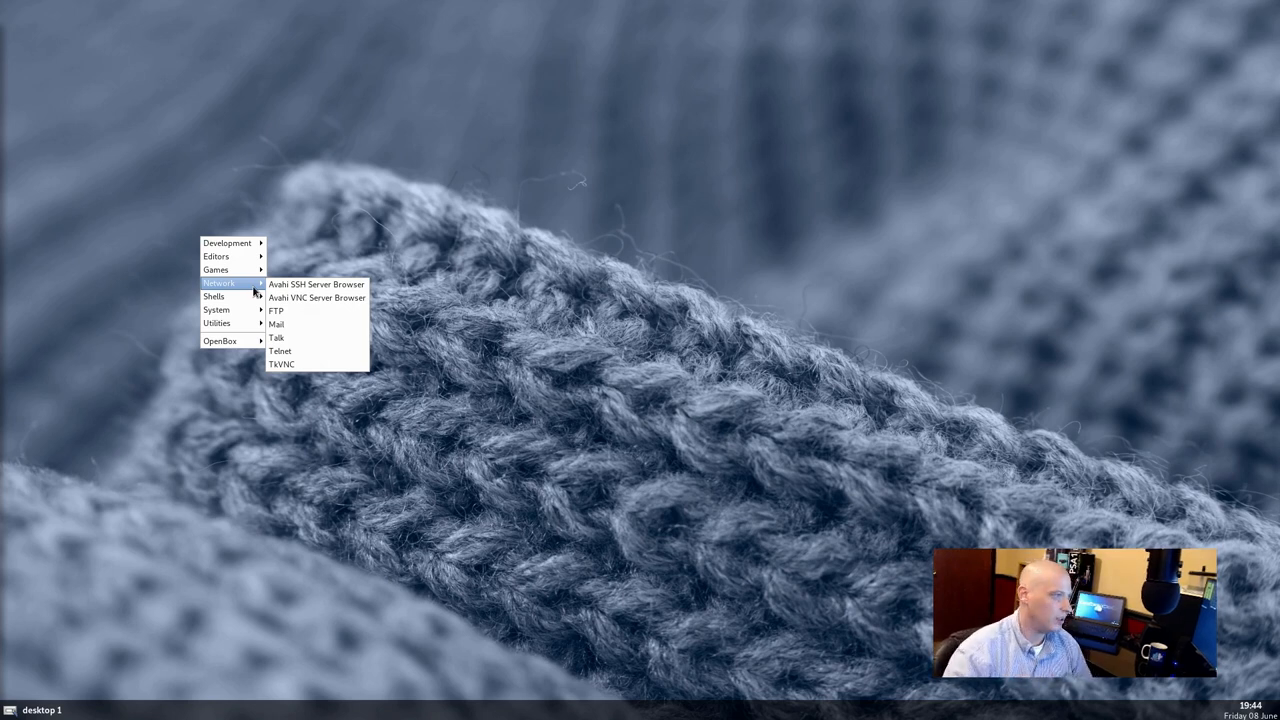
mouse_move(228, 242)
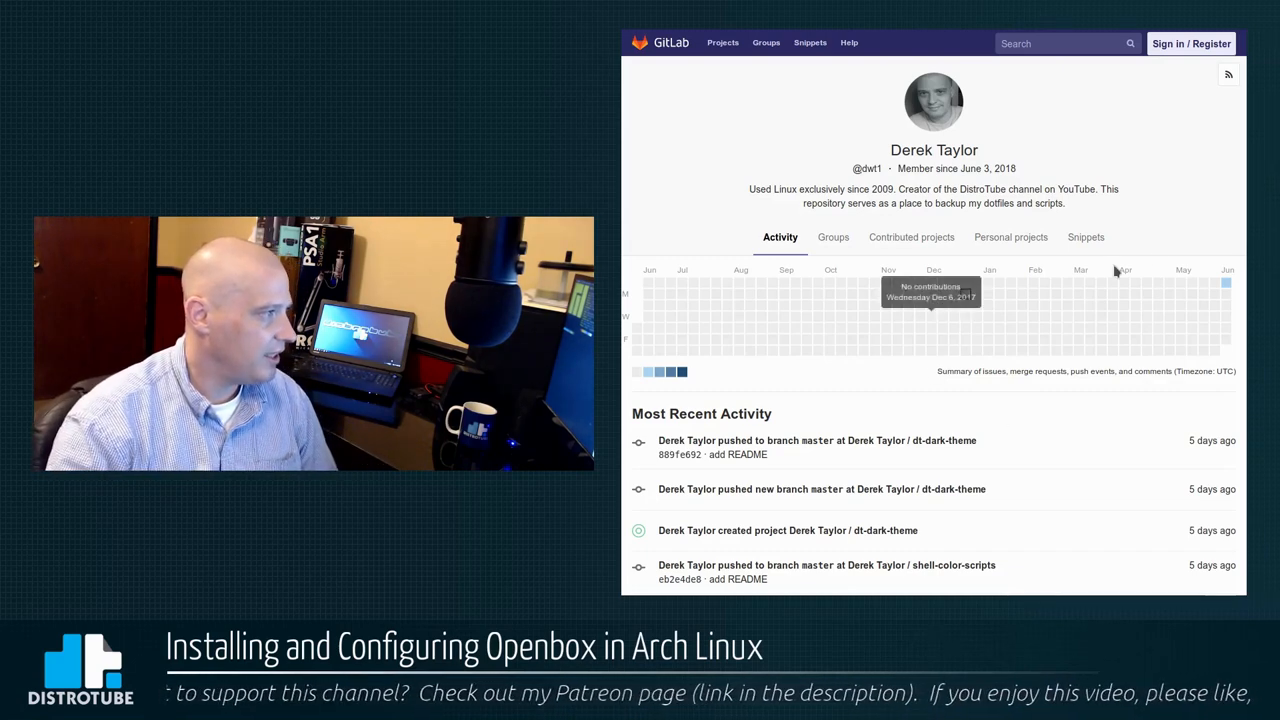
- Navigate Personal projects > dotfiles > .config/openbox listing autostart, menu.xml and rc.xml
click(1008, 236)
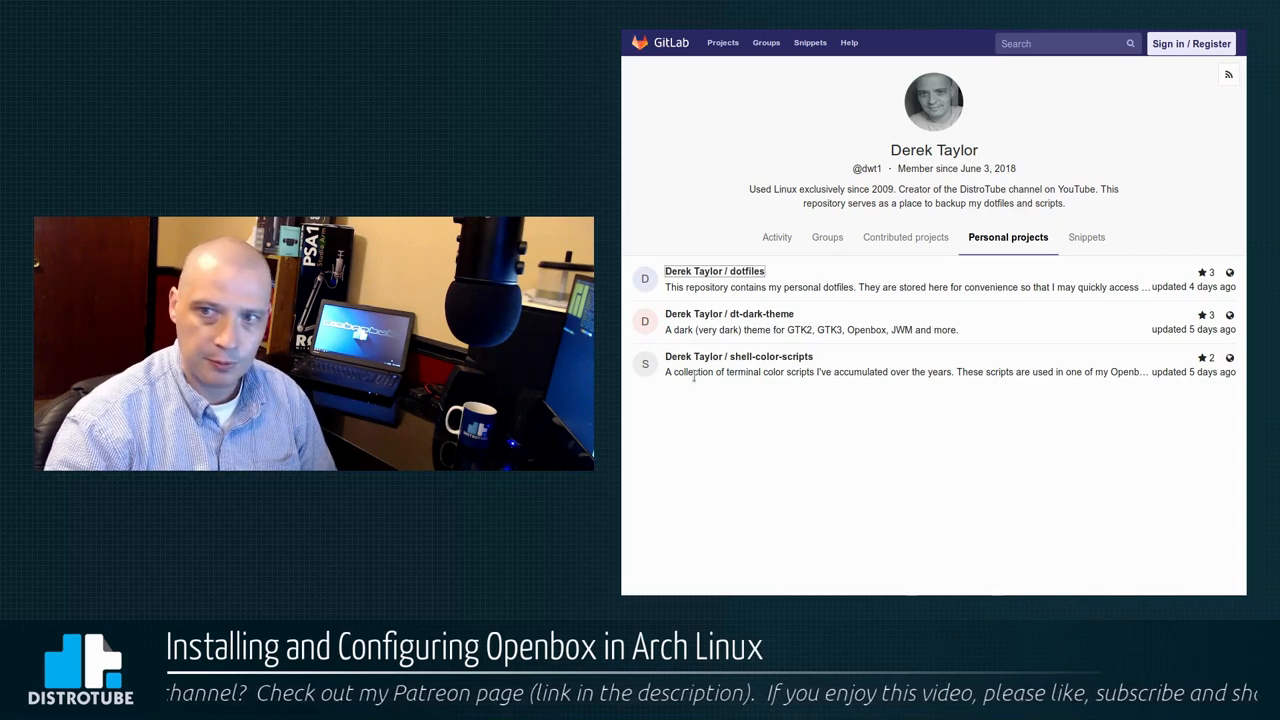
click(714, 272)
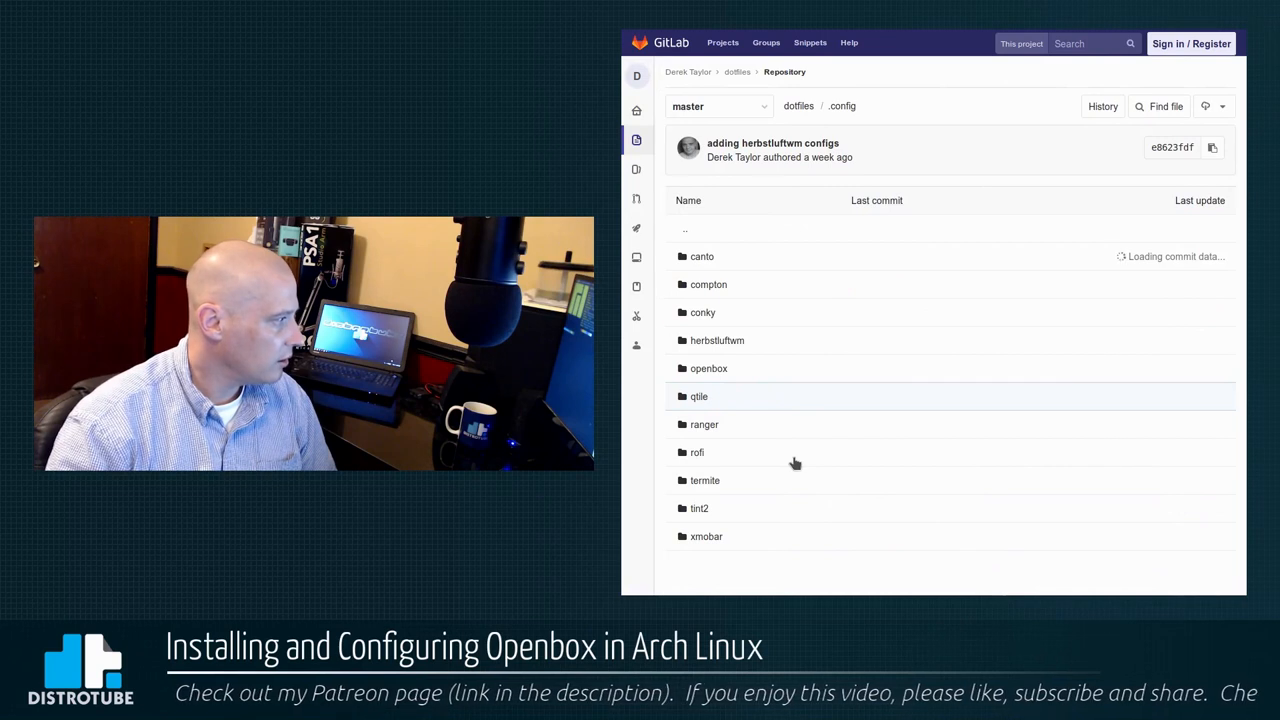
click(708, 368)
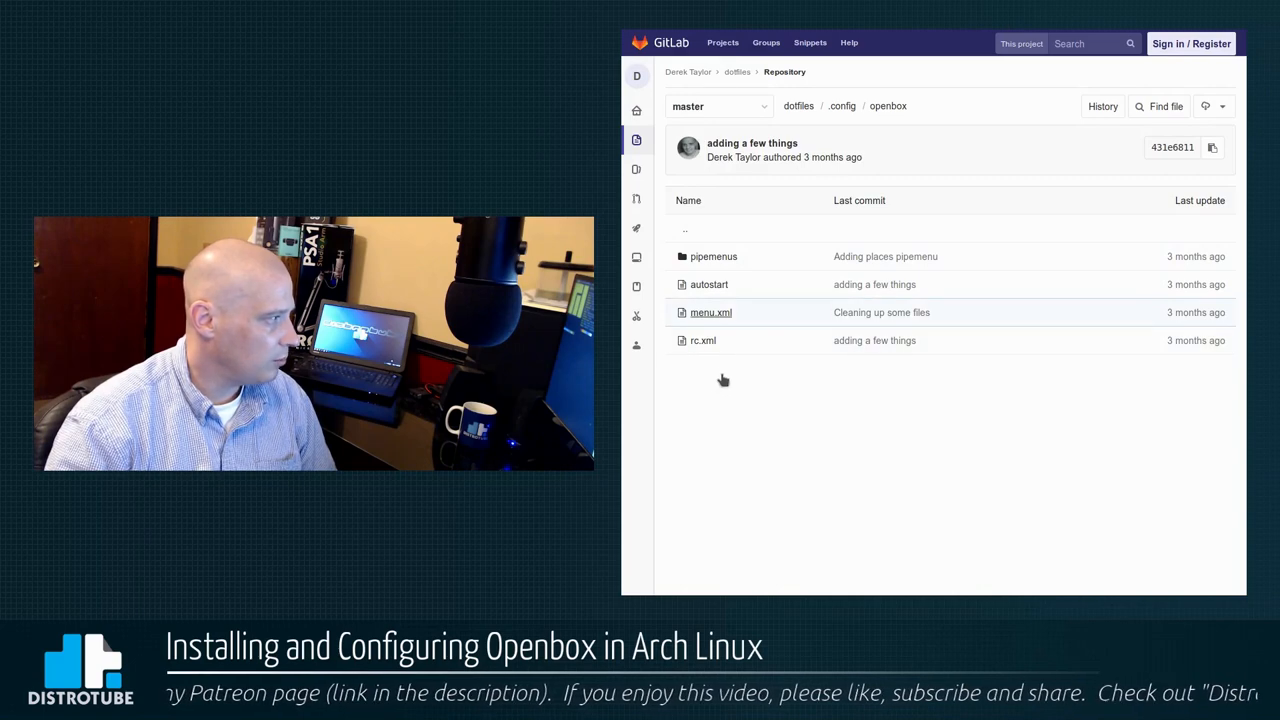
mouse_move(1044, 332)
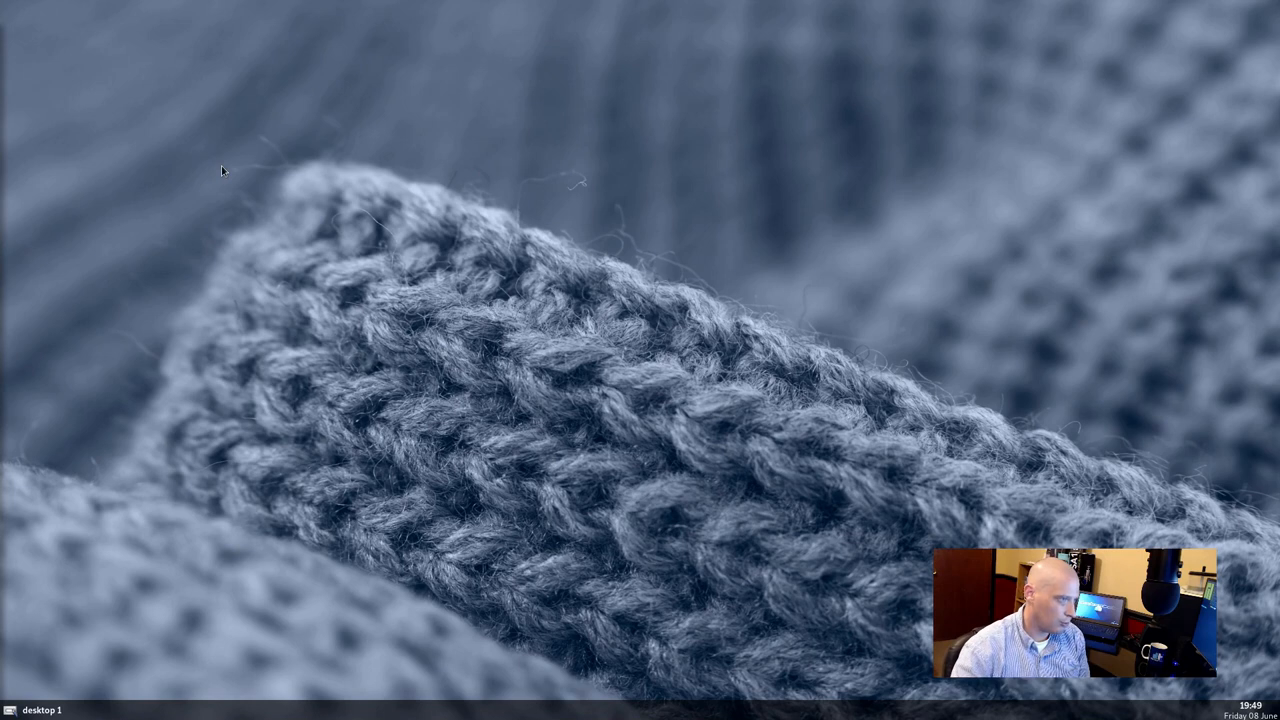
- Launch Termite from the Shells menu and run sudo pacman -S unzip
right_click(222, 170)
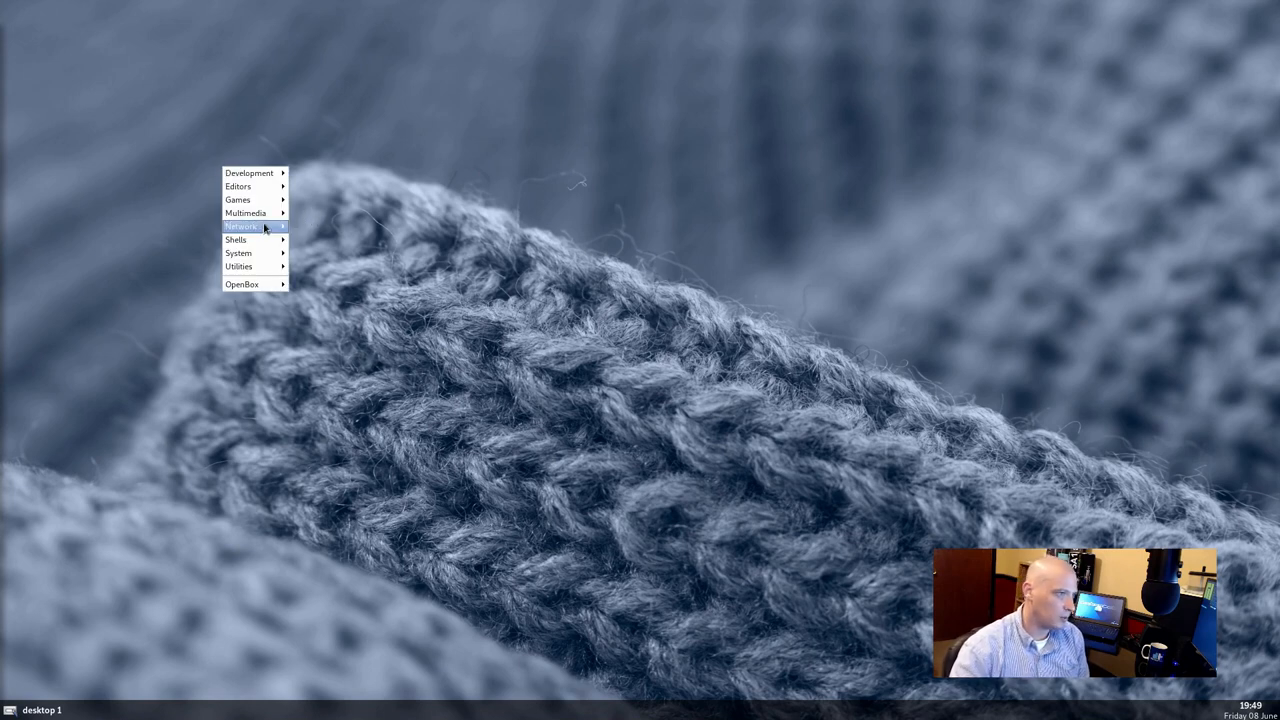
mouse_move(240, 226)
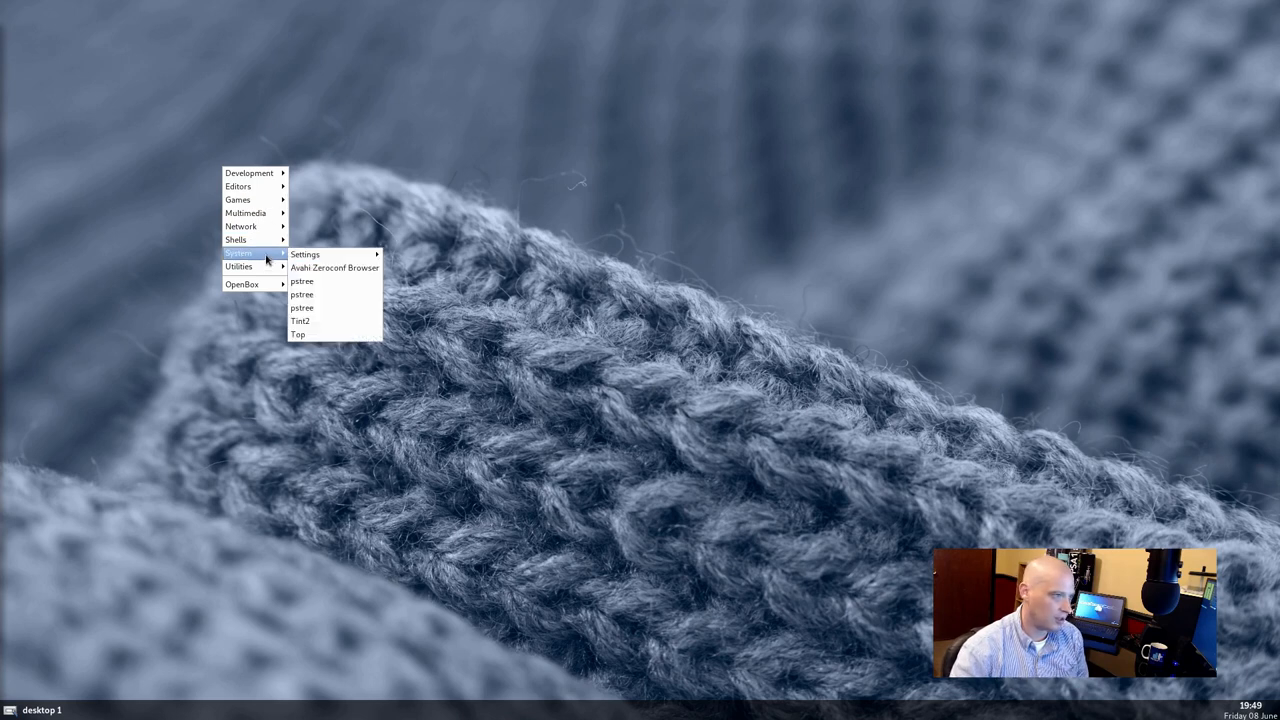
mouse_move(236, 240)
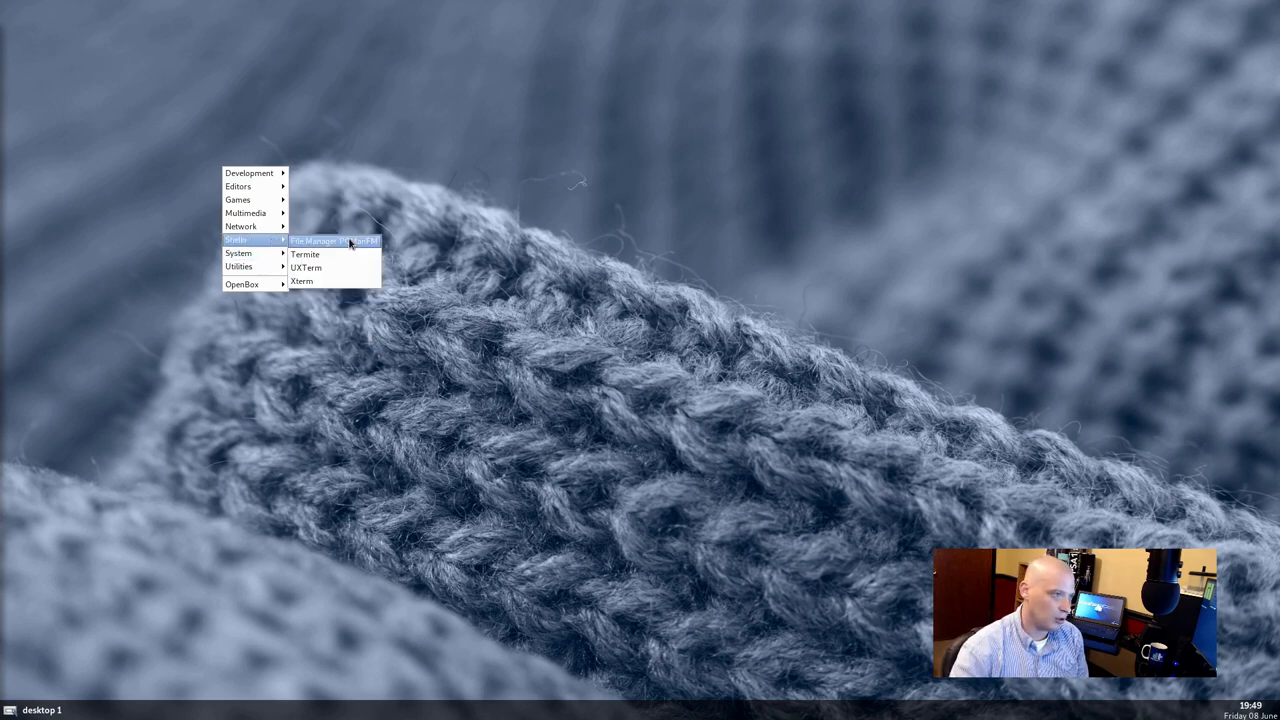
click(304, 254)
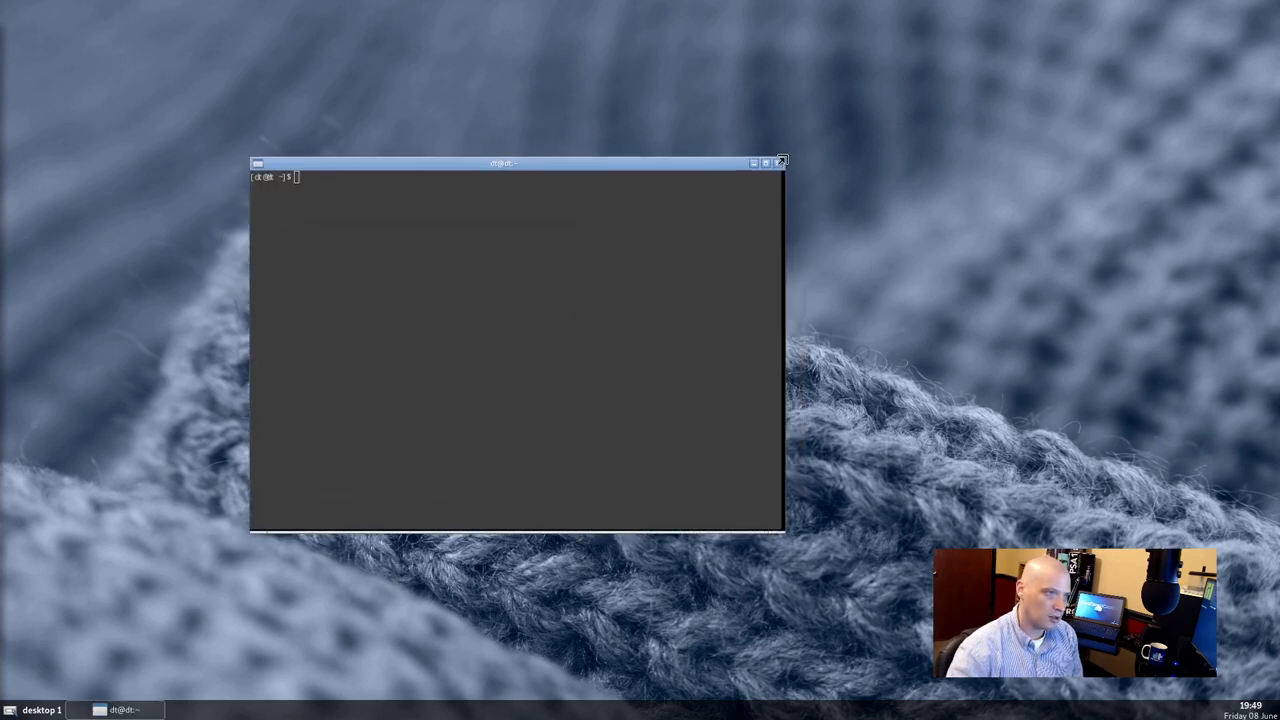
text(sudo)
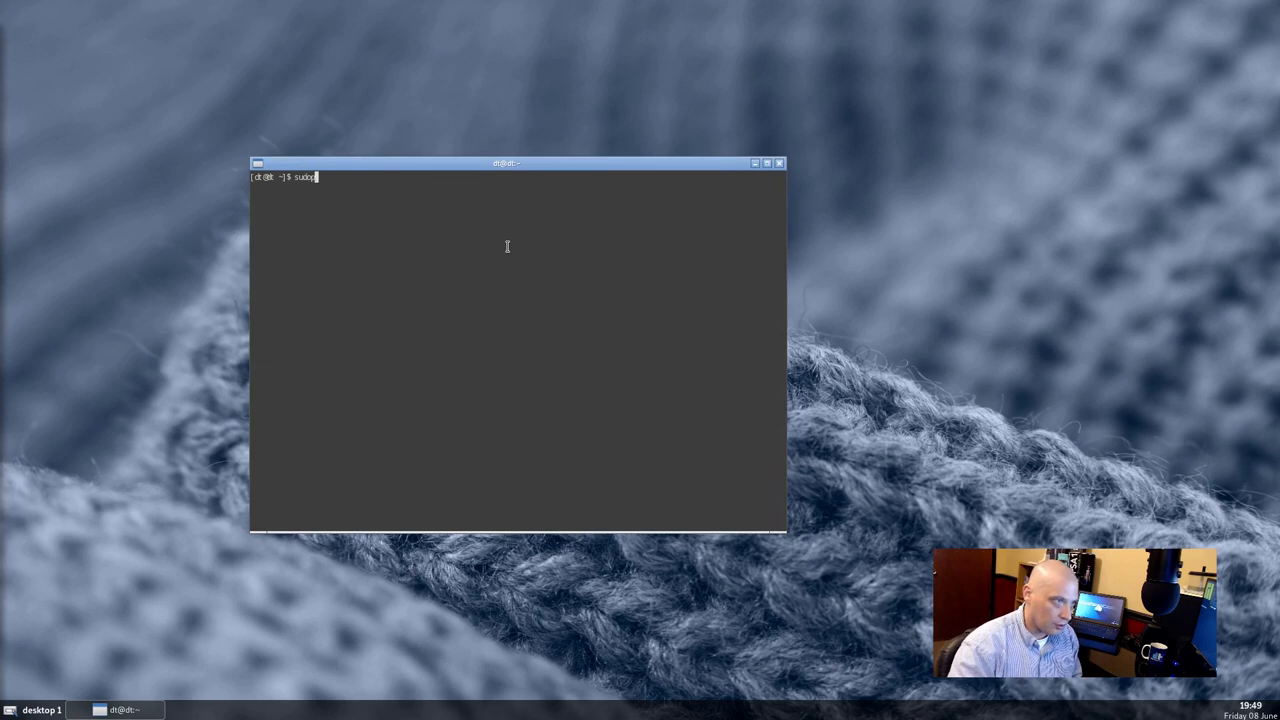
text(pacman)
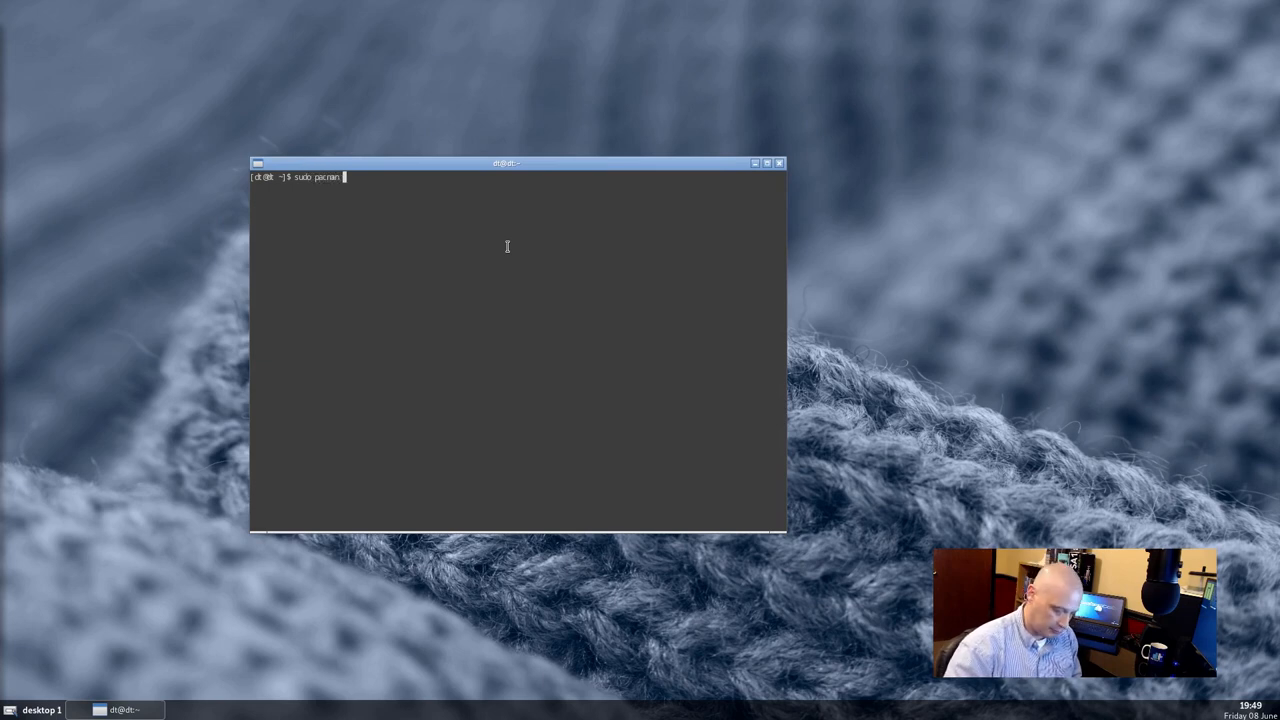
text(-S ur)
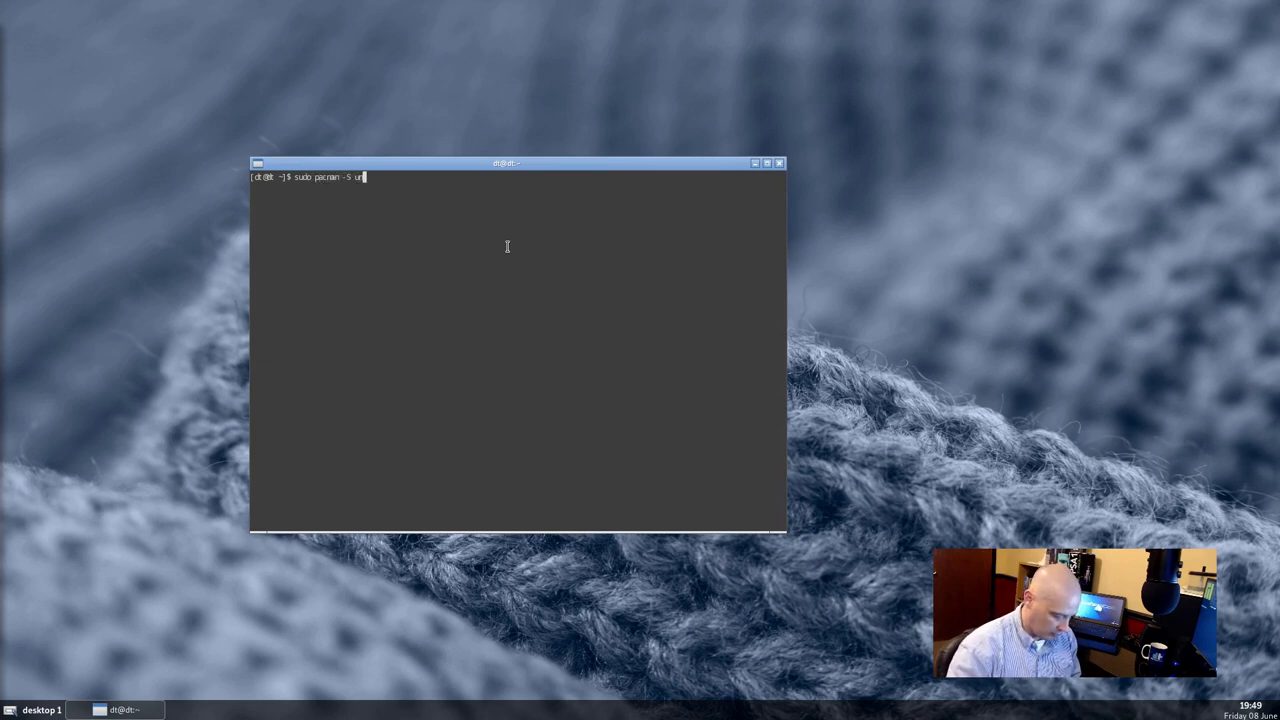
key(Return)
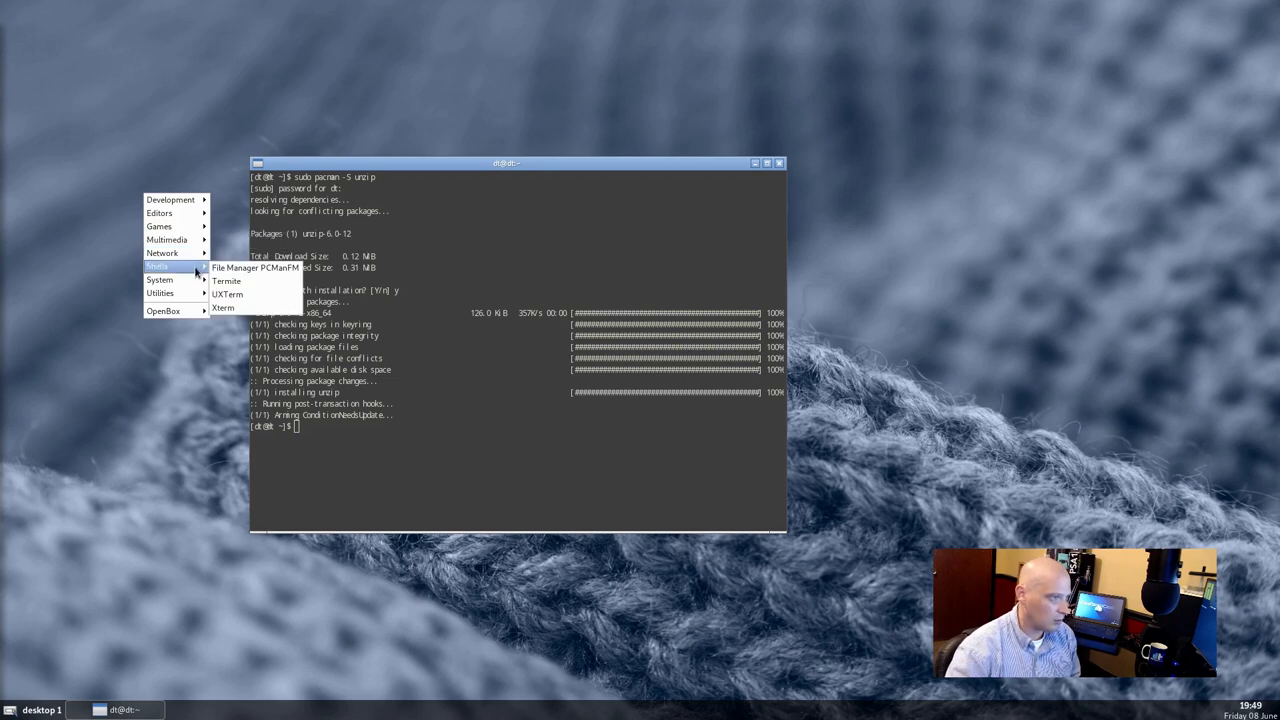
- Browse to the Downloads folder holding dotfiles-master.zip and check for an extract option
click(256, 268)
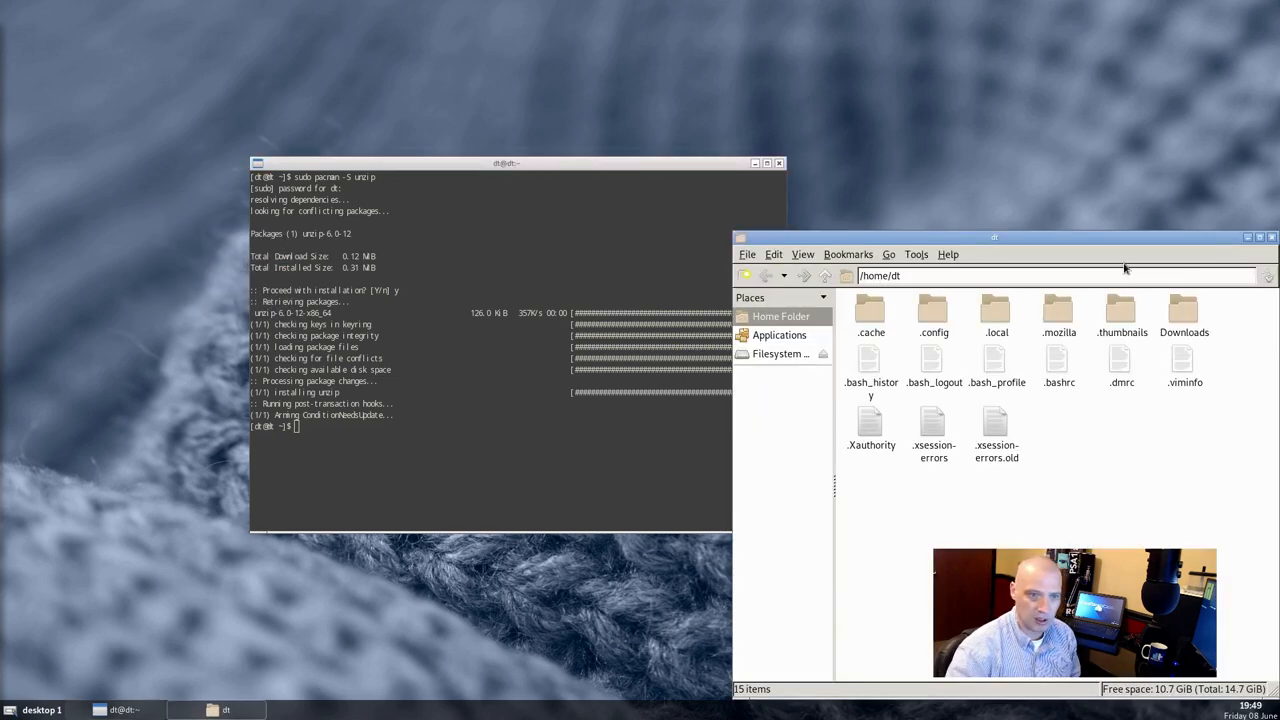
double_click(1184, 312)
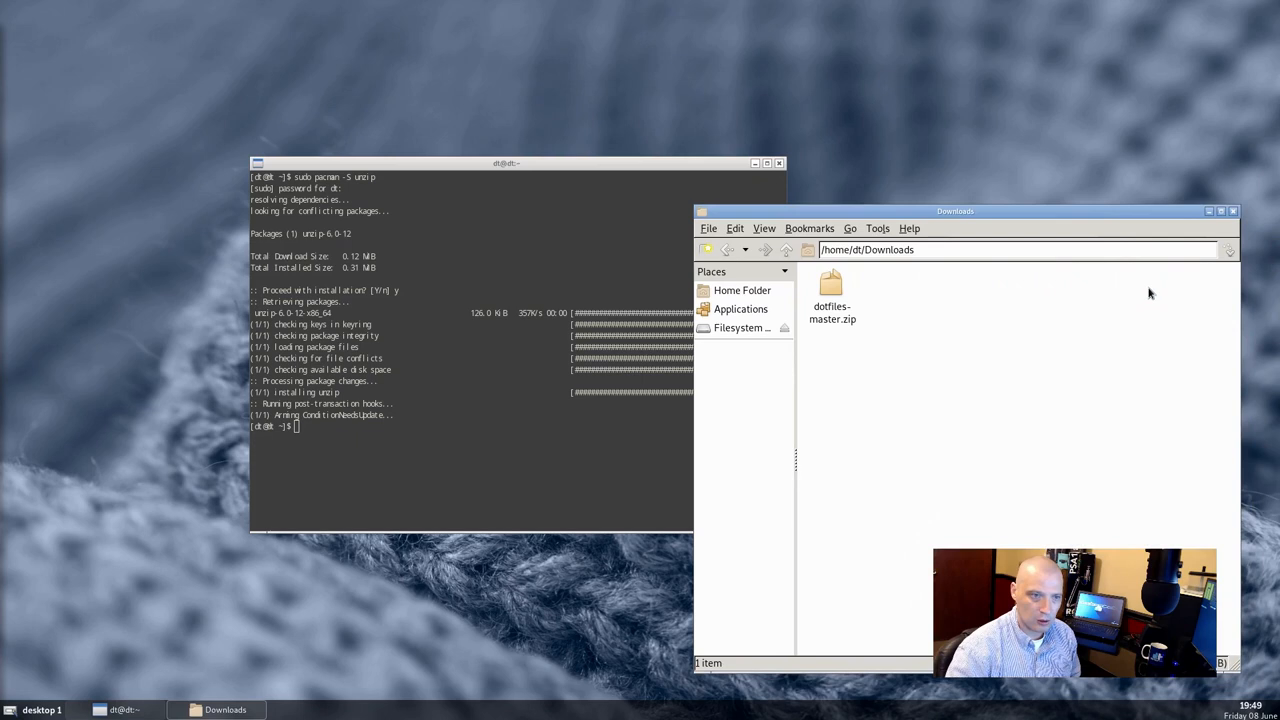
right_click(832, 296)
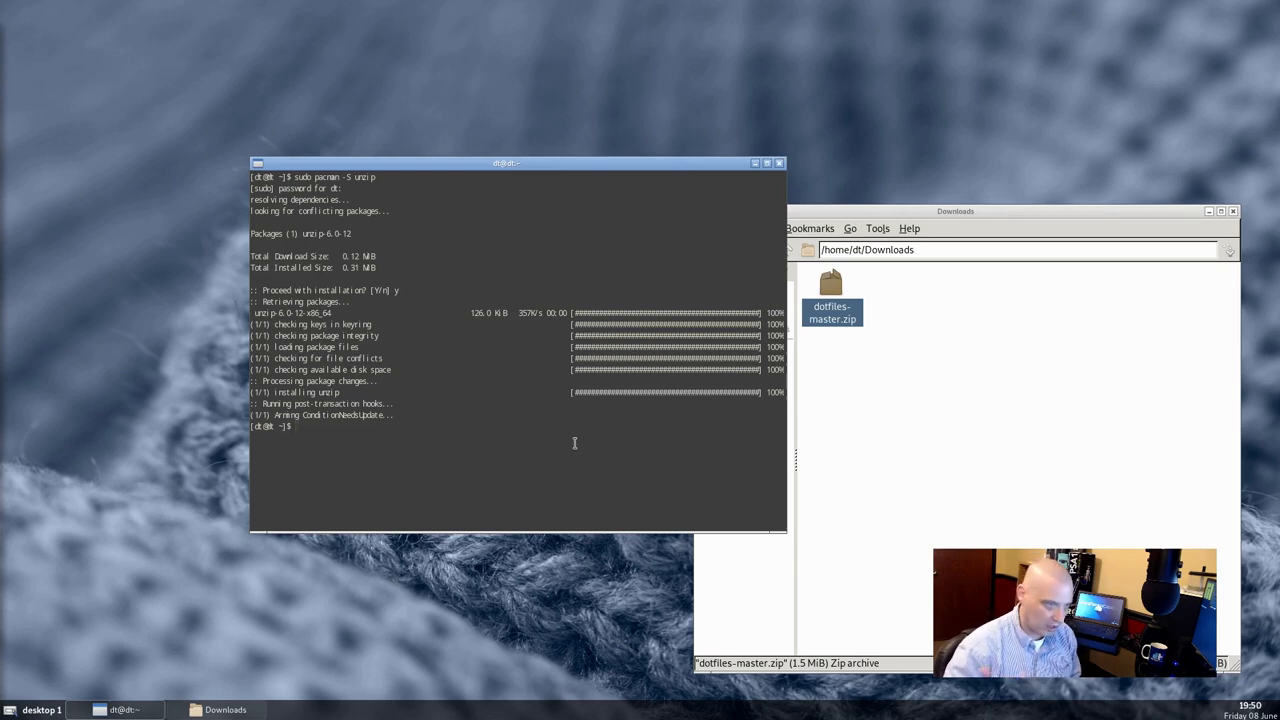
- Install the xarchiver archive manager with sudo pacman -S xarchiver
text(sudo)
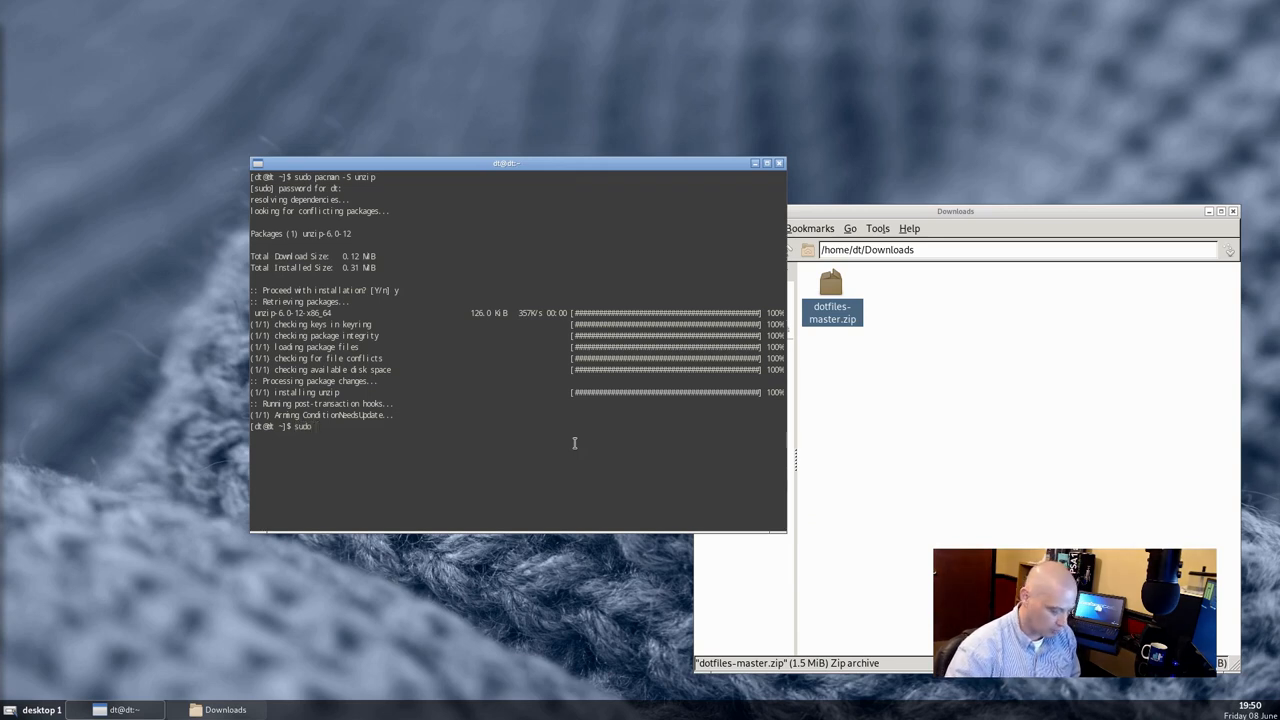
text(pacman -S)
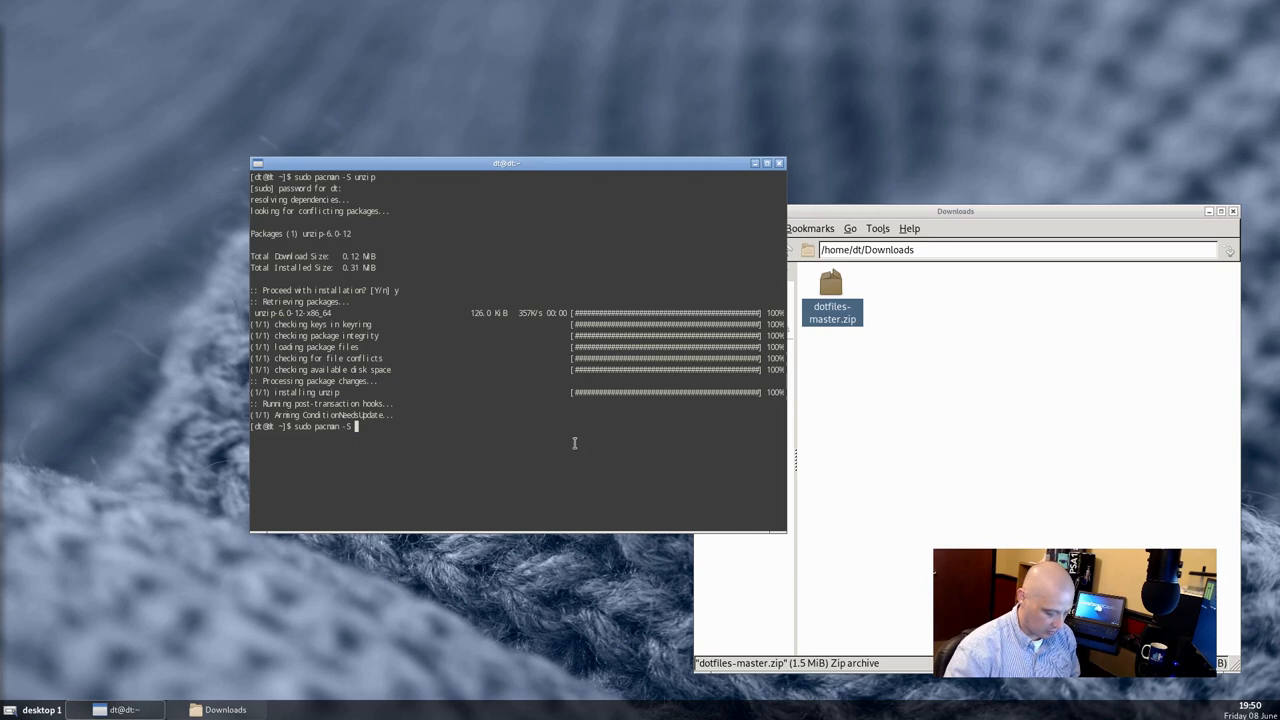
text(xarchiver)
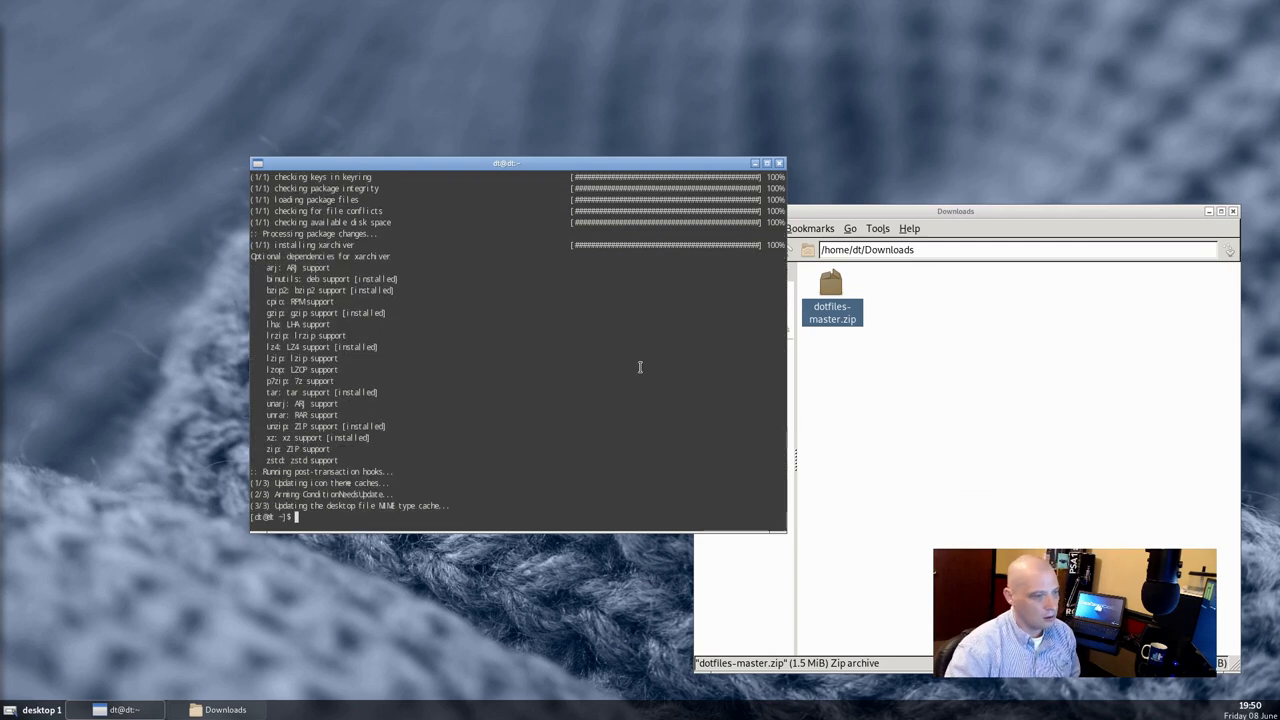
- Extract dotfiles-master.zip here into Downloads and show the home folder in a second window
right_click(832, 312)
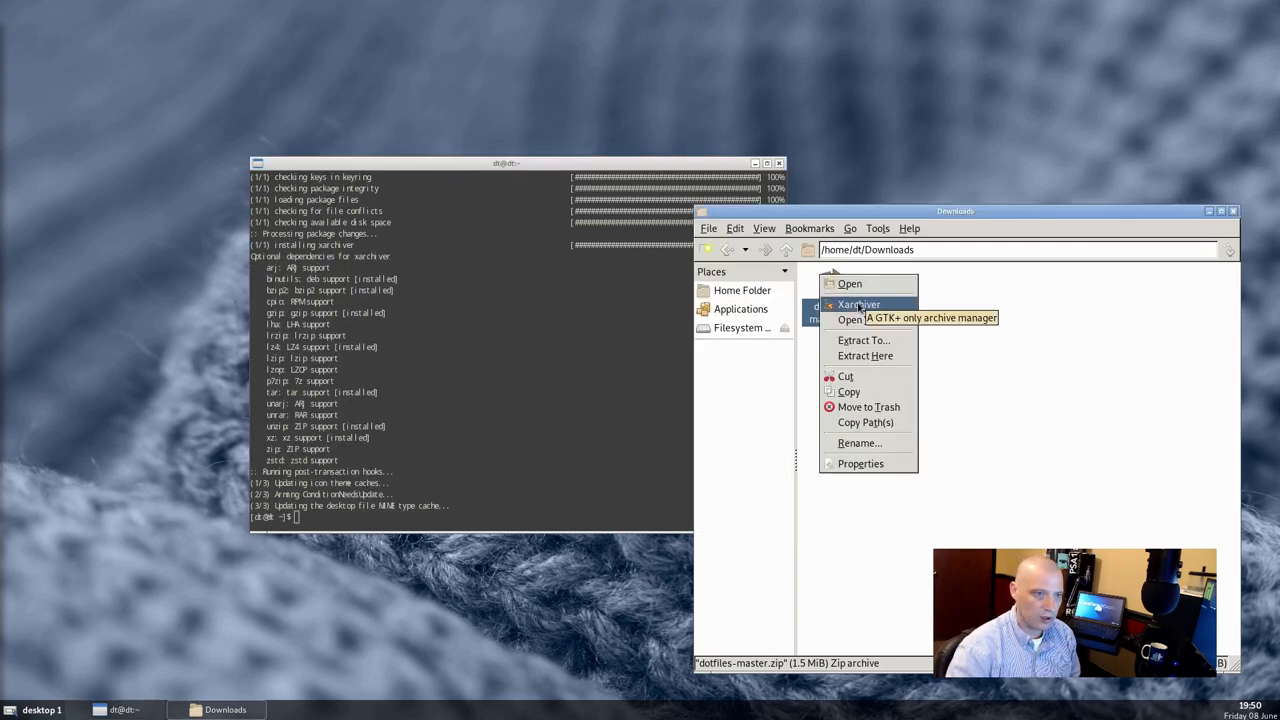
click(864, 356)
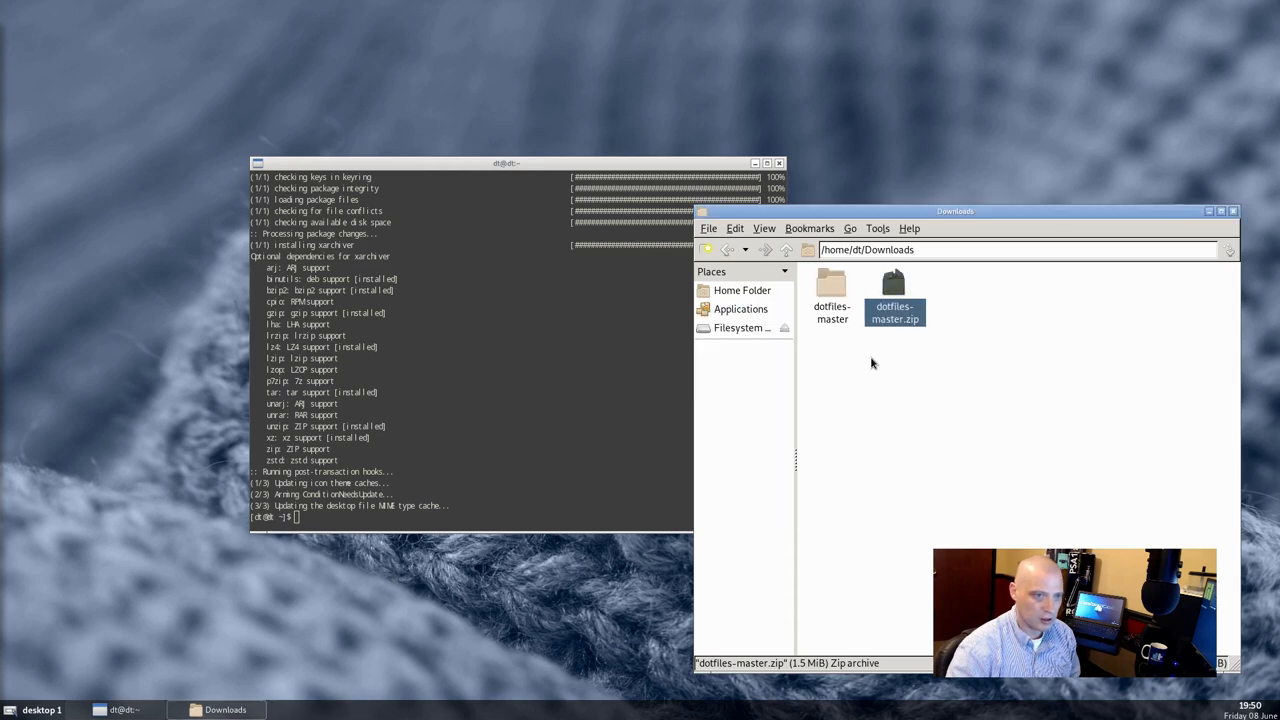
mouse_move(832, 312)
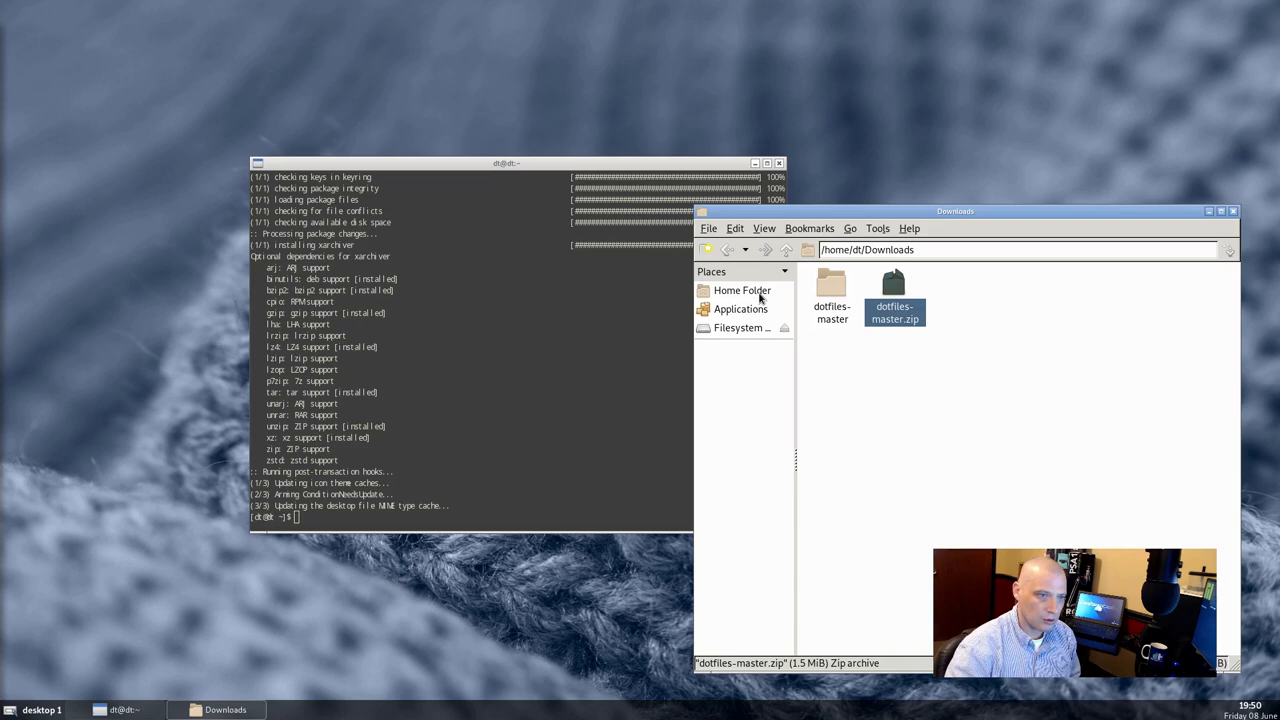
click(742, 290)
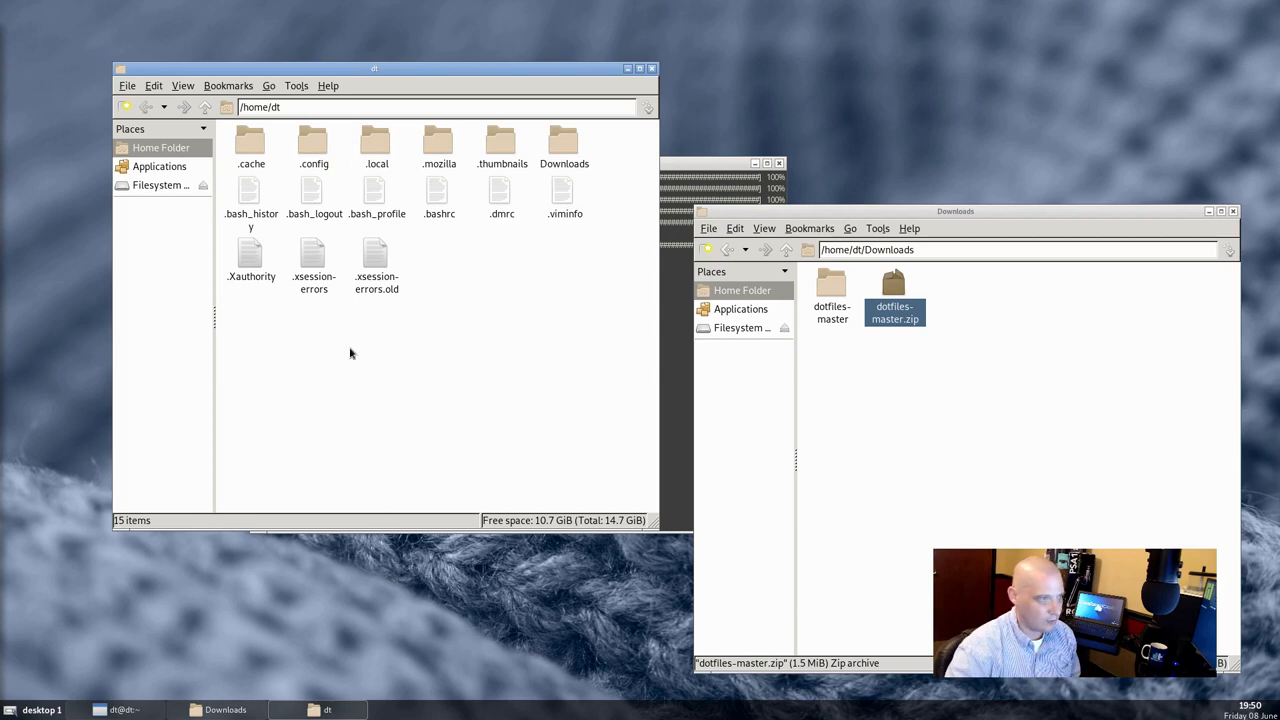
- Show ~/.config/openbox in one window and the dotfiles' .config/openbox in the other
double_click(312, 144)
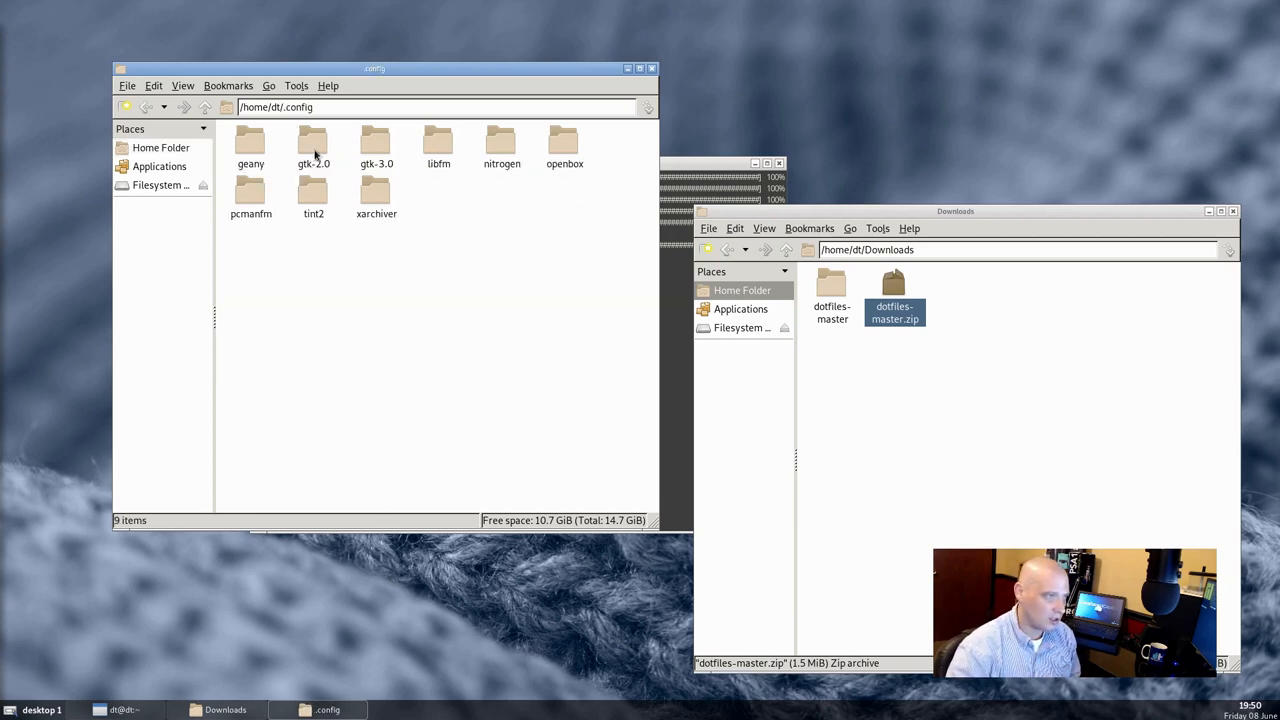
double_click(564, 144)
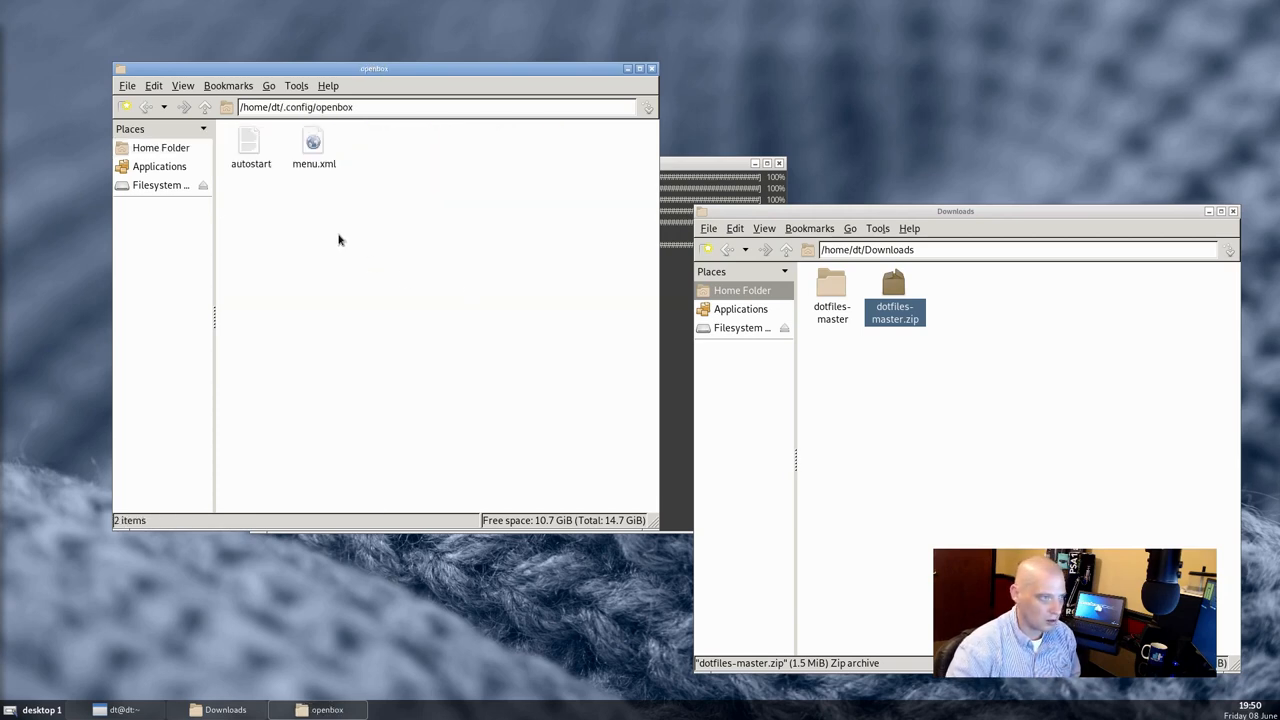
mouse_move(328, 236)
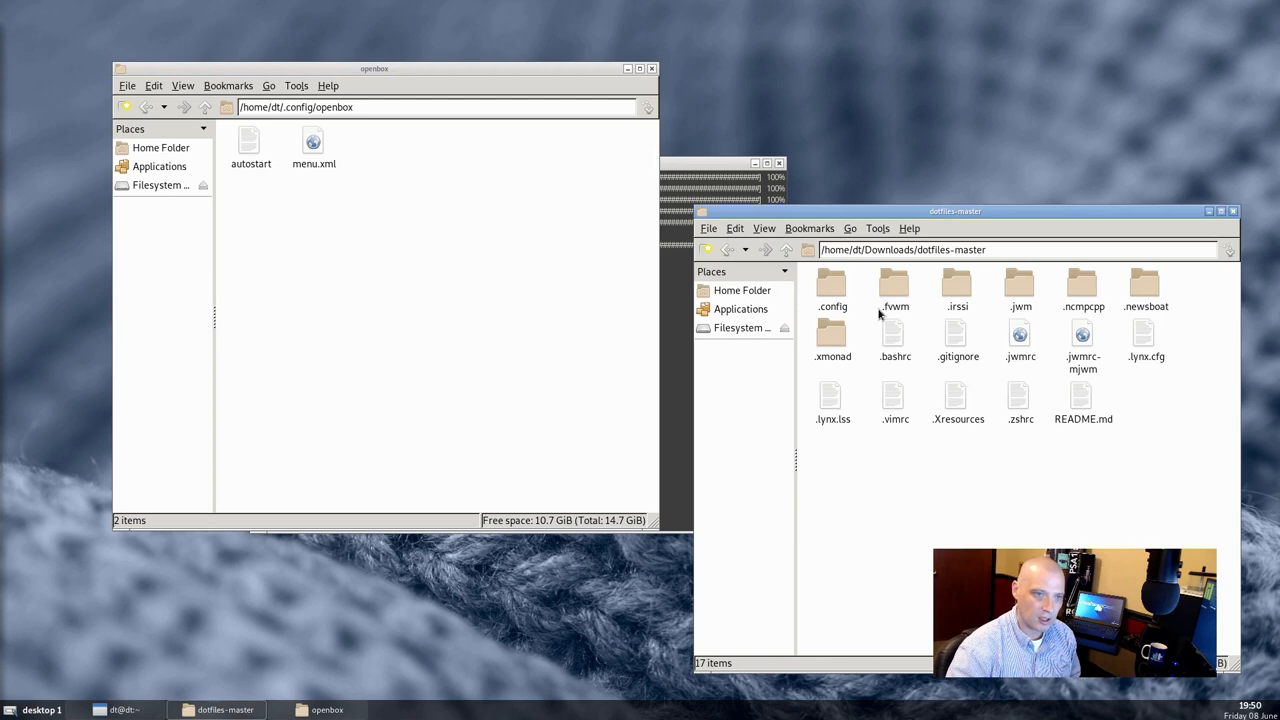
mouse_move(832, 296)
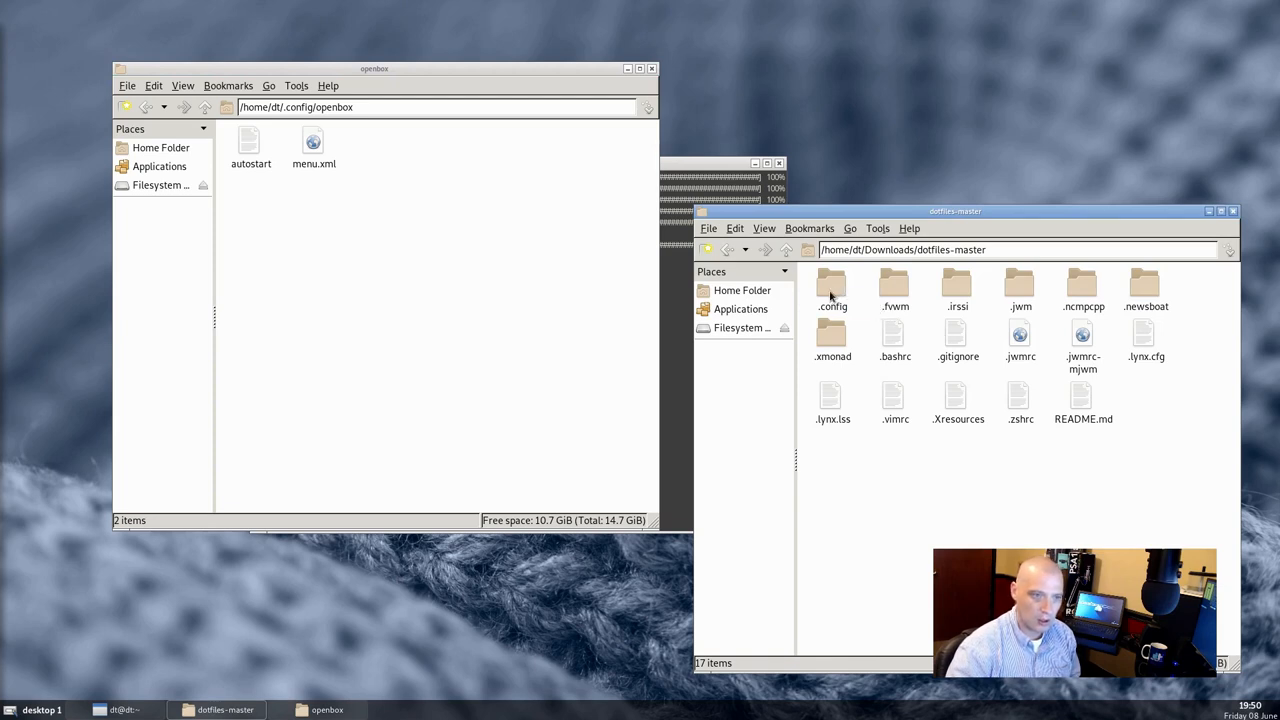
double_click(832, 290)
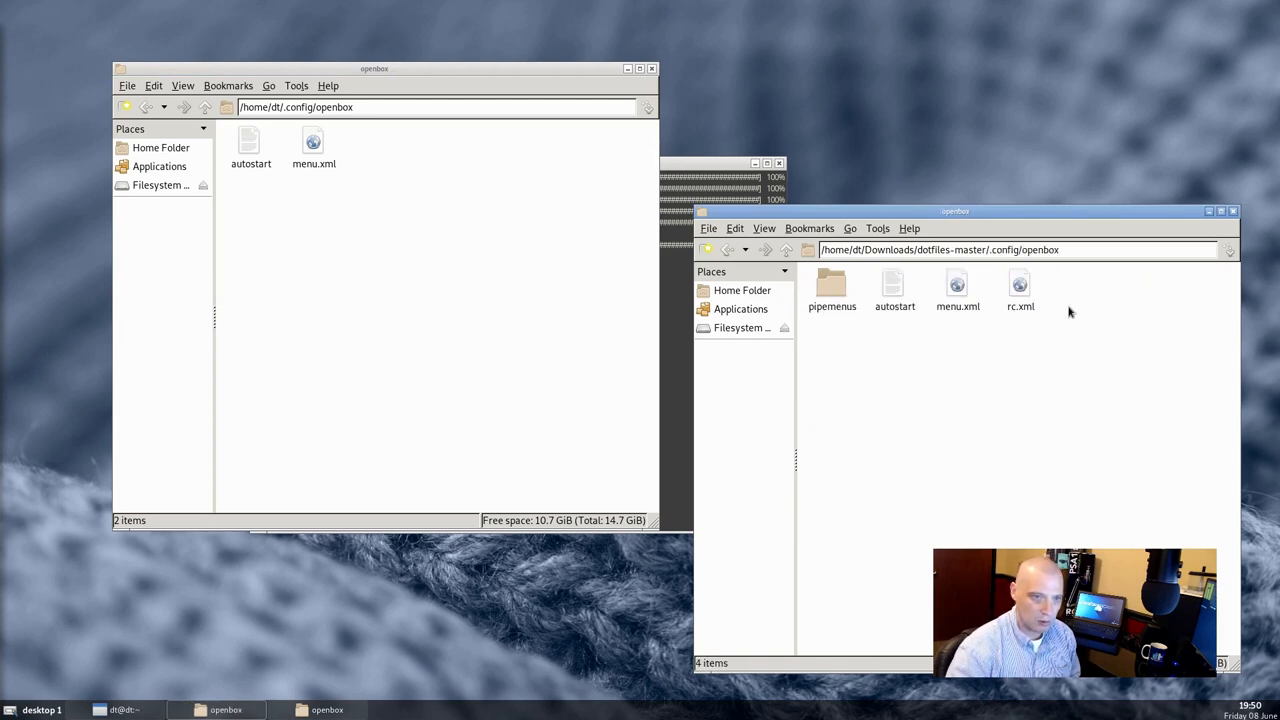
mouse_move(996, 336)
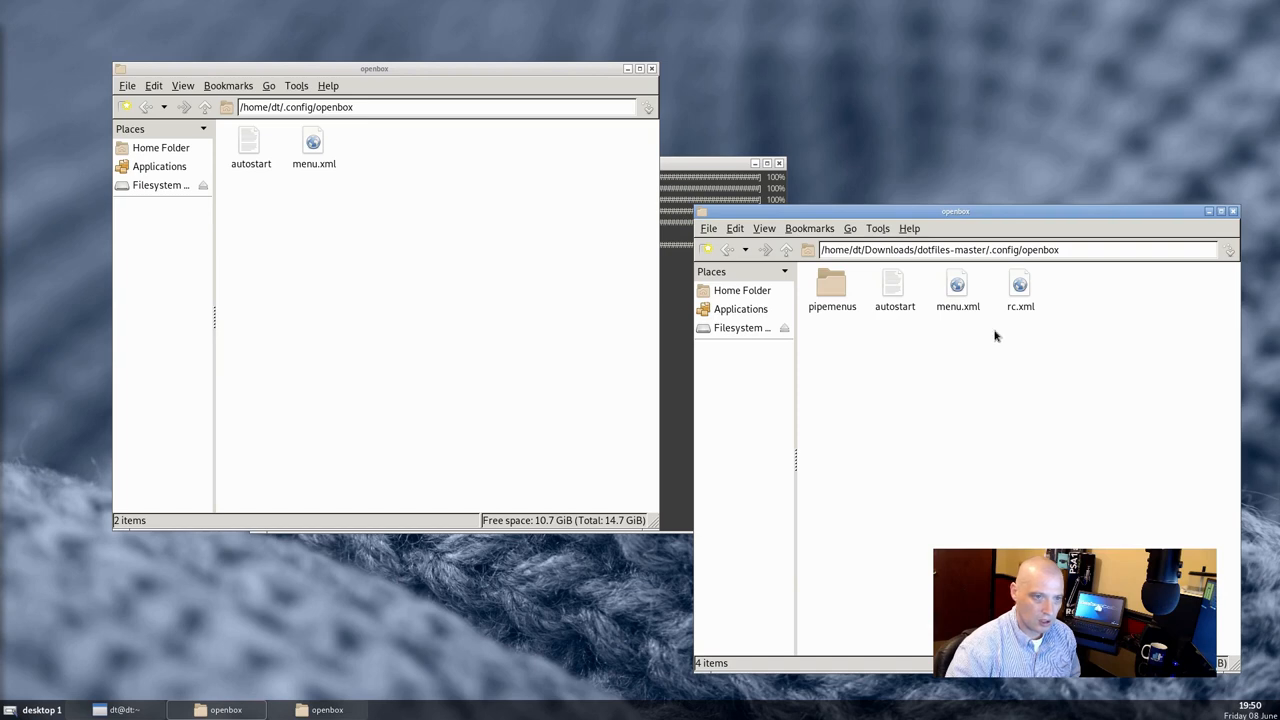
mouse_move(832, 284)
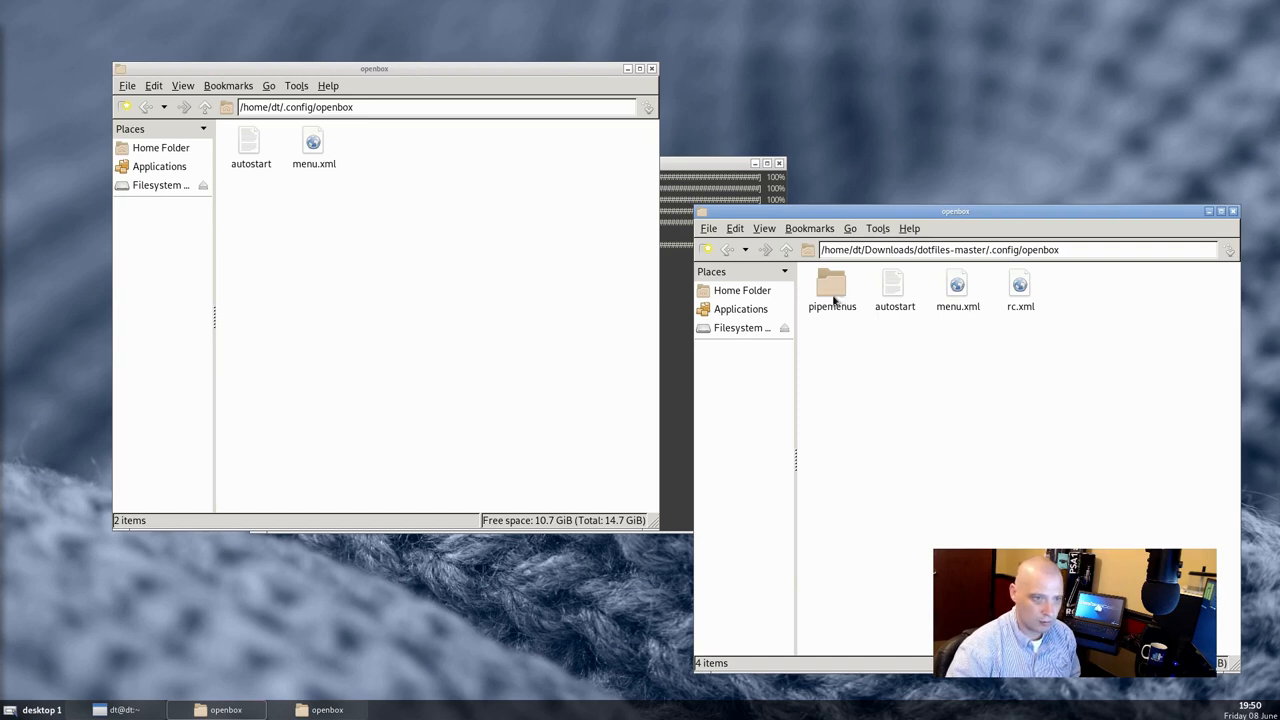
- Copy pipemenus, menu.xml and rc.xml into the home Openbox config folder
click(832, 288)
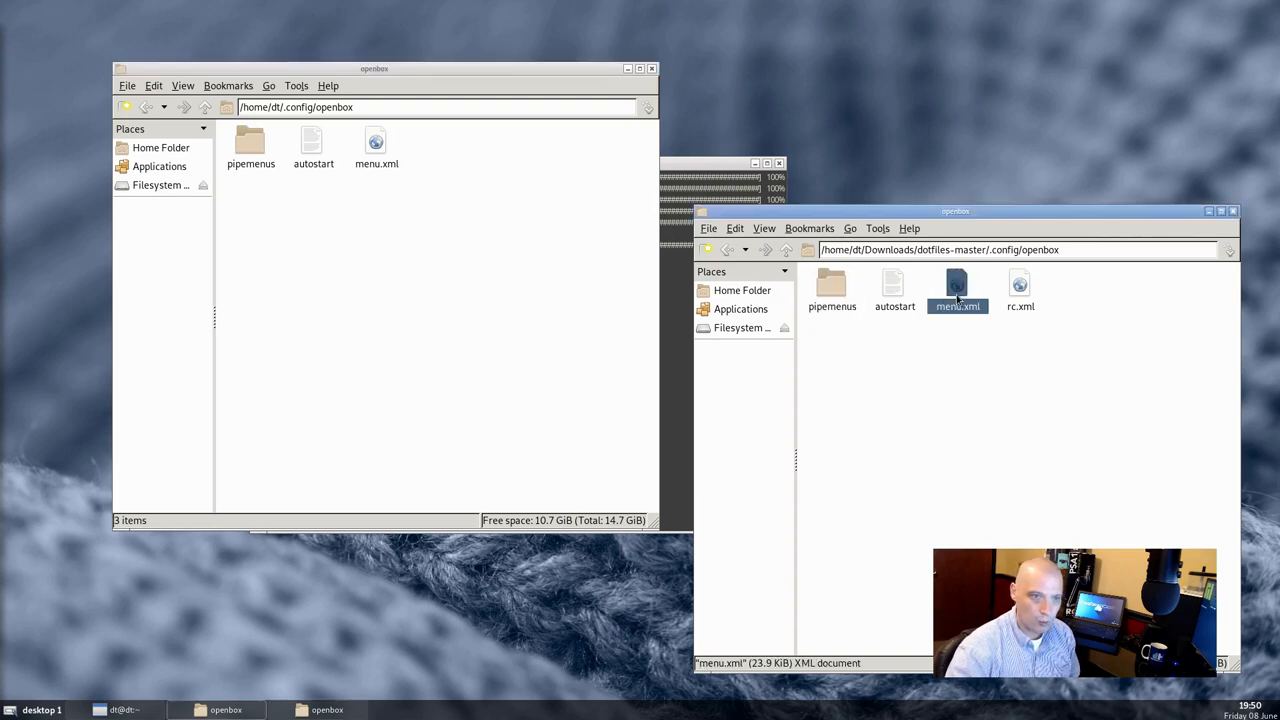
click(1020, 290)
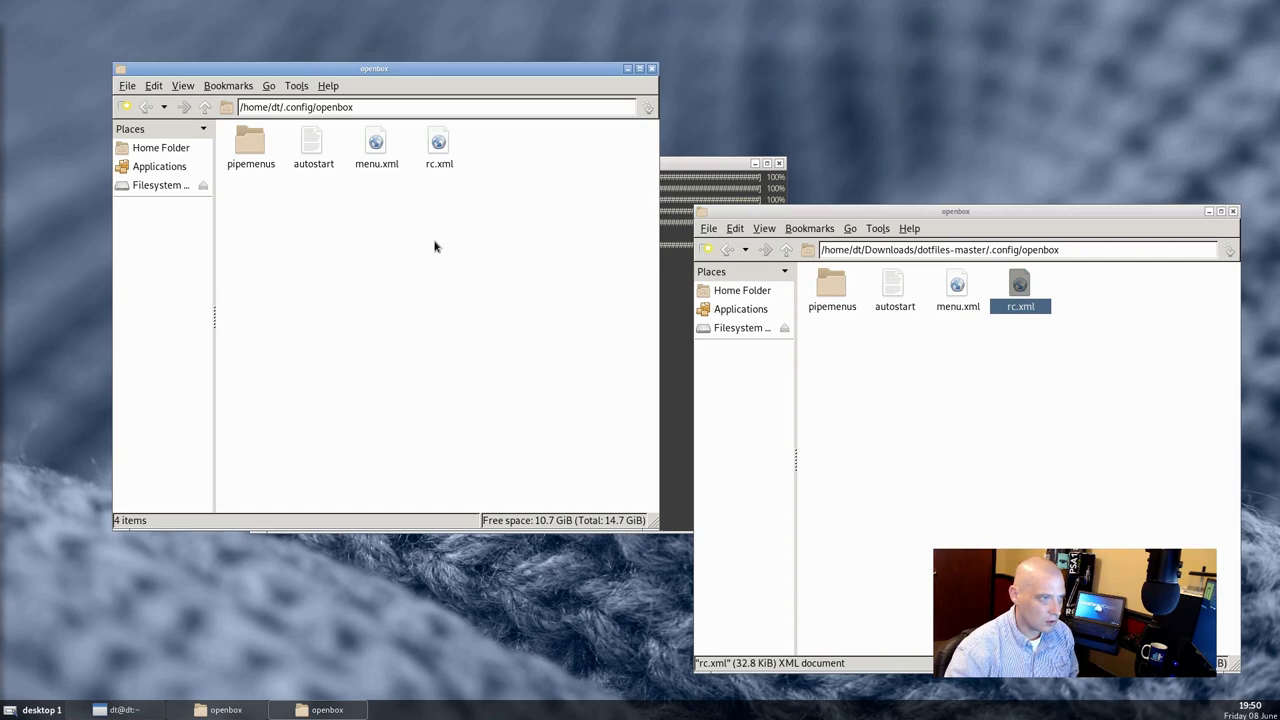
click(128, 84)
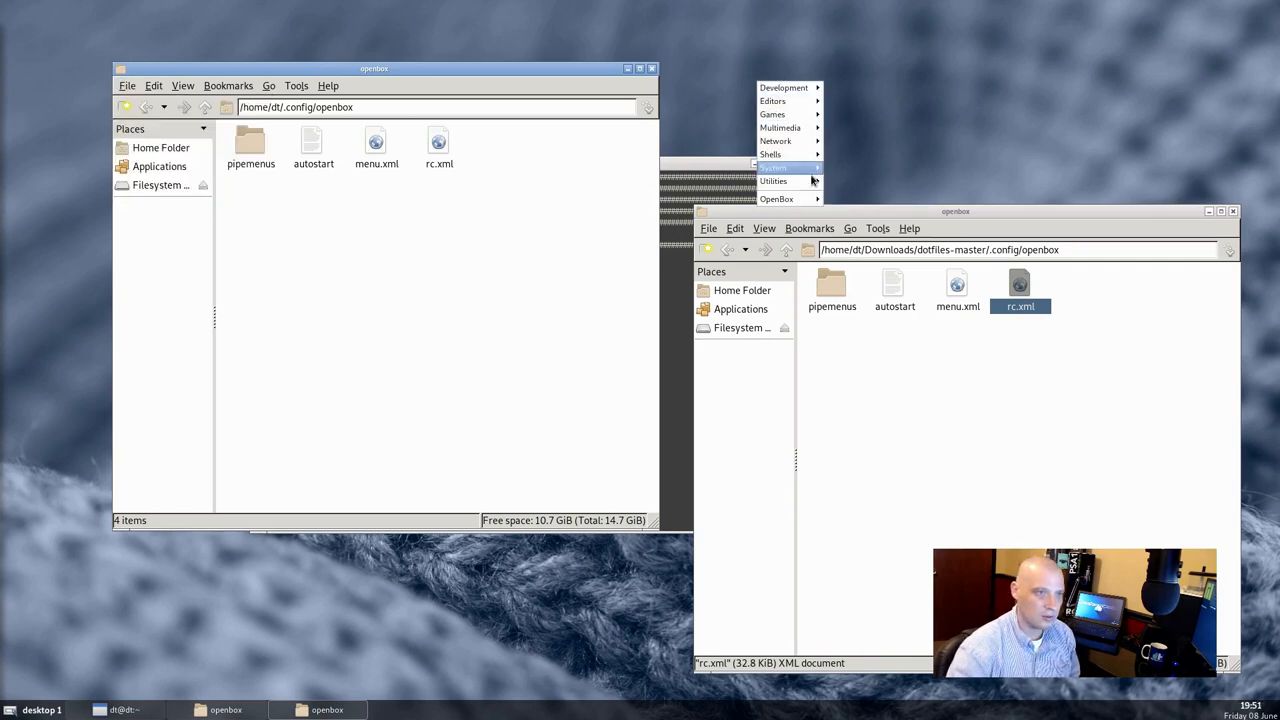
mouse_move(776, 200)
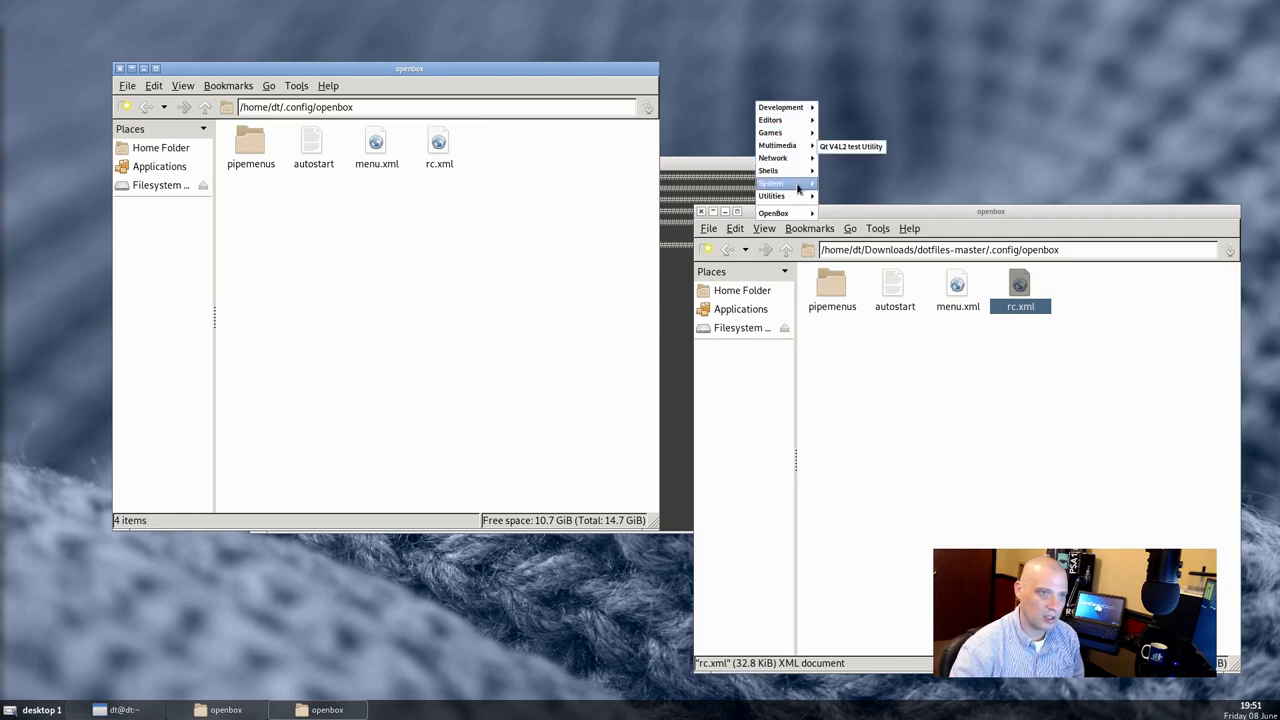
- Dismiss the desktop menu after reconfiguring and move the dotfiles window toward the bottom left
click(1084, 216)
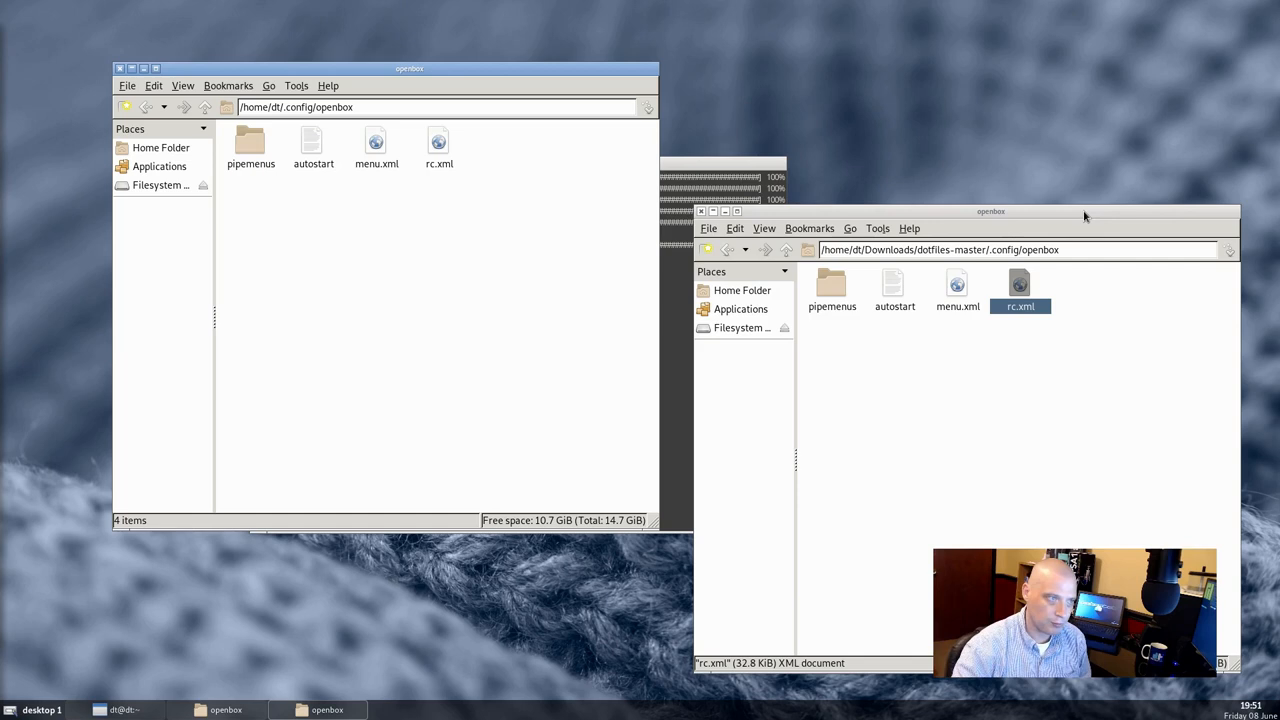
mouse_move(770, 266)
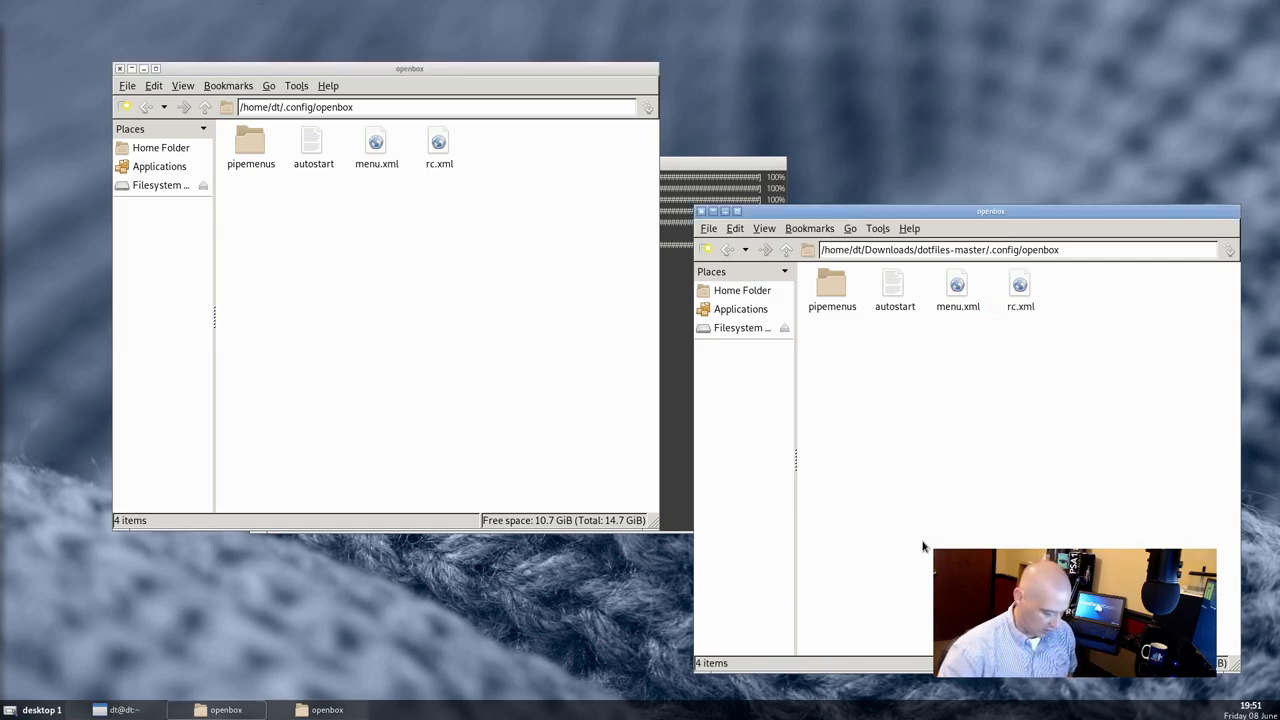
drag(990, 212, 664, 476)
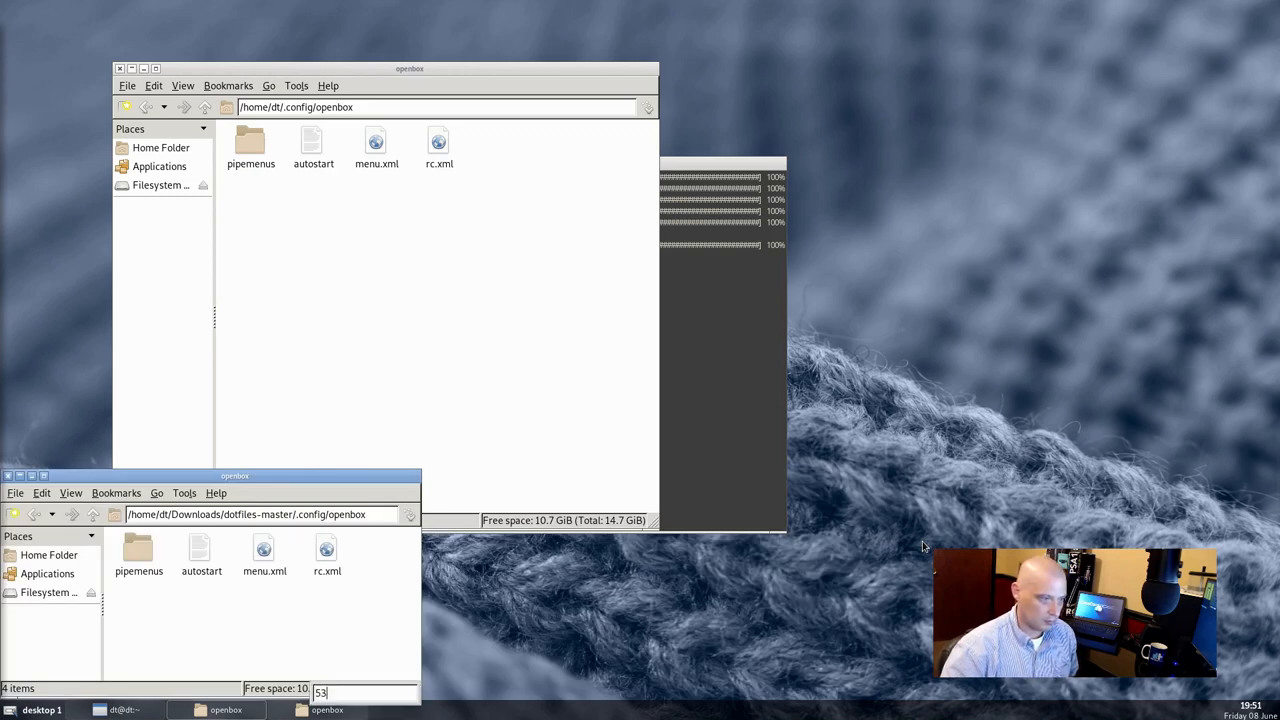
mouse_move(364, 486)
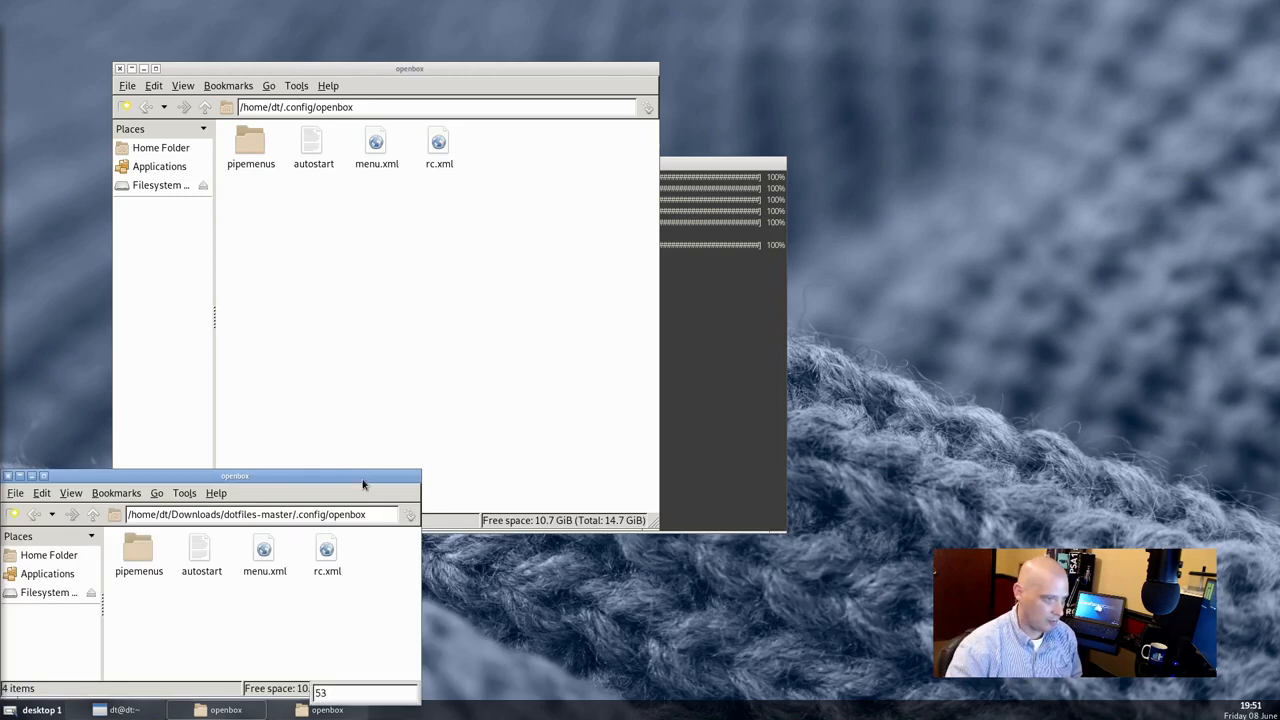
- Move the dotfiles window back beside the other and show open-with choices for rc.xml
drag(236, 476, 918, 224)
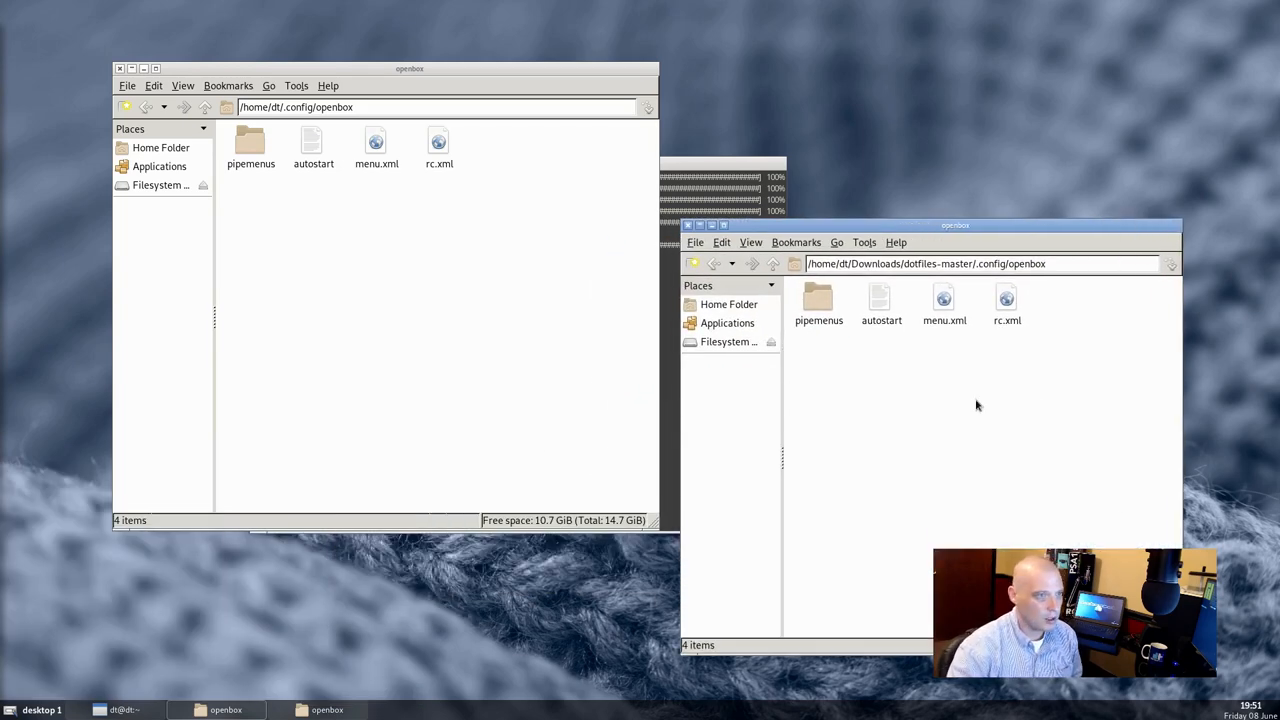
mouse_move(978, 364)
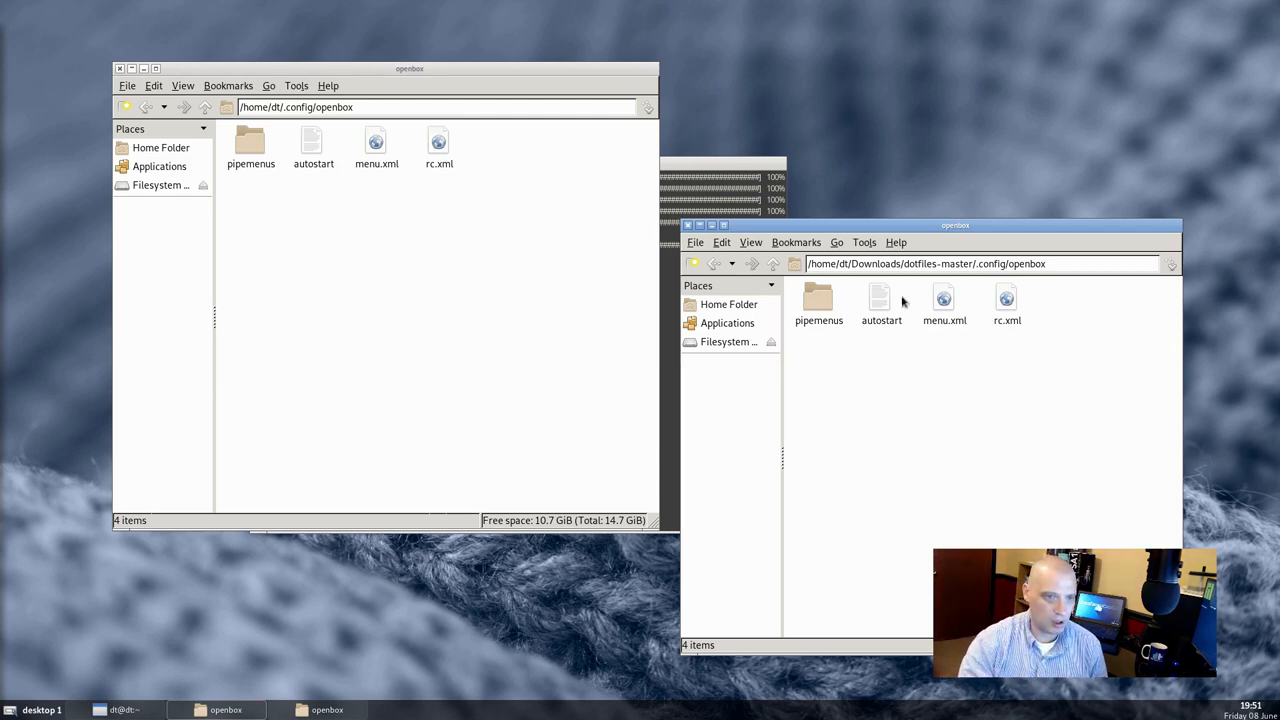
right_click(438, 144)
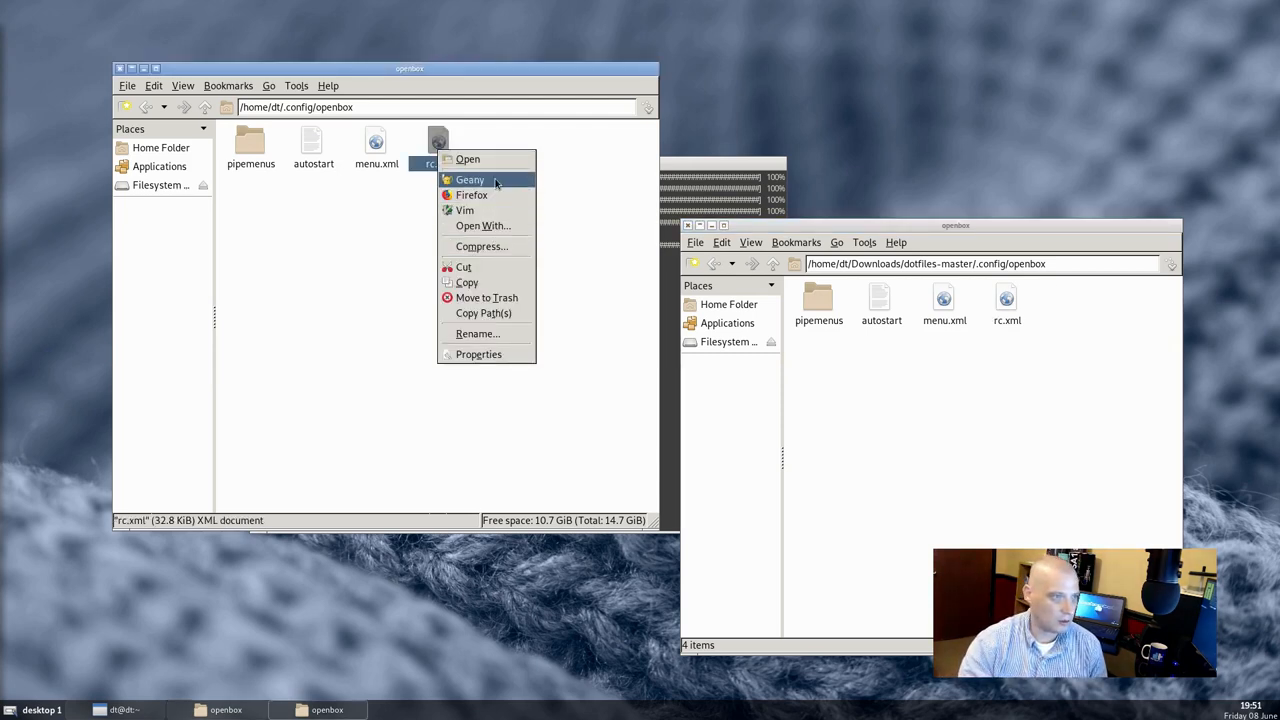
- Edit rc.xml in Geany and hide the symbols side panel via the View menu
click(470, 180)
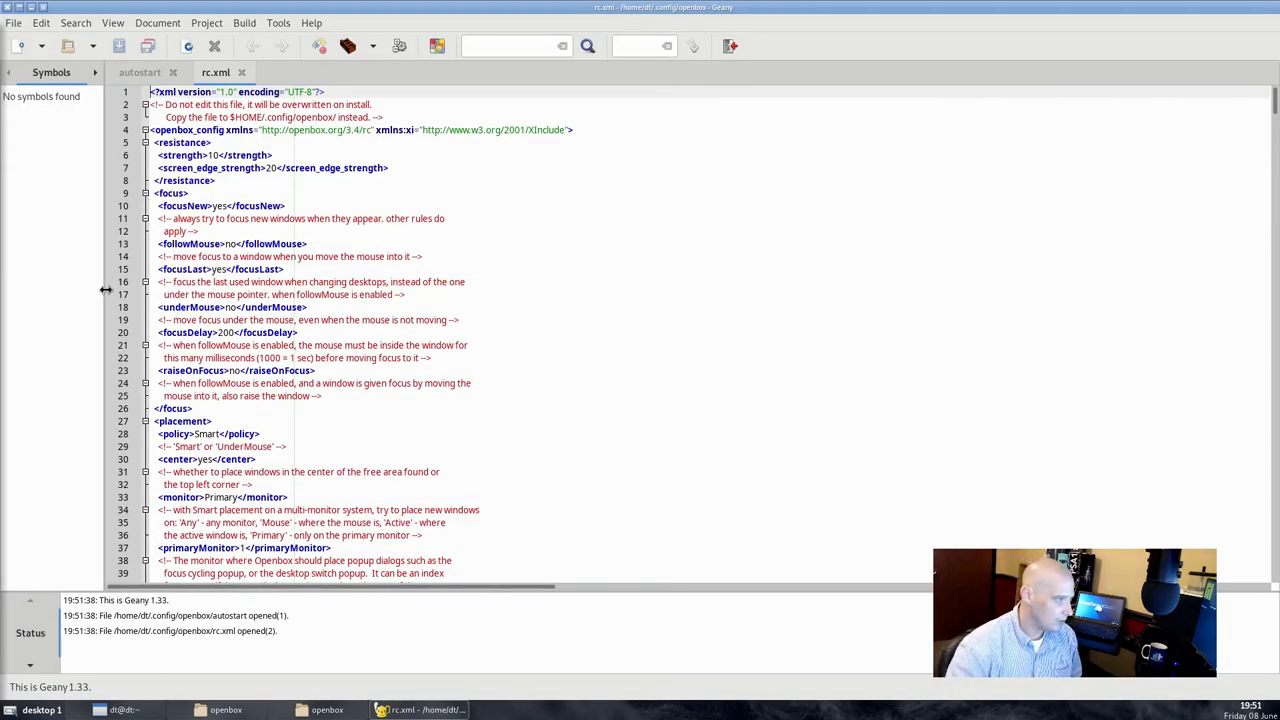
click(40, 22)
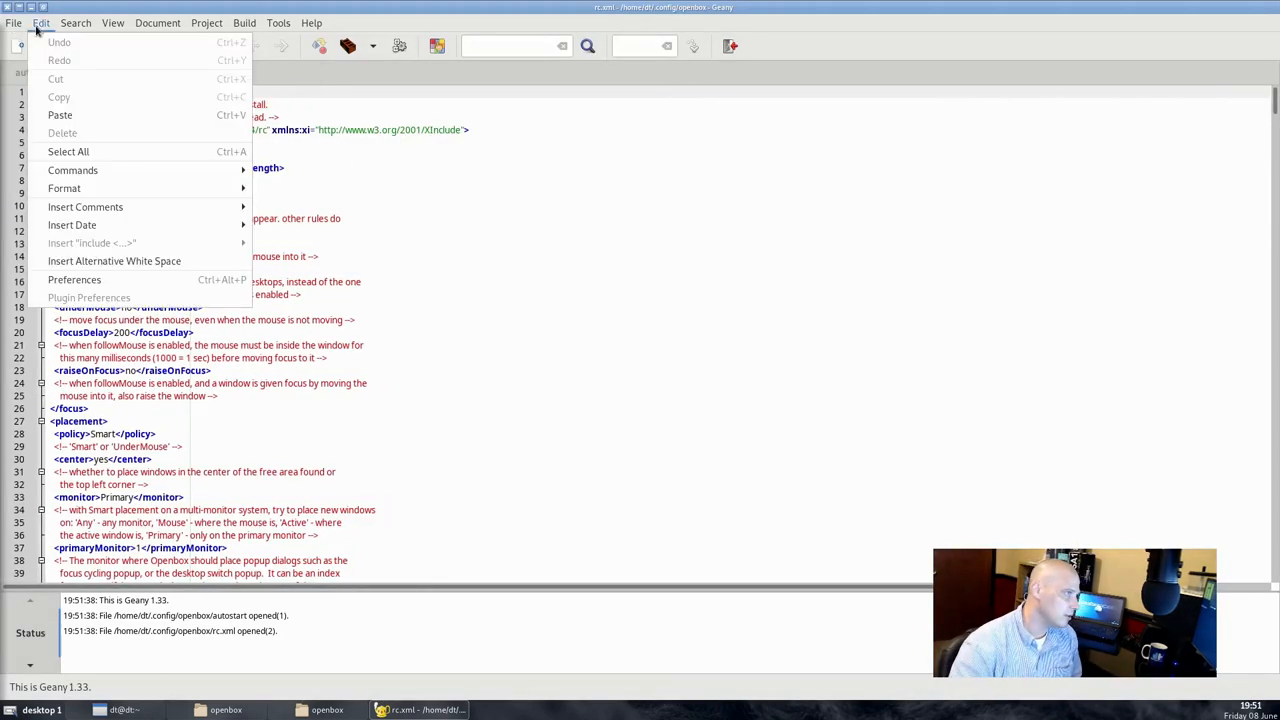
click(112, 22)
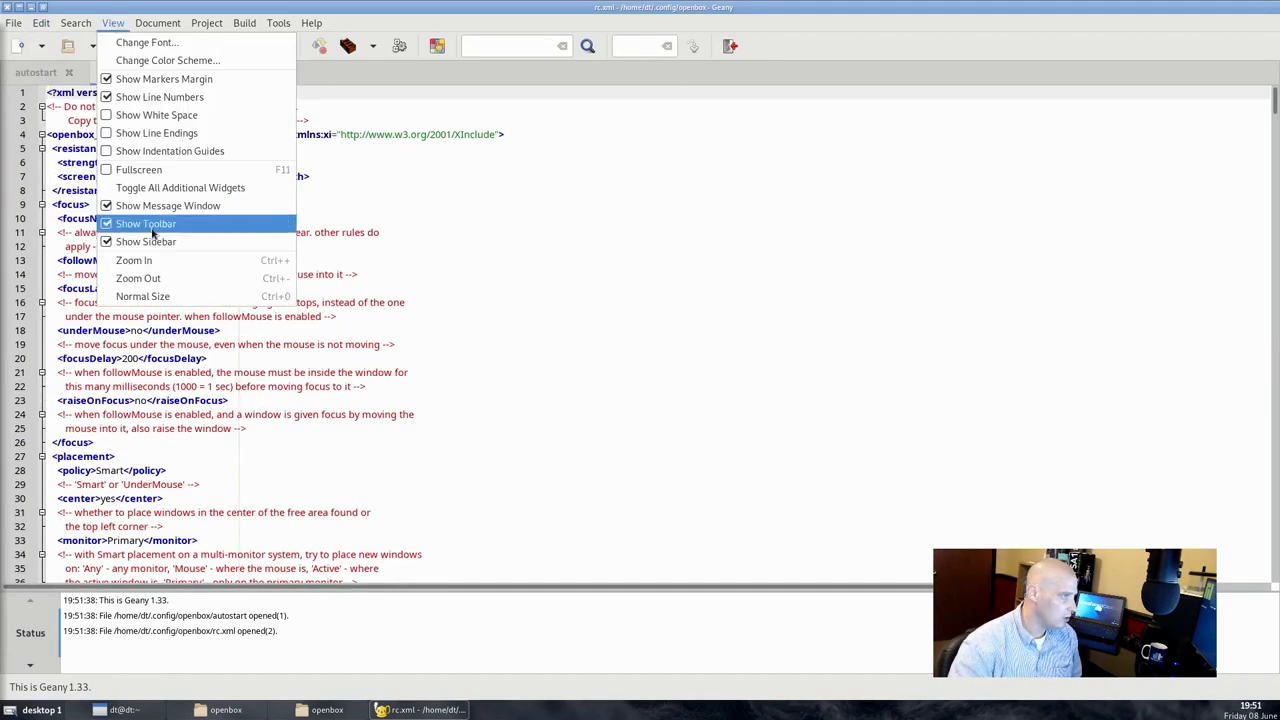
click(144, 224)
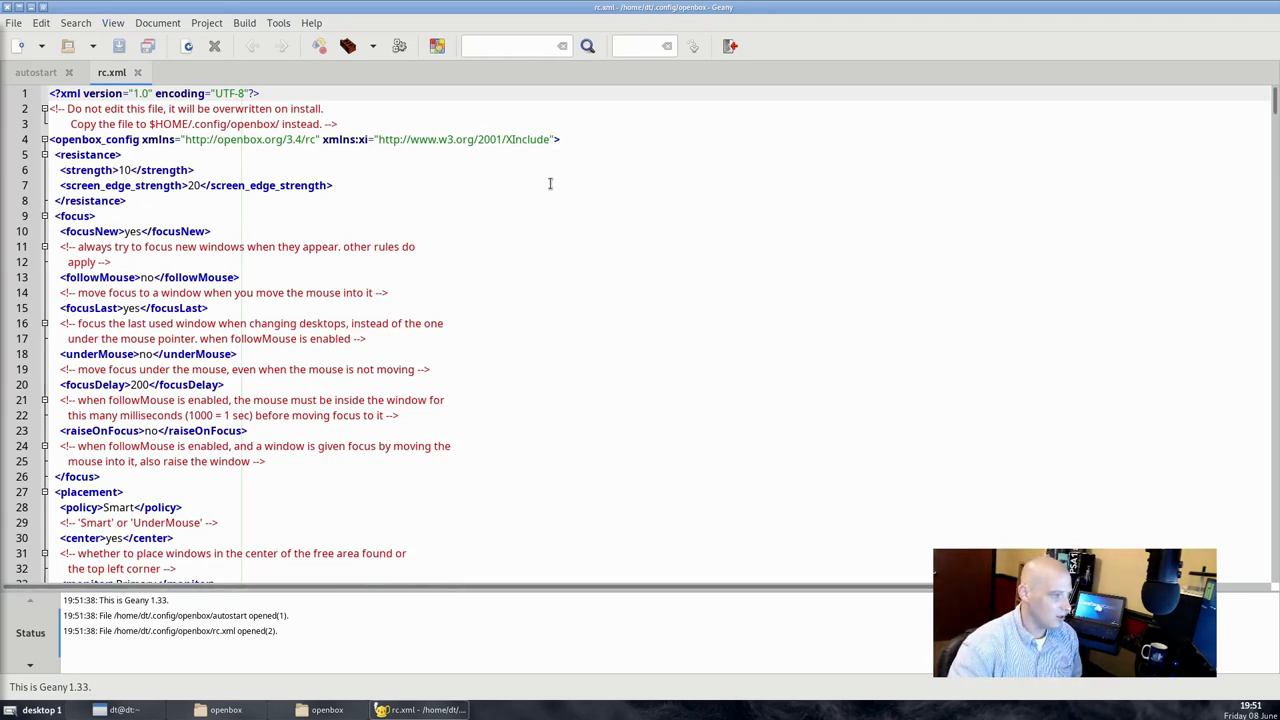
- Scroll through rc.xml to review its desktop-switching keybind sections
scroll(down, 3)
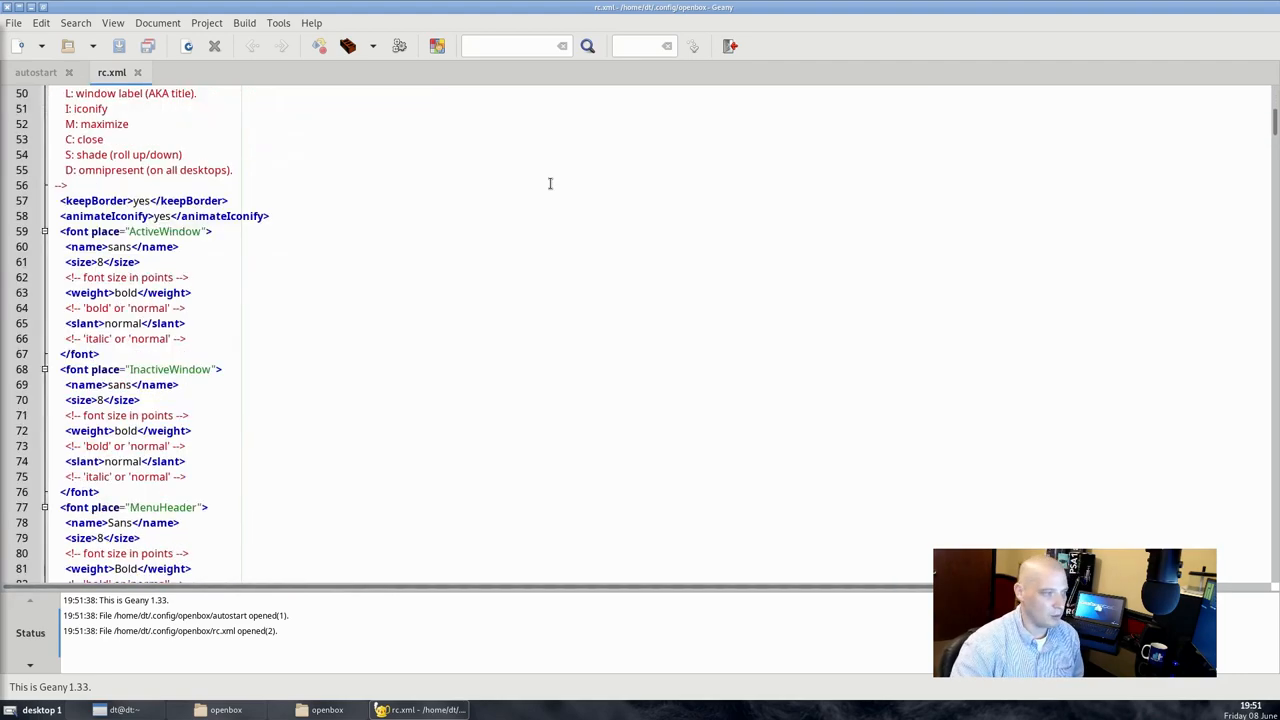
scroll(down, 3)
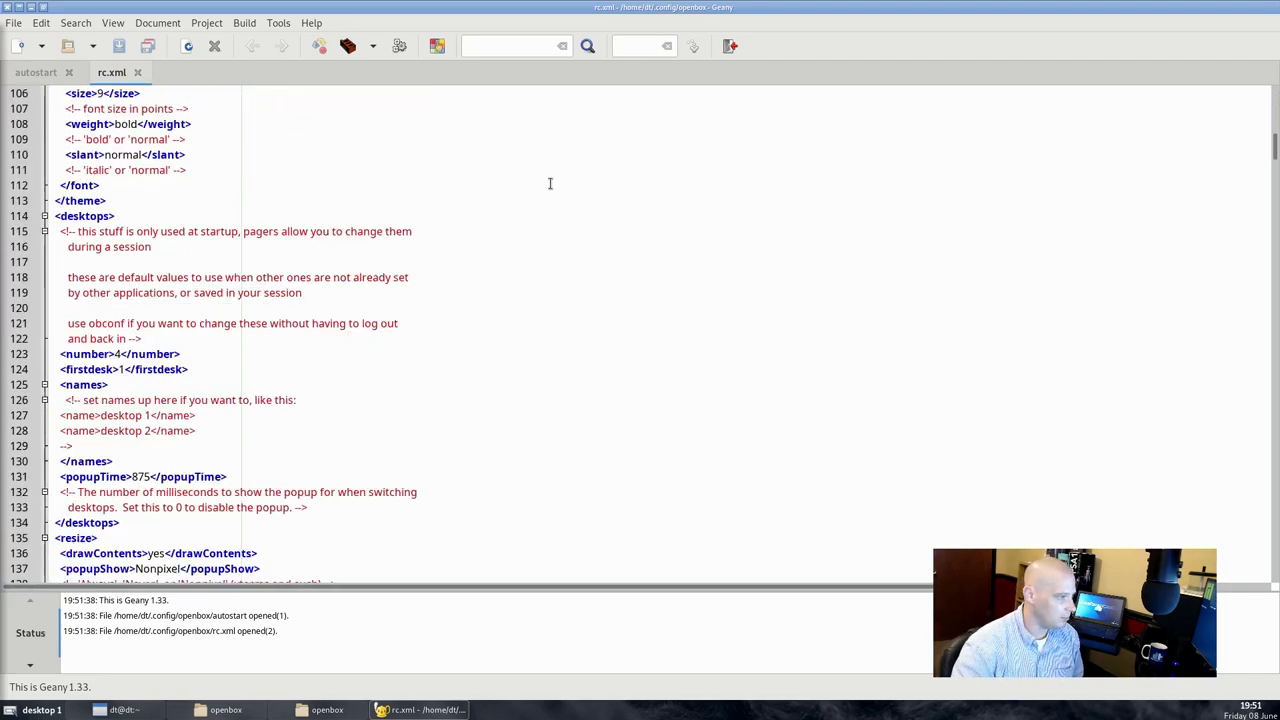
scroll(down, 3)
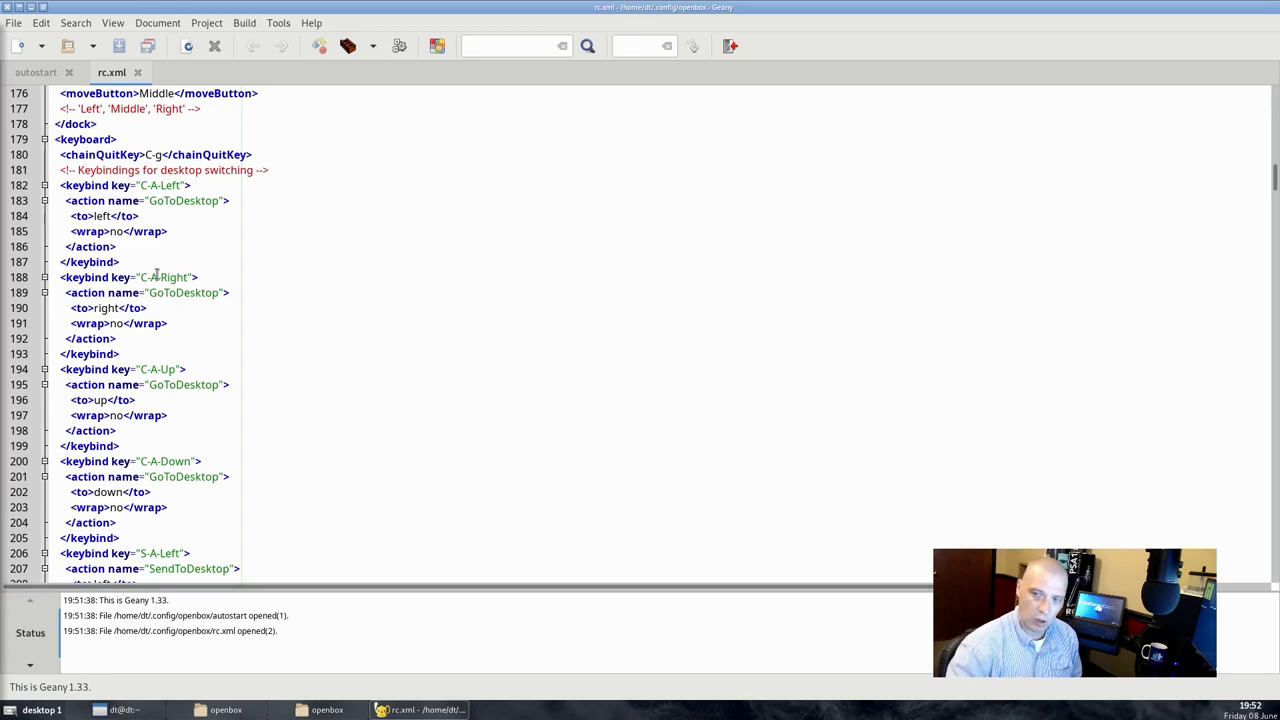
mouse_move(242, 408)
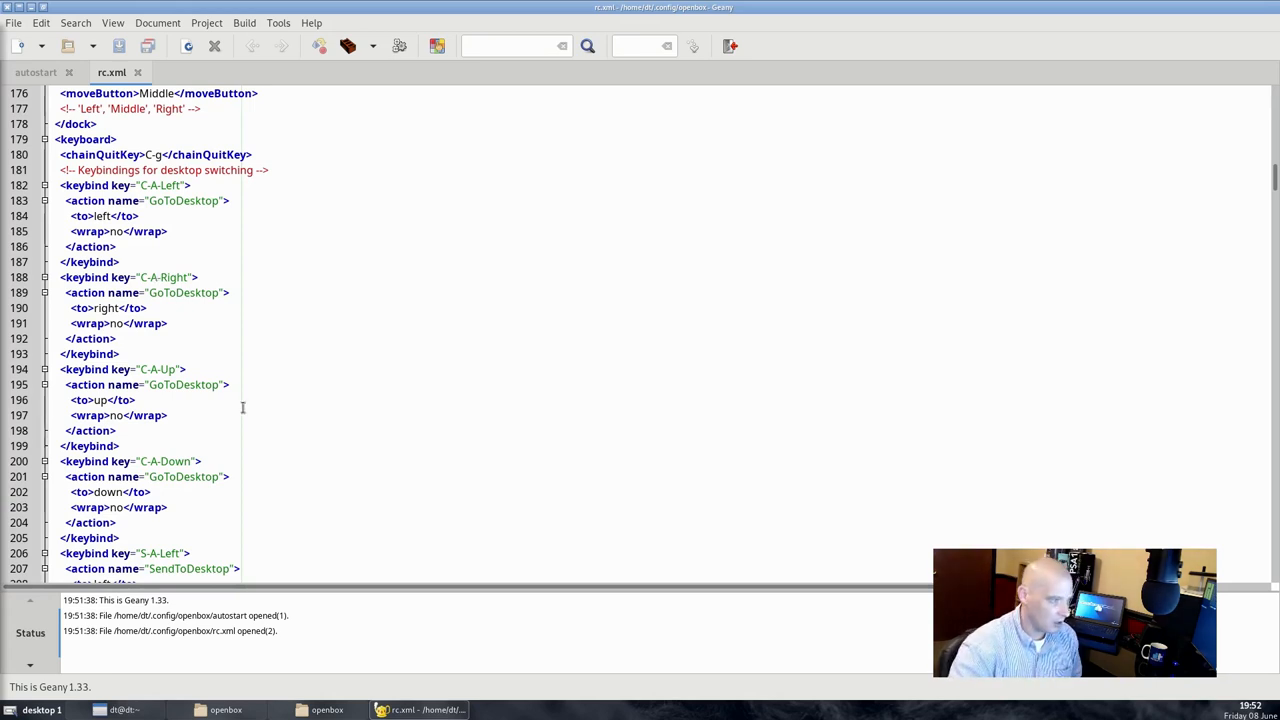
scroll(down, 3)
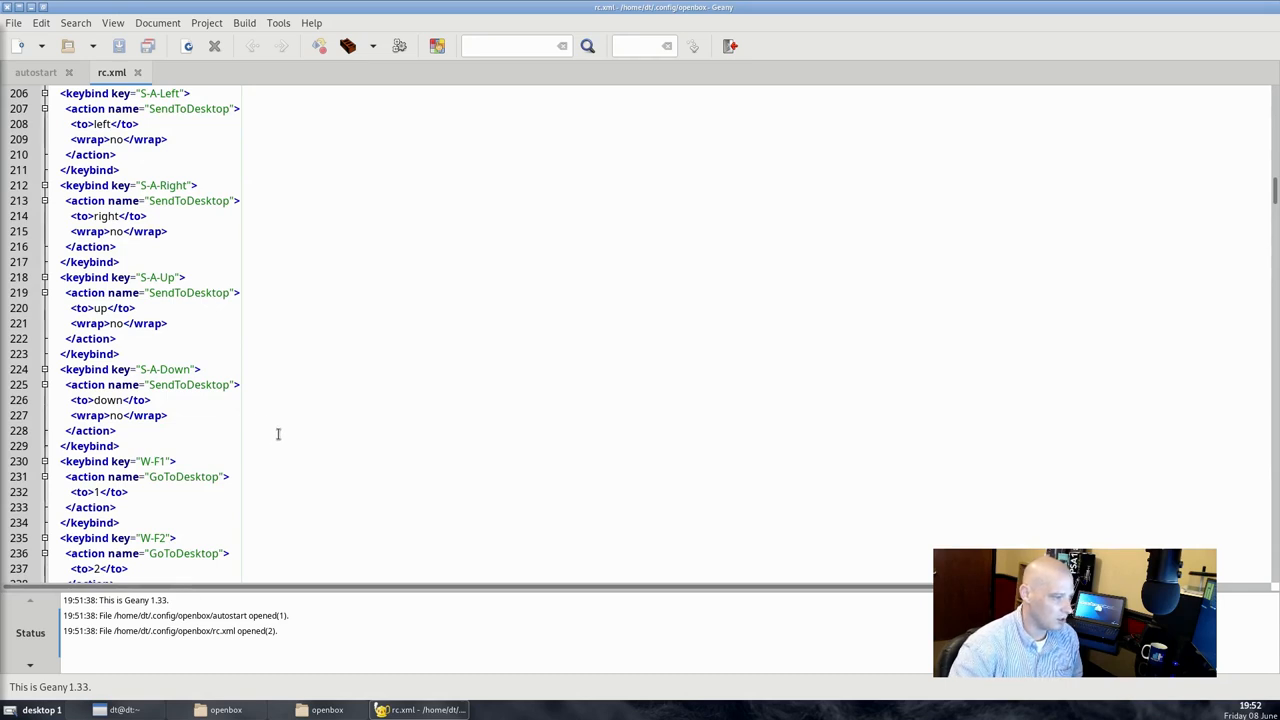
scroll(down, 3)
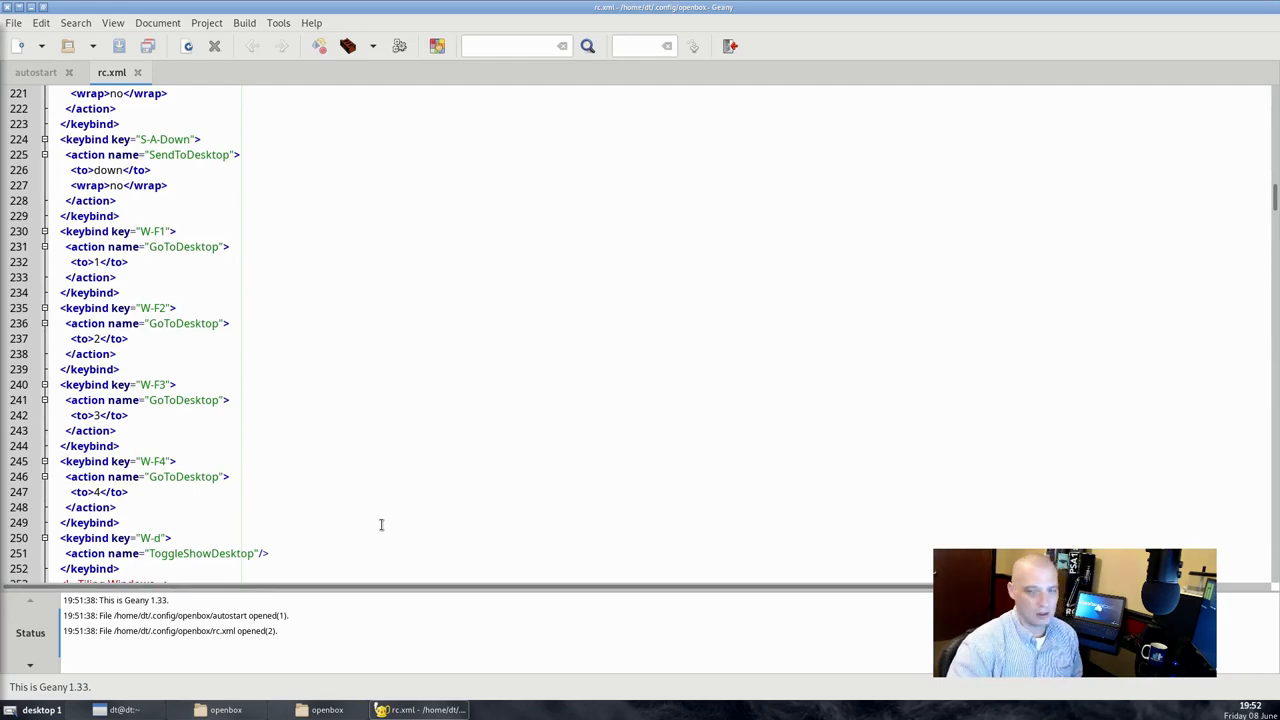
mouse_move(420, 512)
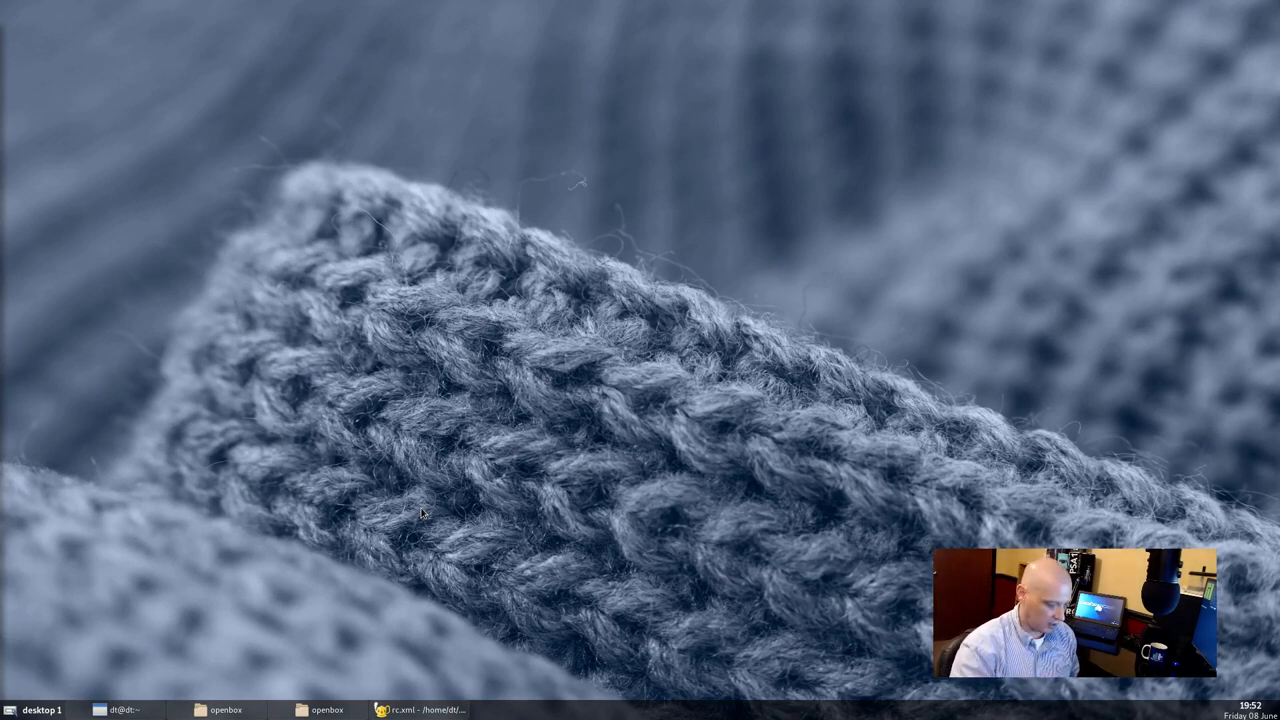
click(420, 708)
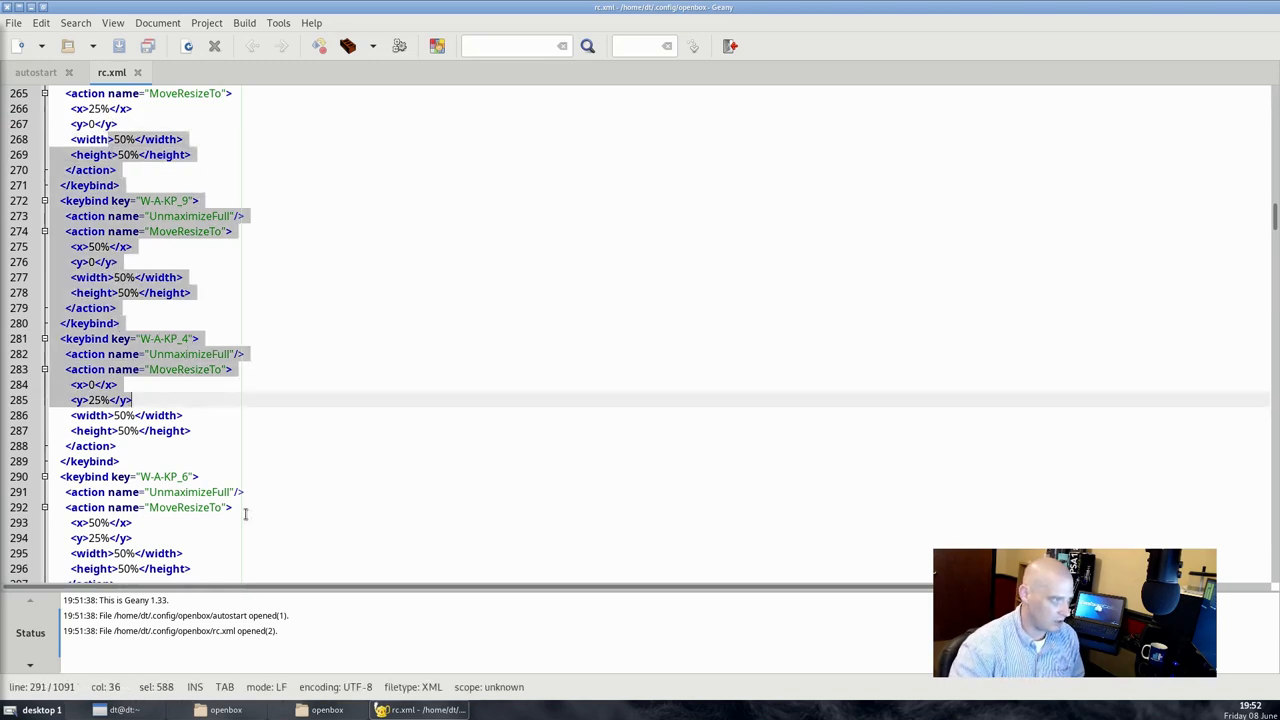
scroll(down, 3)
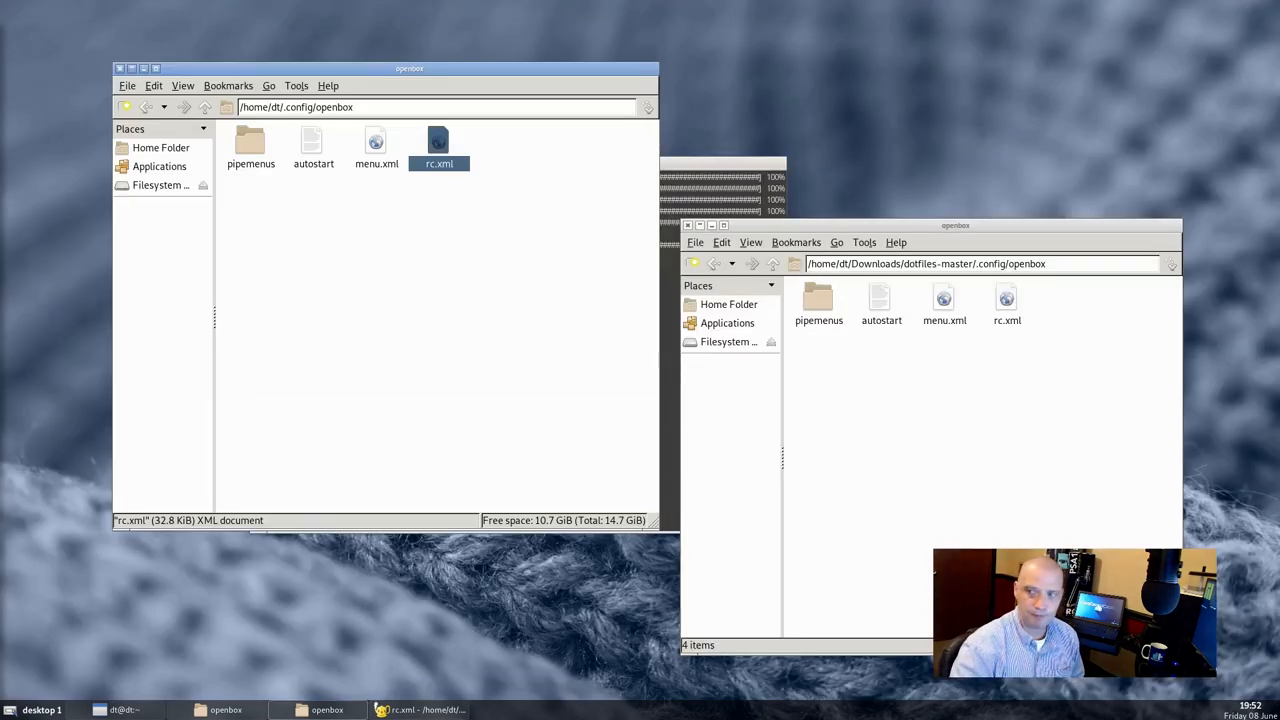
- Show the home .config/tint2 folder in the first window
click(772, 264)
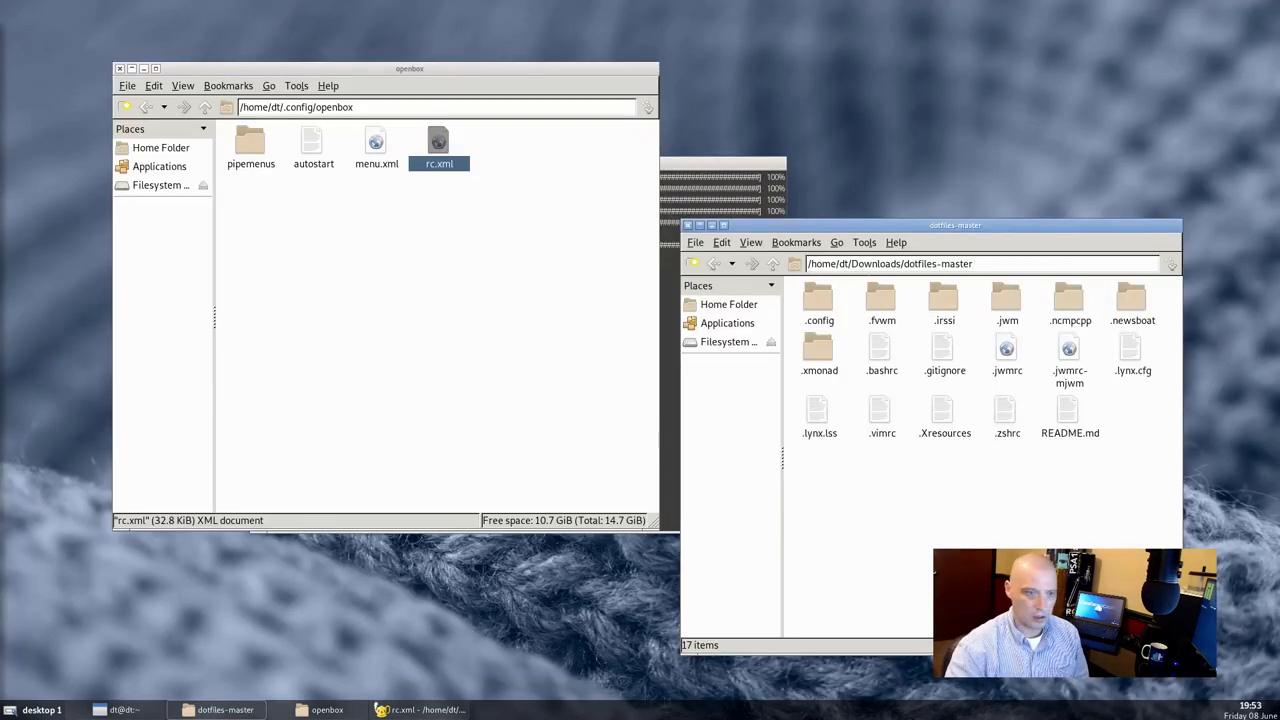
mouse_move(404, 640)
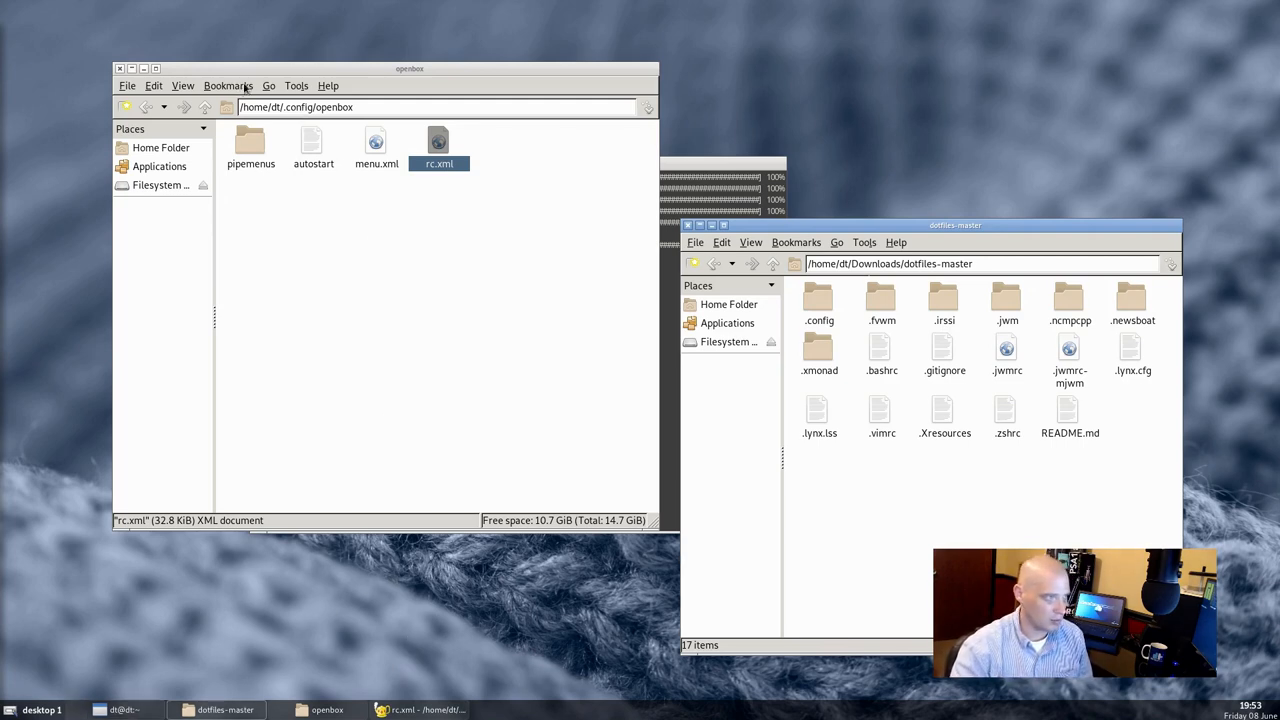
click(206, 108)
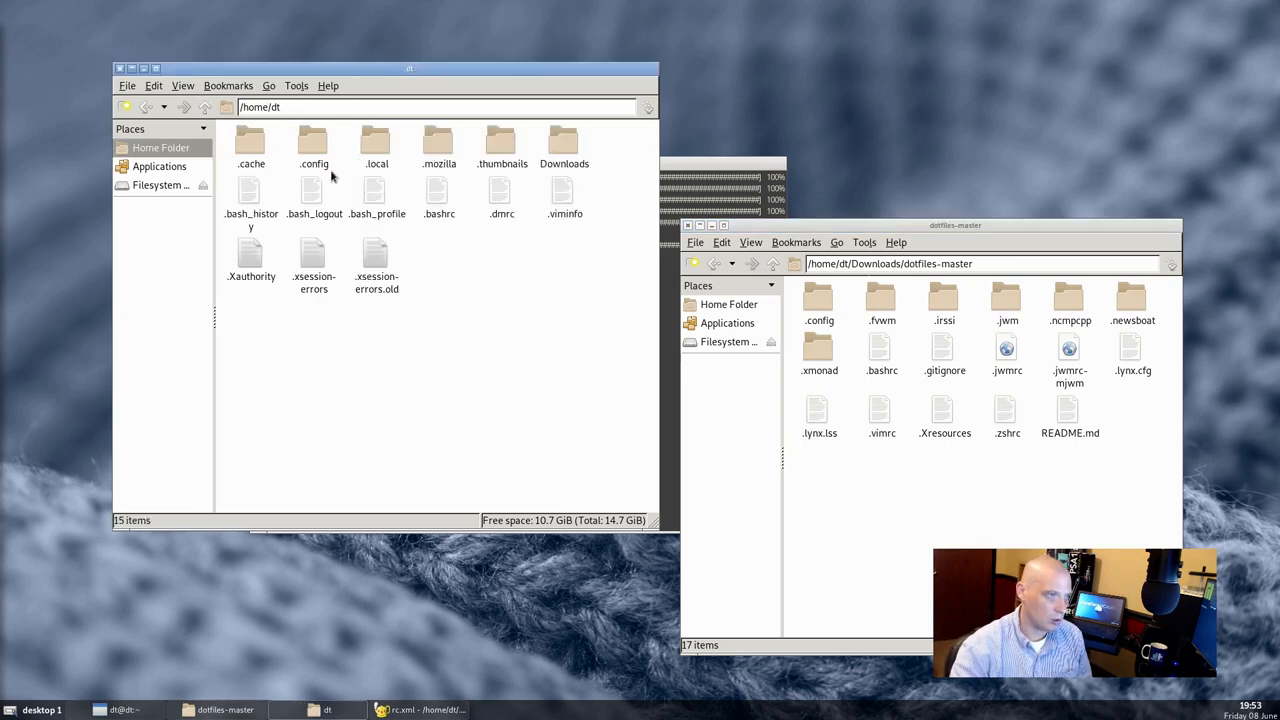
double_click(312, 144)
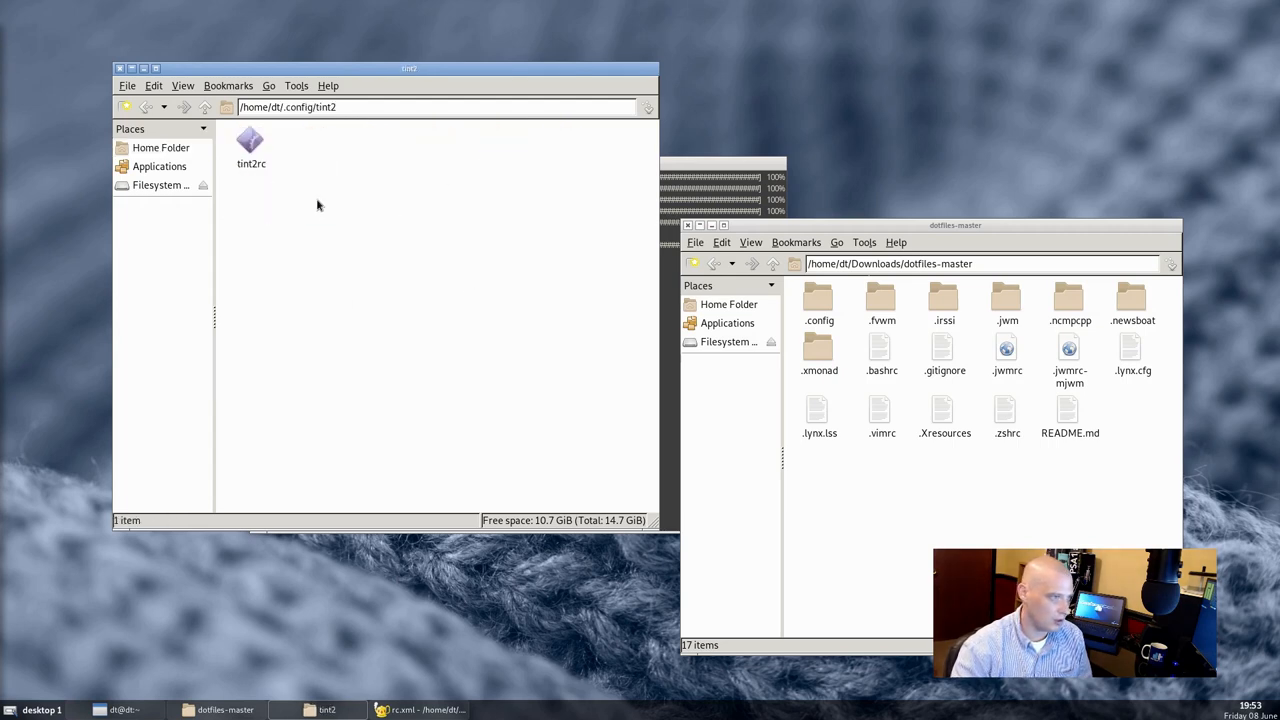
click(250, 140)
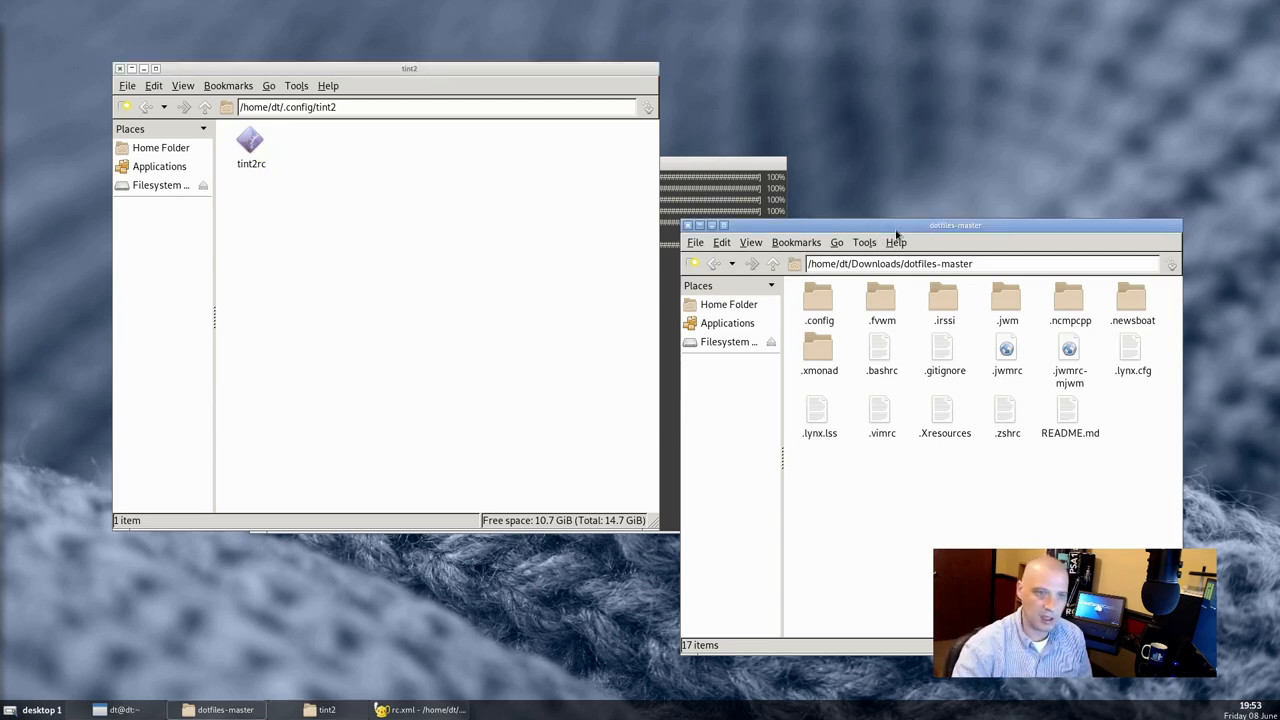
- Browse the repo's .config/tint2 and copy launchers and tint2rc into the home tint2 folder
click(818, 300)
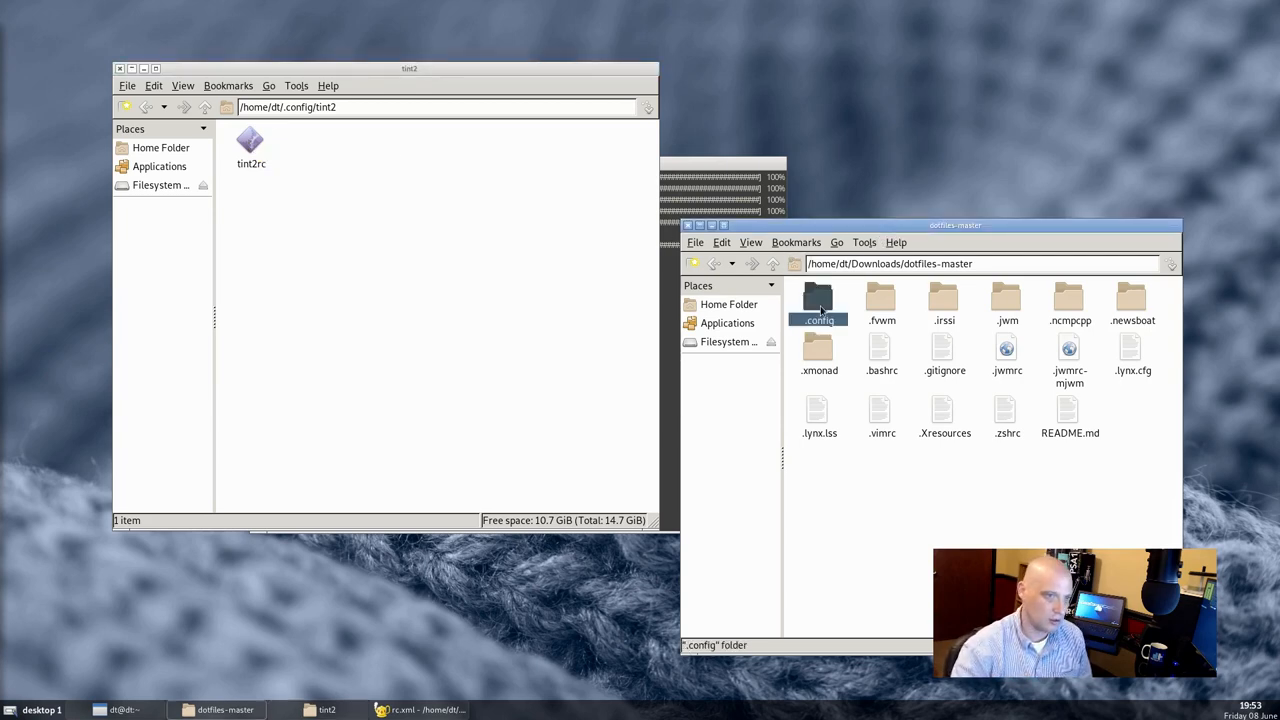
double_click(818, 300)
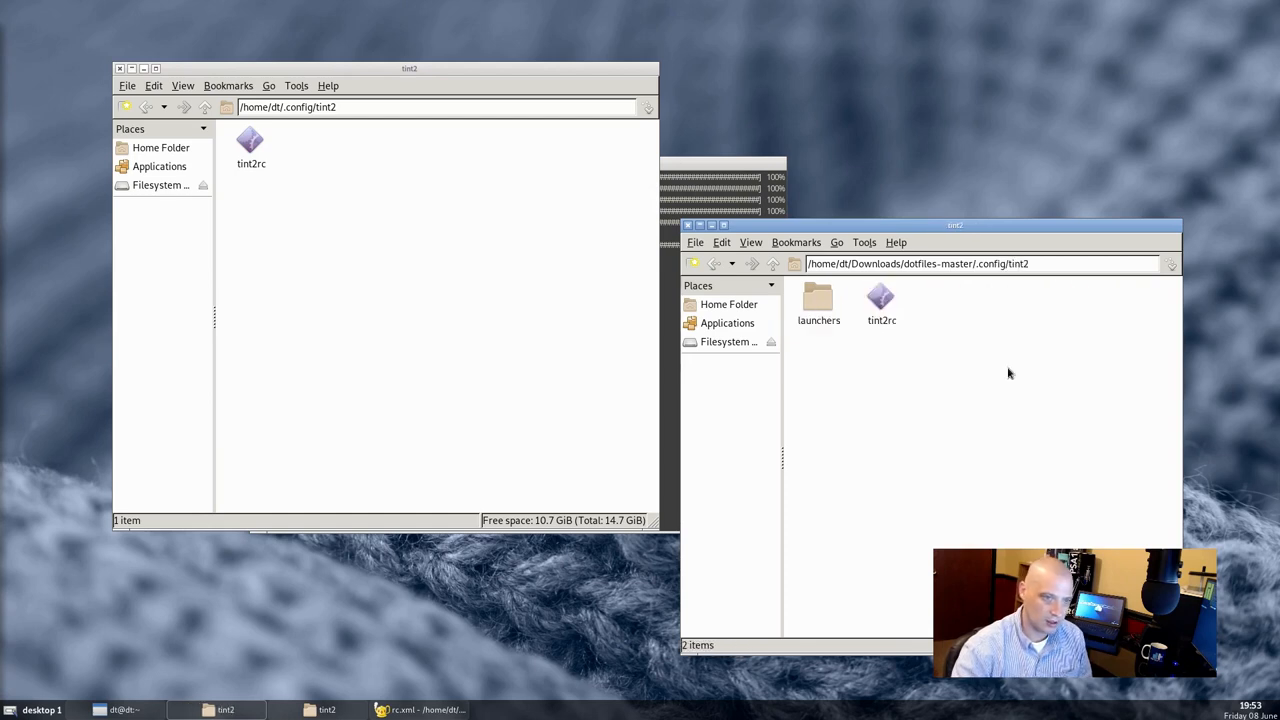
click(880, 300)
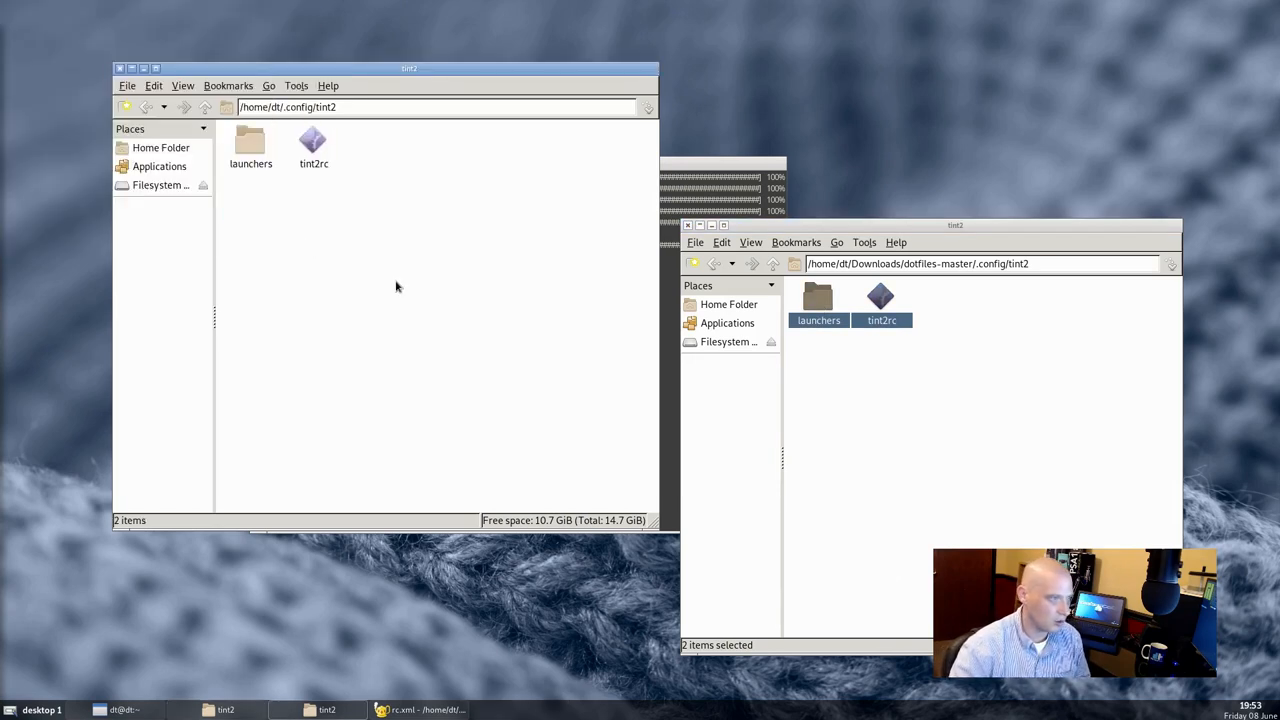
right_click(404, 620)
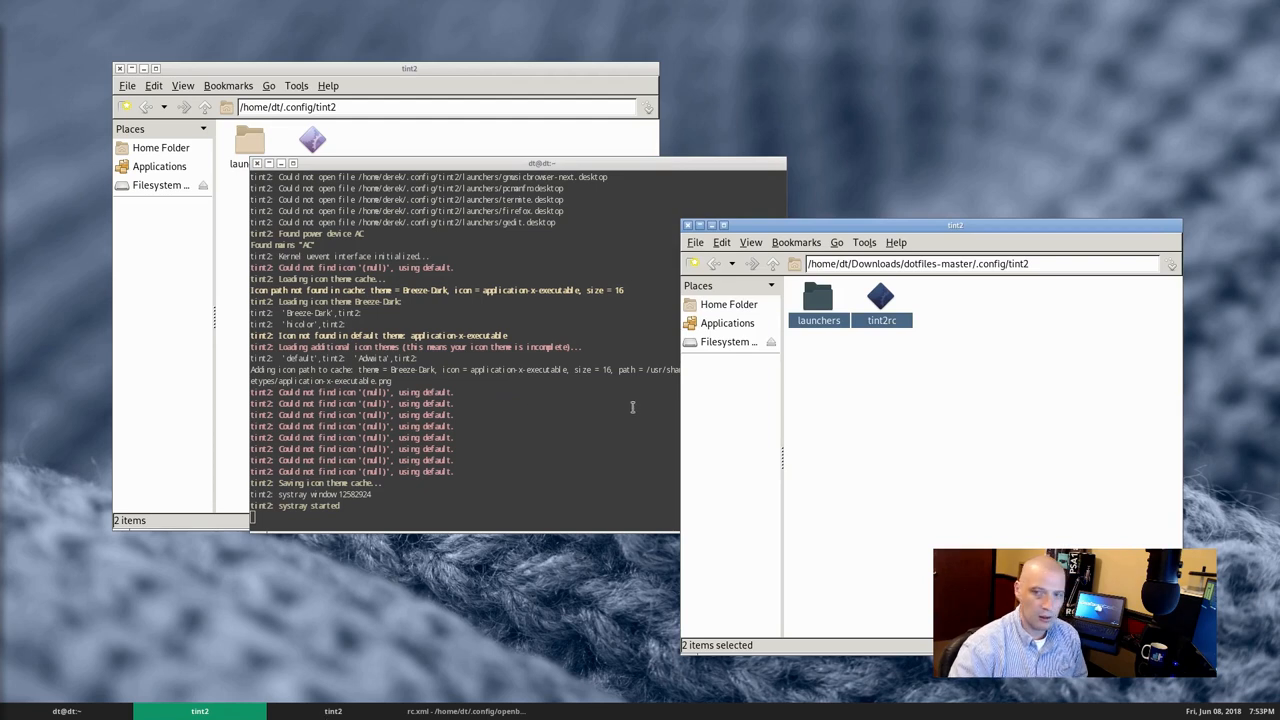
mouse_move(604, 592)
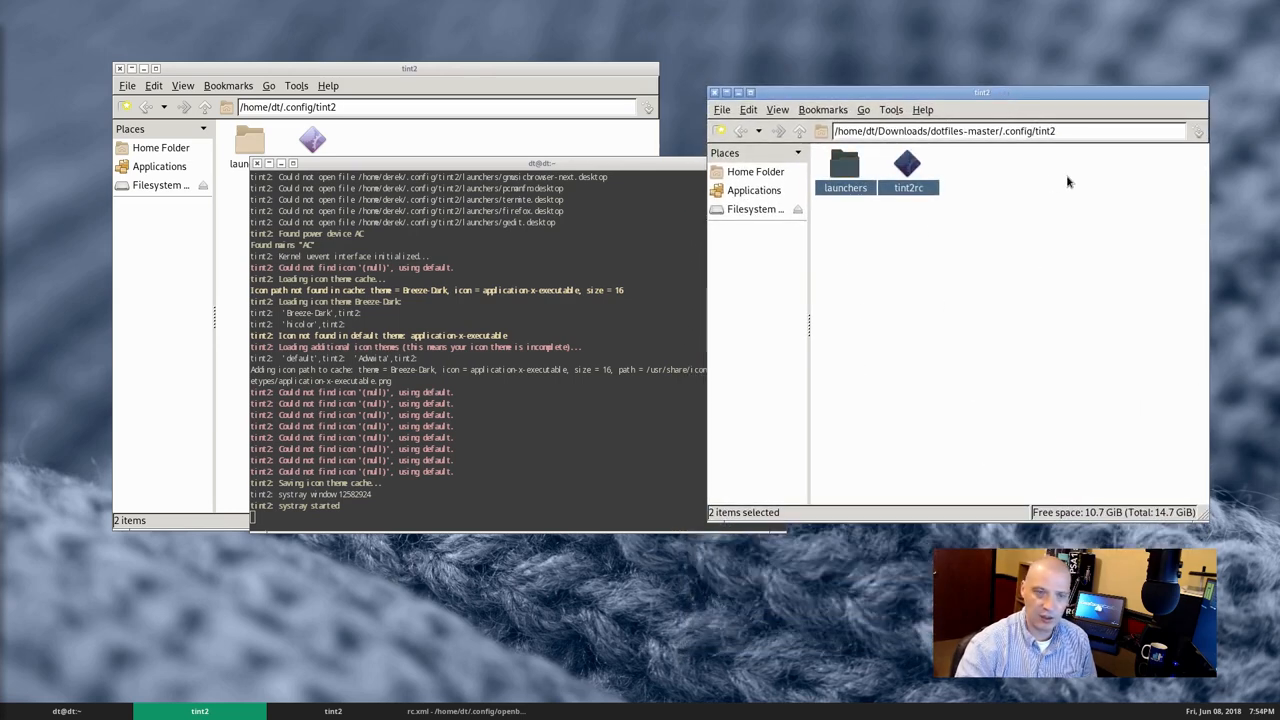
- Move the dotfiles file manager window aside after restarting tint2
drag(982, 92, 940, 118)
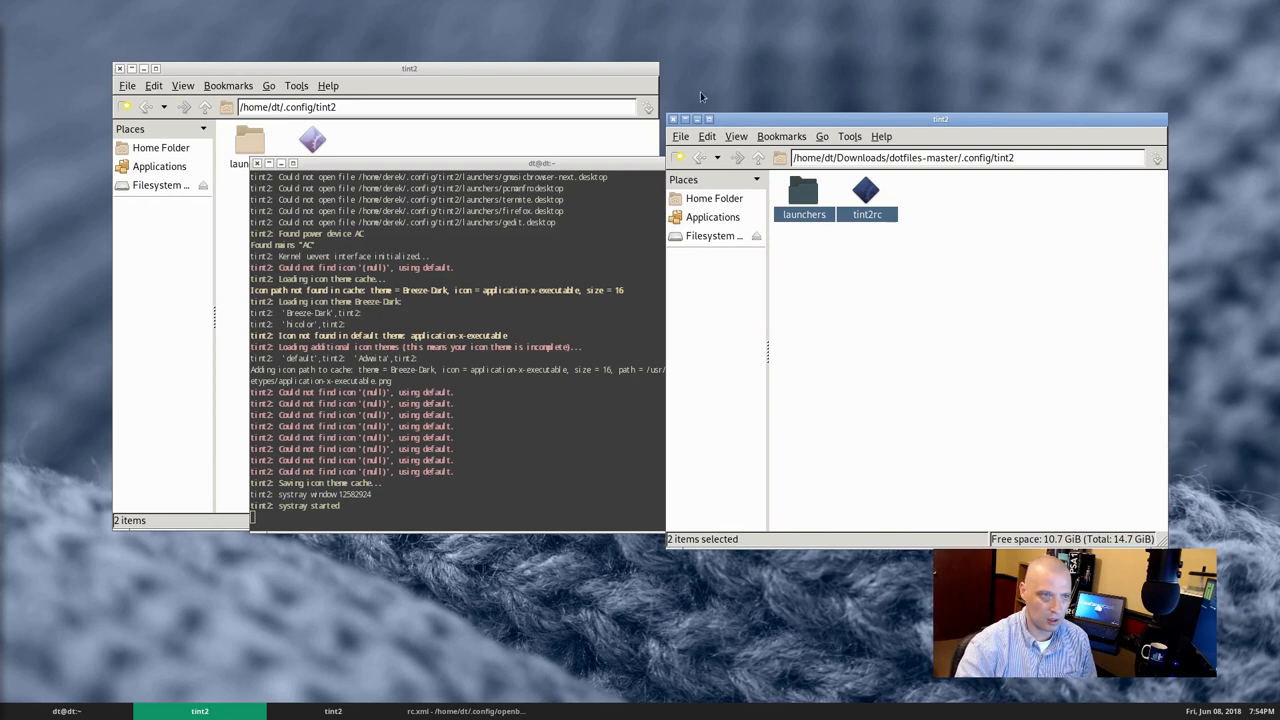
mouse_move(916, 98)
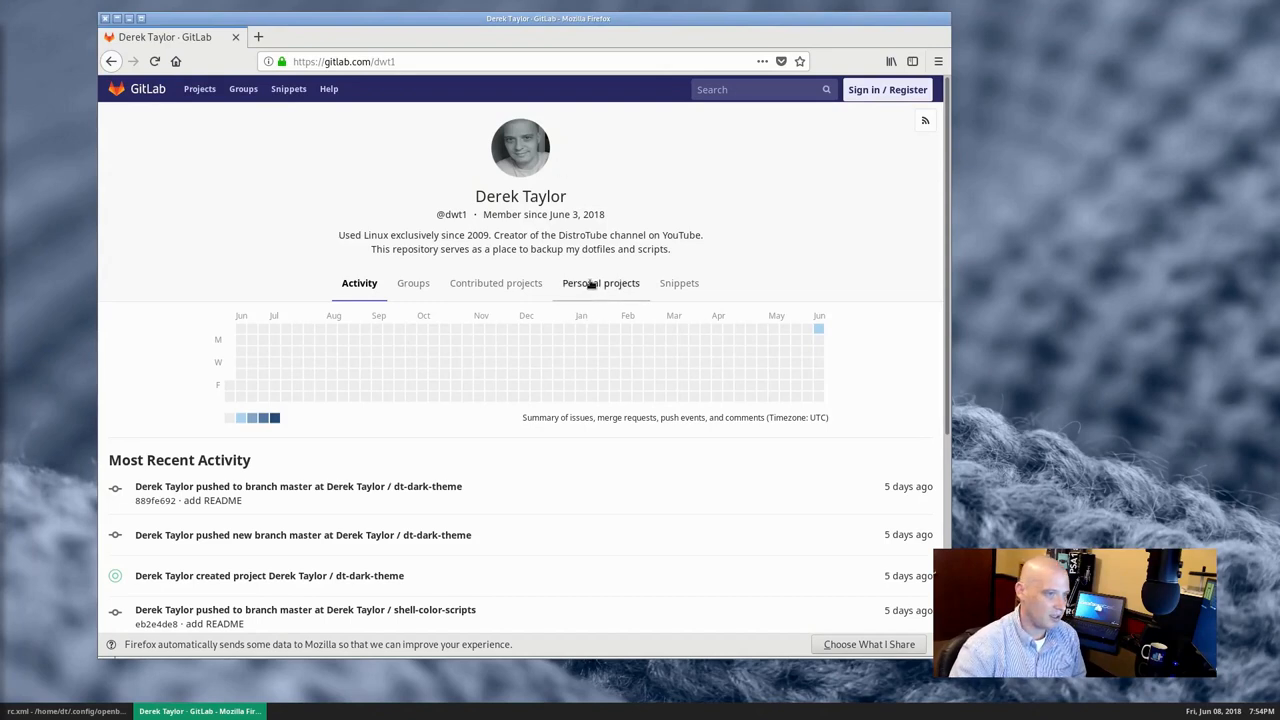
- Go to the dt-dark-theme project page from the personal projects list
click(600, 284)
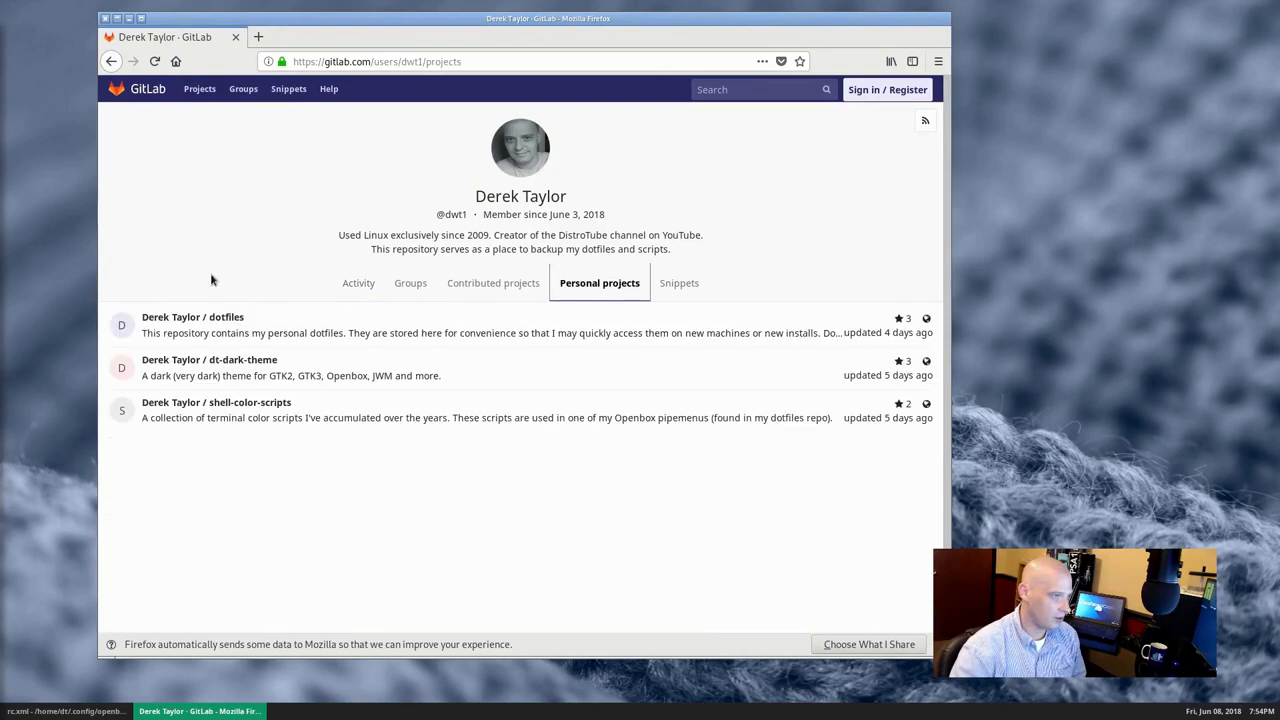
mouse_move(364, 346)
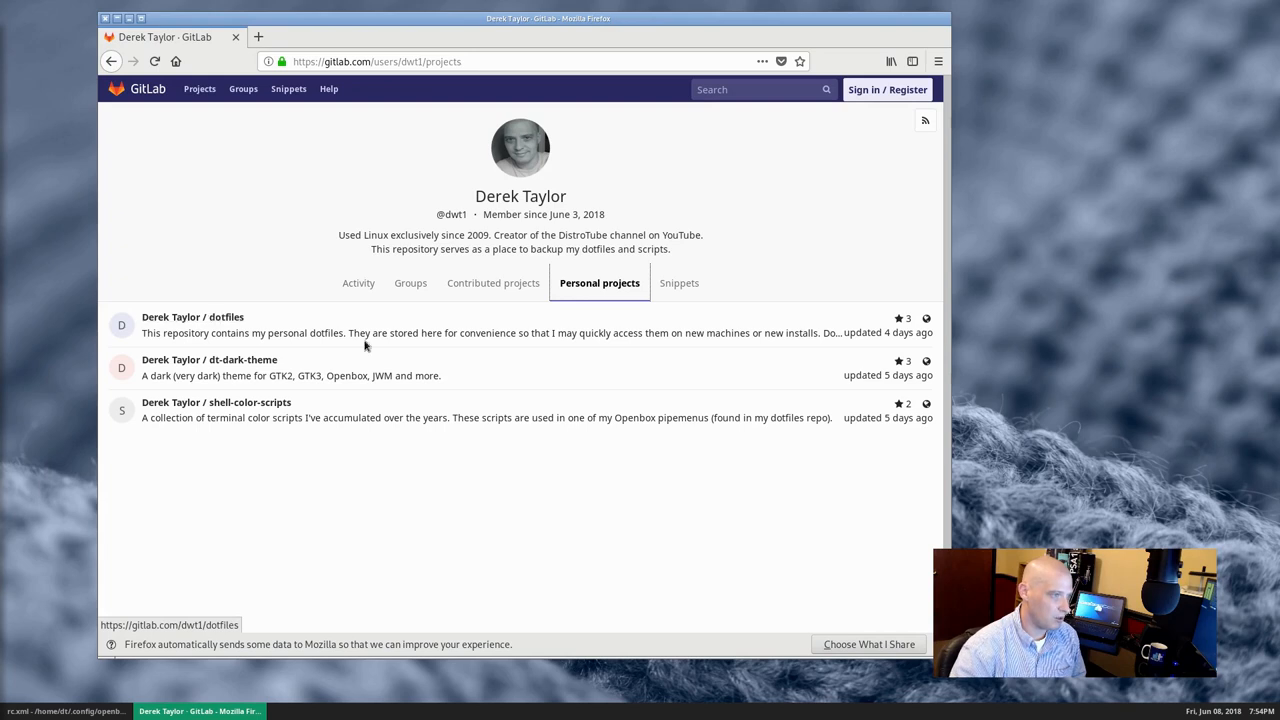
mouse_move(208, 360)
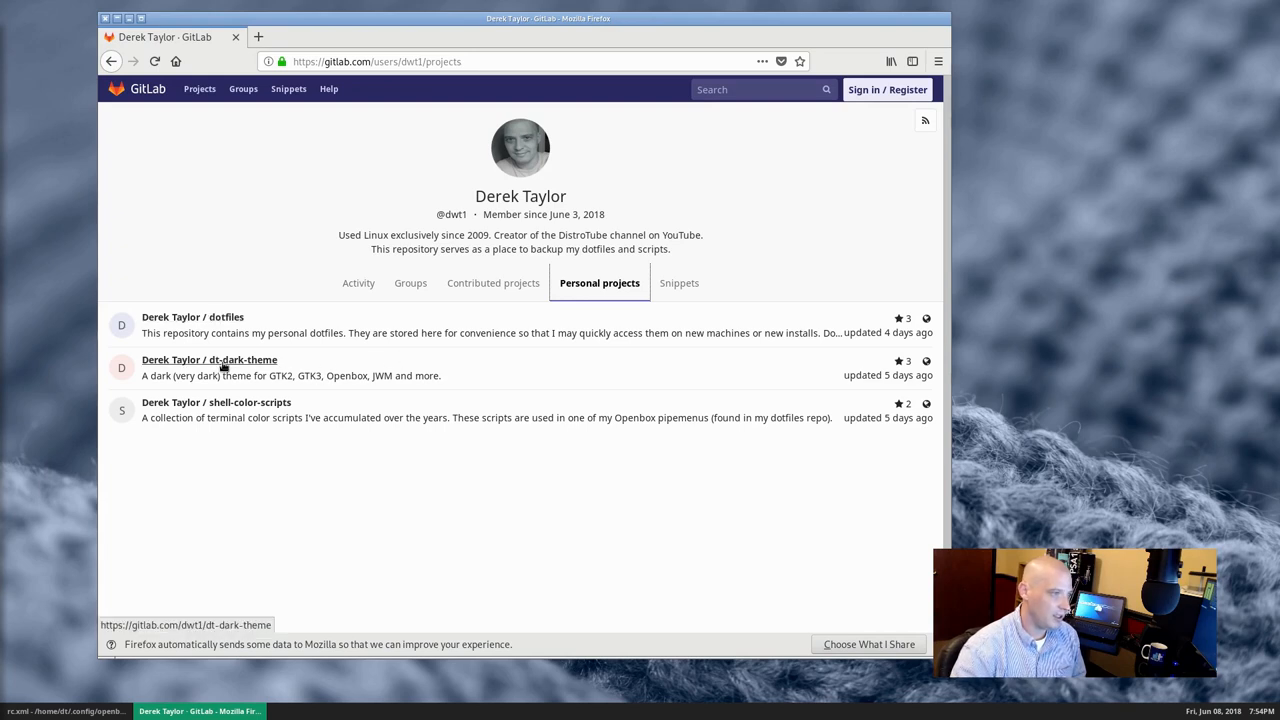
click(208, 360)
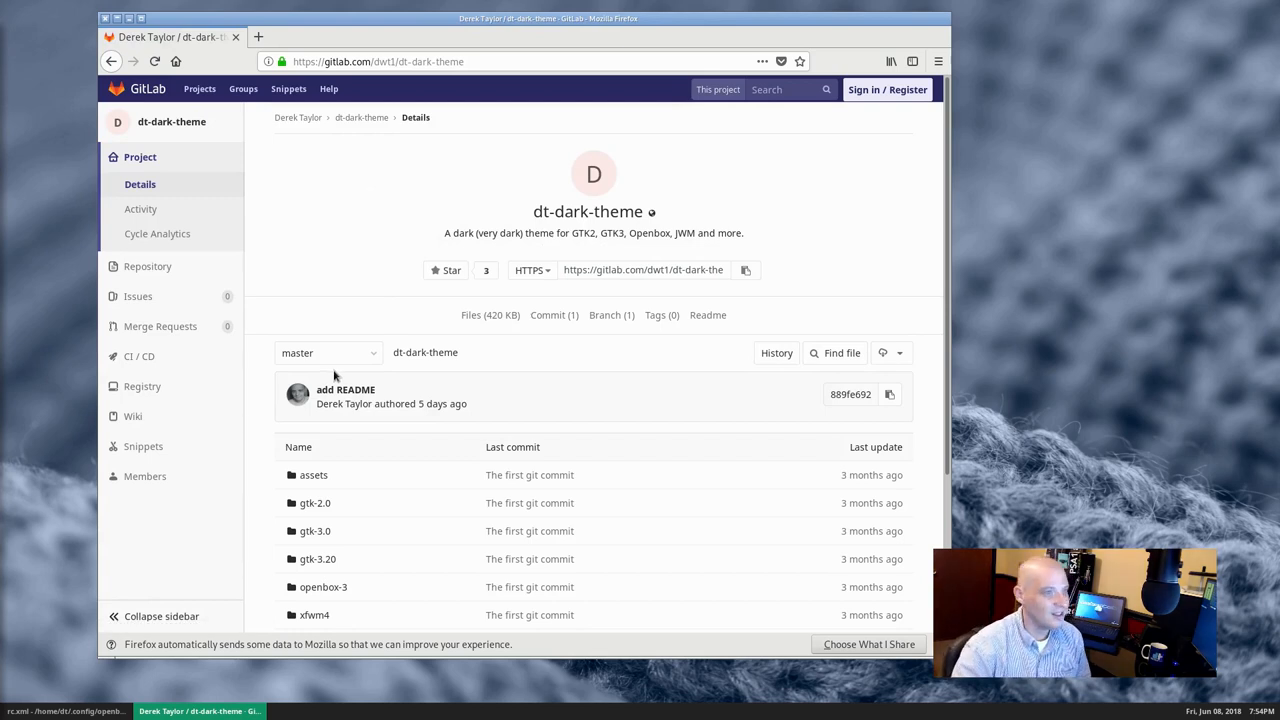
scroll(down, 3)
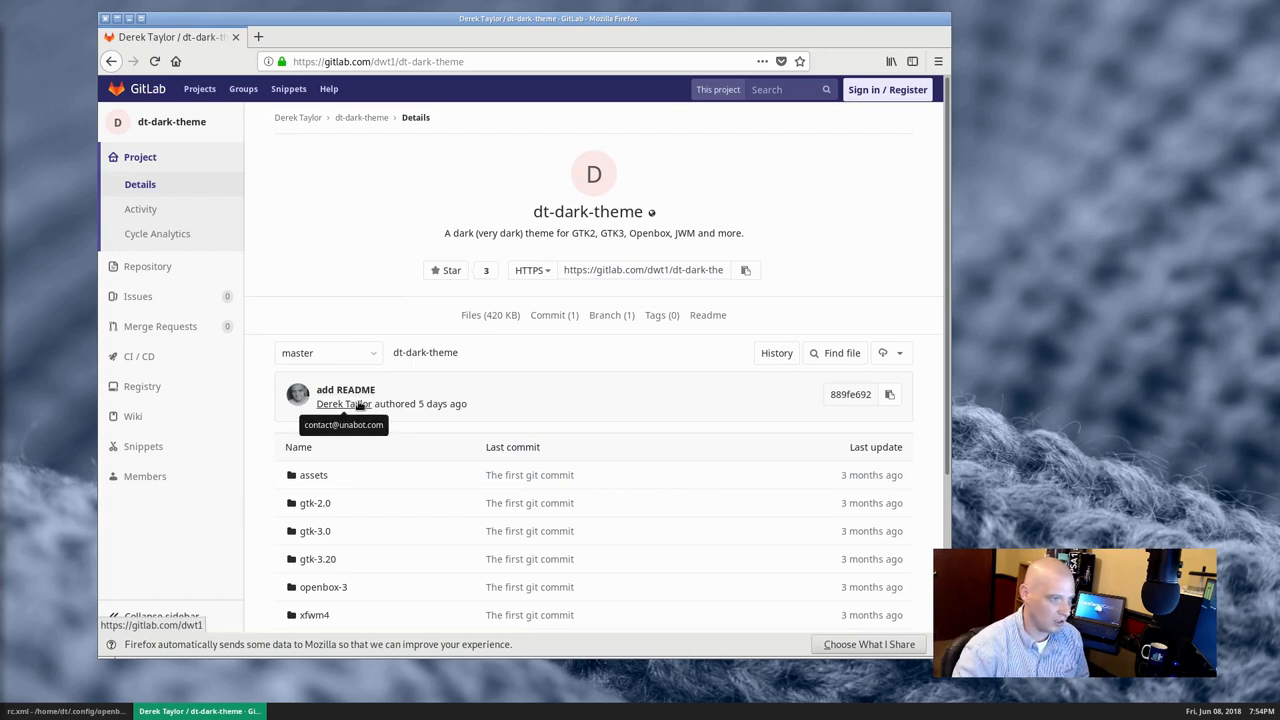
mouse_move(896, 384)
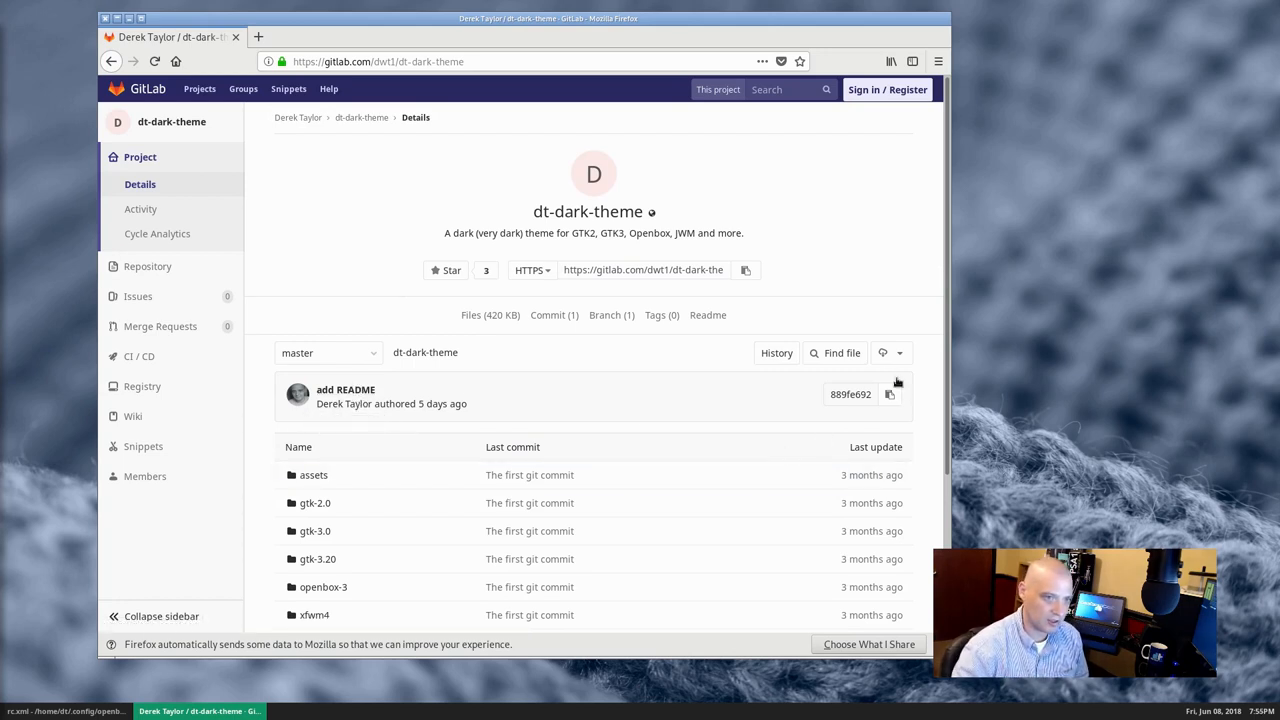
- Download the dt-dark-theme repository as a zip and save the file to disk
click(884, 352)
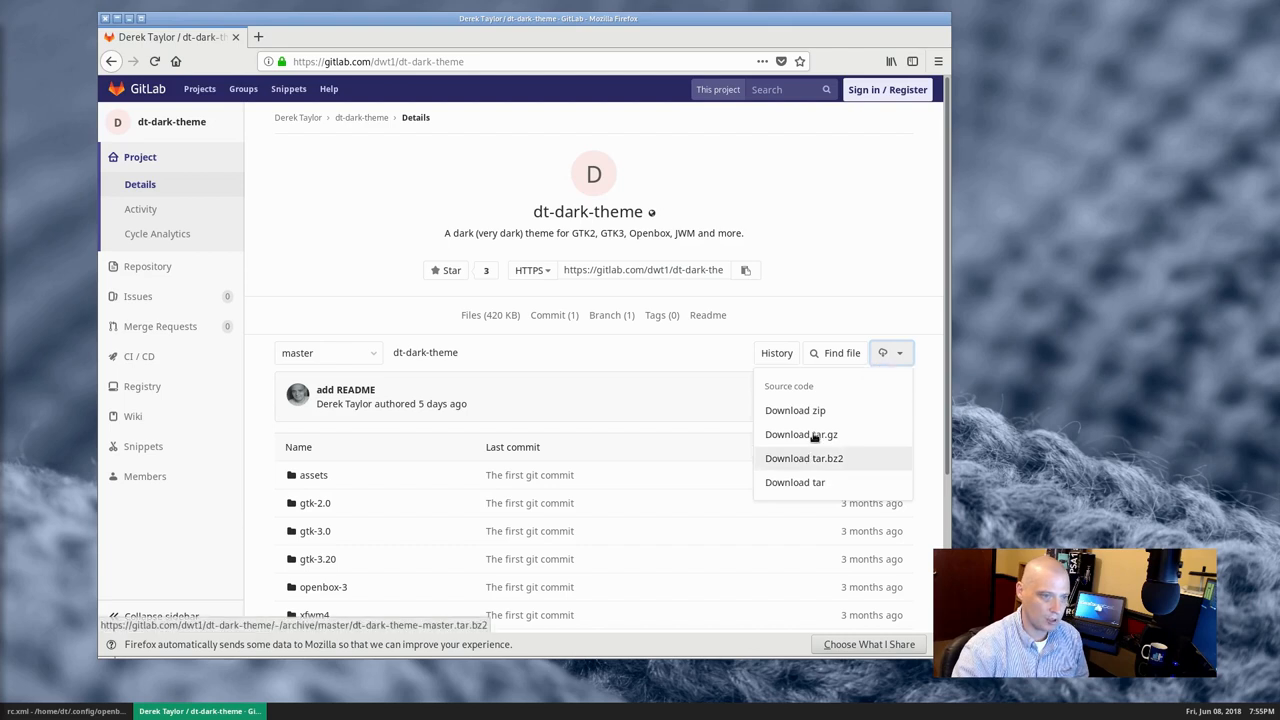
click(794, 410)
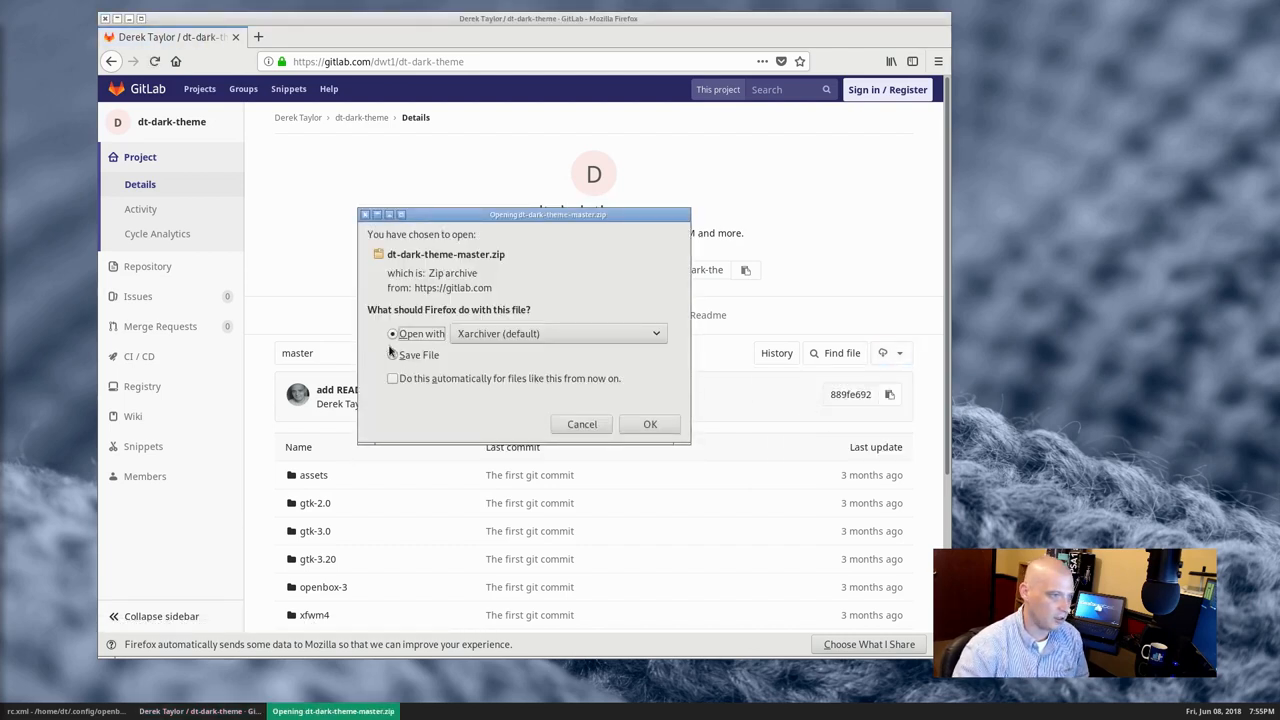
click(392, 356)
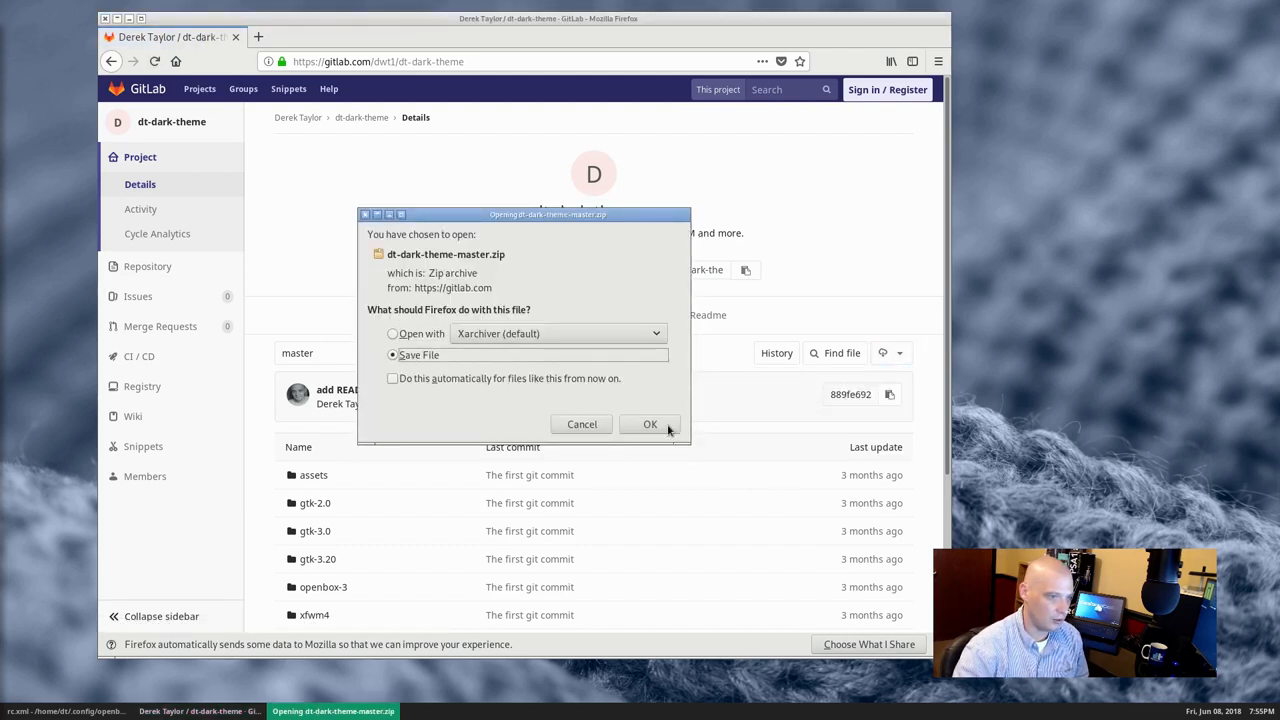
click(650, 424)
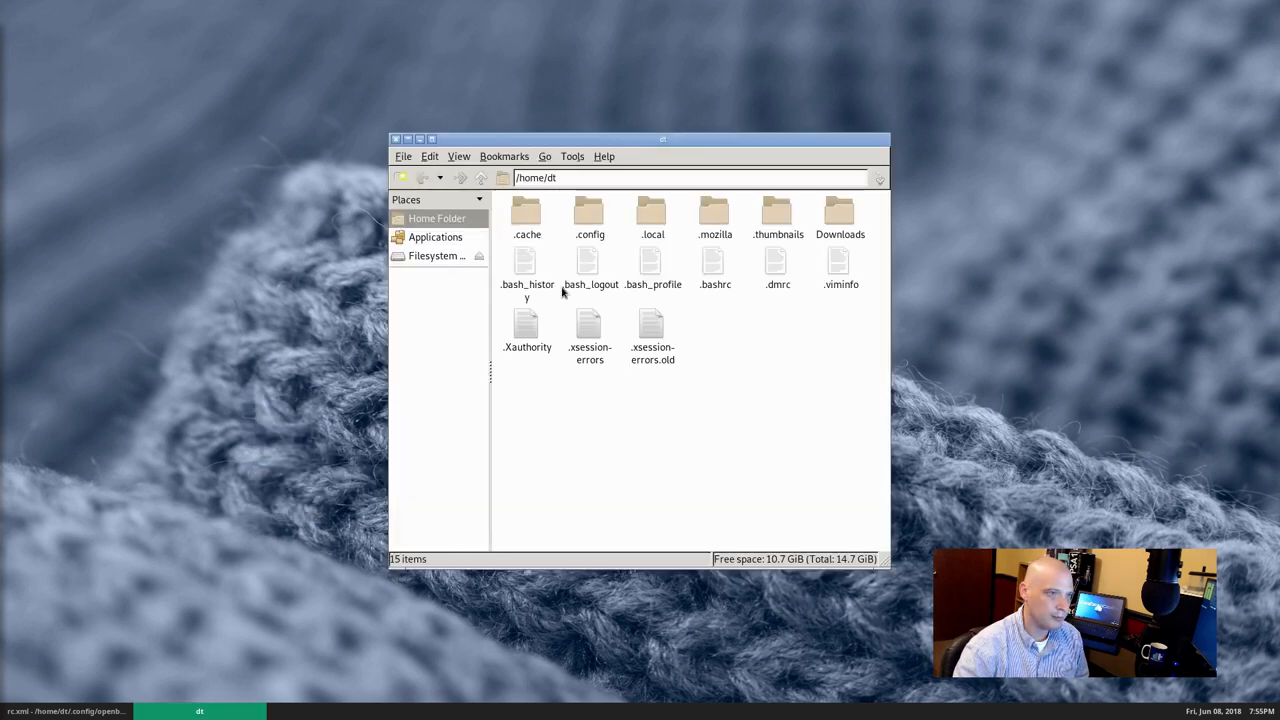
- Extract dt-dark-theme-master.zip here in Downloads, producing a dt-dark-theme-master folder
double_click(840, 212)
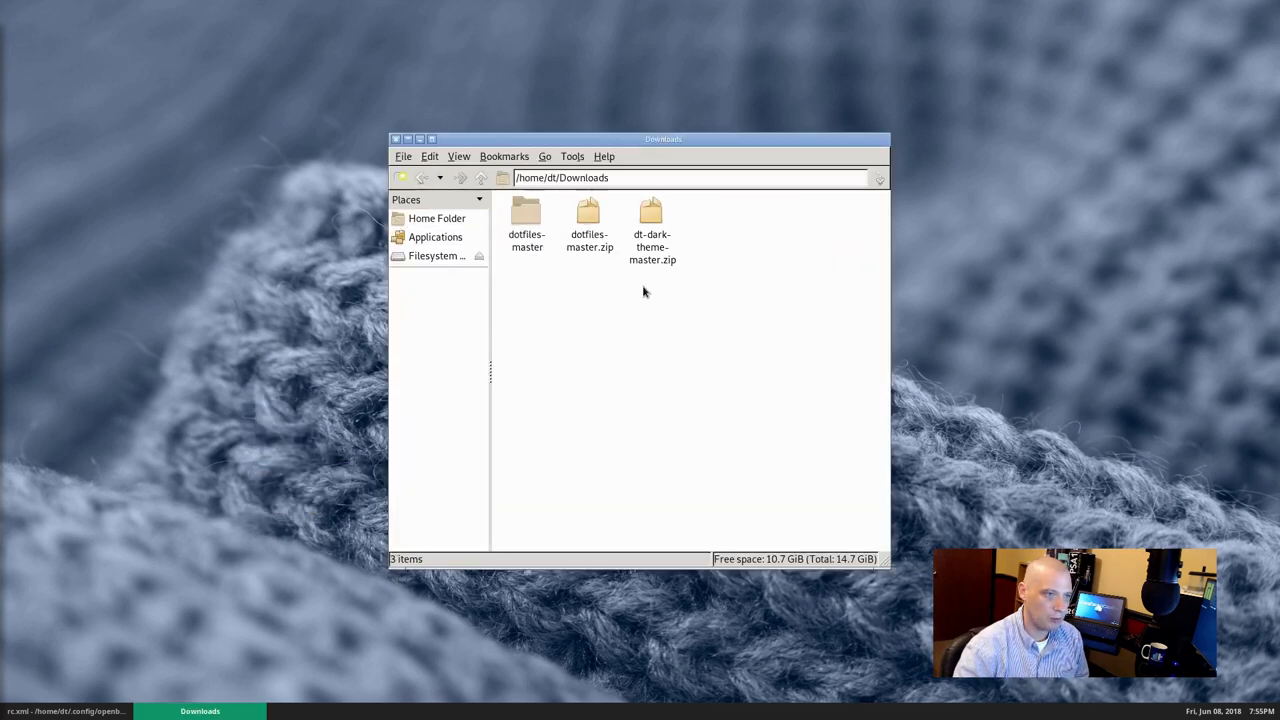
click(652, 220)
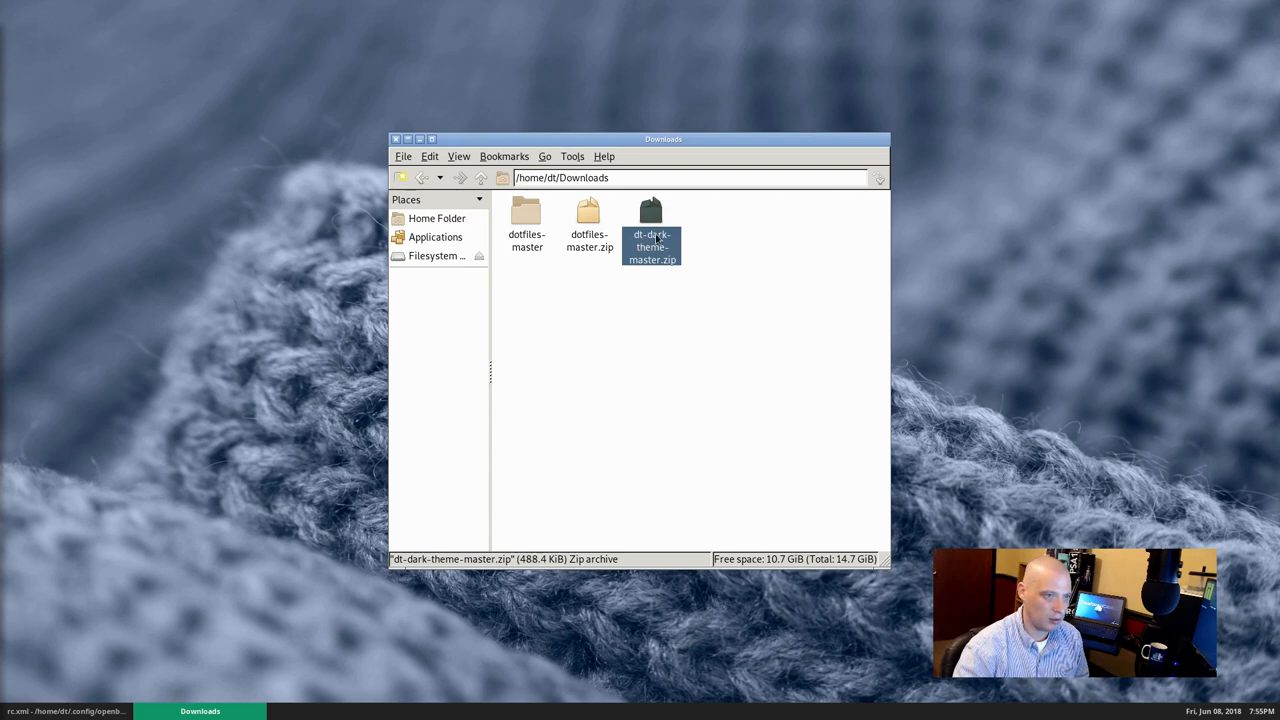
right_click(652, 220)
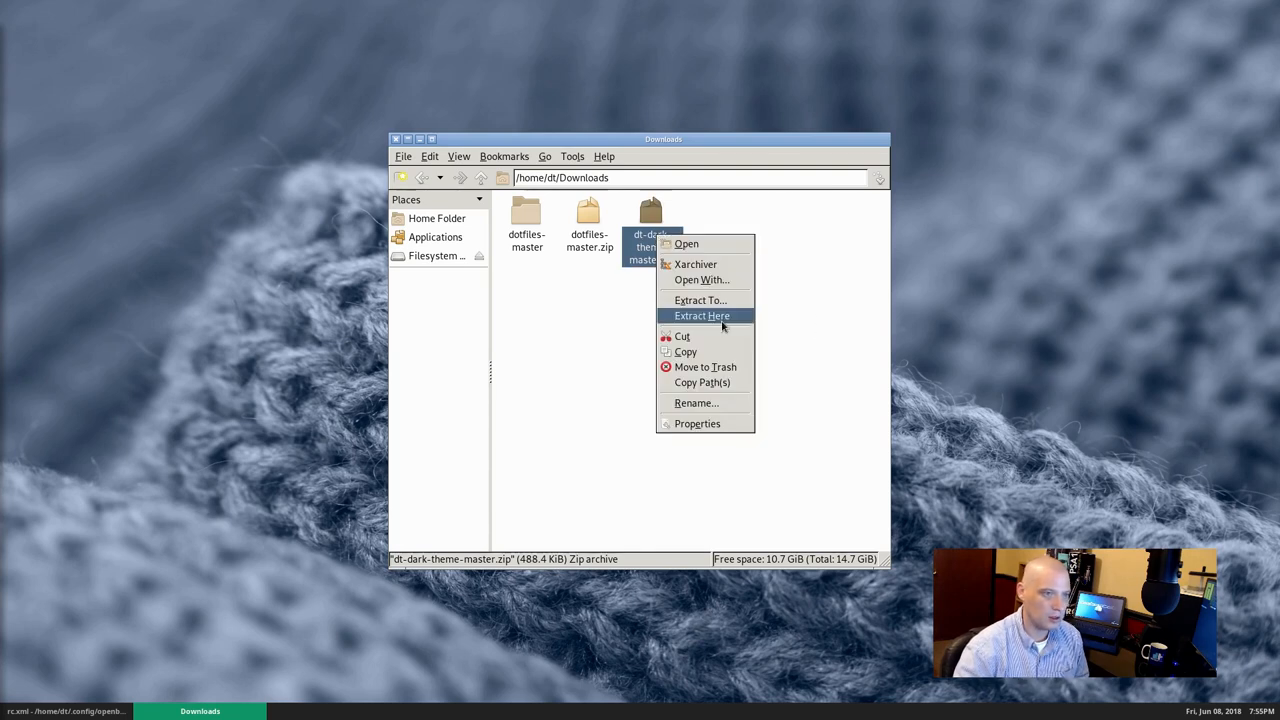
click(700, 316)
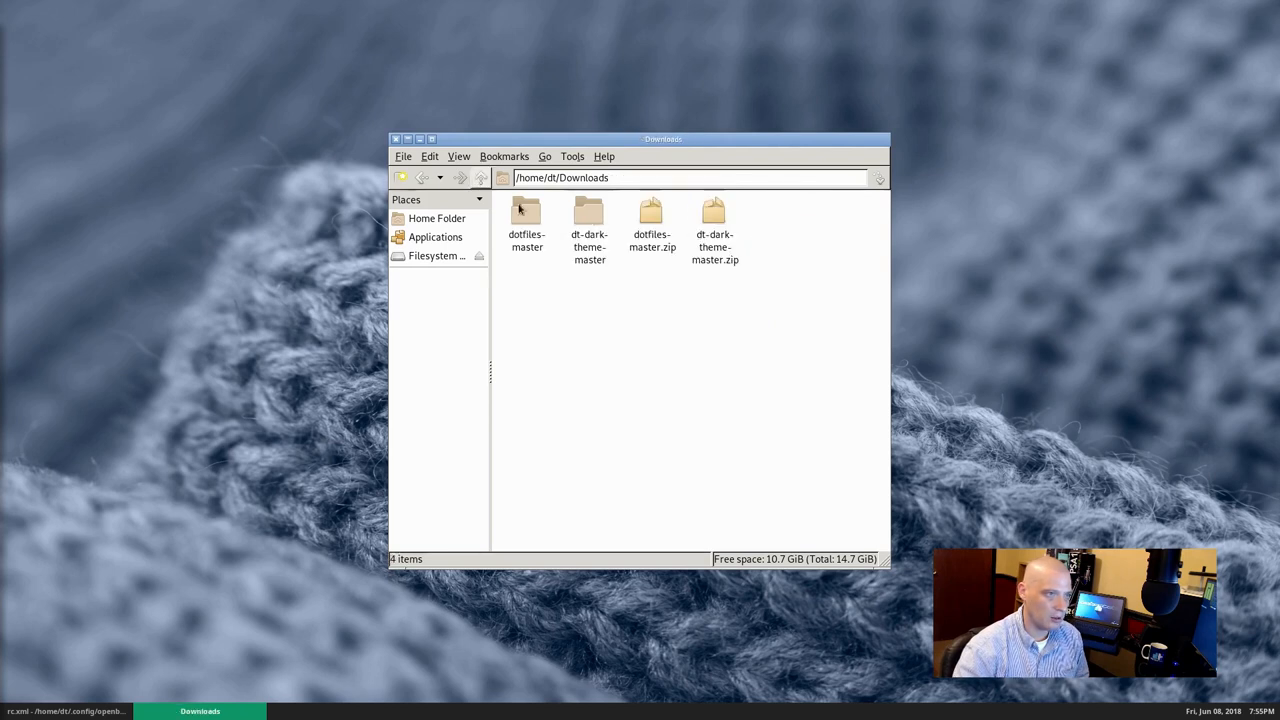
click(588, 220)
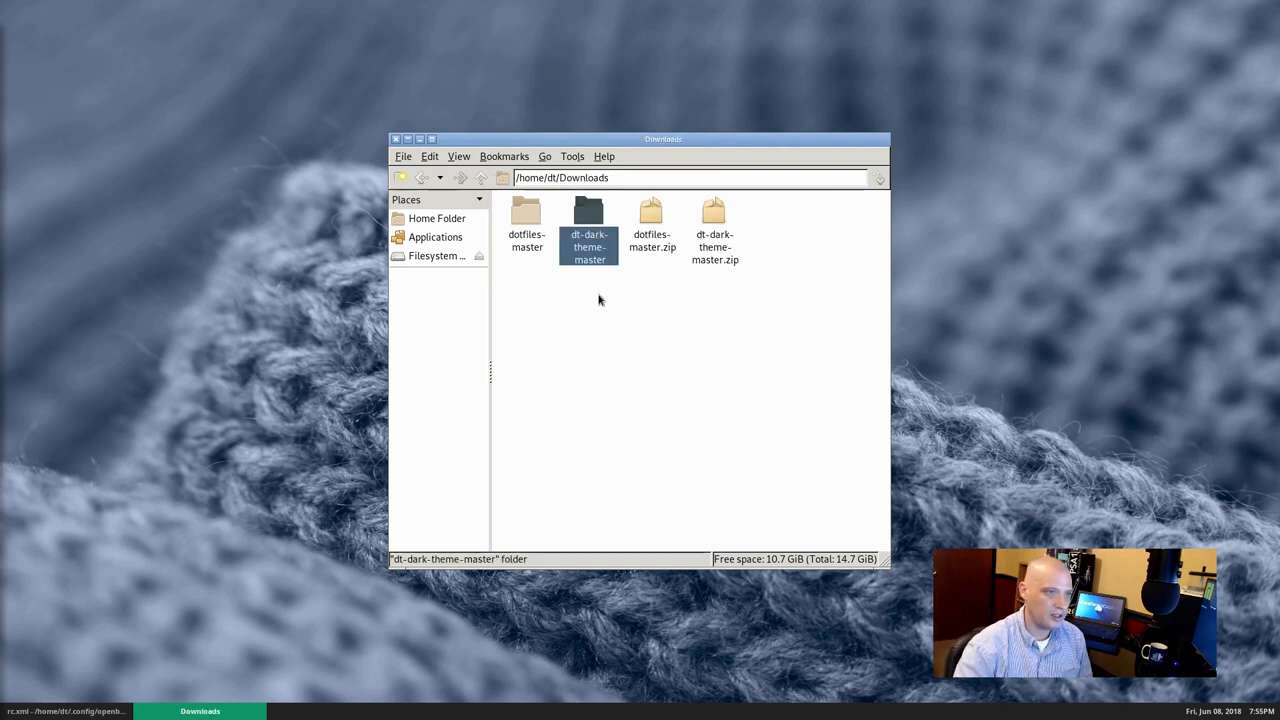
mouse_move(596, 300)
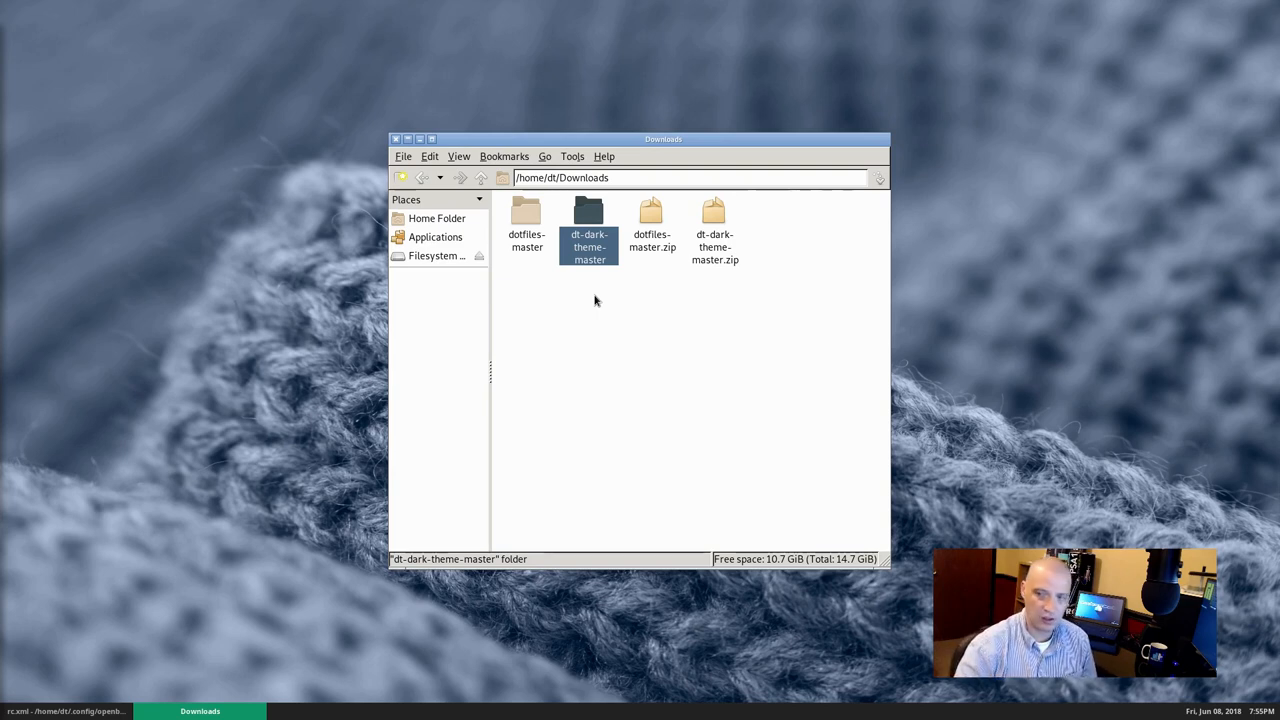
mouse_move(572, 446)
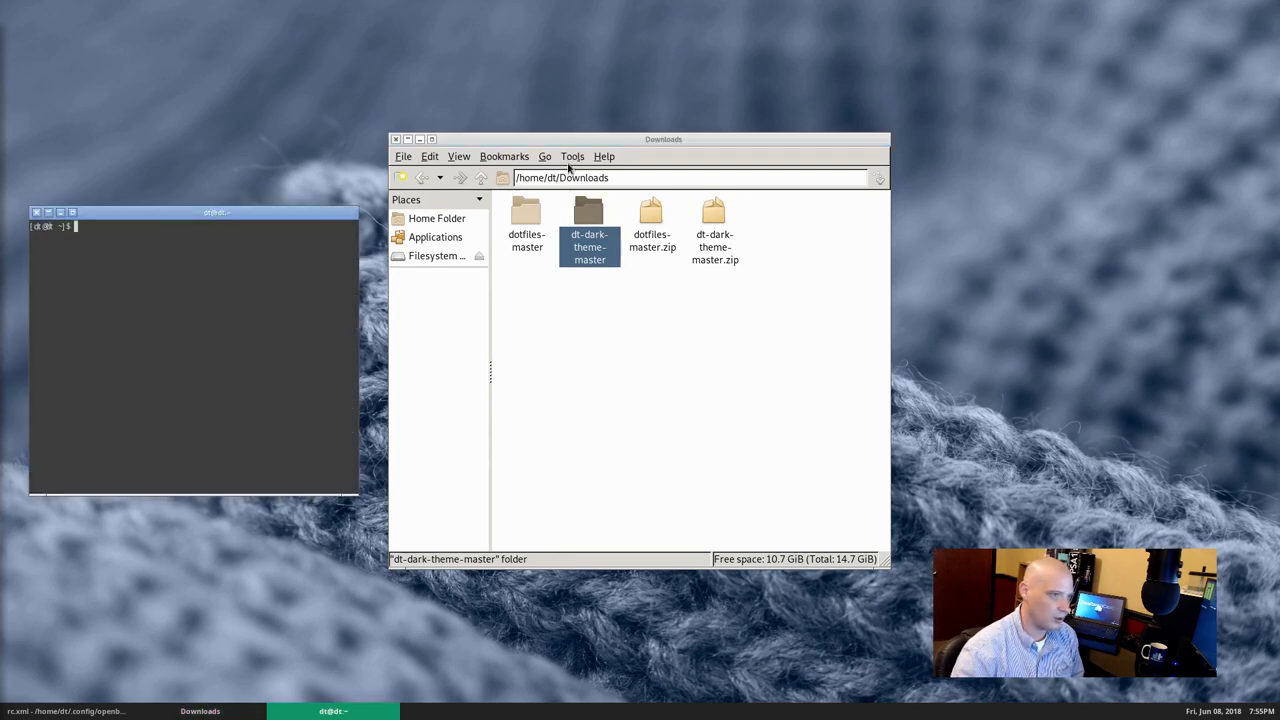
- Enlarge xterm and run sudo pcmanfm, giving the password to start a root file manager
drag(216, 212, 240, 366)
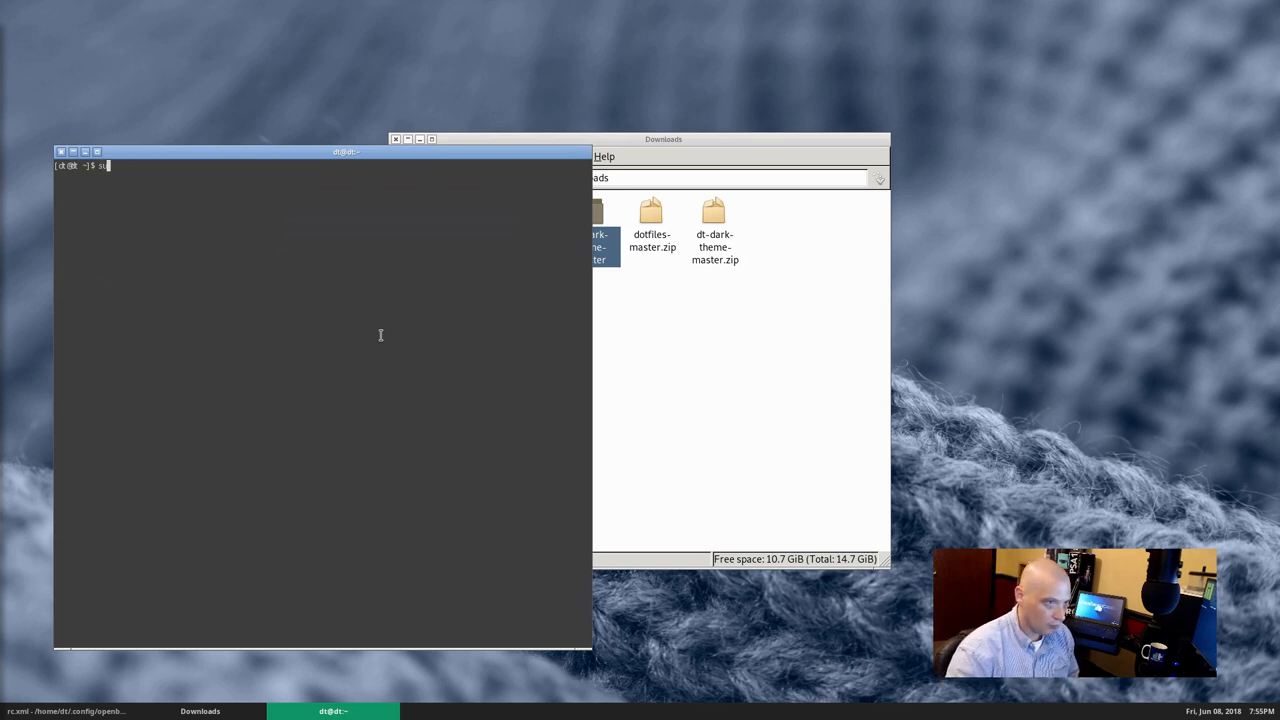
text(sudo)
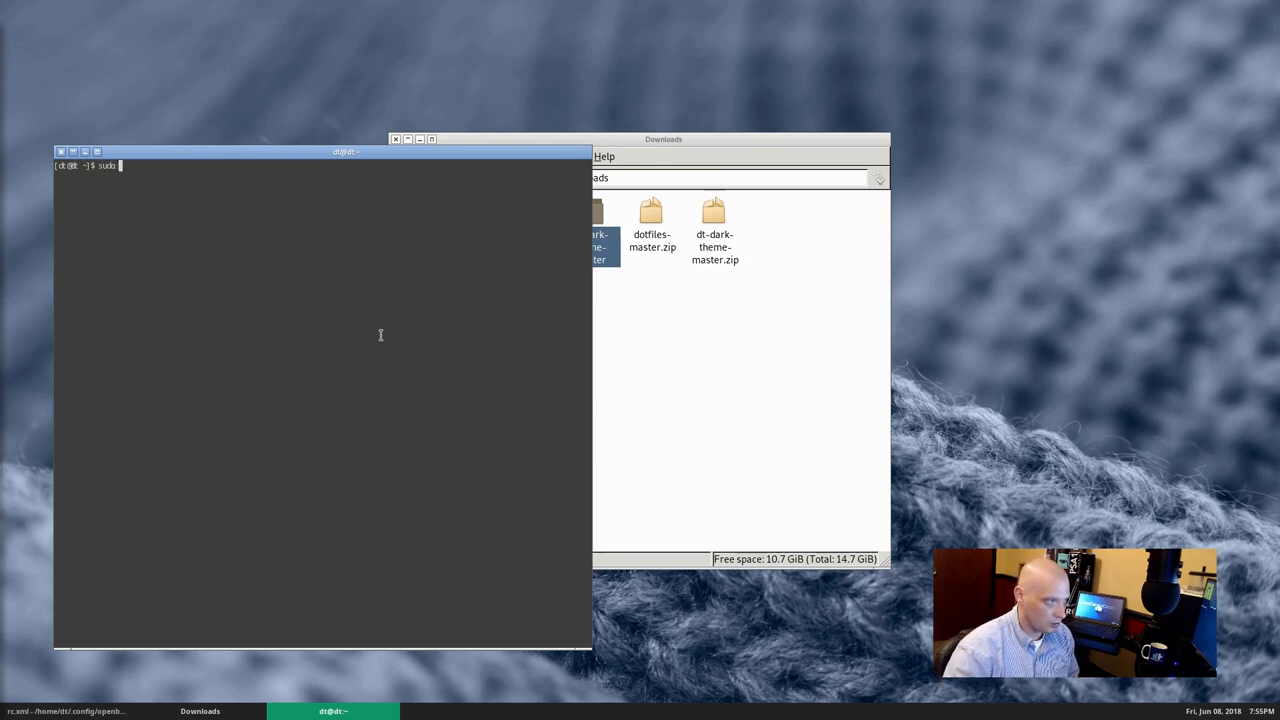
text(pcmanfm)
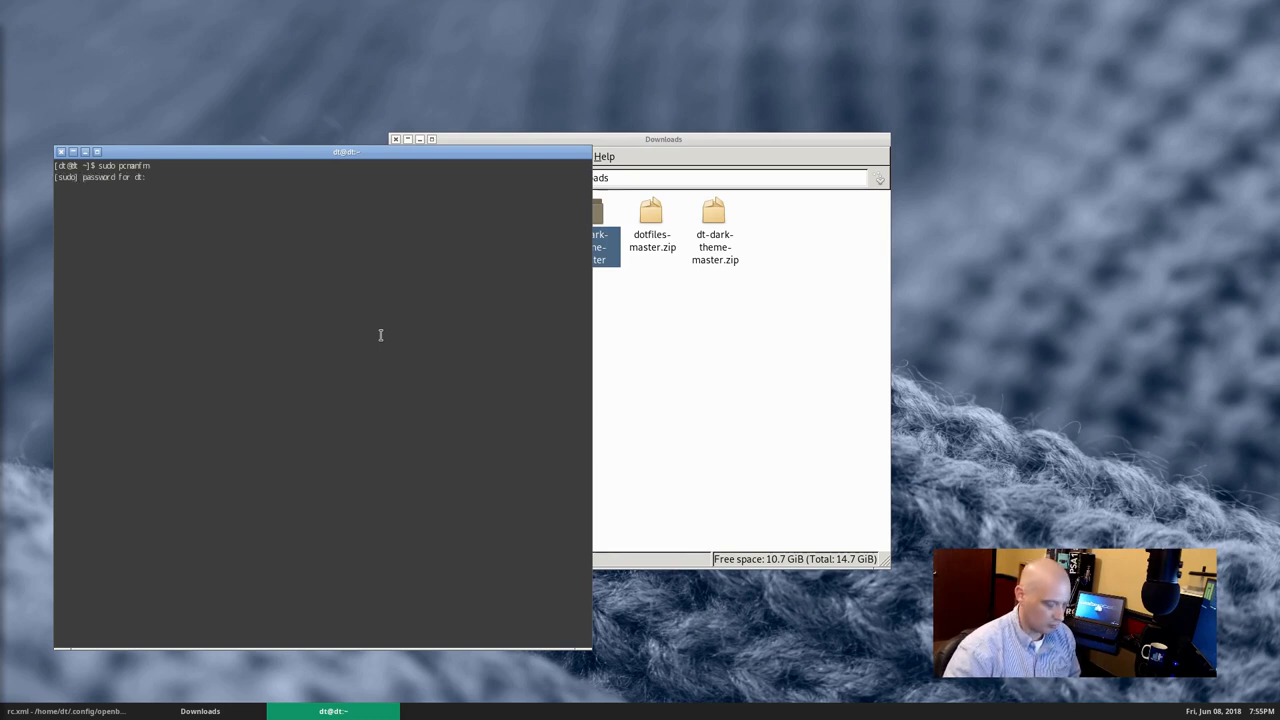
key(Return)
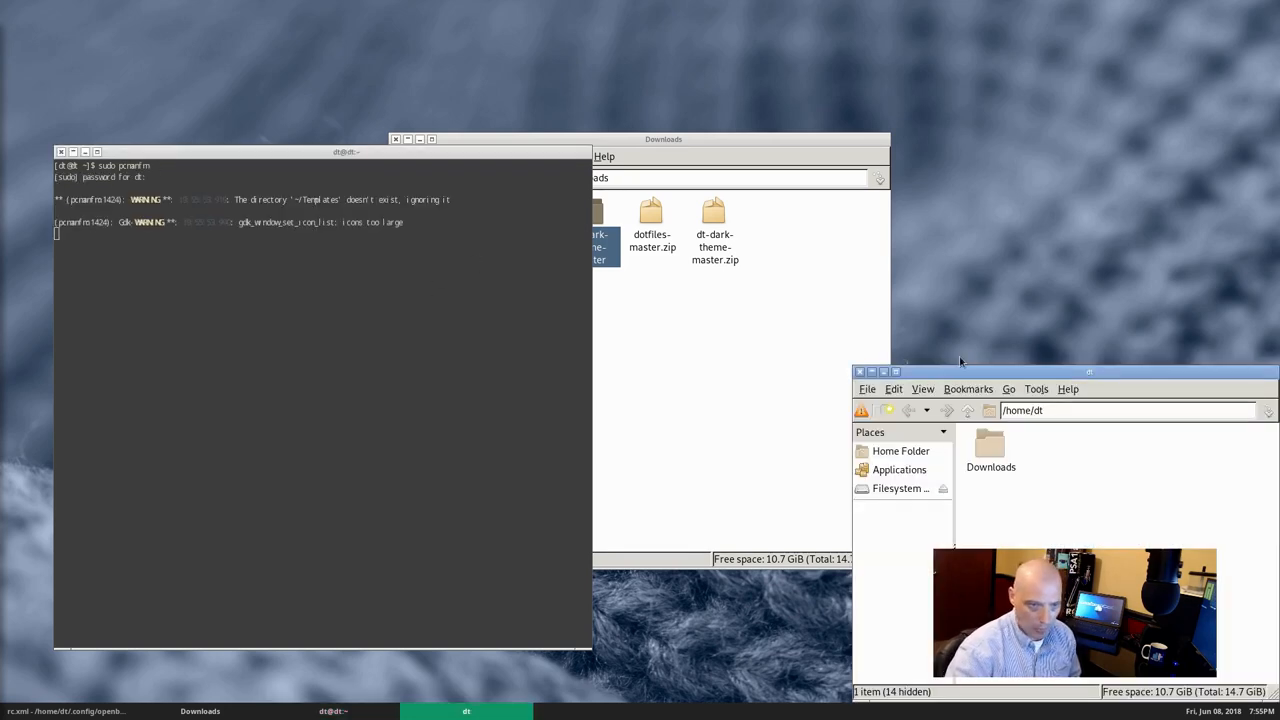
- Copy dt-dark-theme-master into /usr/share/themes in root PCManFM, then close its window
drag(1090, 370, 1008, 272)
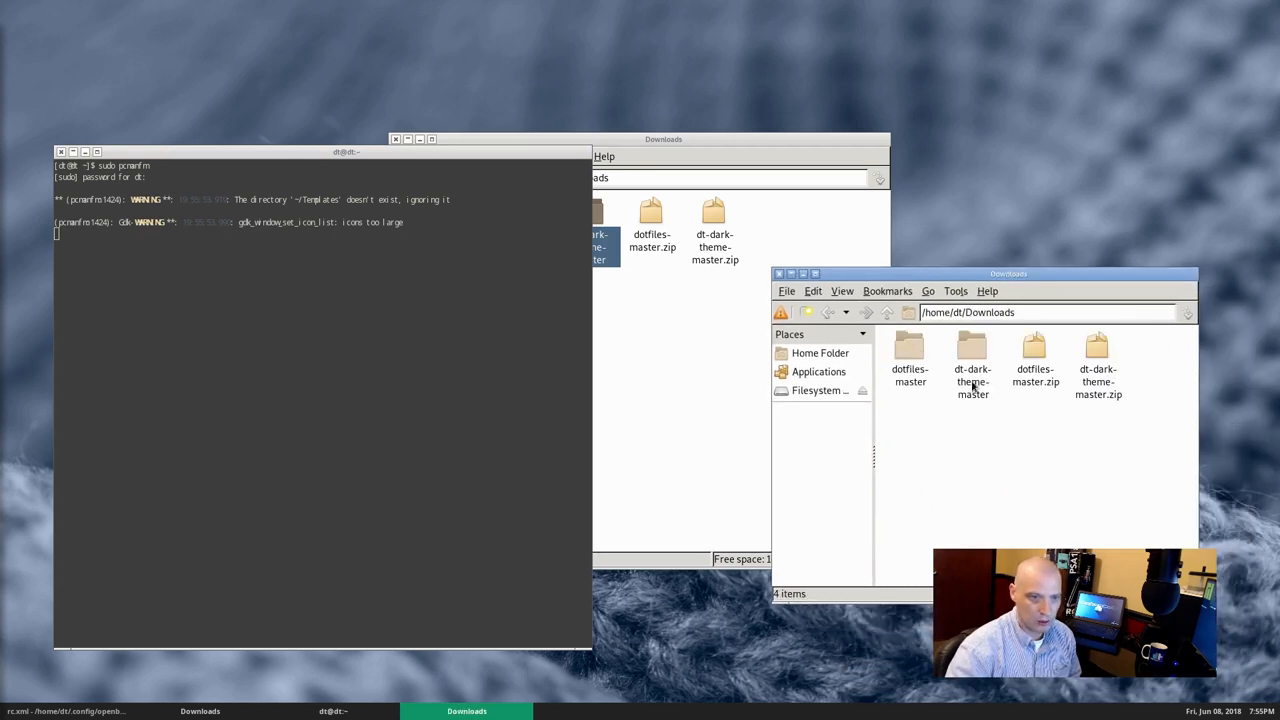
click(972, 358)
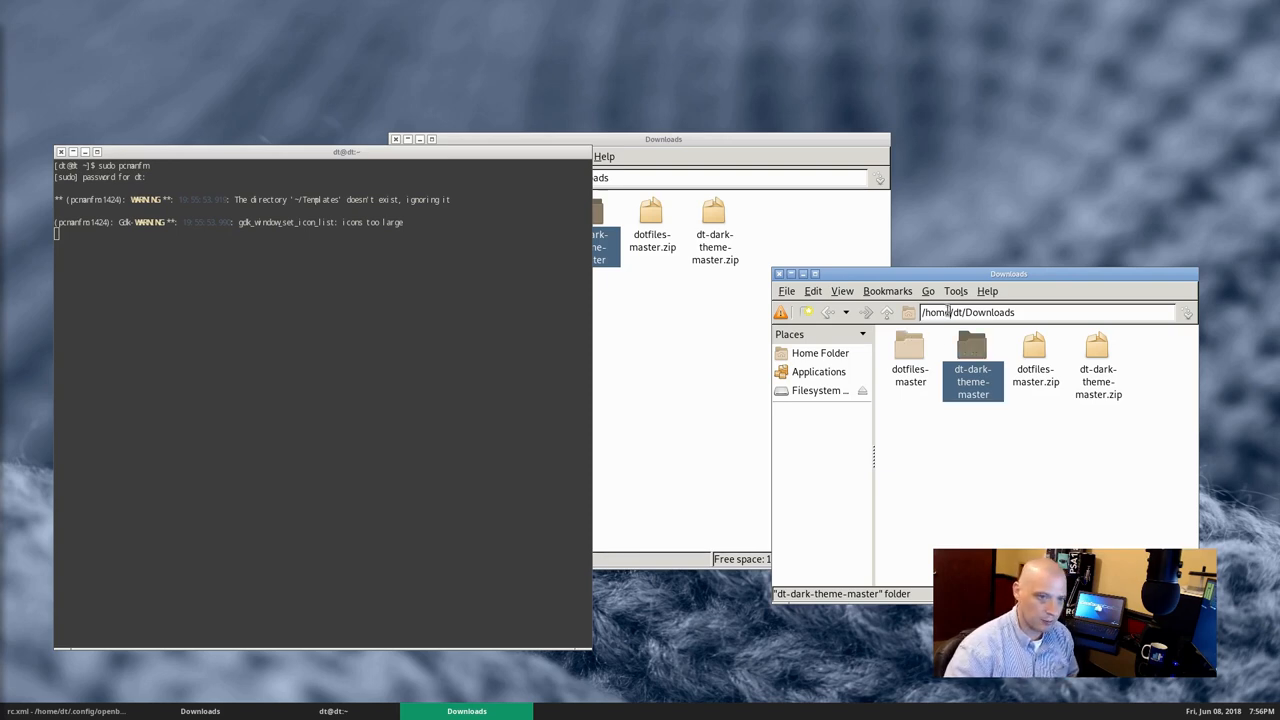
text(/usr/share/themes)
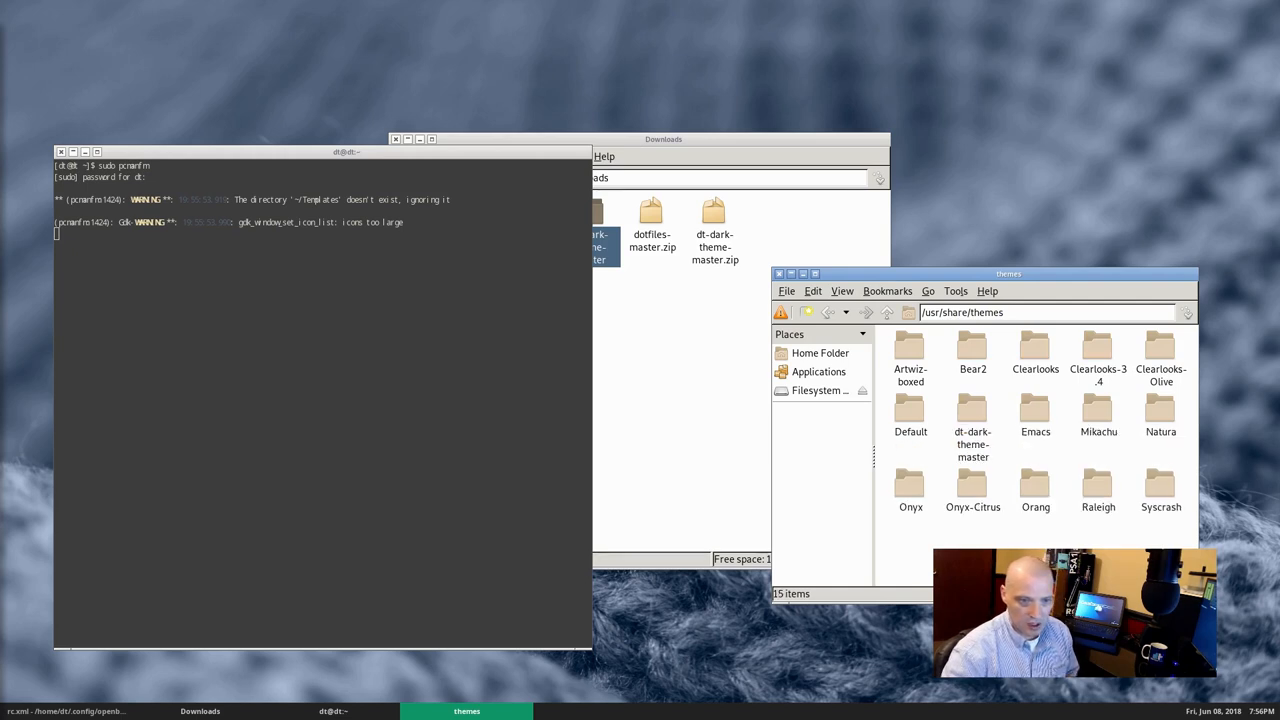
click(972, 410)
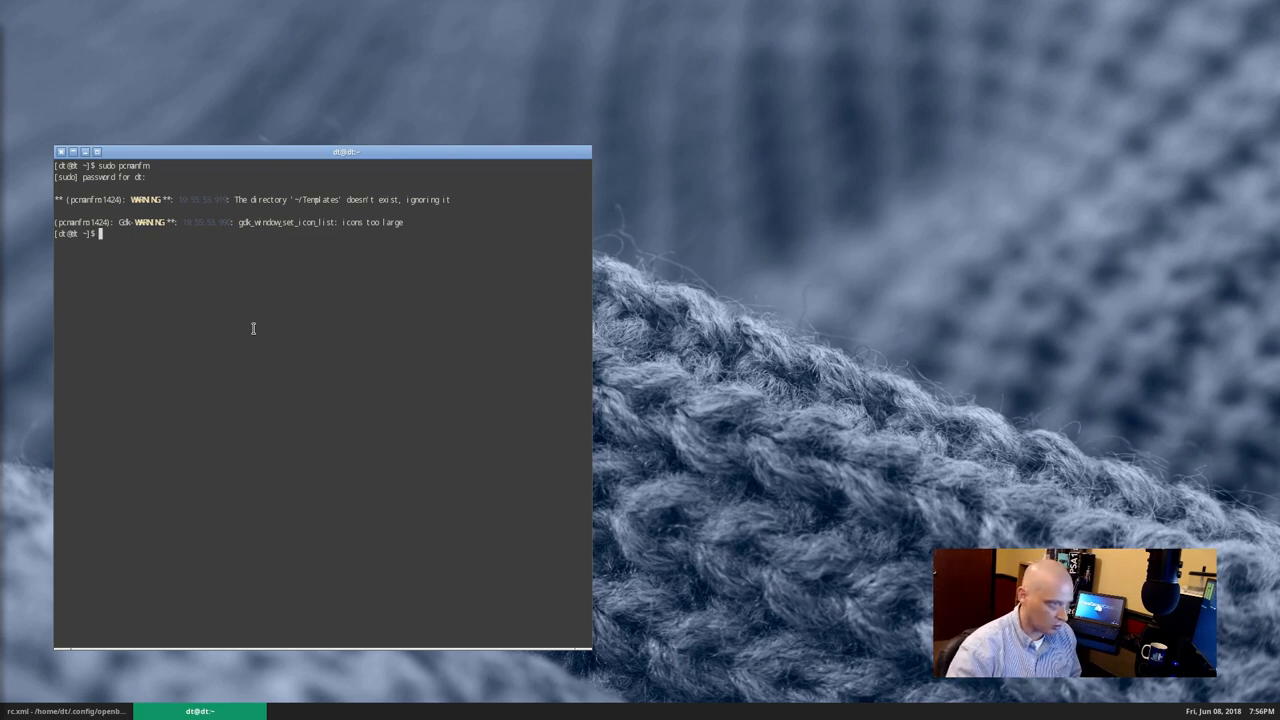
- Install lxappearance with sudo pacman -S lxappearance, confirming the prompt
text(sudo)
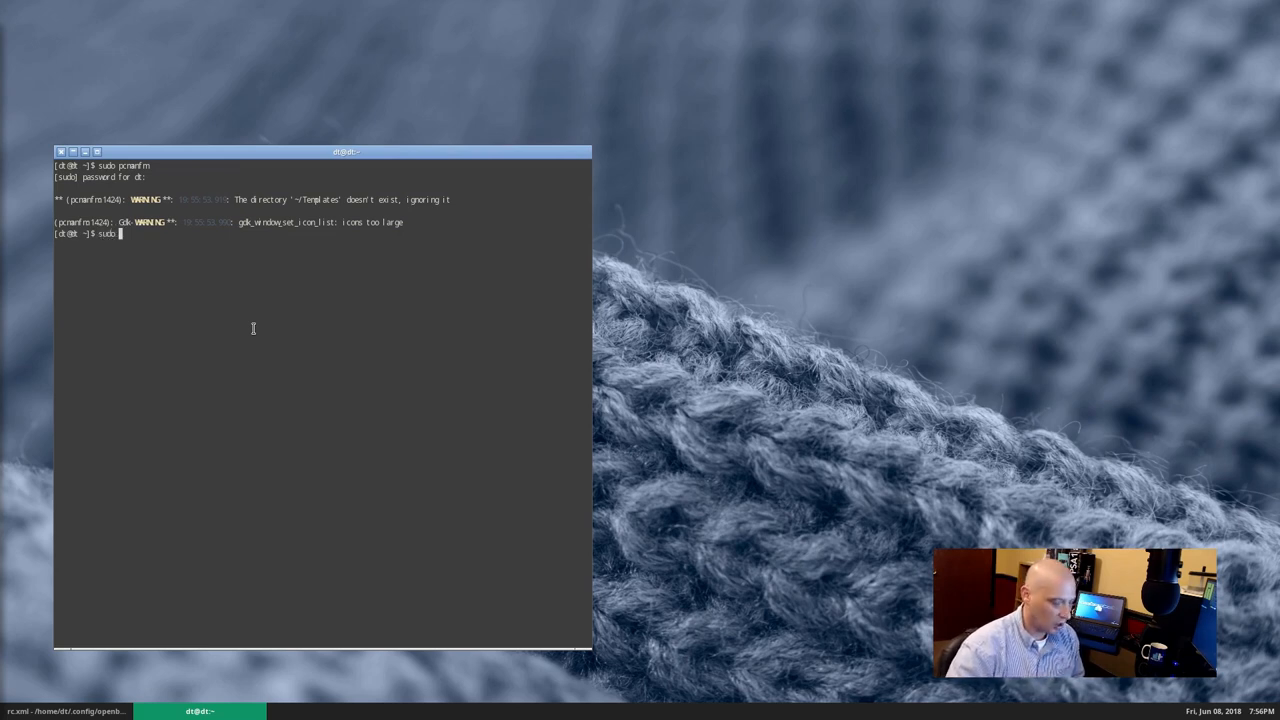
text(pacman -S)
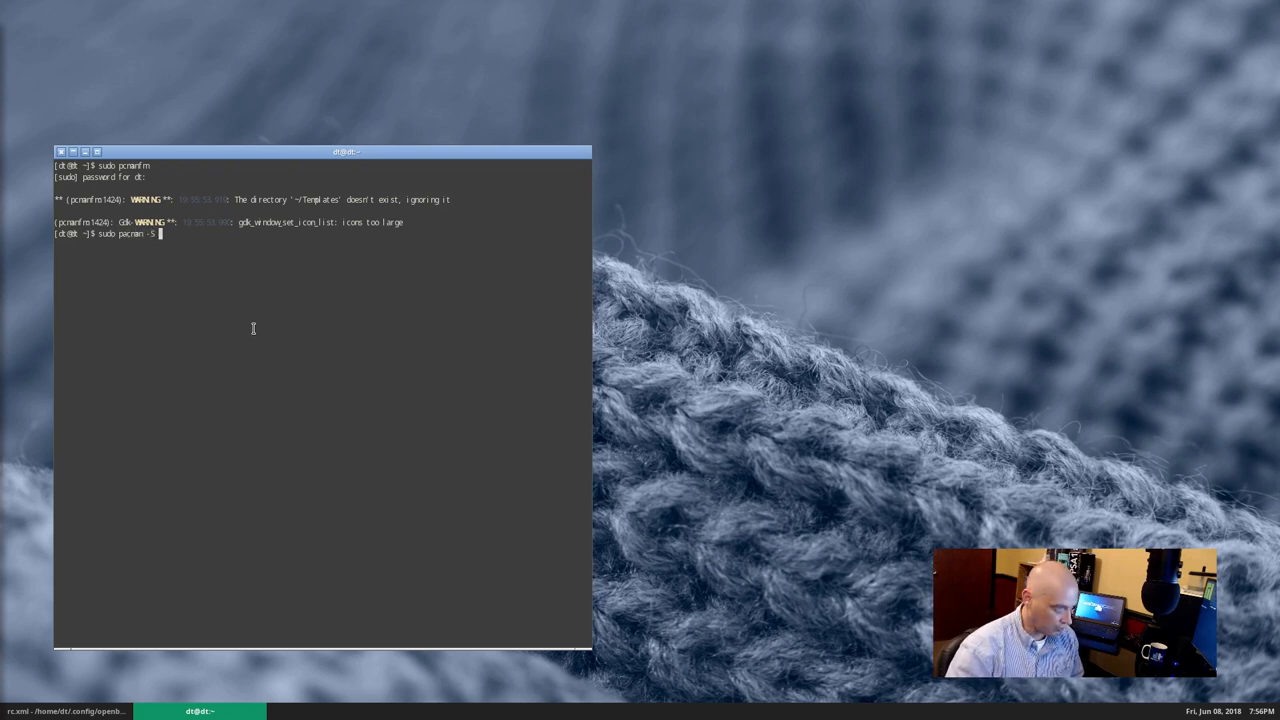
text(lx)
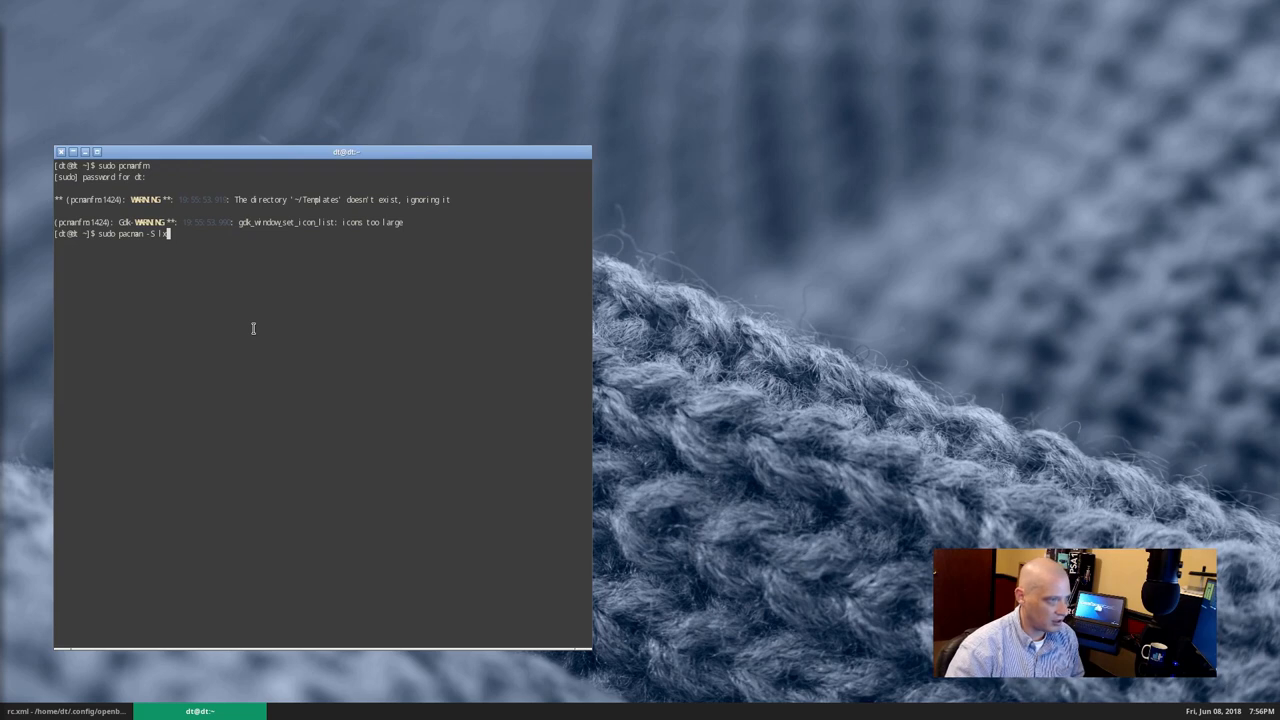
text(xappearance)
text(y)
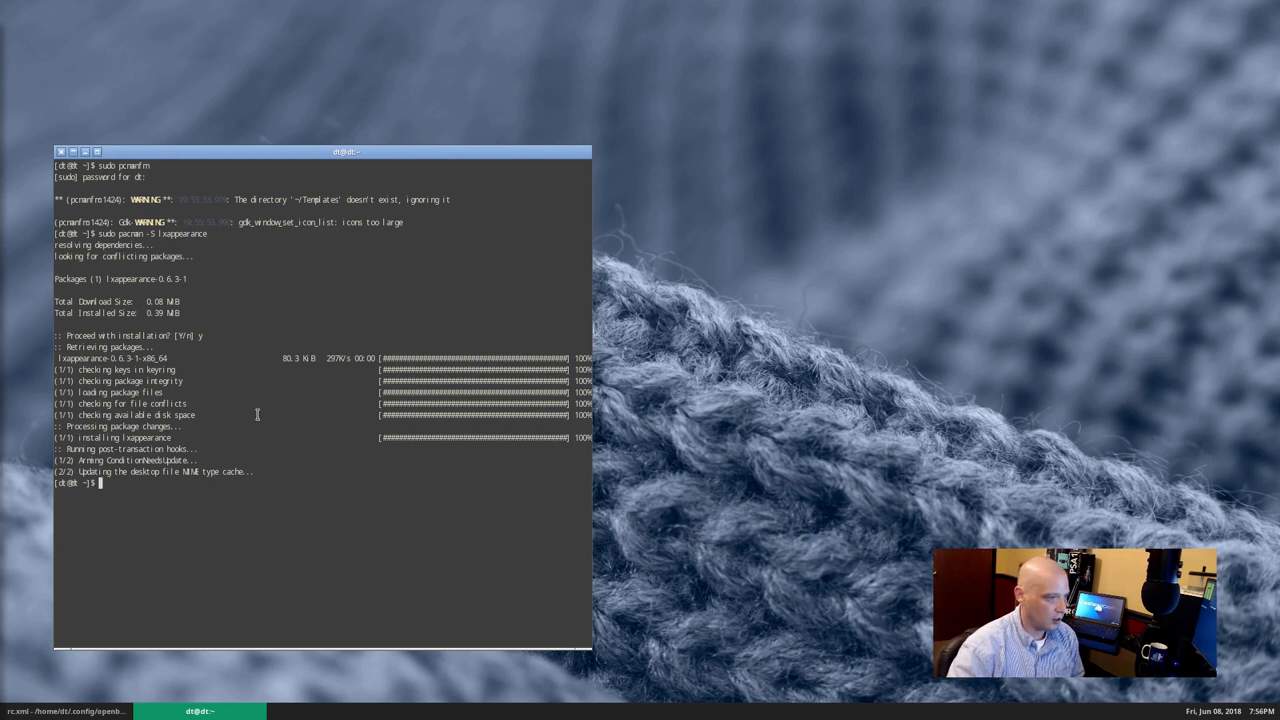
mouse_move(200, 528)
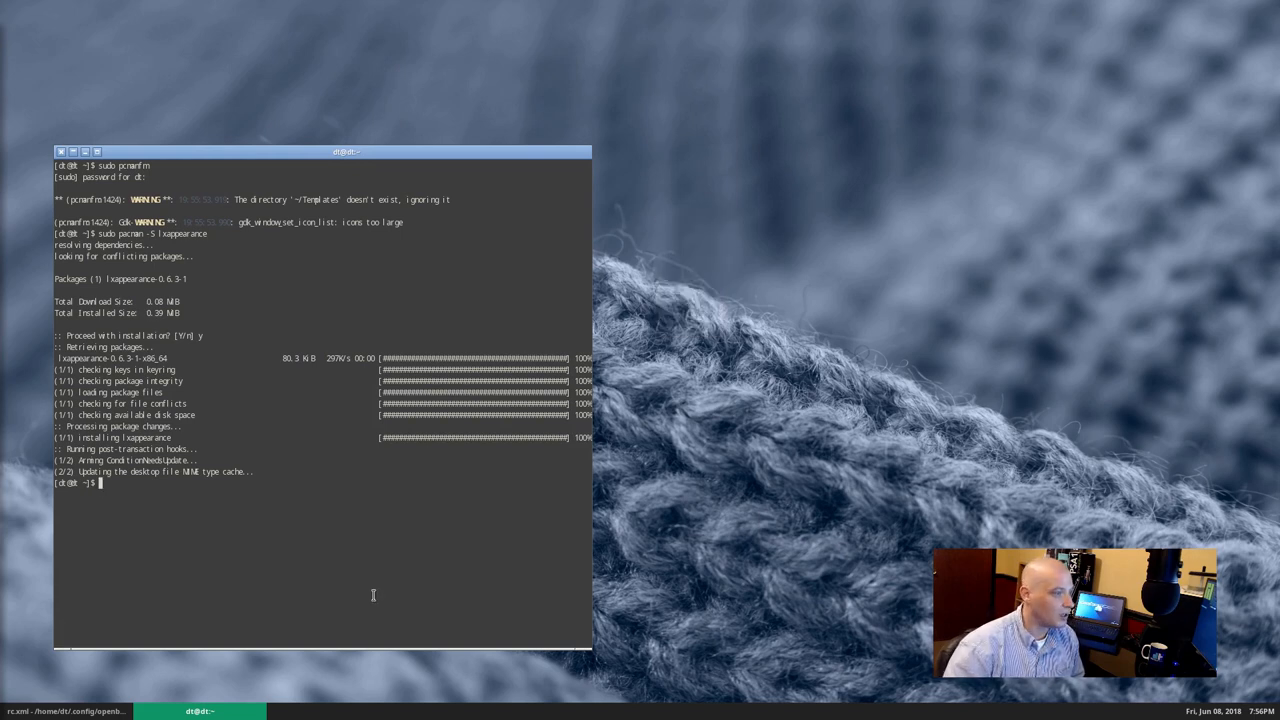
text(sudo pacman -S xarchiver)
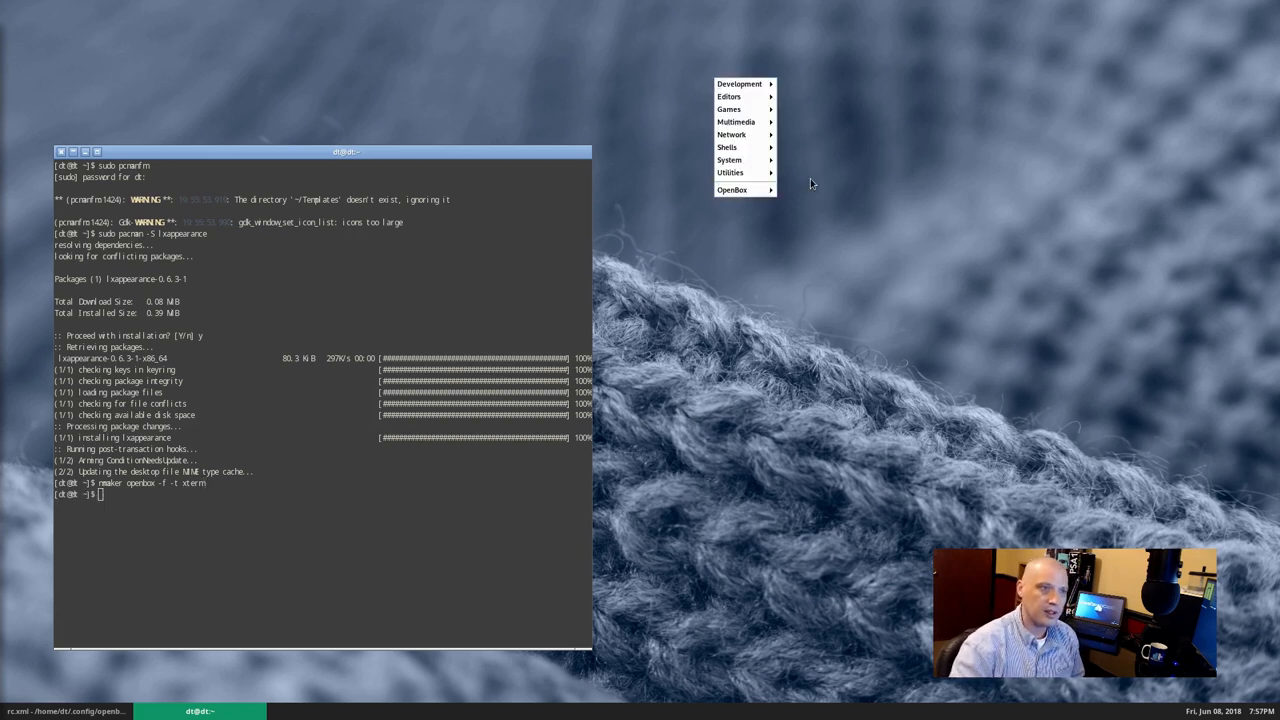
mouse_move(730, 160)
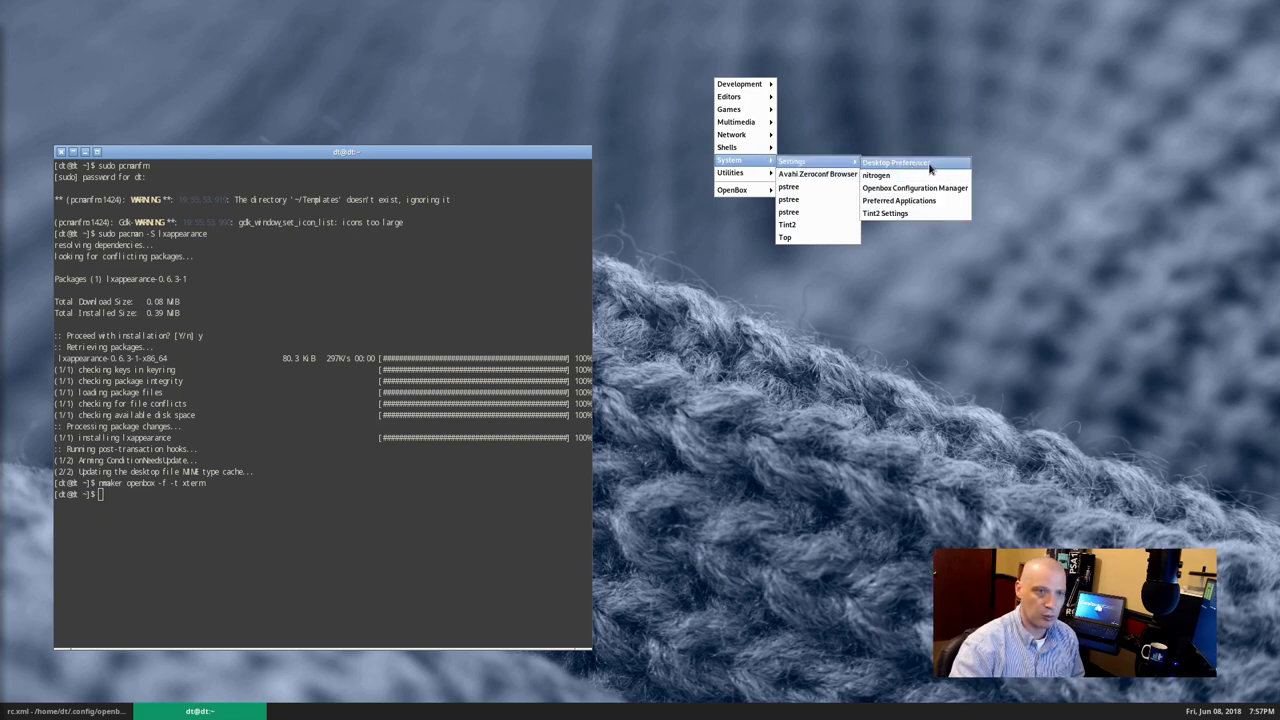
click(892, 164)
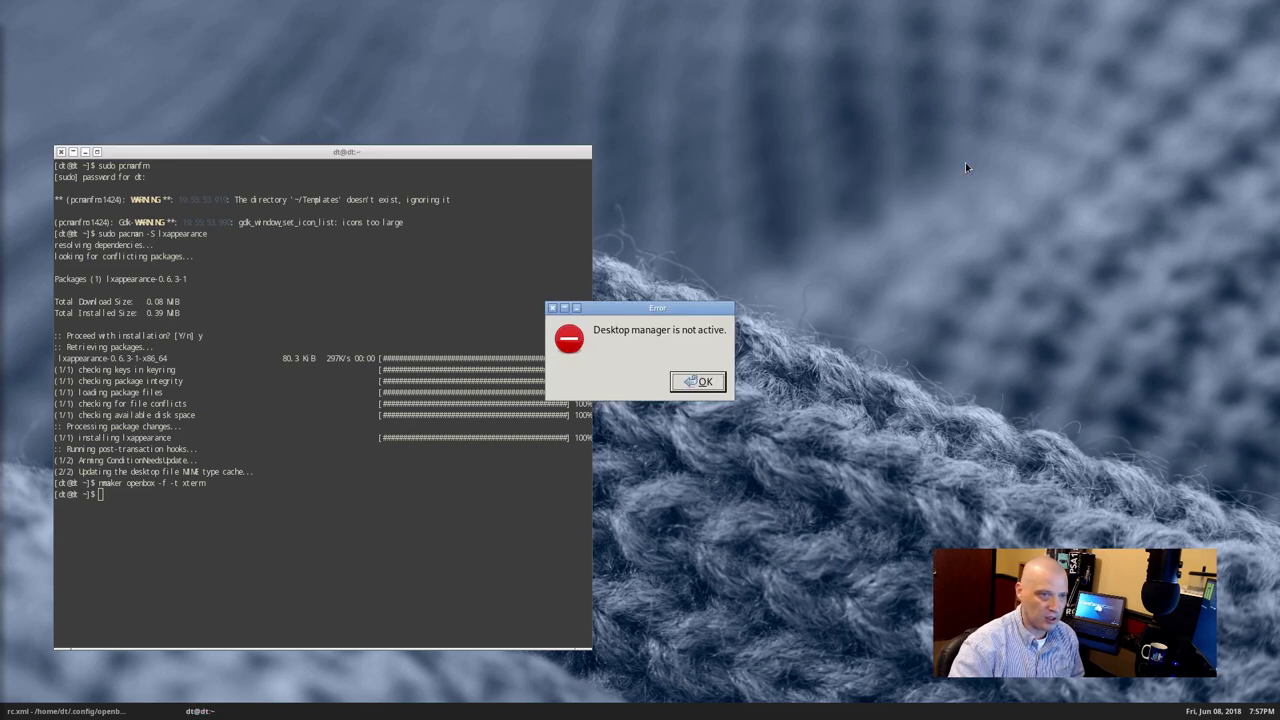
click(696, 380)
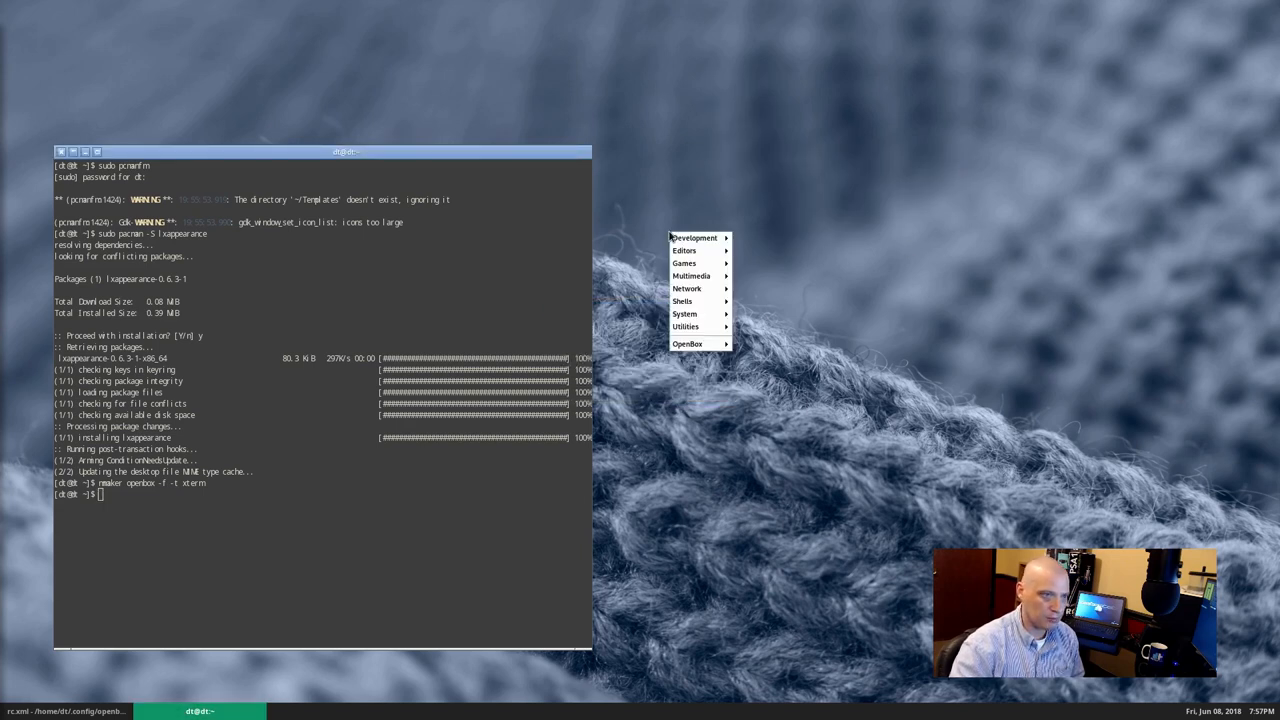
mouse_move(684, 300)
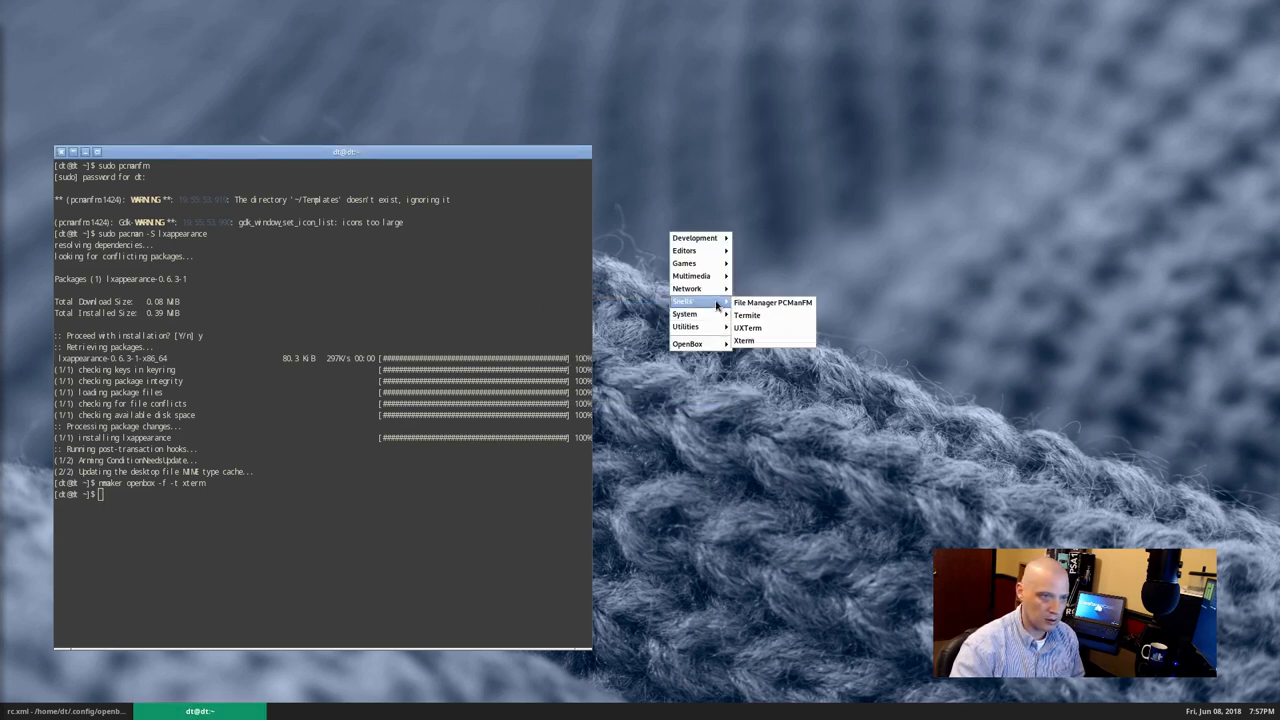
mouse_move(684, 250)
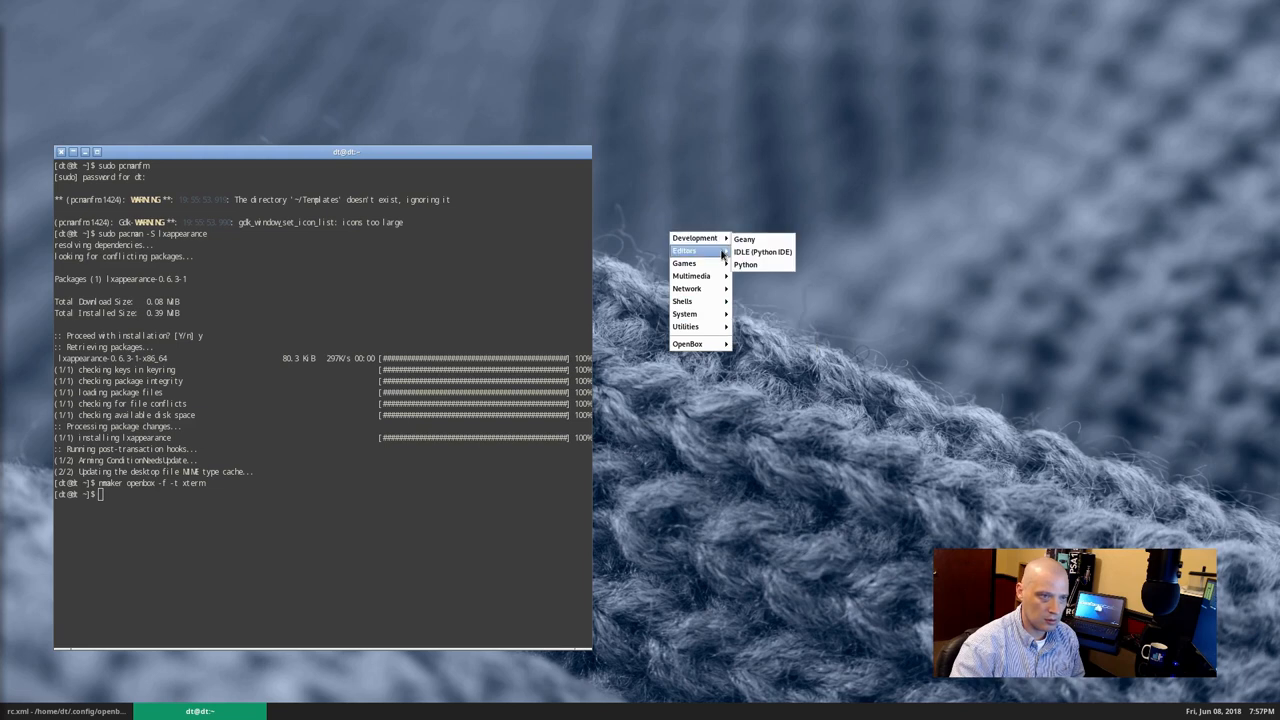
mouse_move(688, 344)
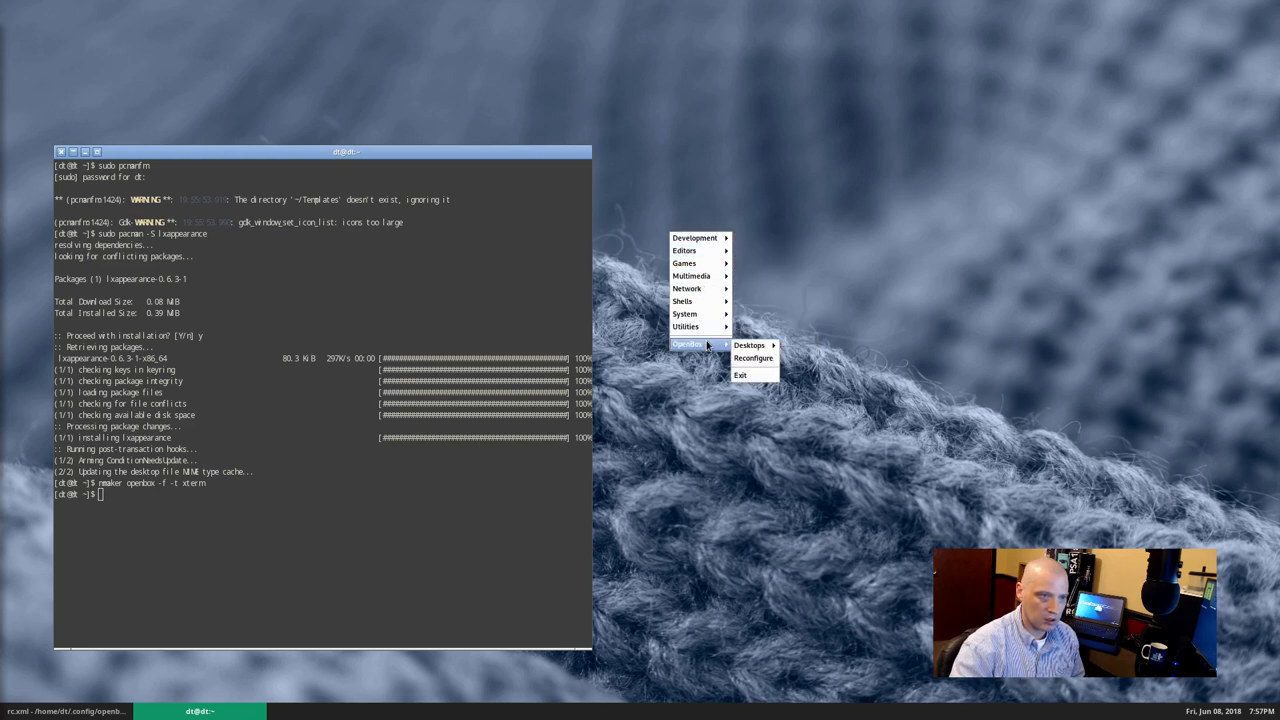
mouse_move(686, 326)
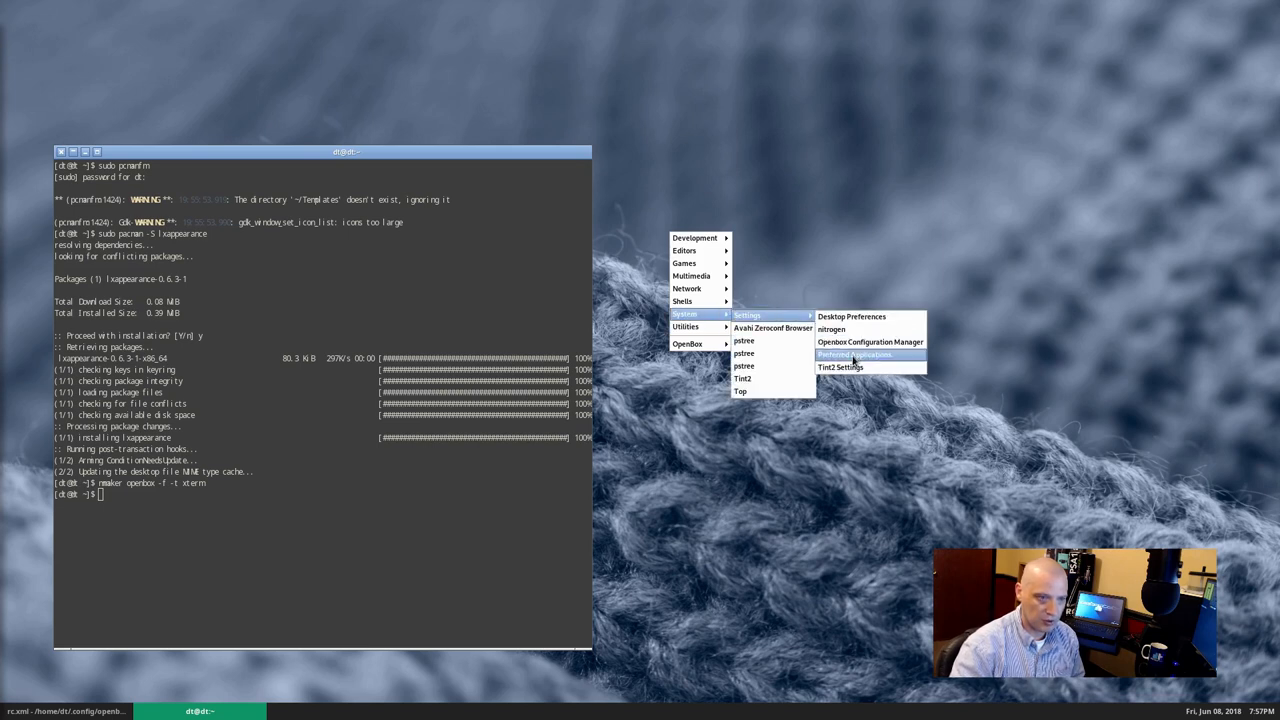
click(856, 356)
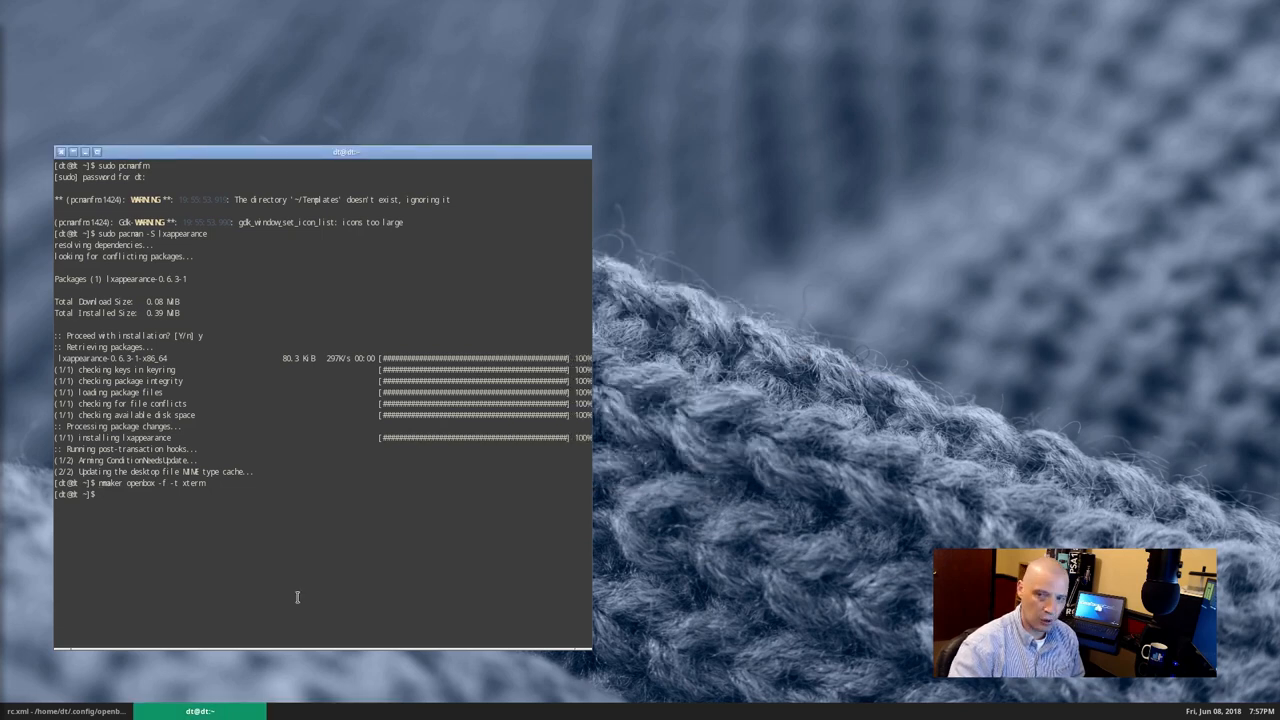
- Run lxappearance from xterm and choose dt-dark-theme-master as the widget theme
text(lxappearan)
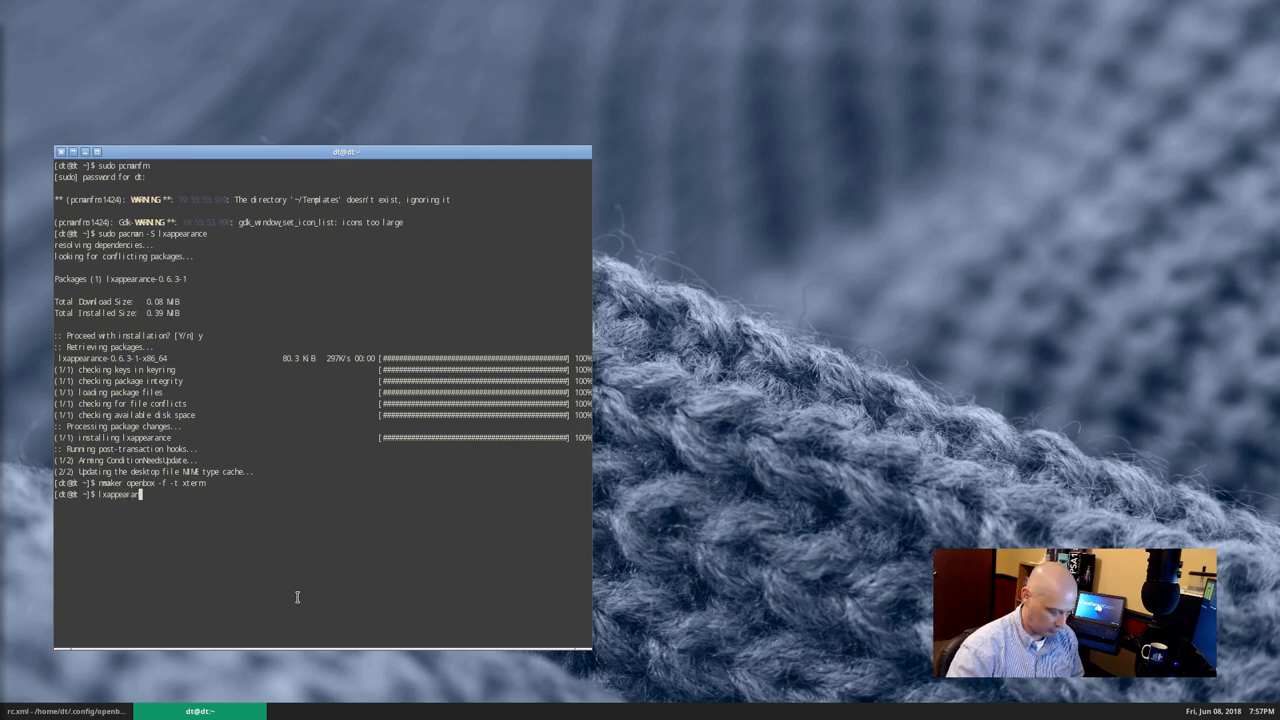
key(Return)
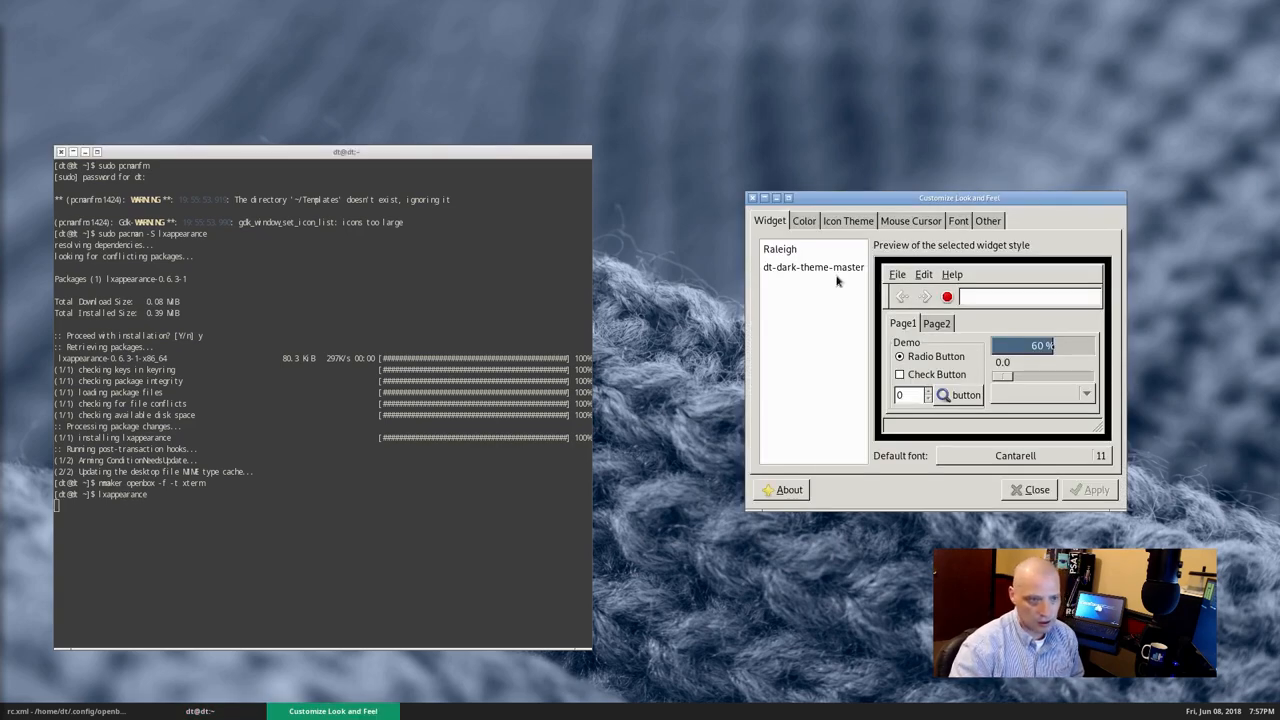
click(812, 266)
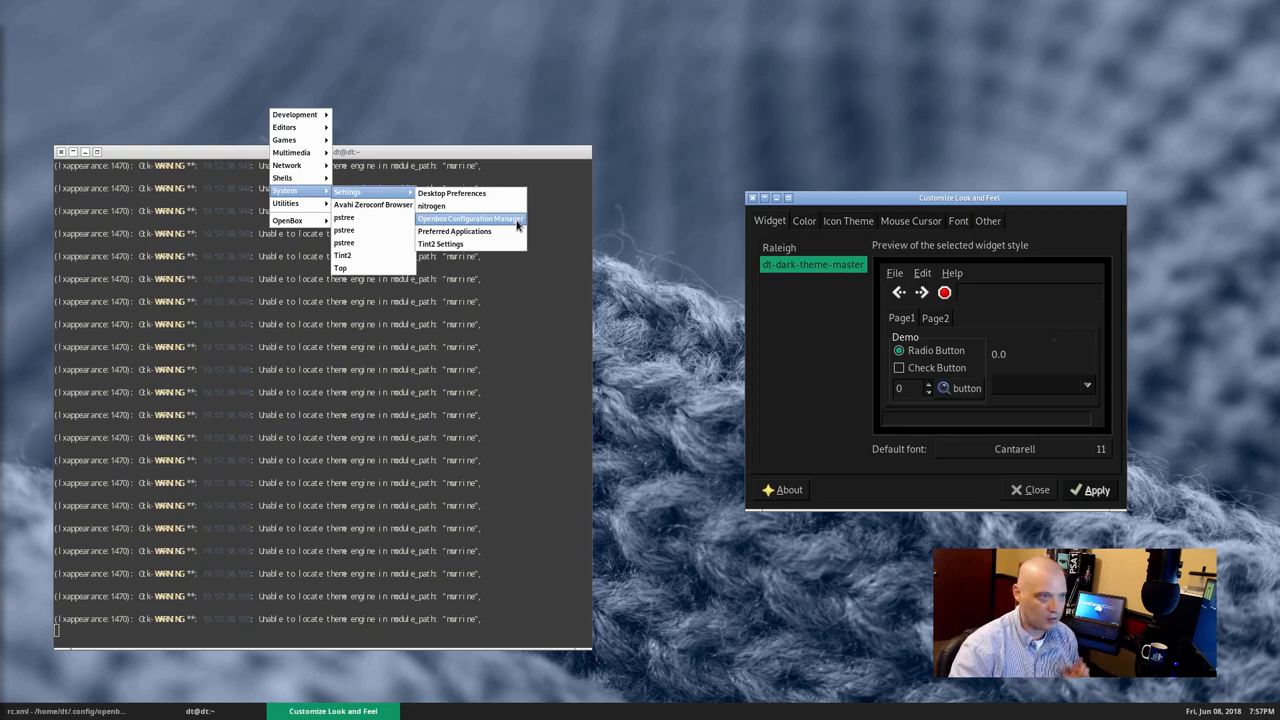
- Choose dt-dark-theme-master in Openbox Configuration Manager's Theme list, then bring up the desktop menu
click(470, 218)
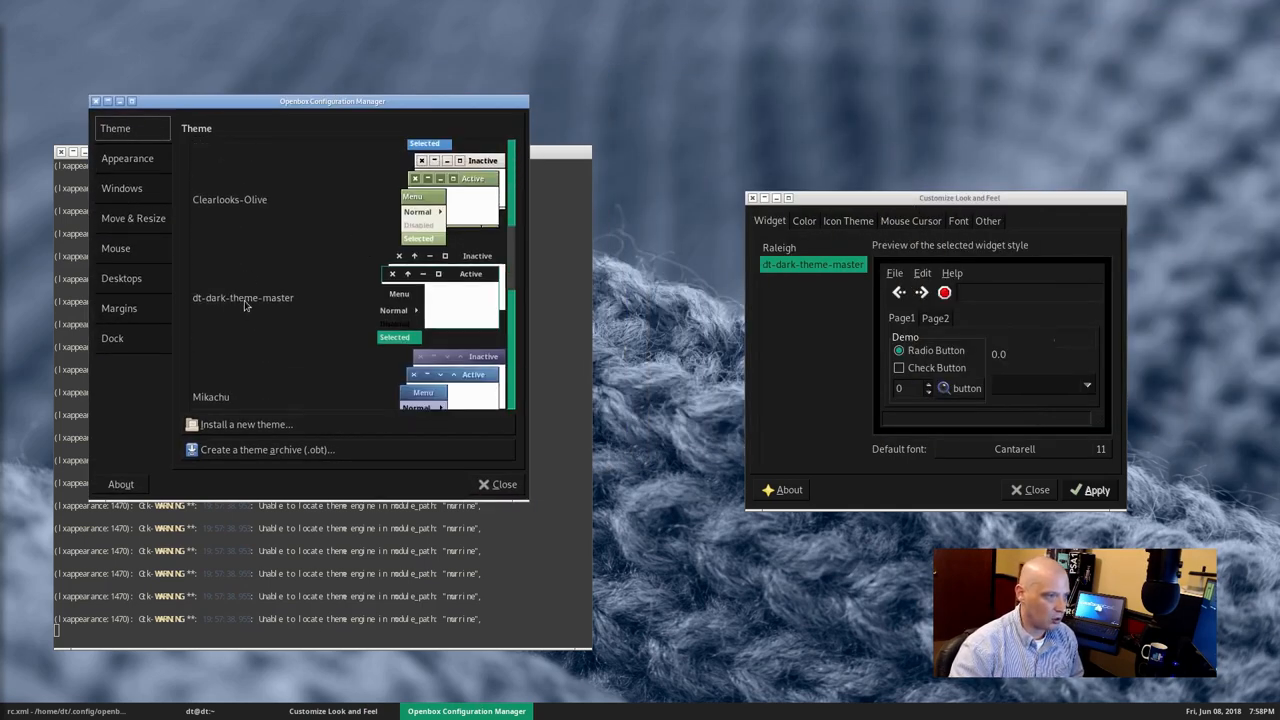
click(244, 296)
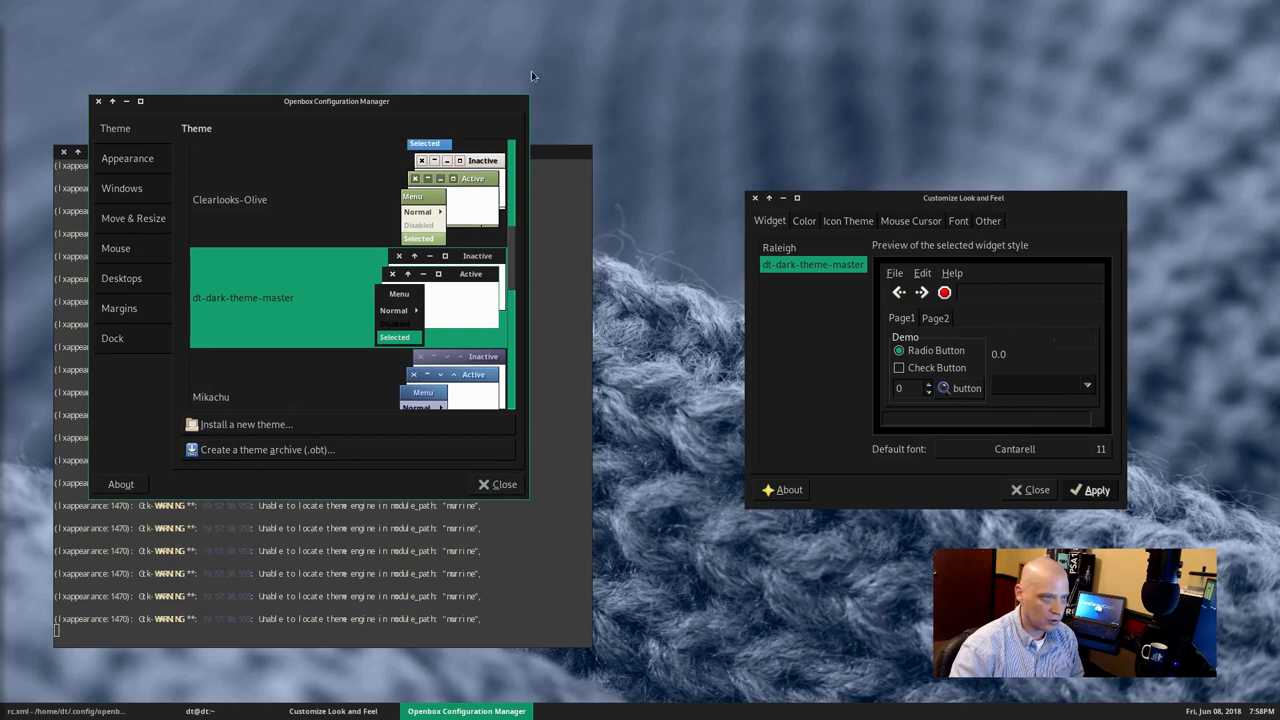
right_click(640, 170)
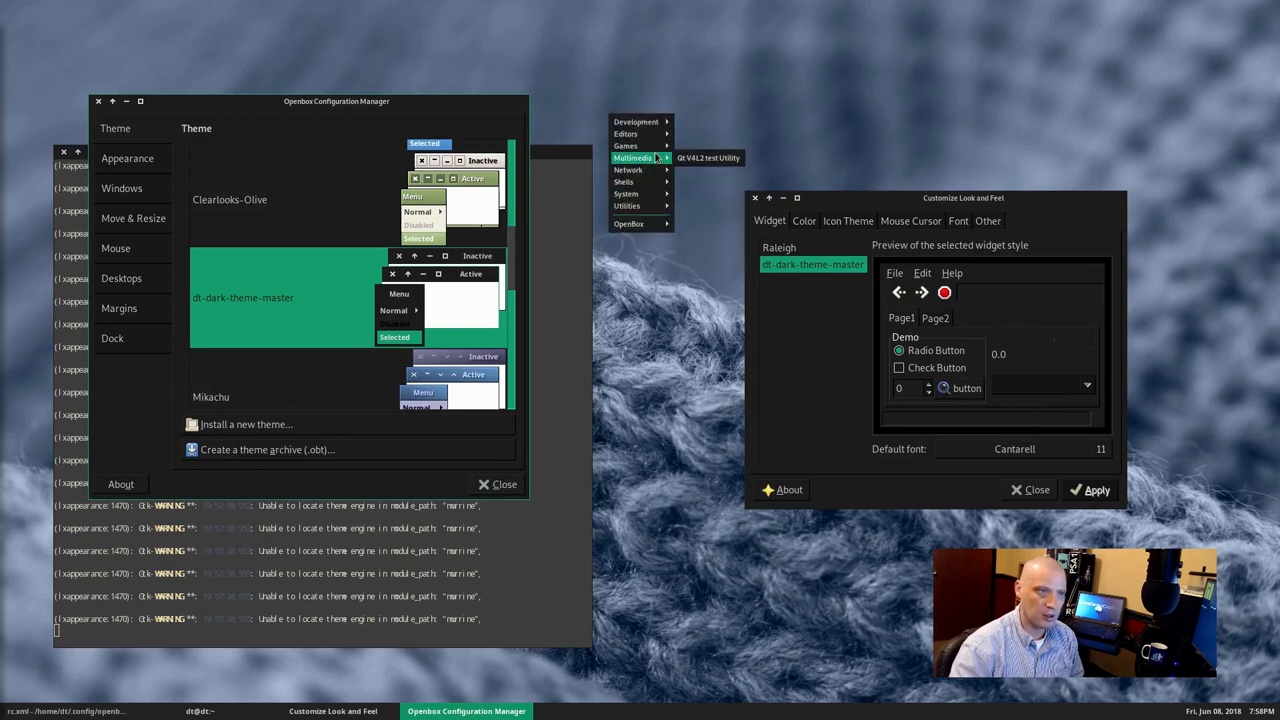
mouse_move(624, 144)
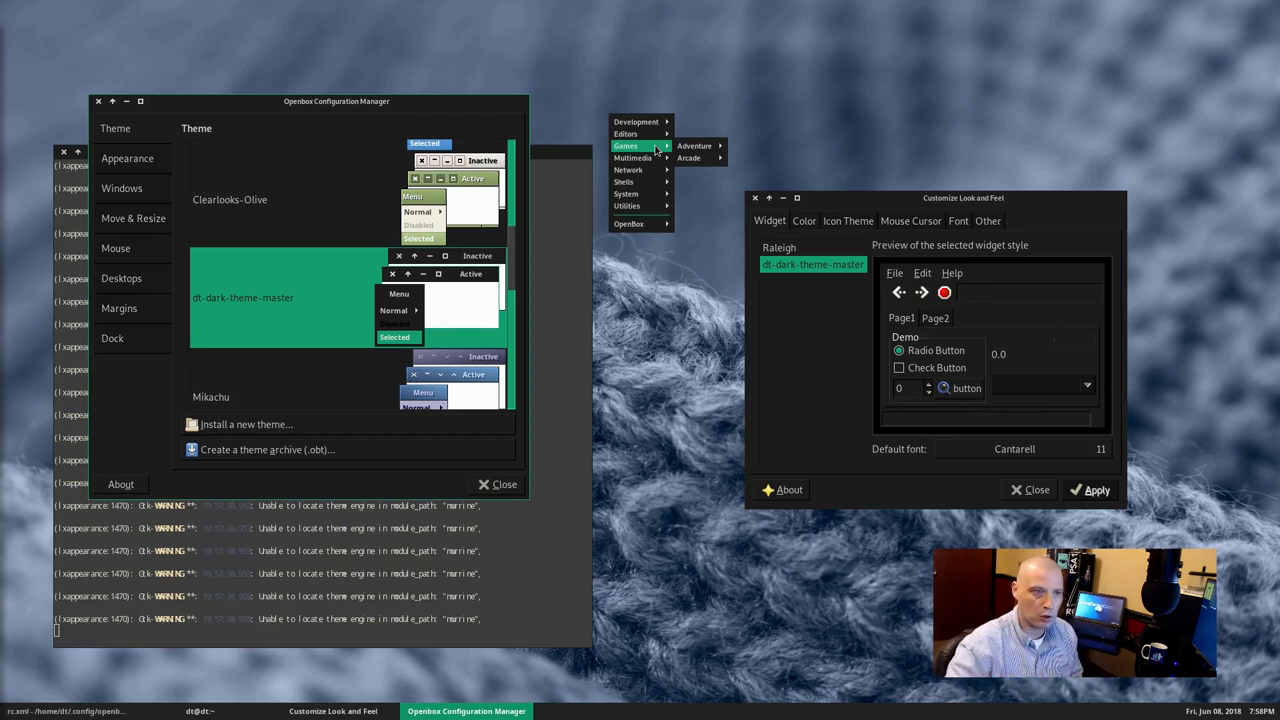
mouse_move(632, 156)
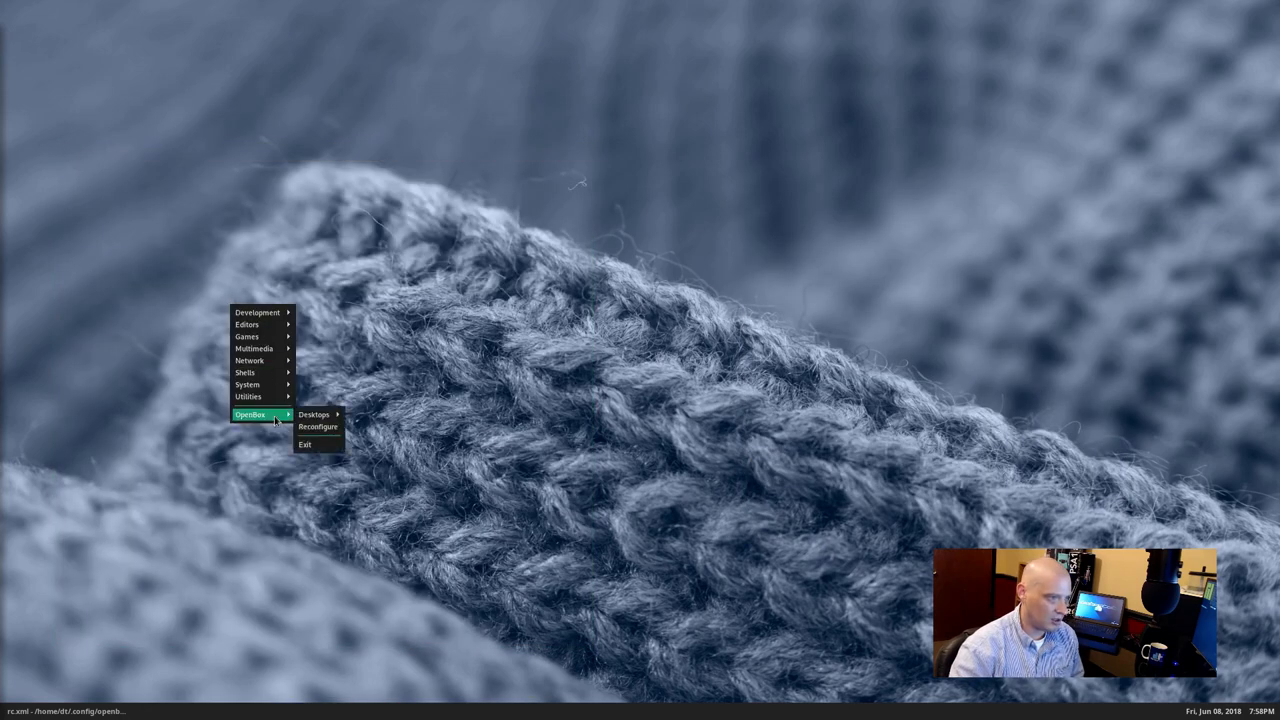
- Exit Openbox from the root menu, confirm, and log back in through LightDM
click(304, 444)
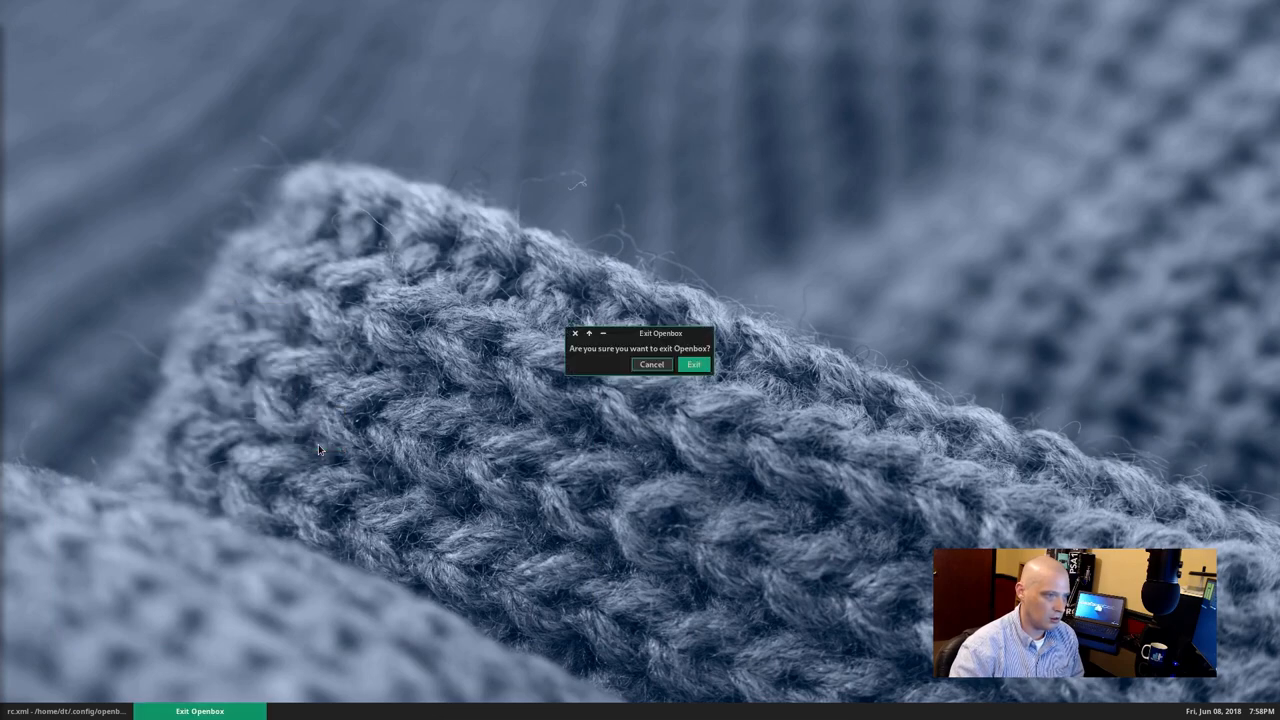
click(692, 364)
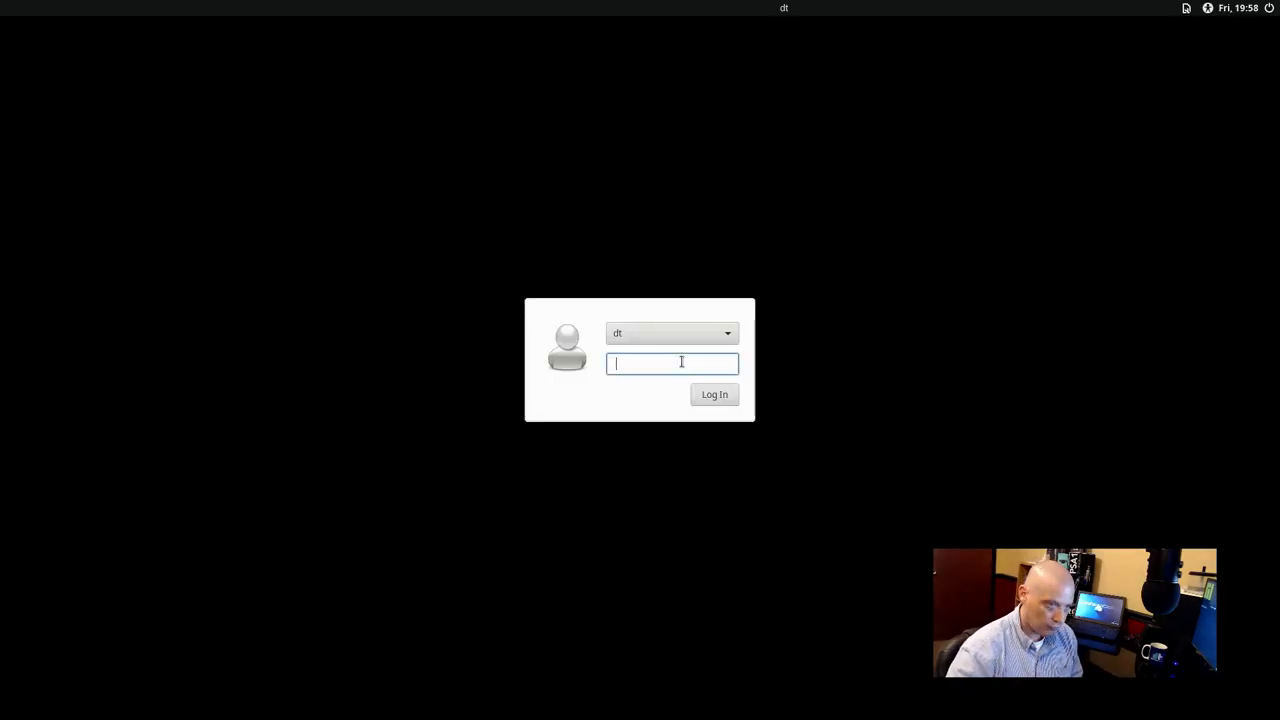
click(714, 394)
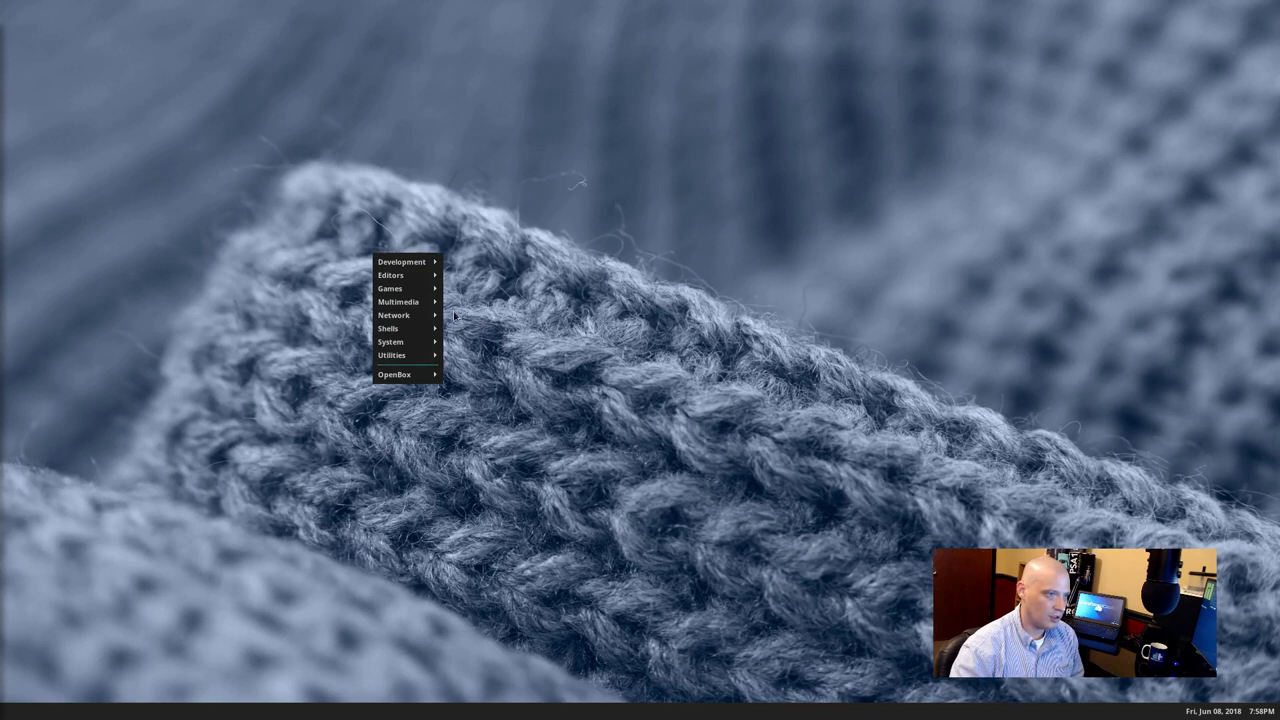
mouse_move(390, 340)
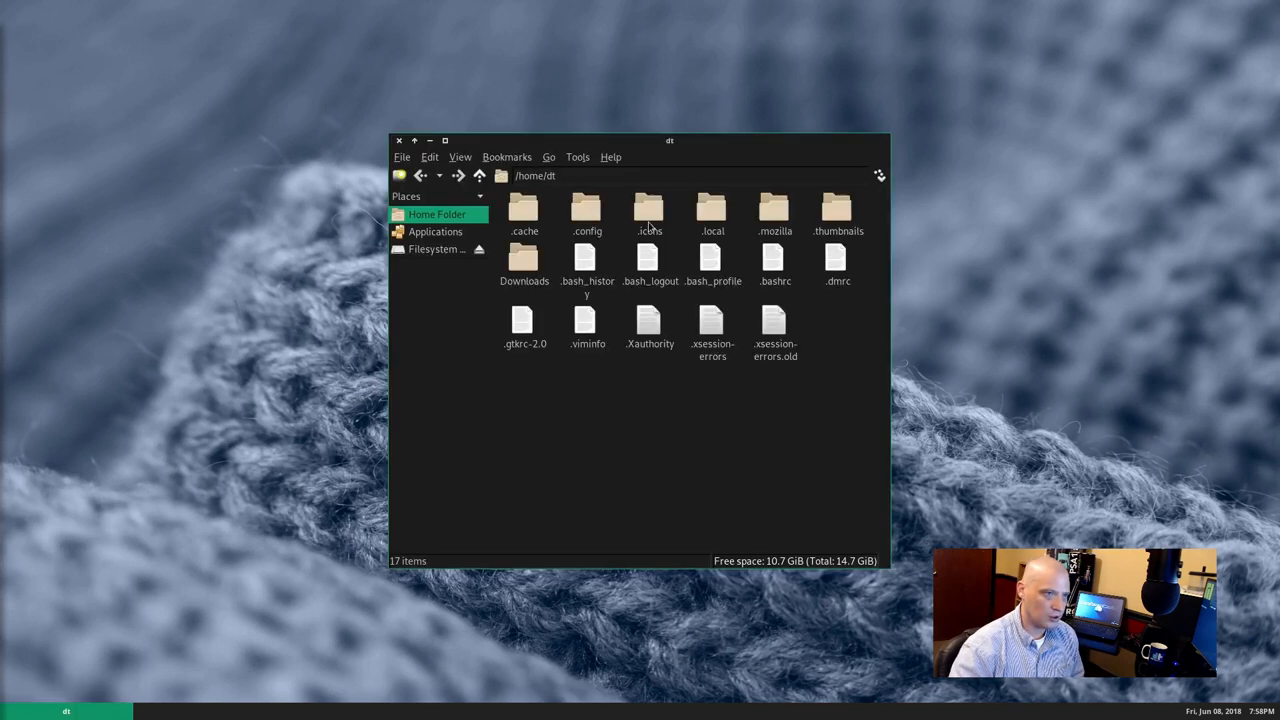
- Centre the dark-themed PCManFM home window and bring up the desktop menu
drag(668, 140, 742, 90)
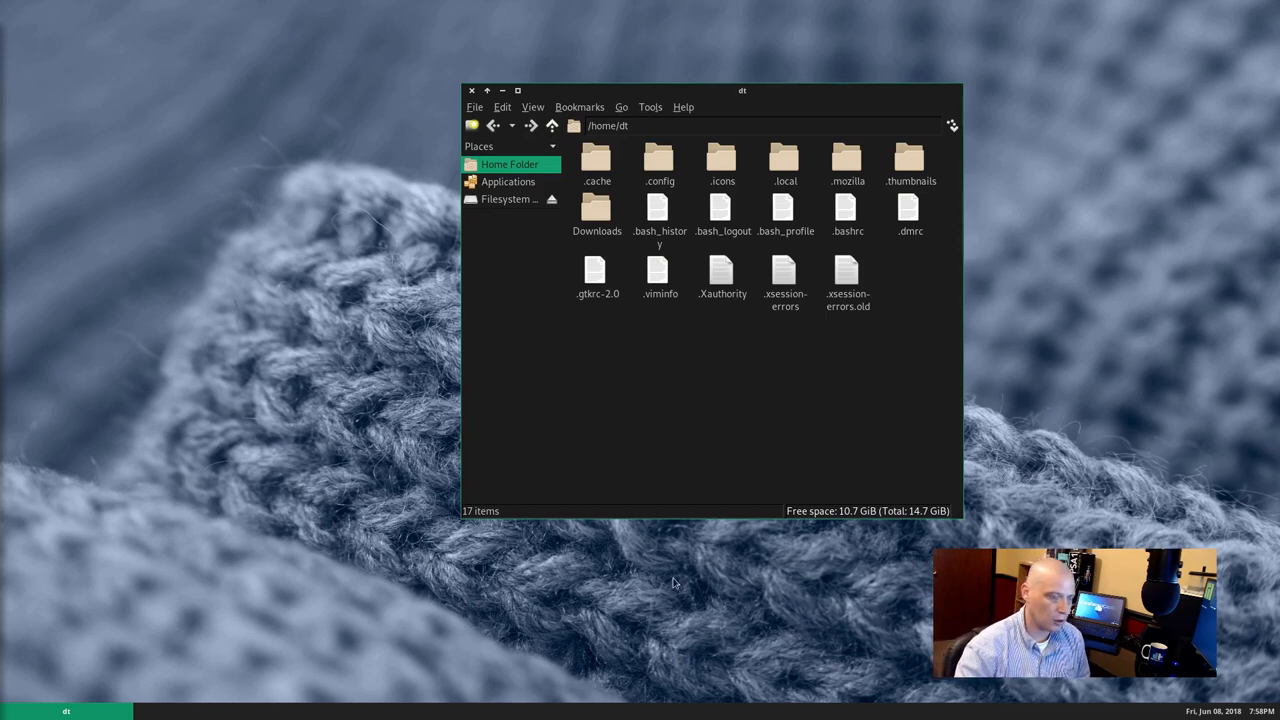
mouse_move(552, 600)
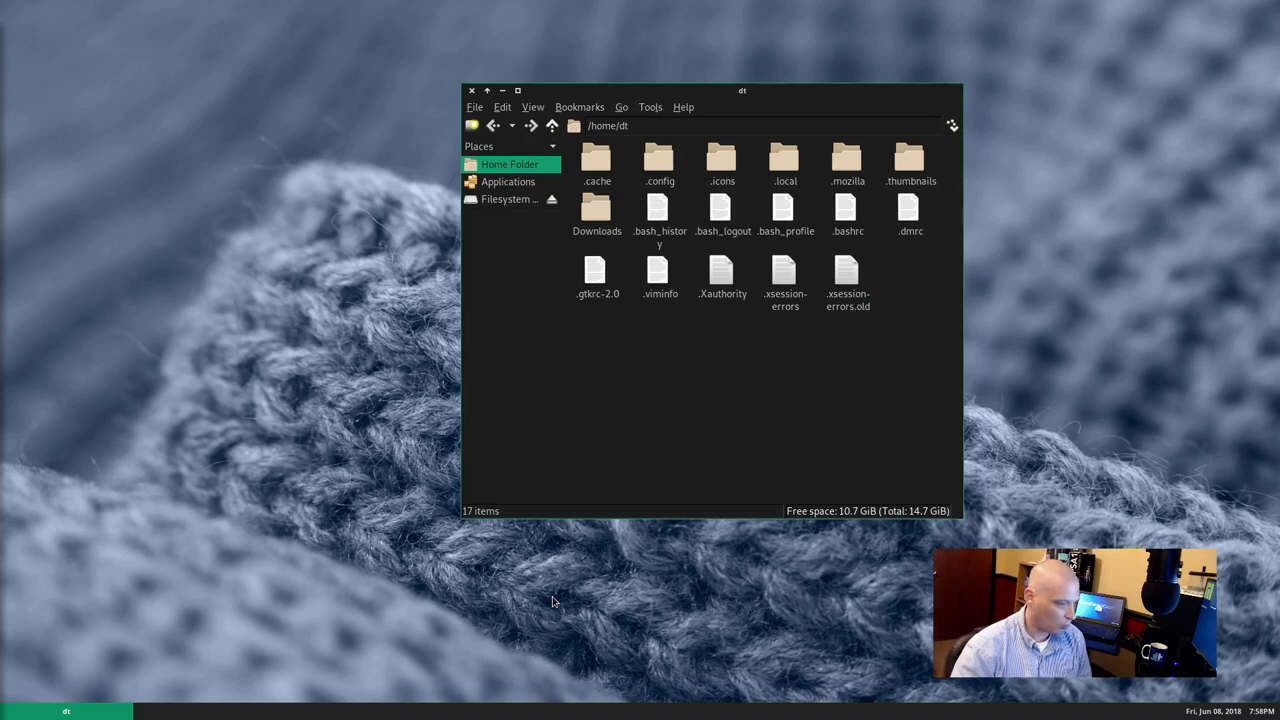
mouse_move(684, 200)
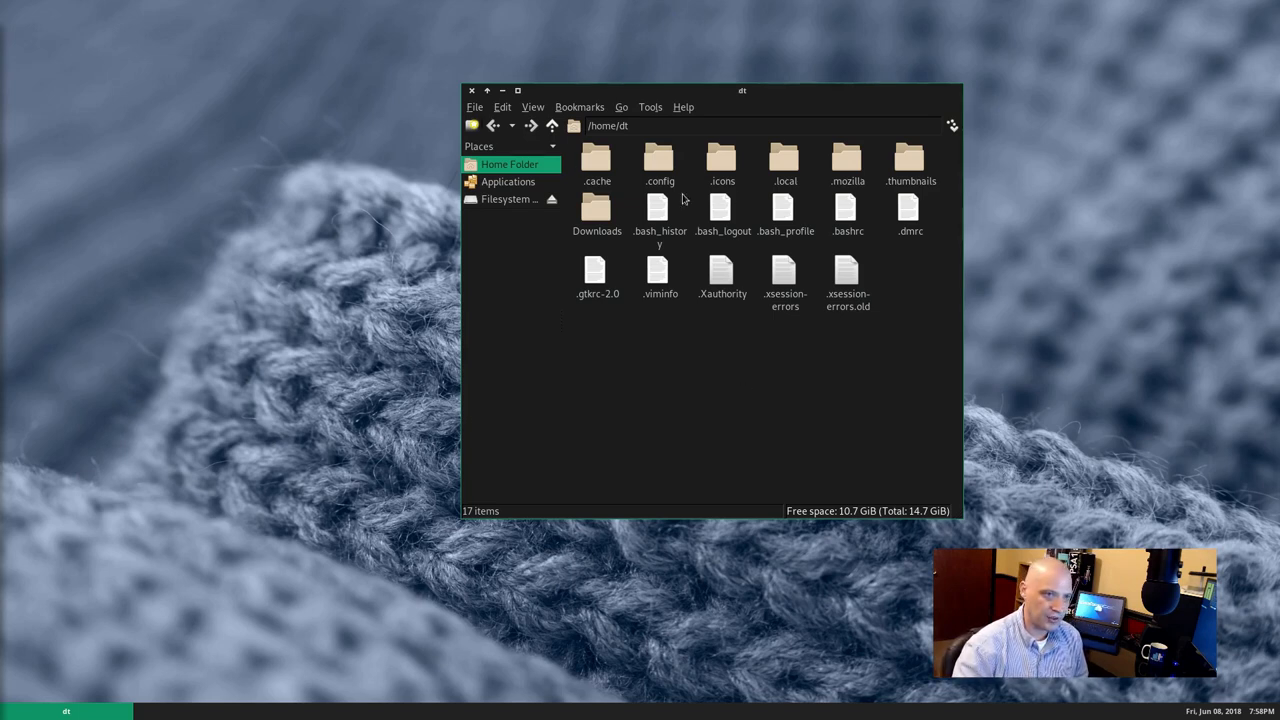
mouse_move(752, 370)
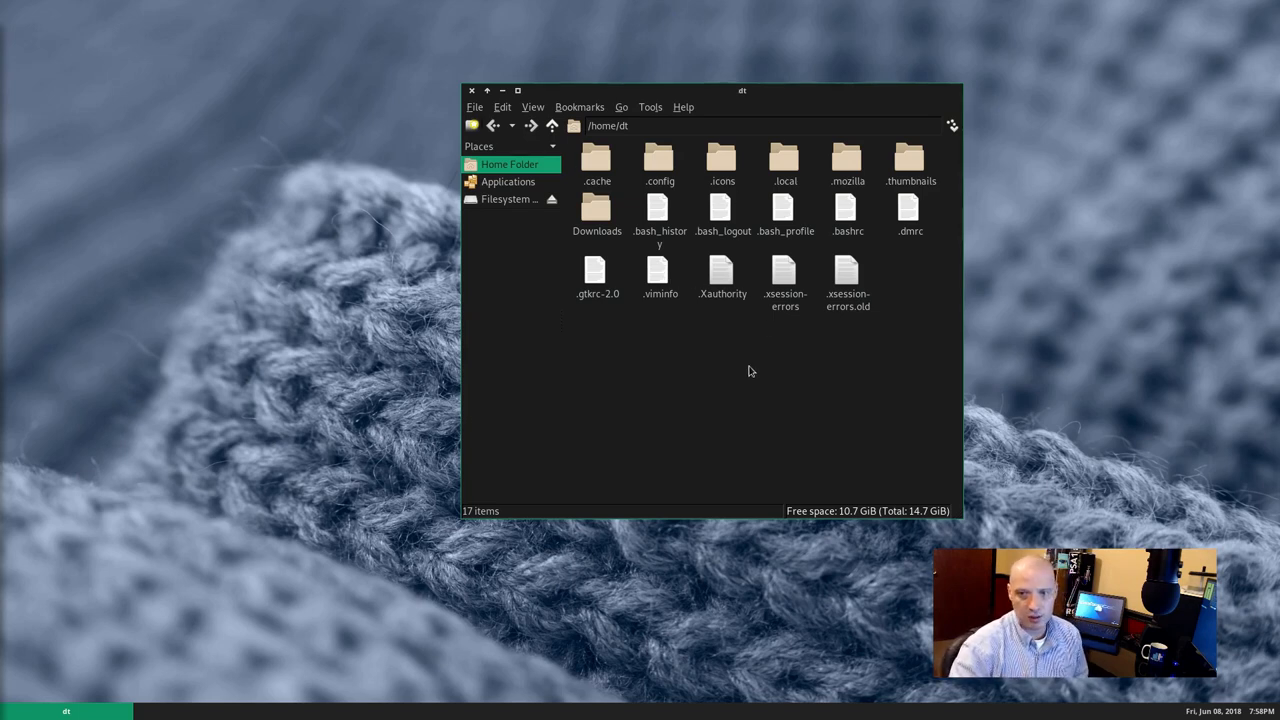
right_click(140, 280)
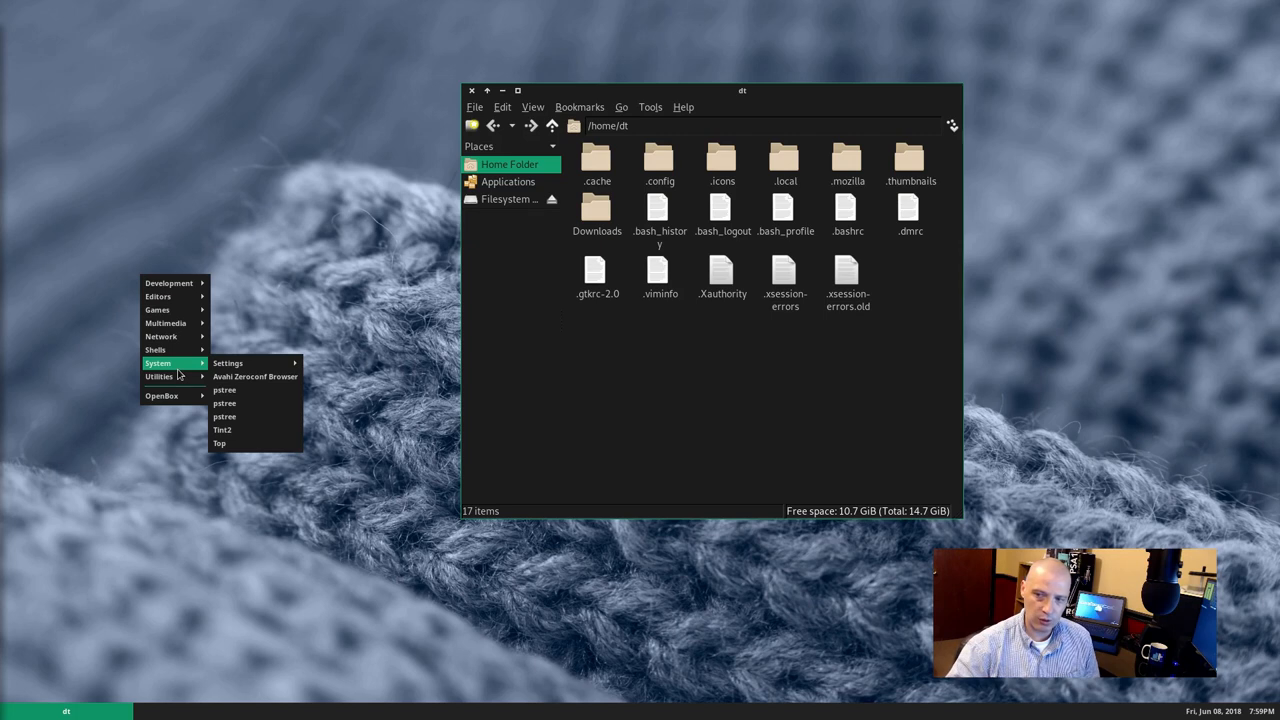
mouse_move(160, 396)
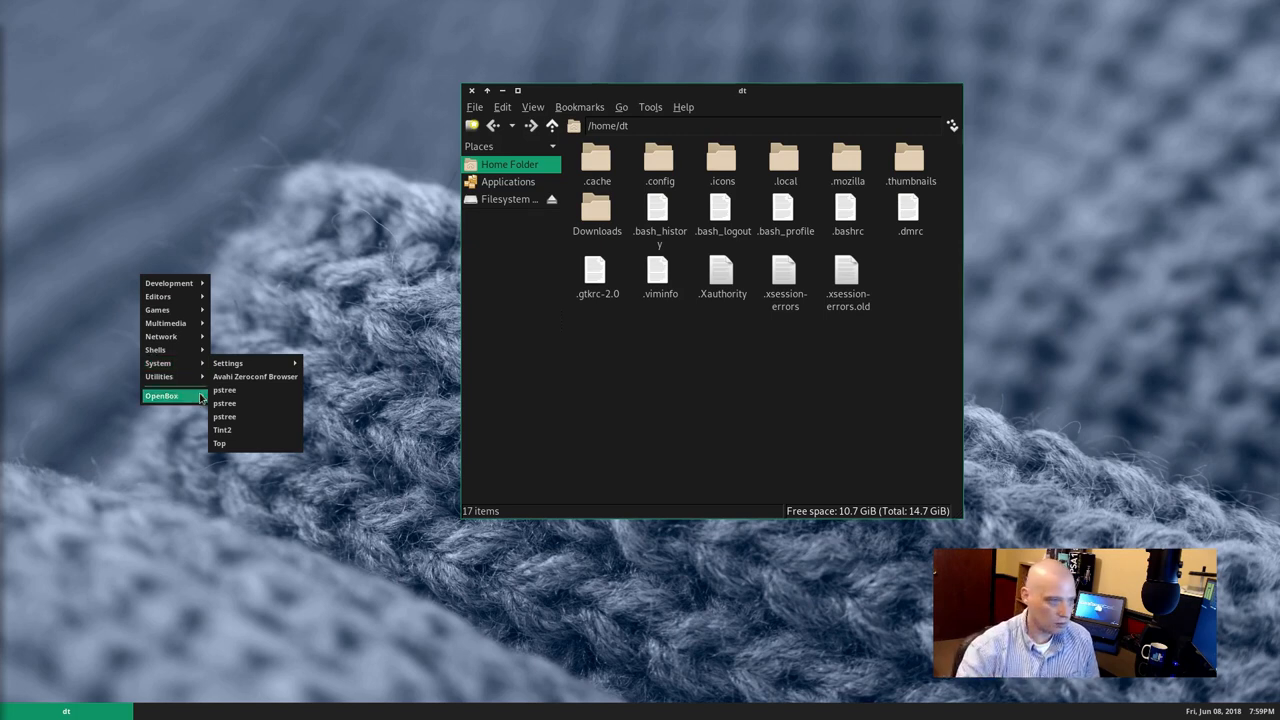